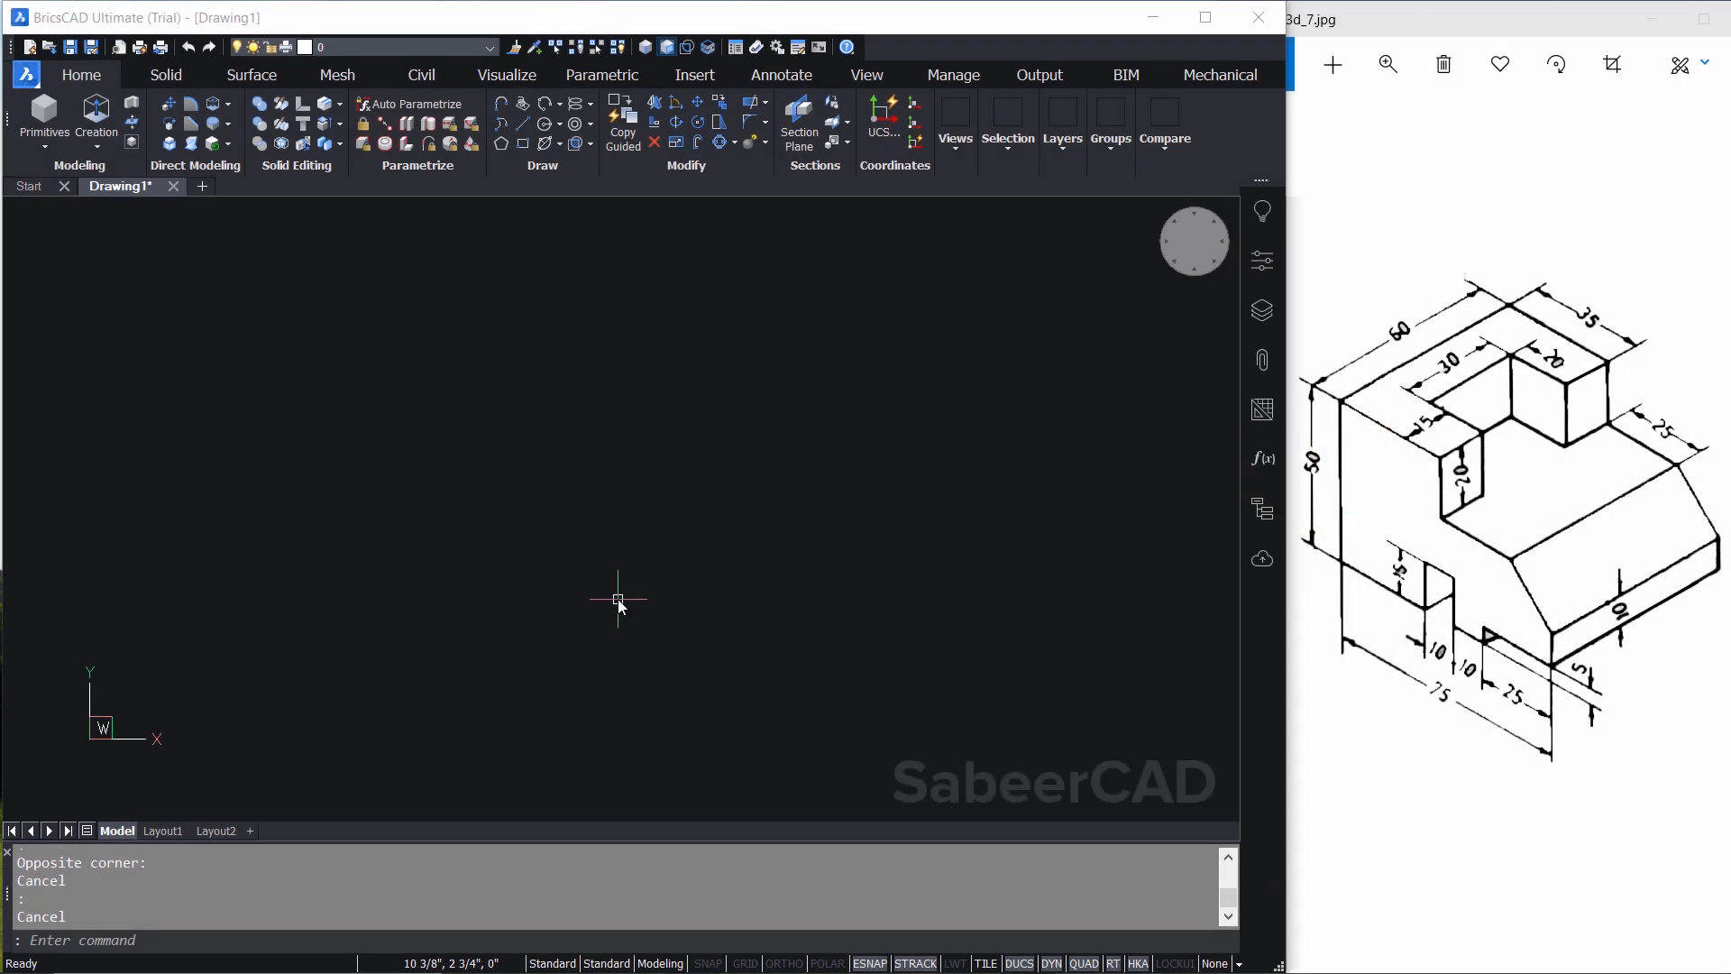
{"action": "mouse_move", "coordinate": [619, 599]}
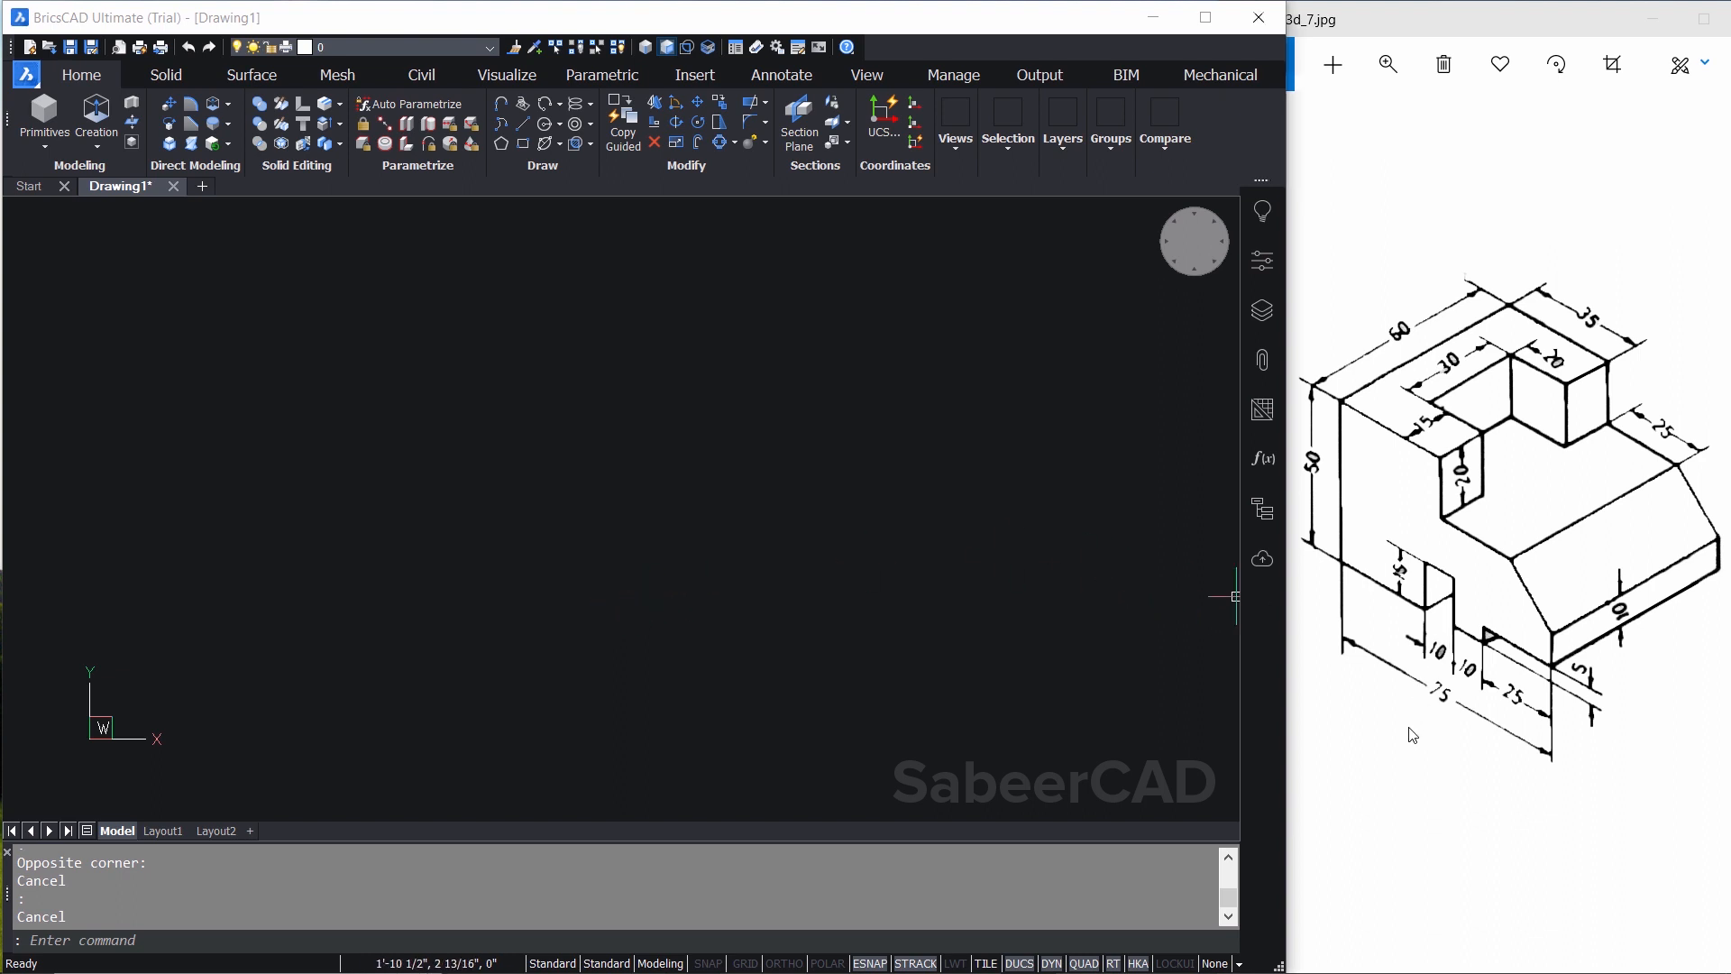
{"action": "mouse_move", "coordinate": [900, 618]}
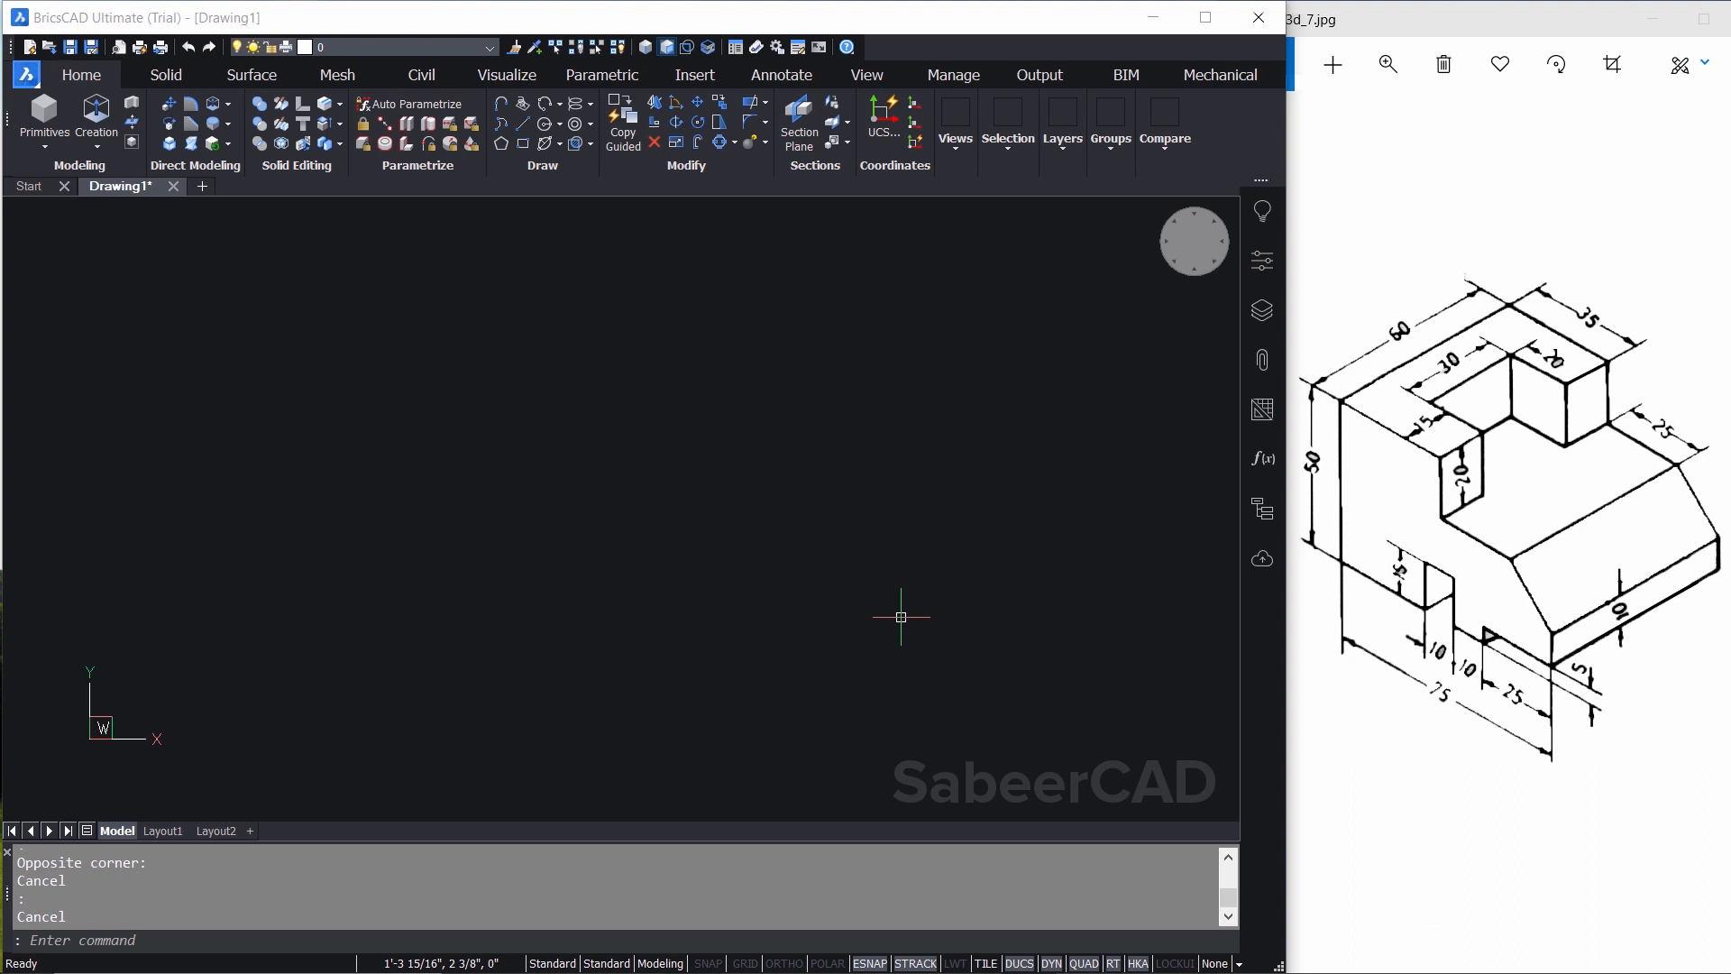
{"action": "mouse_move", "coordinate": [836, 586]}
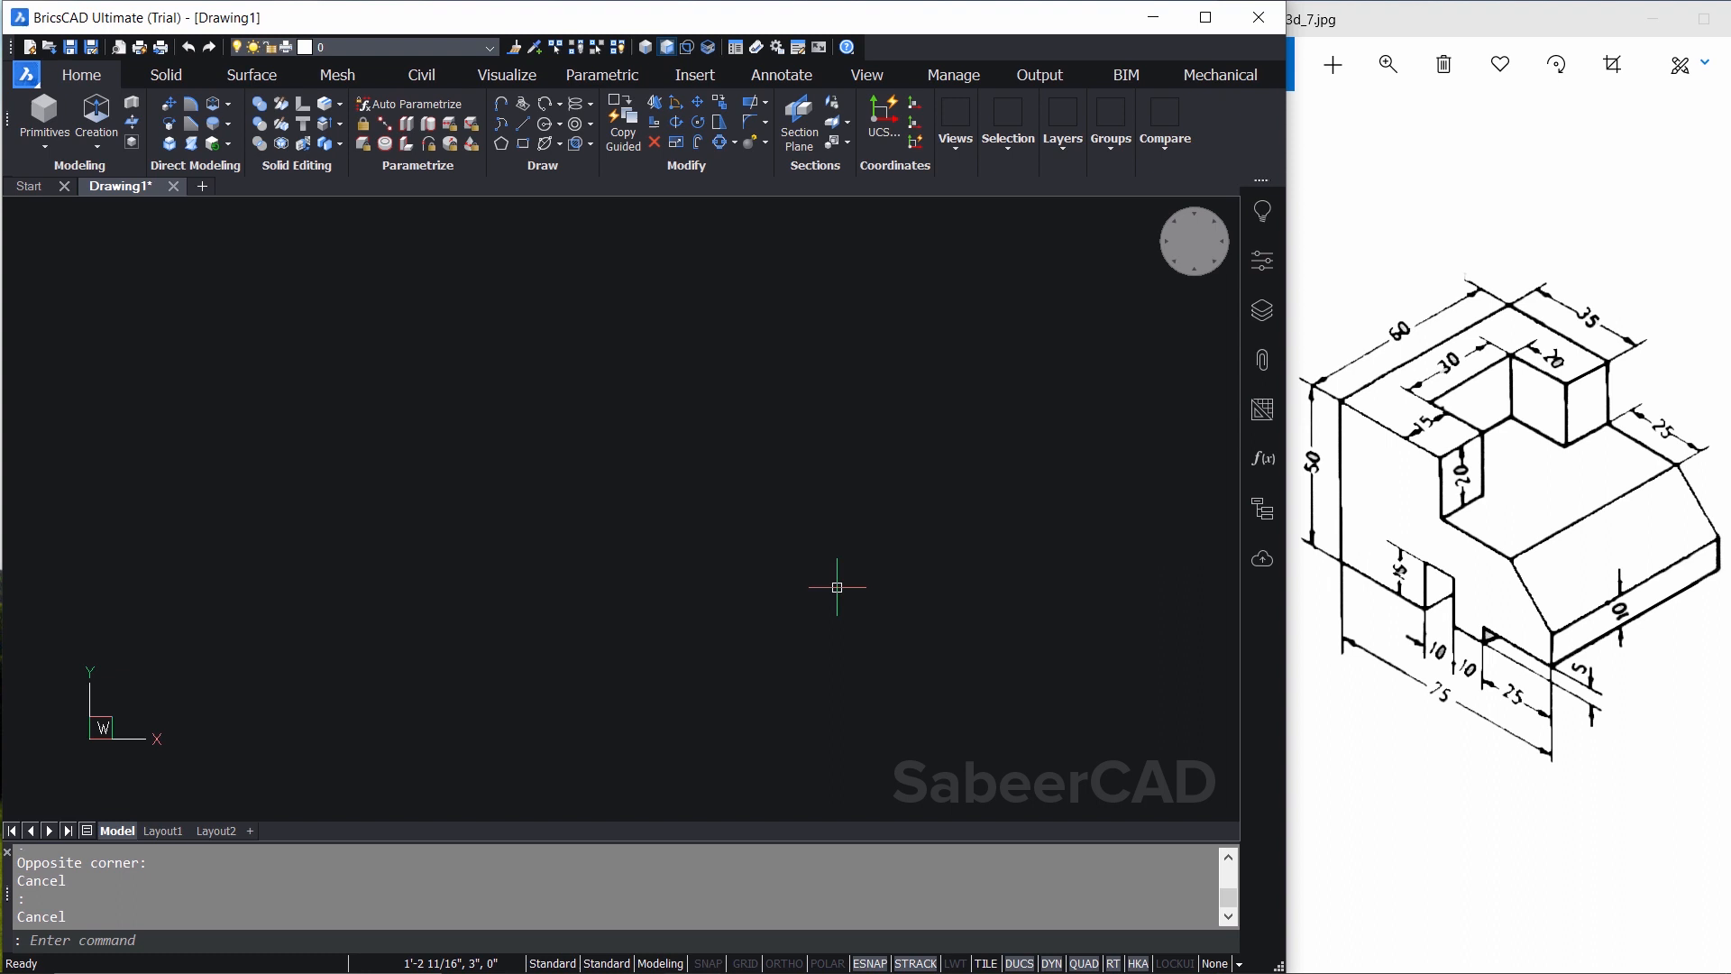
{"action": "mouse_move", "coordinate": [958, 552]}
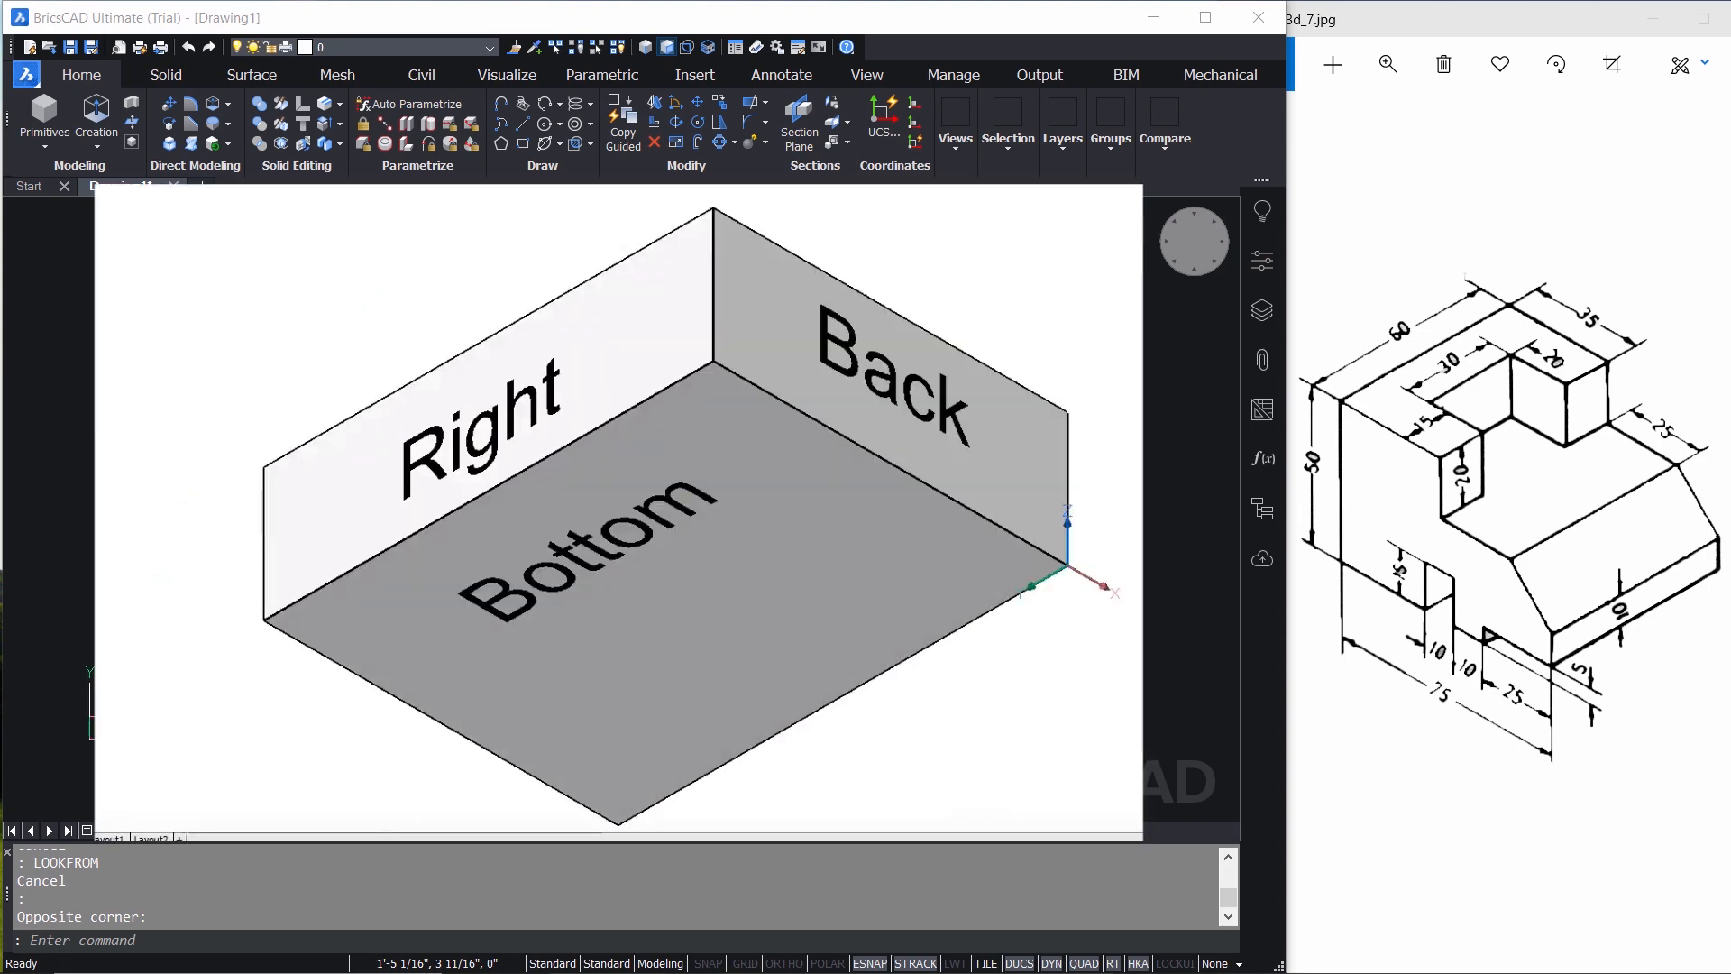
Exit BricsCAD with the window's close button to reveal the Windows desktop
{"action": "left_click", "coordinate": [1153, 16]}
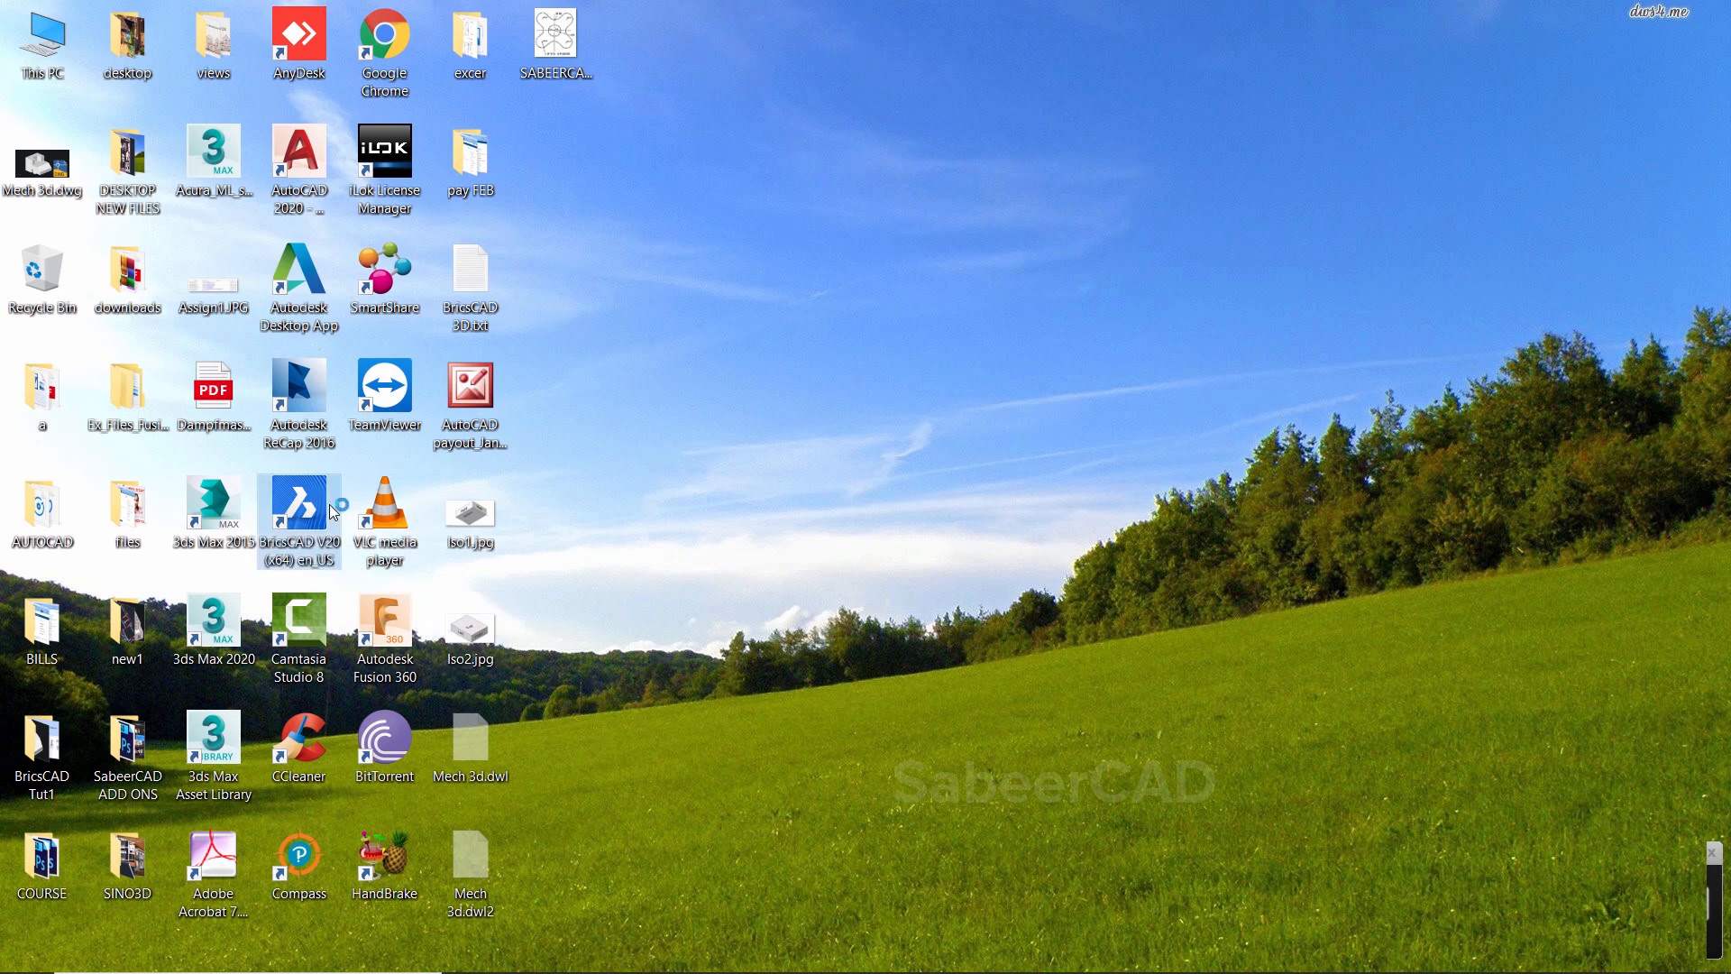
Relaunch BricsCAD and start a new drawing from the Default-cm template
{"action": "double_click", "coordinate": [298, 510]}
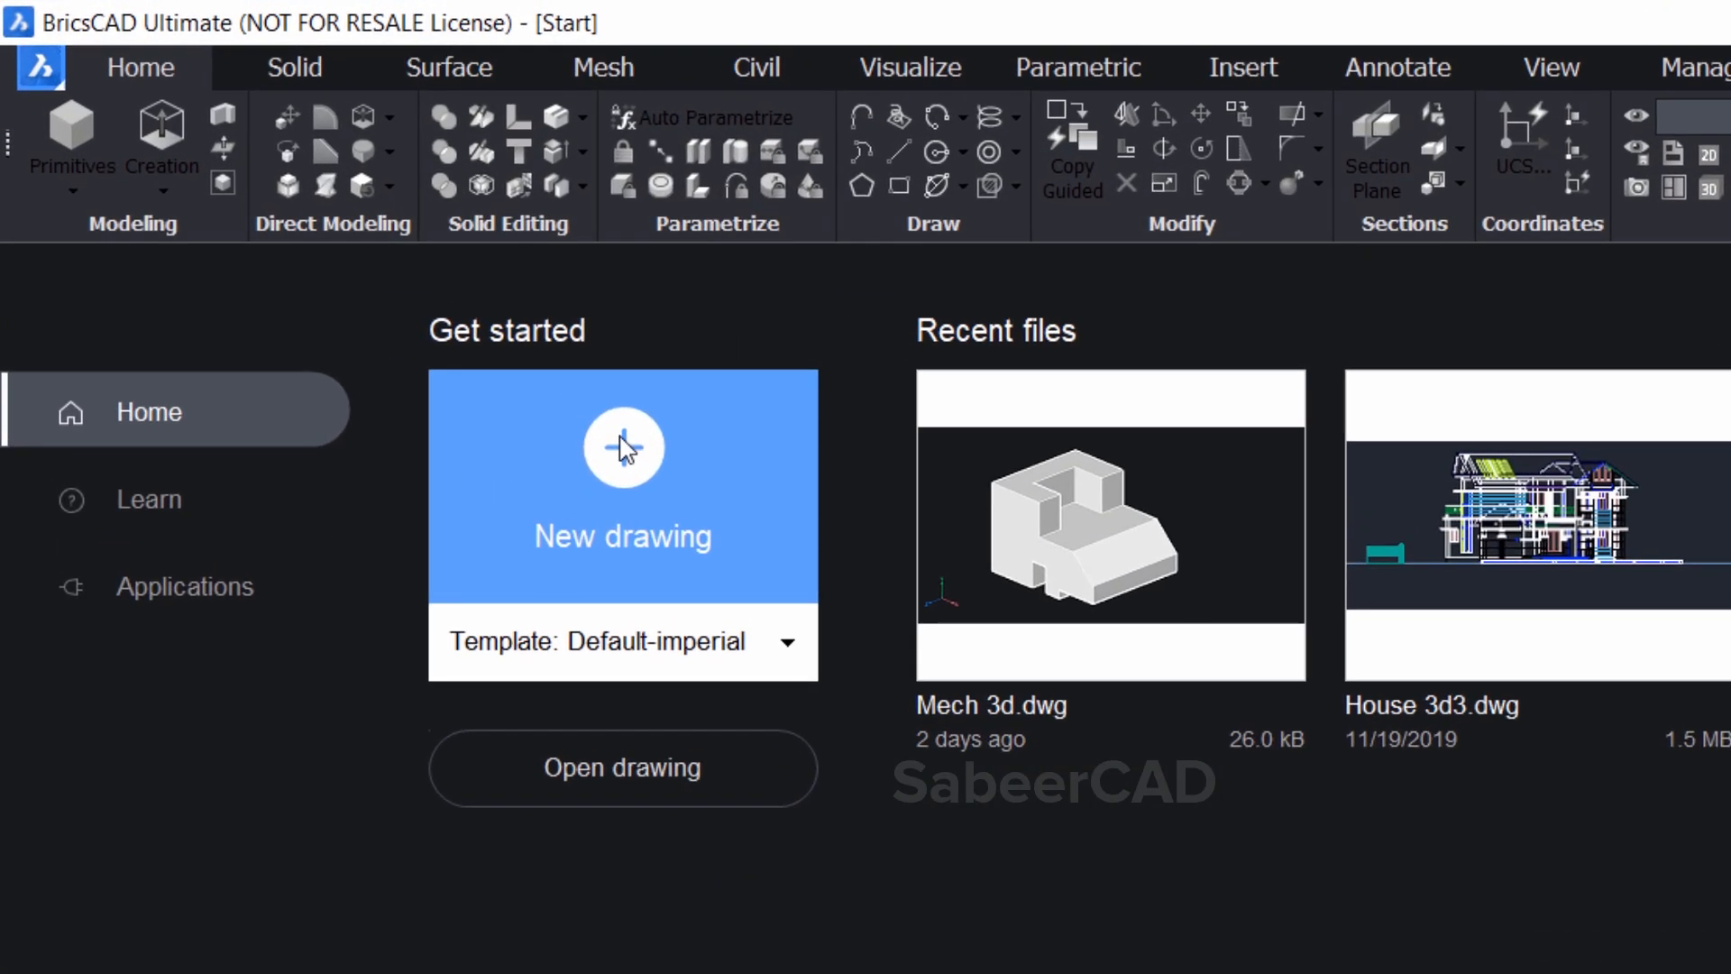
{"action": "mouse_move", "coordinate": [663, 651]}
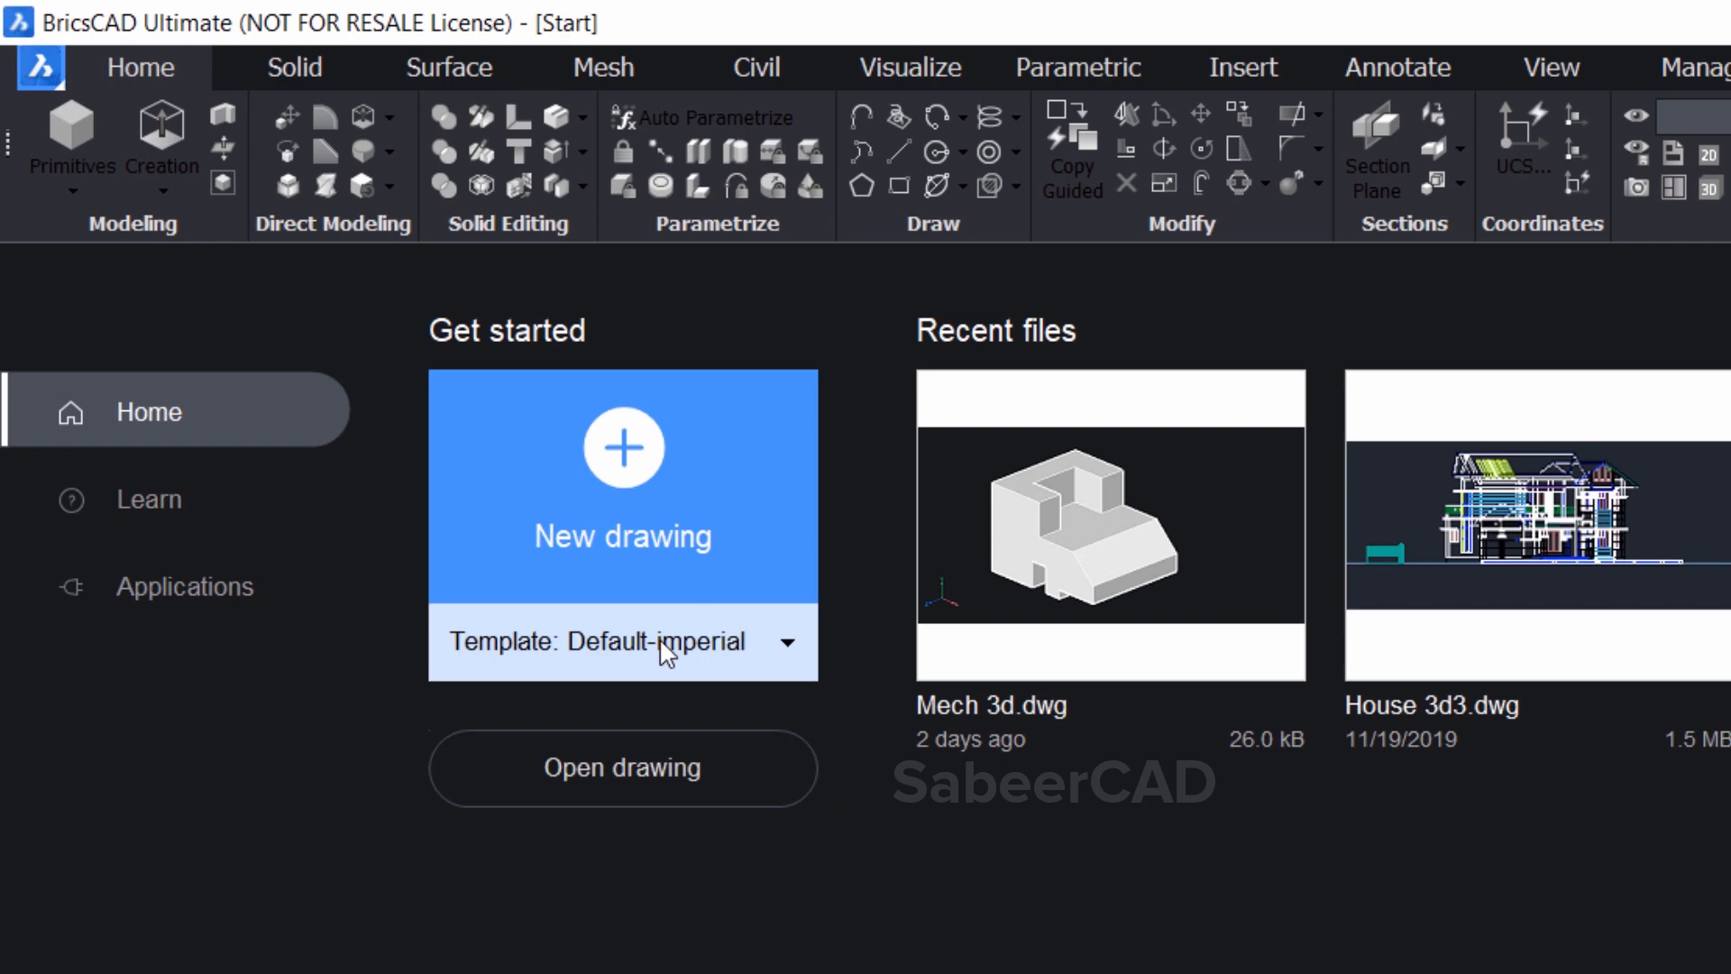
{"action": "mouse_move", "coordinate": [797, 667]}
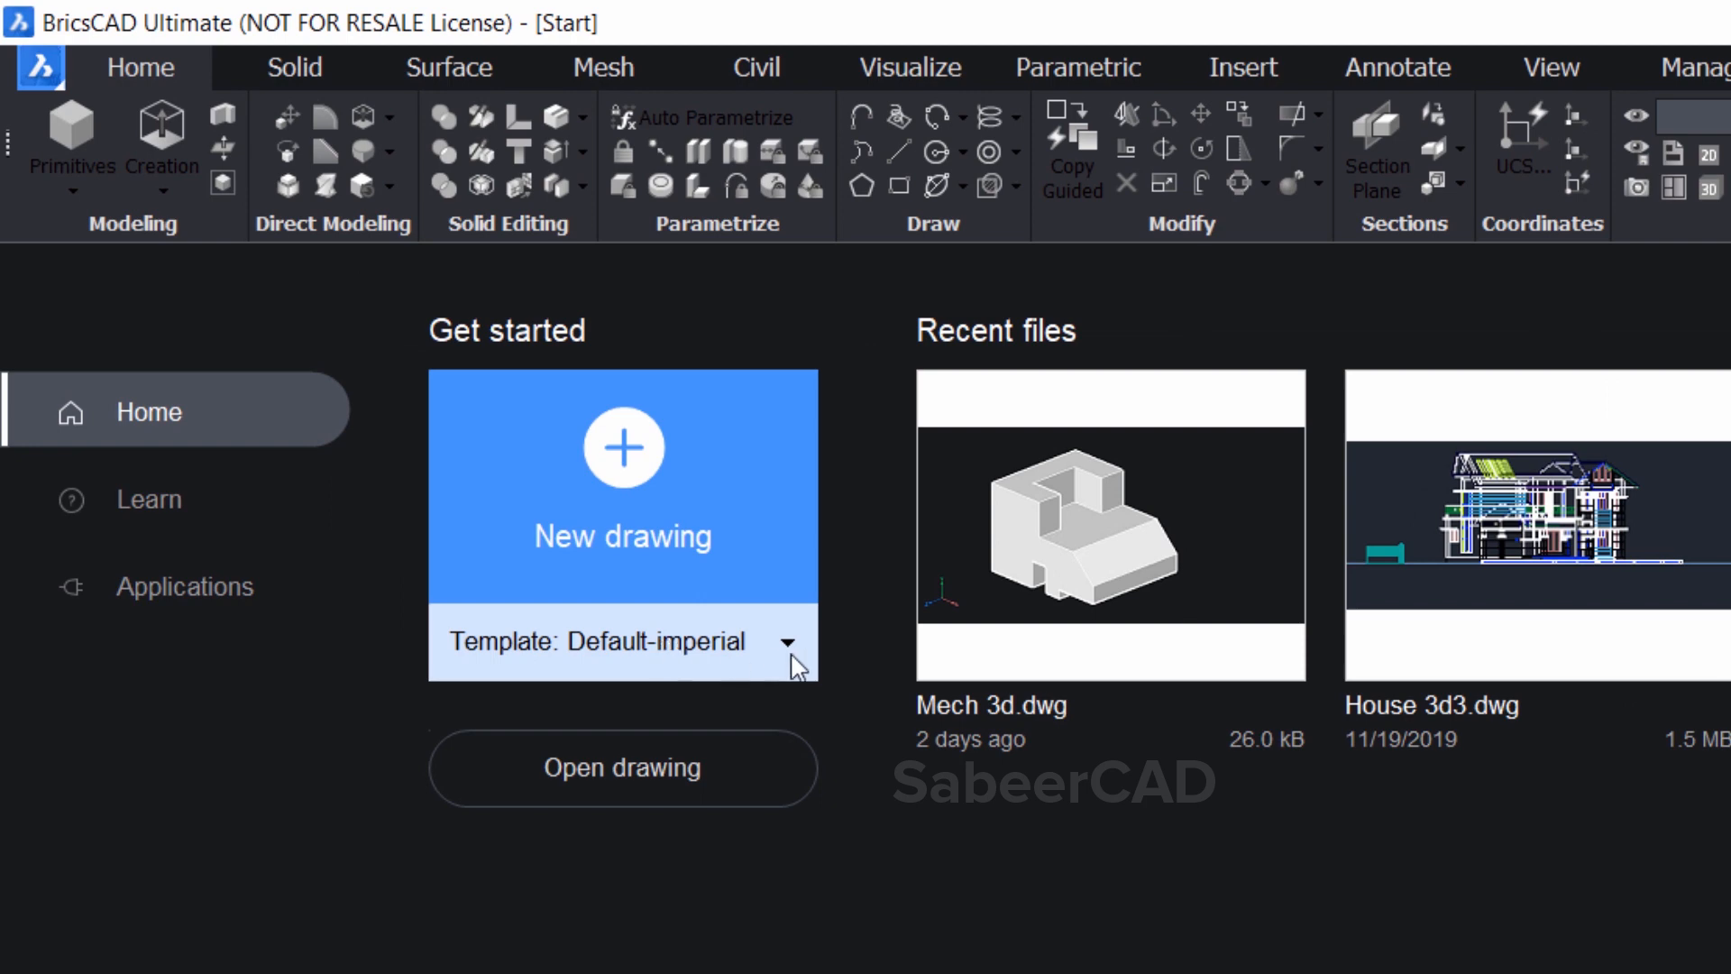
{"action": "mouse_move", "coordinate": [737, 668]}
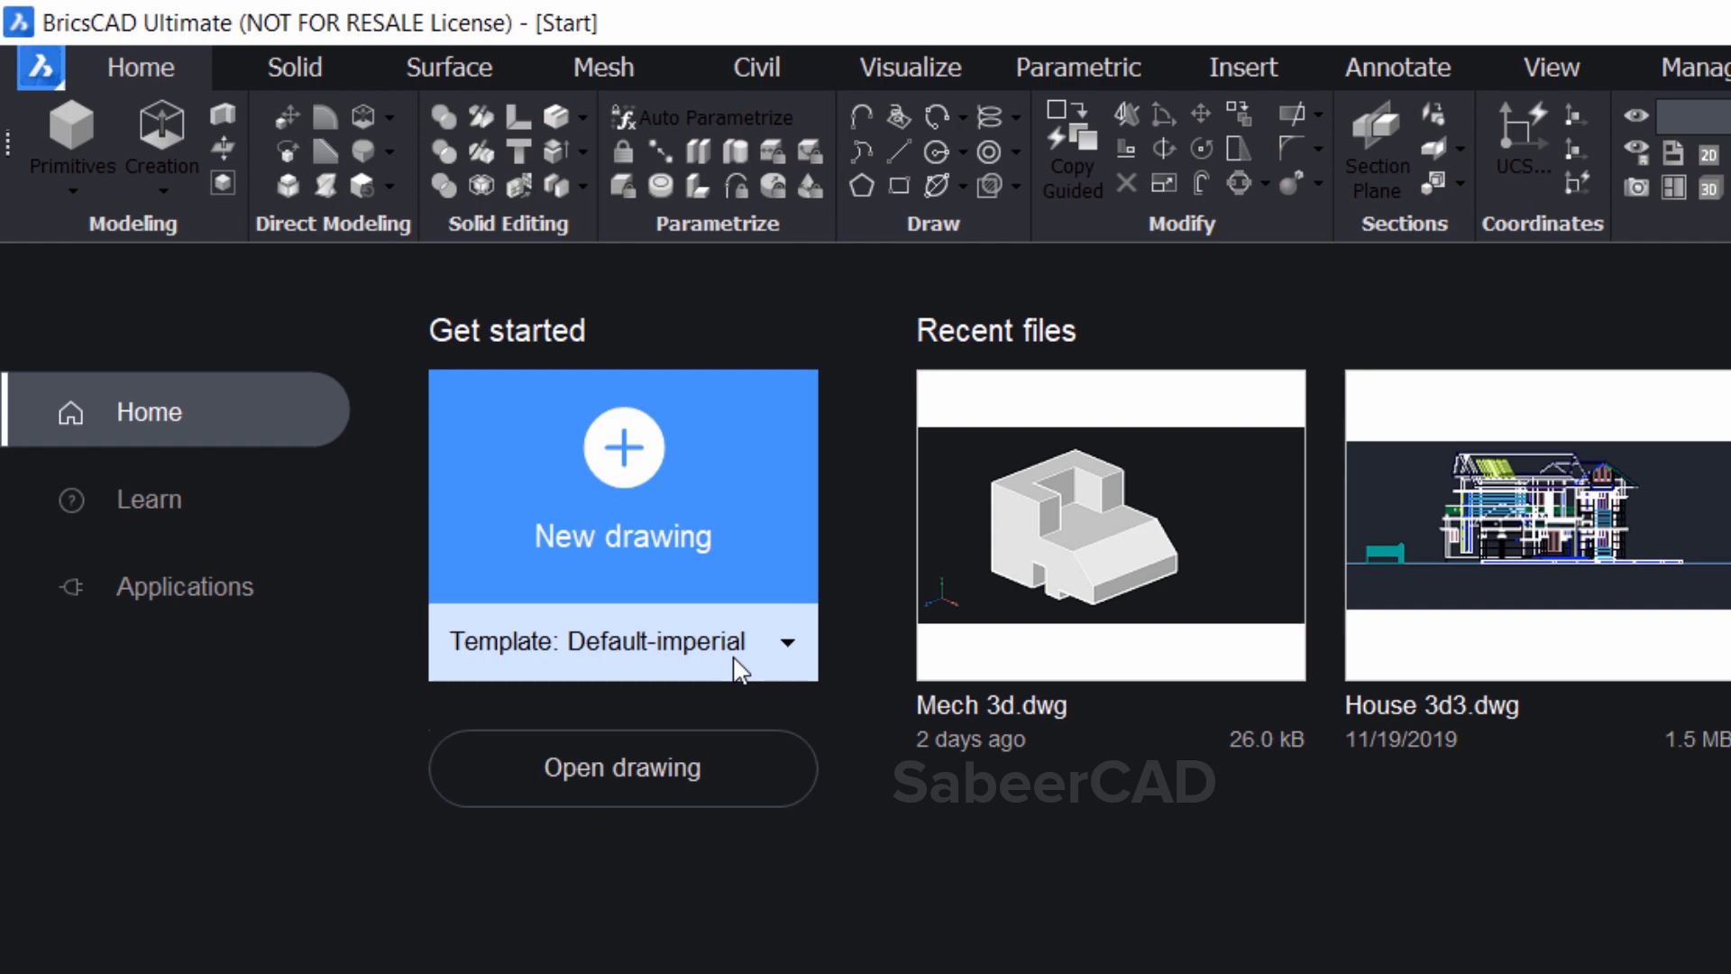
{"action": "mouse_move", "coordinate": [724, 754]}
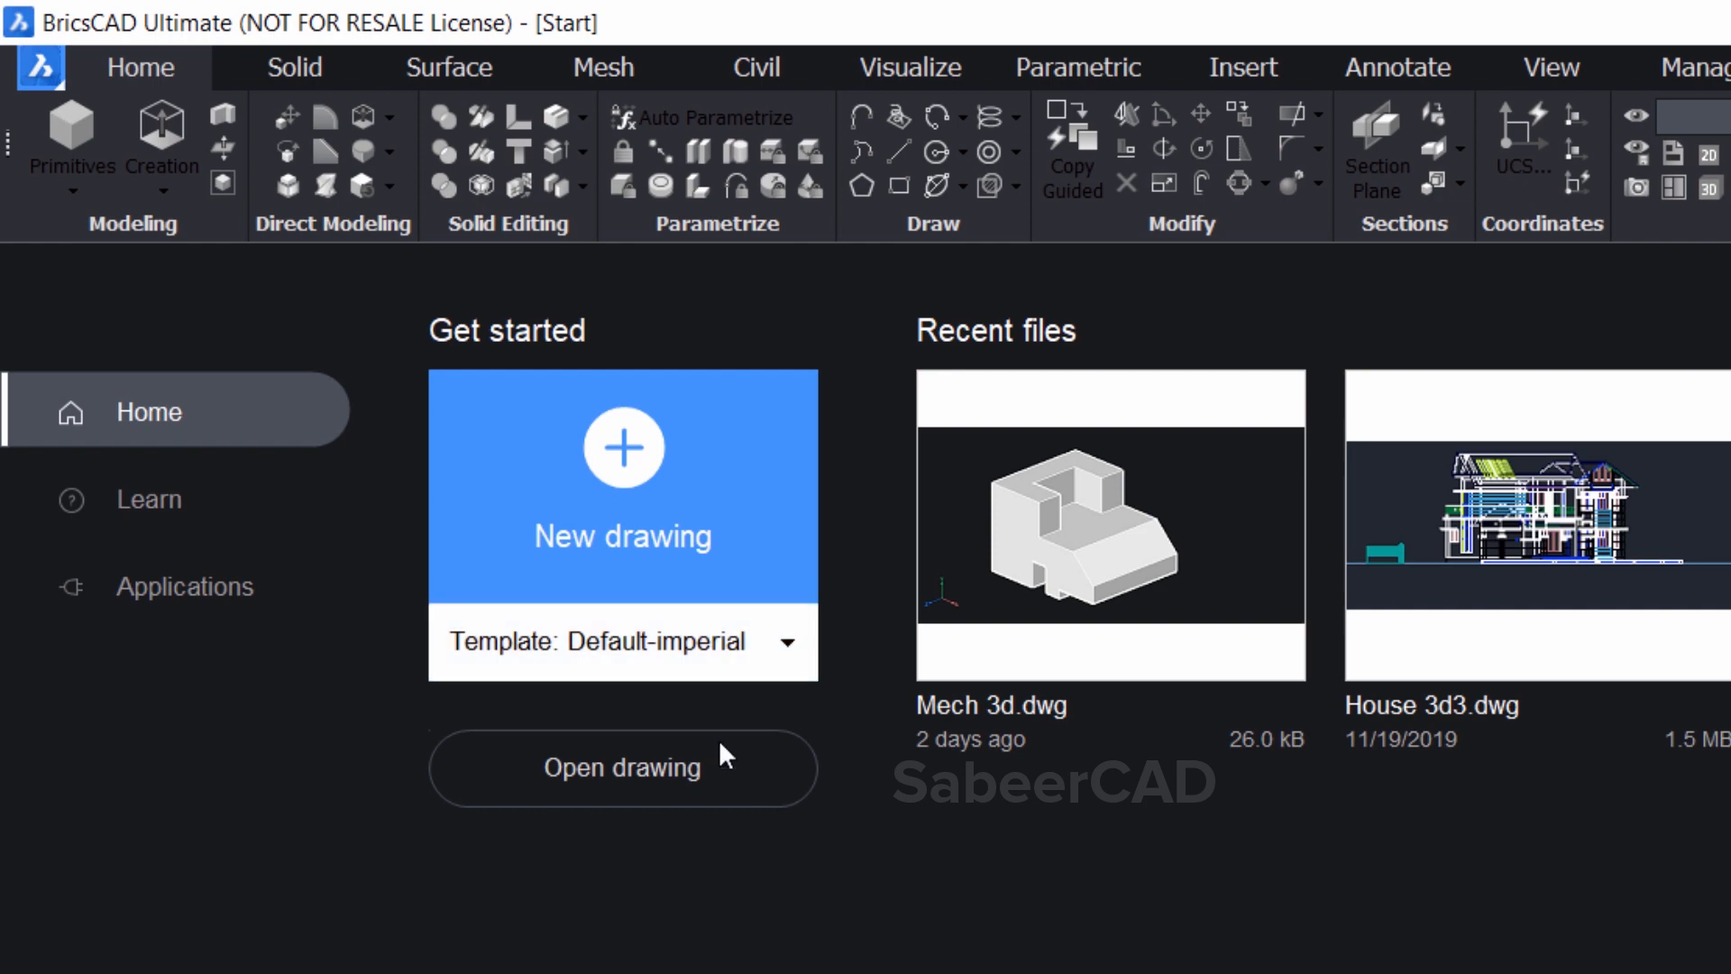
{"action": "mouse_move", "coordinate": [700, 658]}
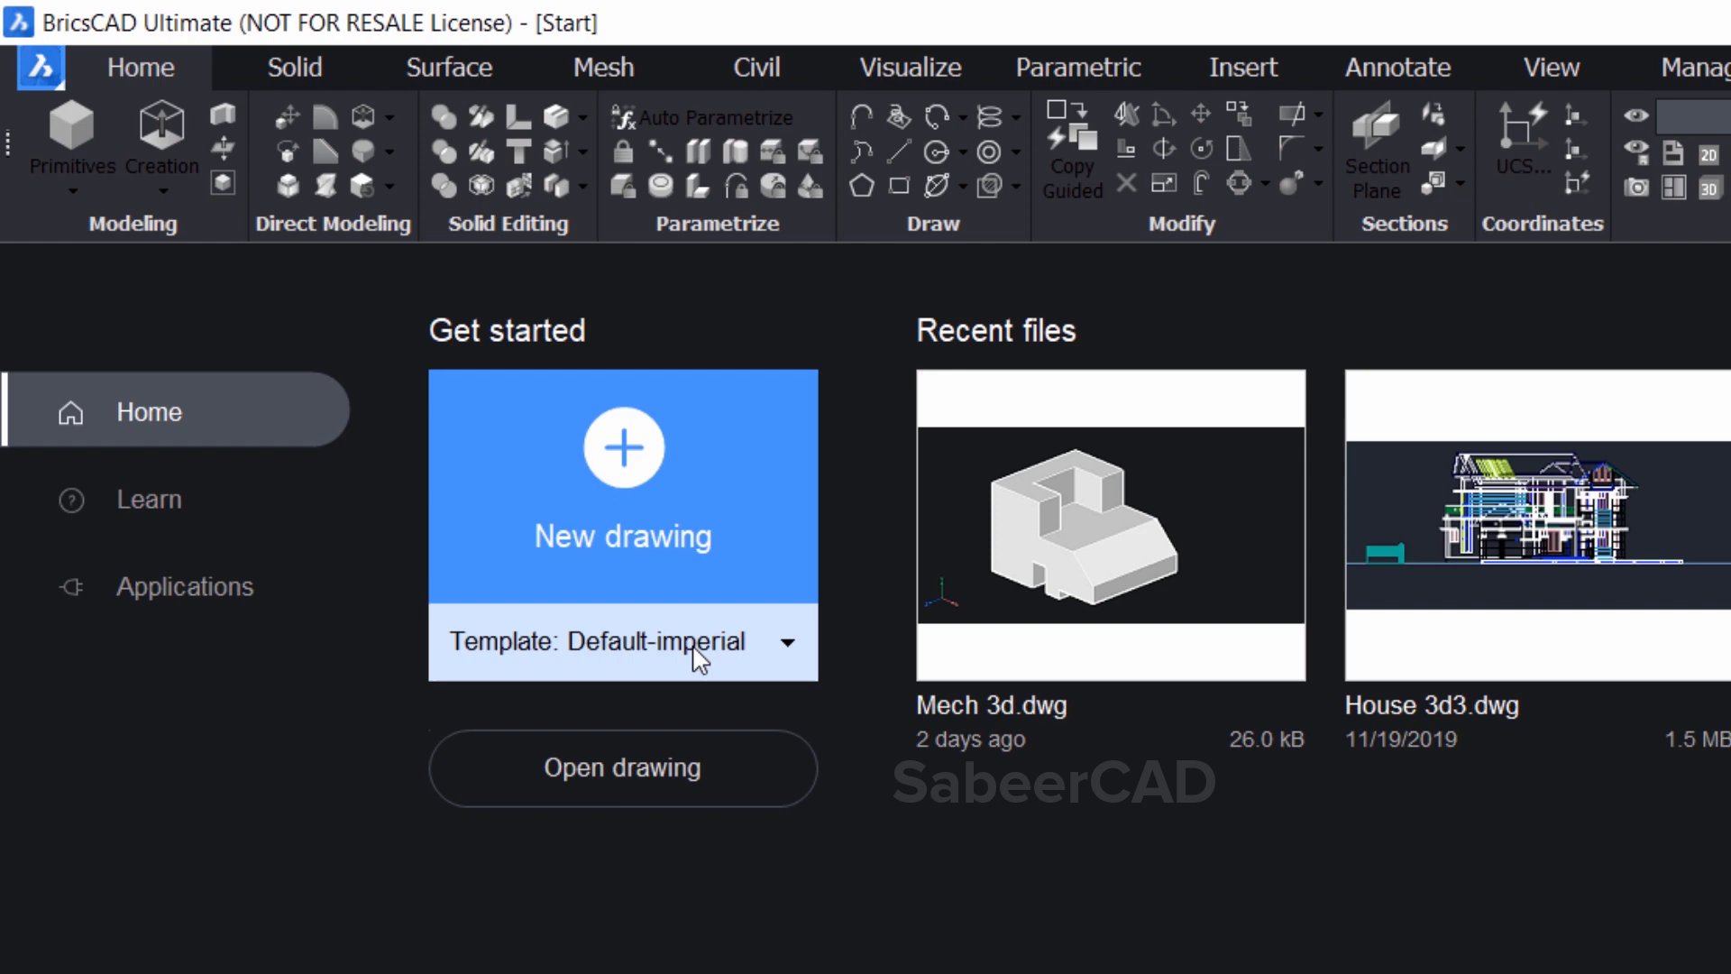
{"action": "left_click", "coordinate": [786, 641]}
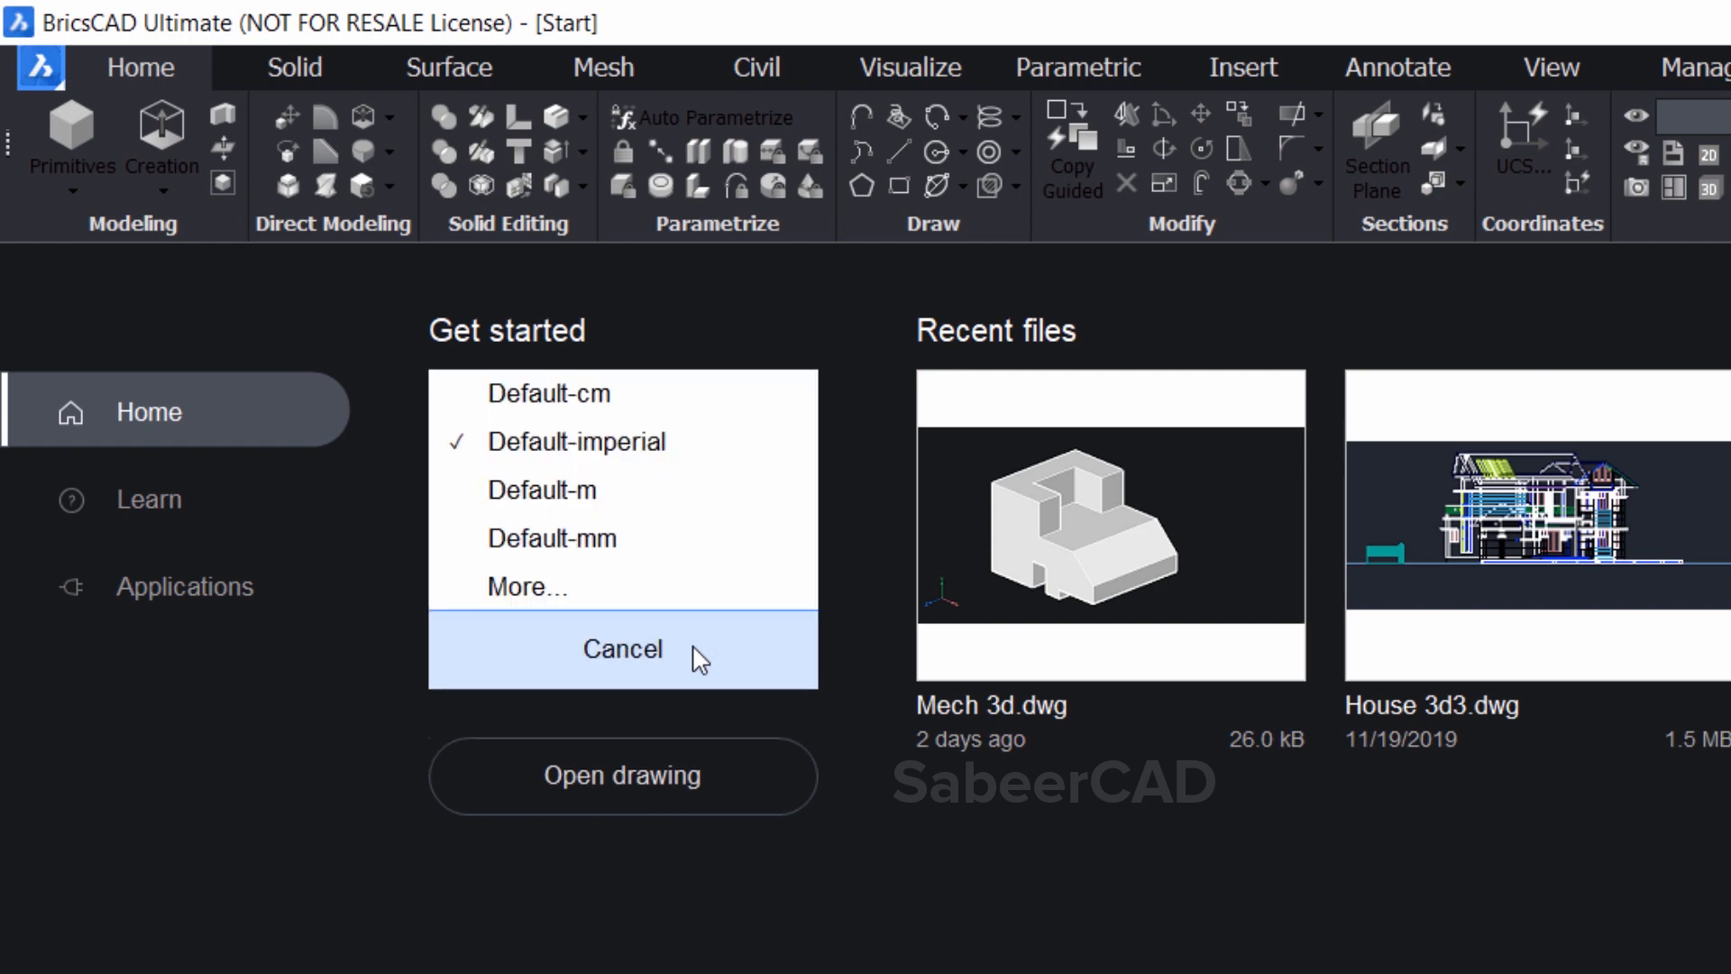
{"action": "mouse_move", "coordinate": [659, 594]}
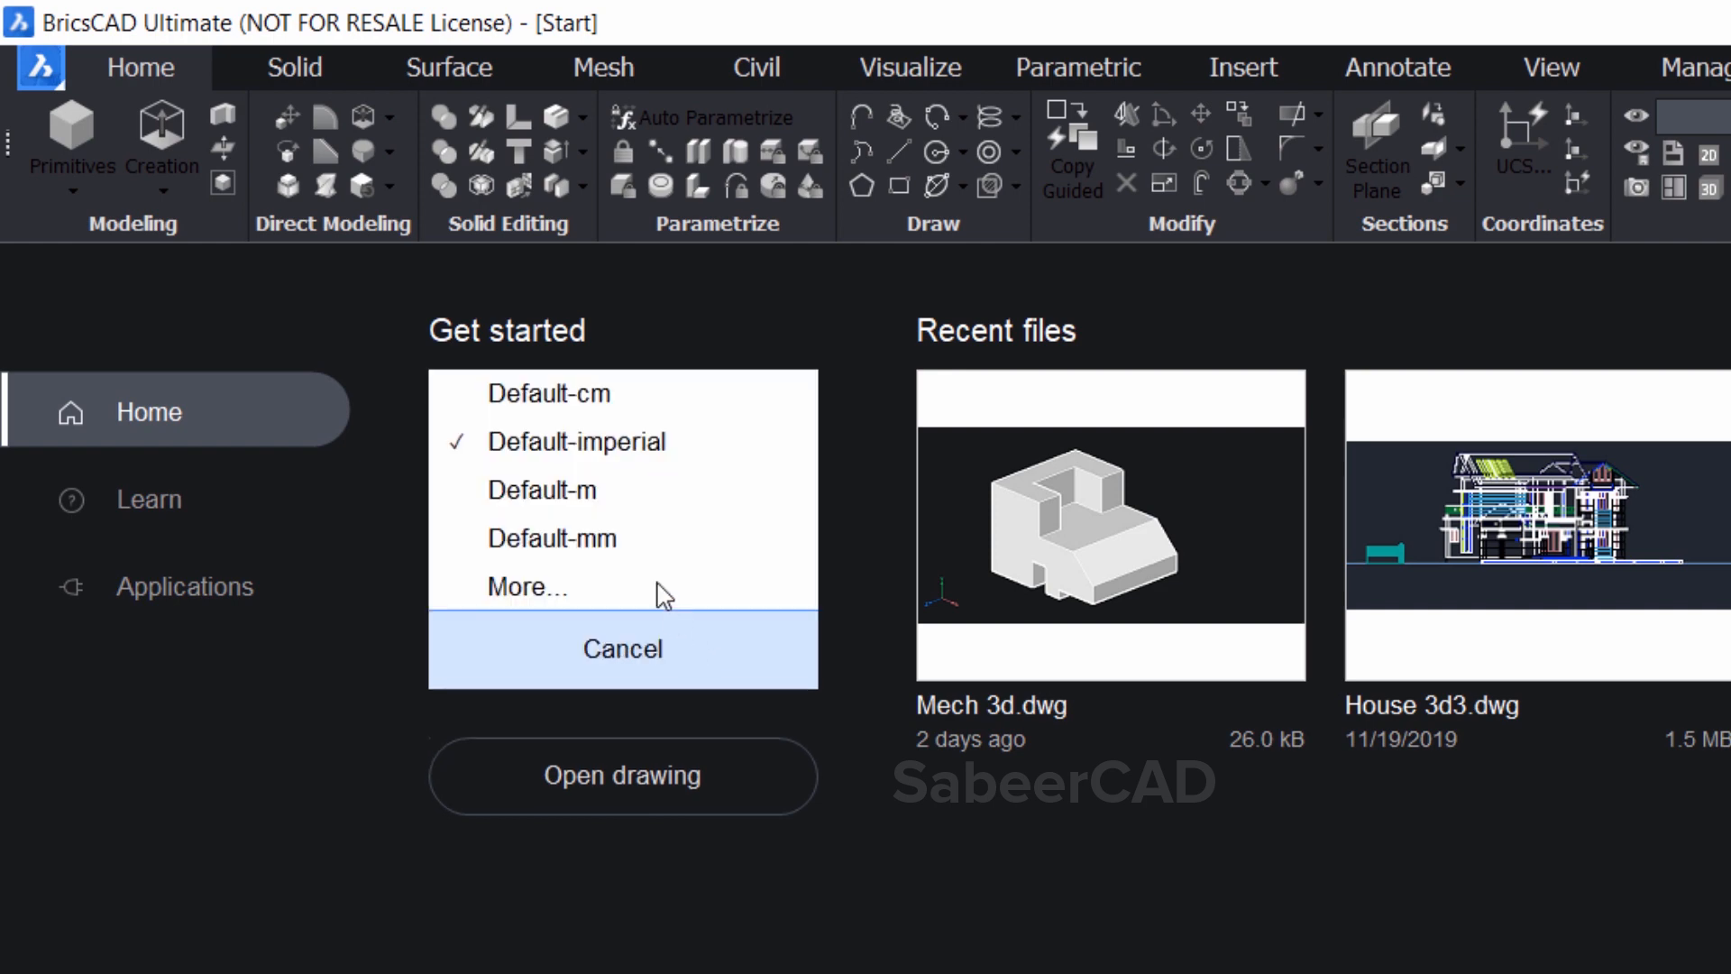
{"action": "left_click", "coordinate": [549, 394]}
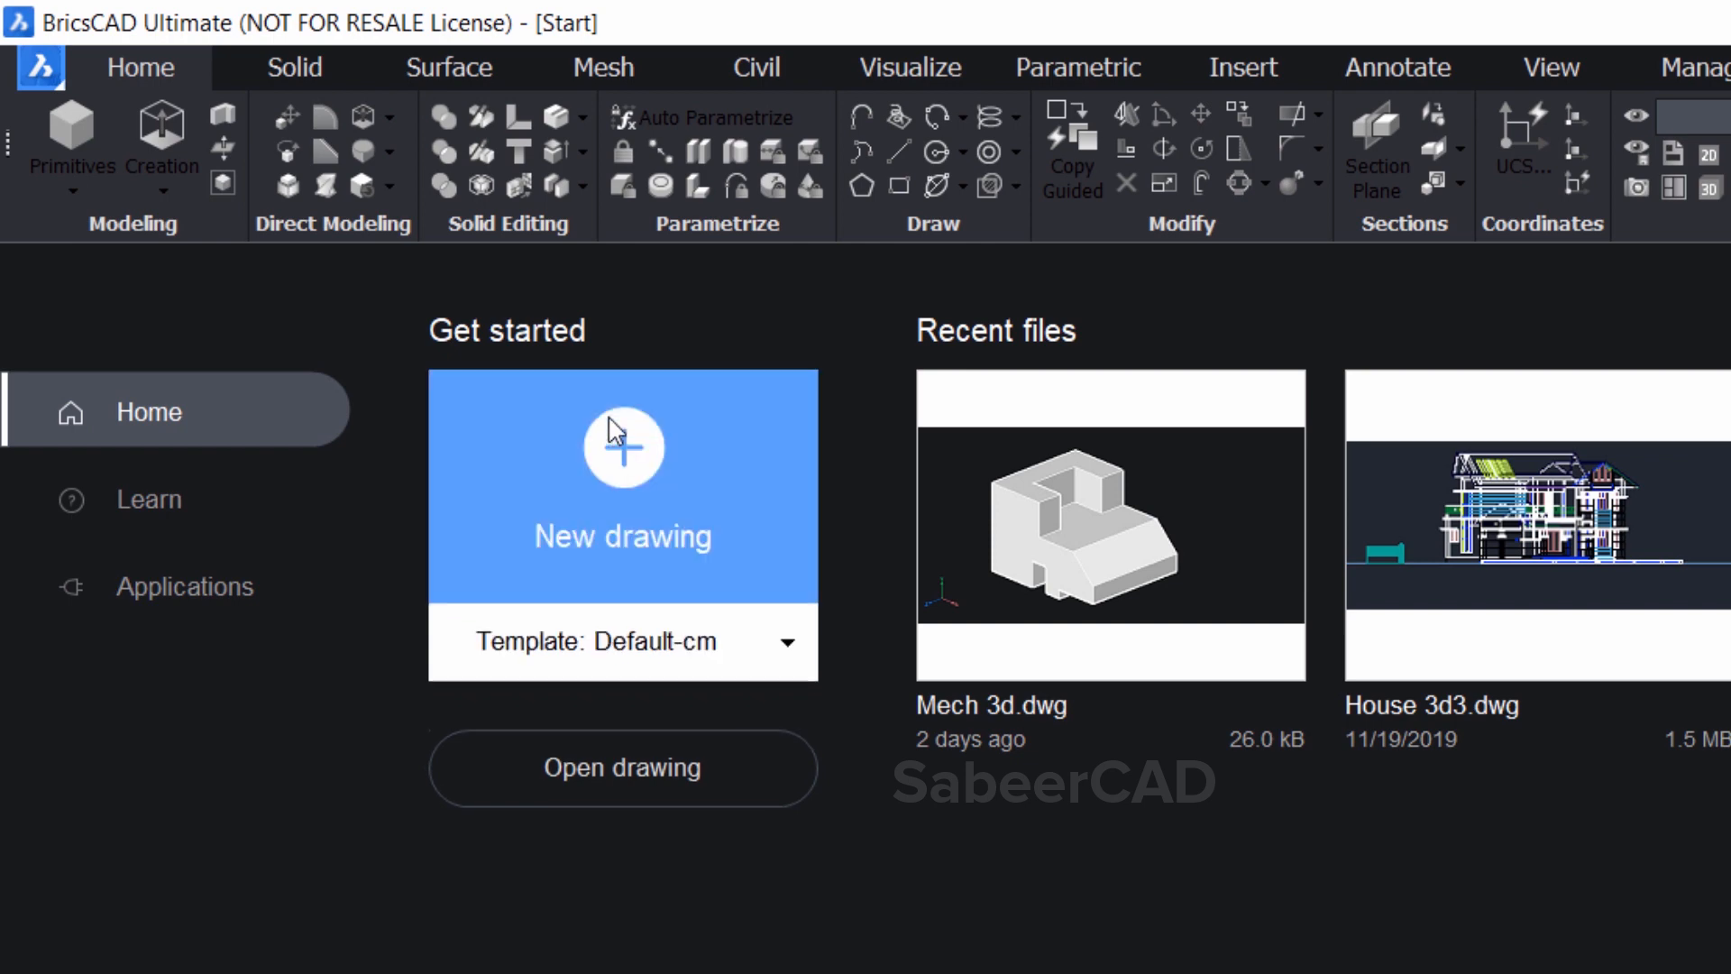
{"action": "mouse_move", "coordinate": [645, 473]}
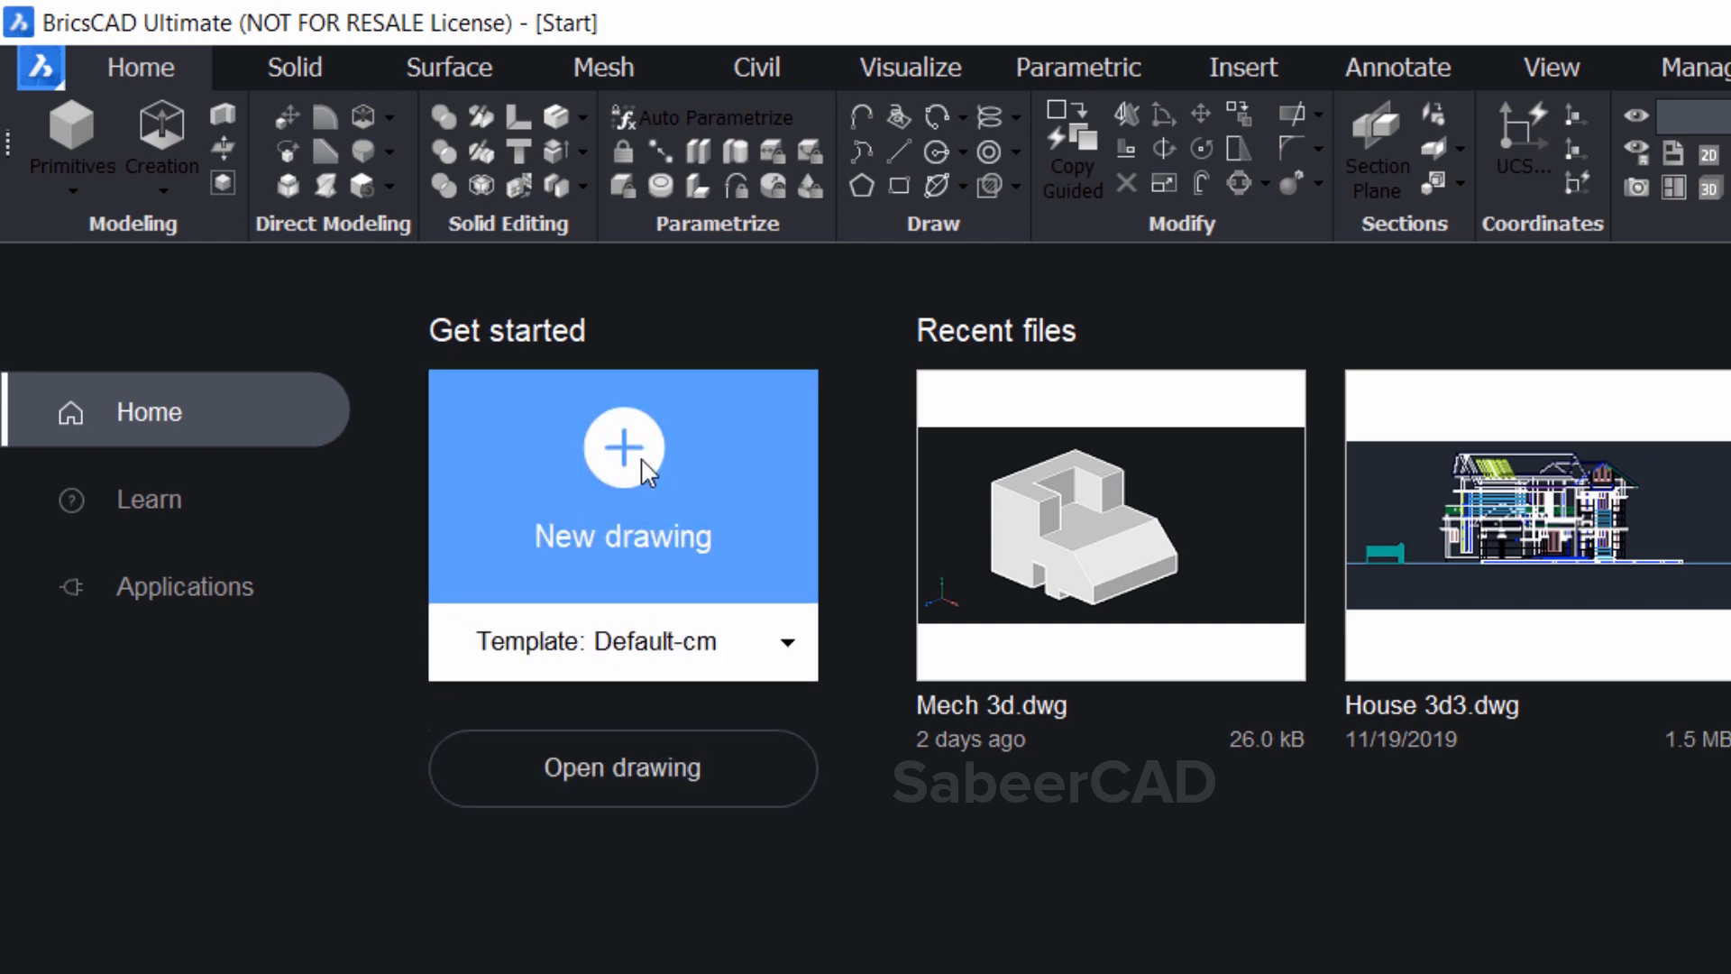
{"action": "left_click", "coordinate": [622, 446]}
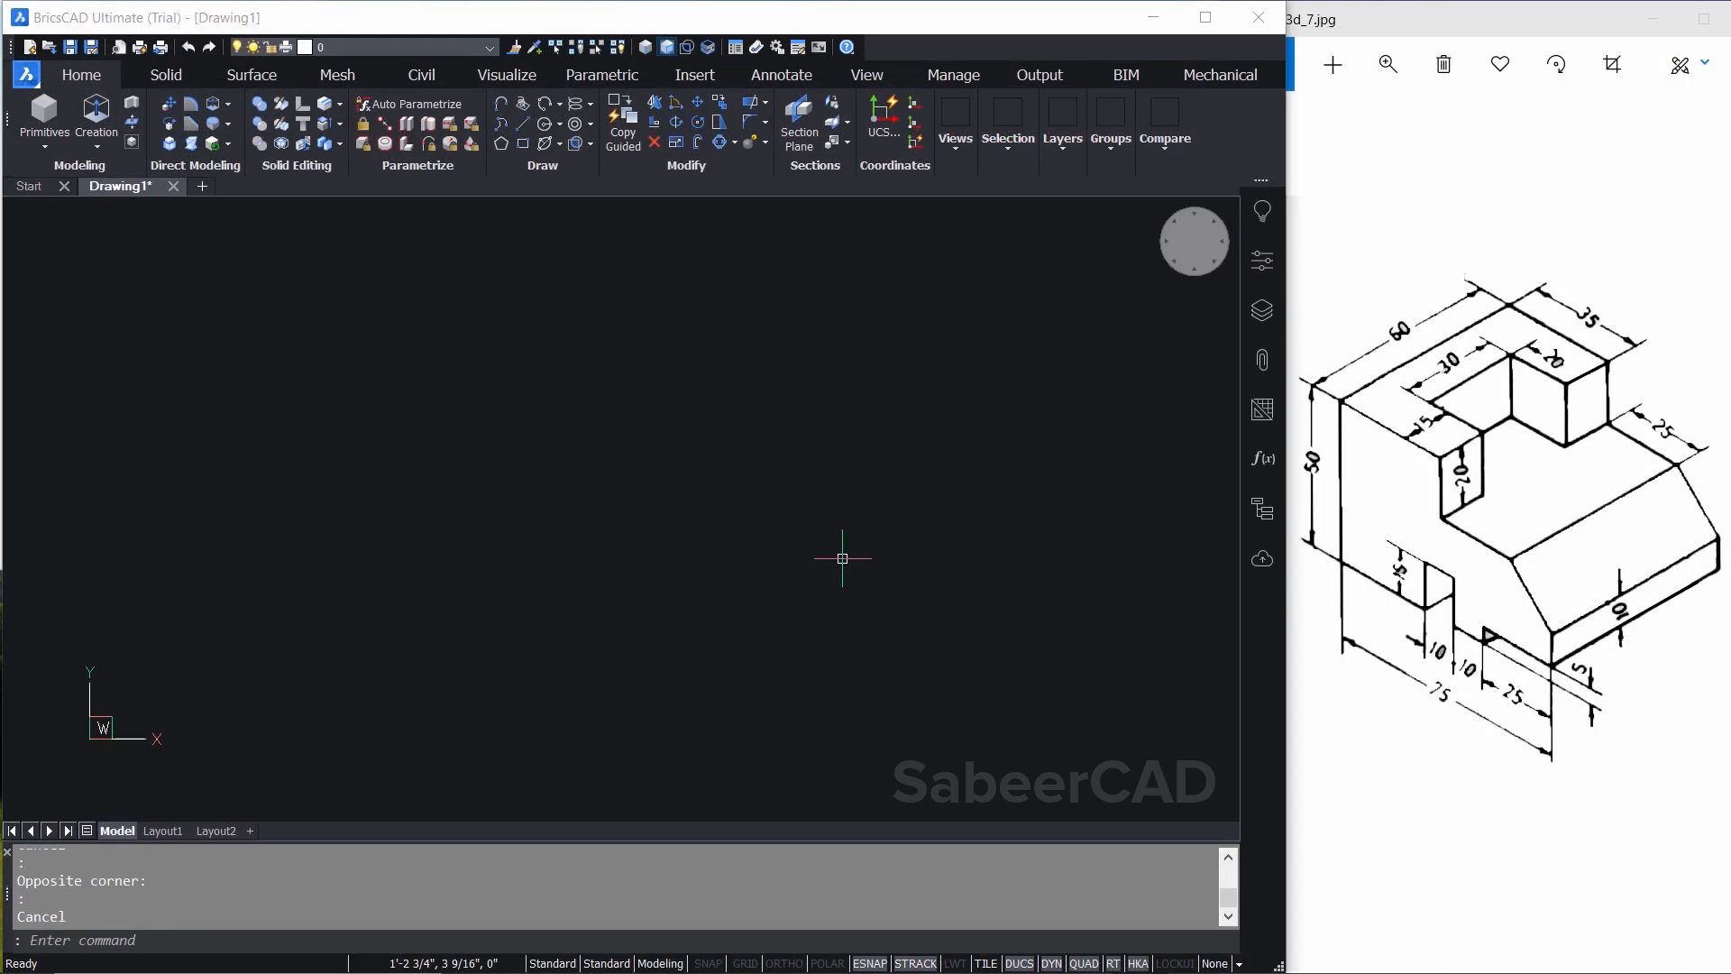
{"action": "mouse_move", "coordinate": [843, 553]}
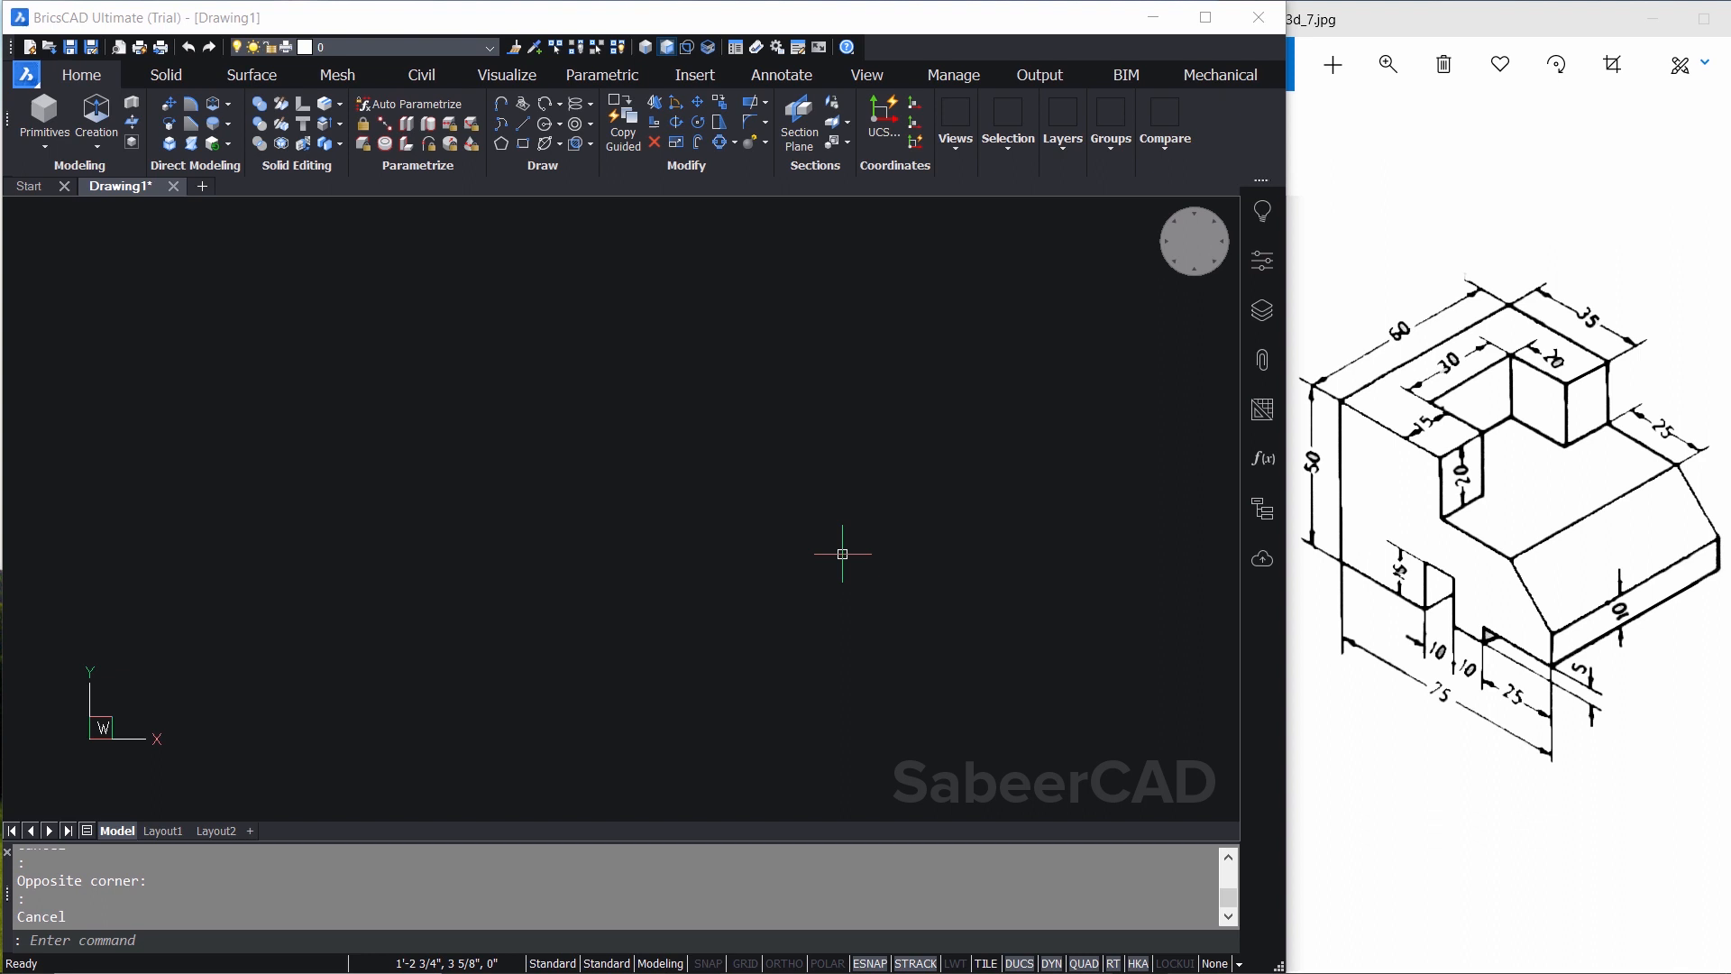
{"action": "mouse_move", "coordinate": [1194, 241]}
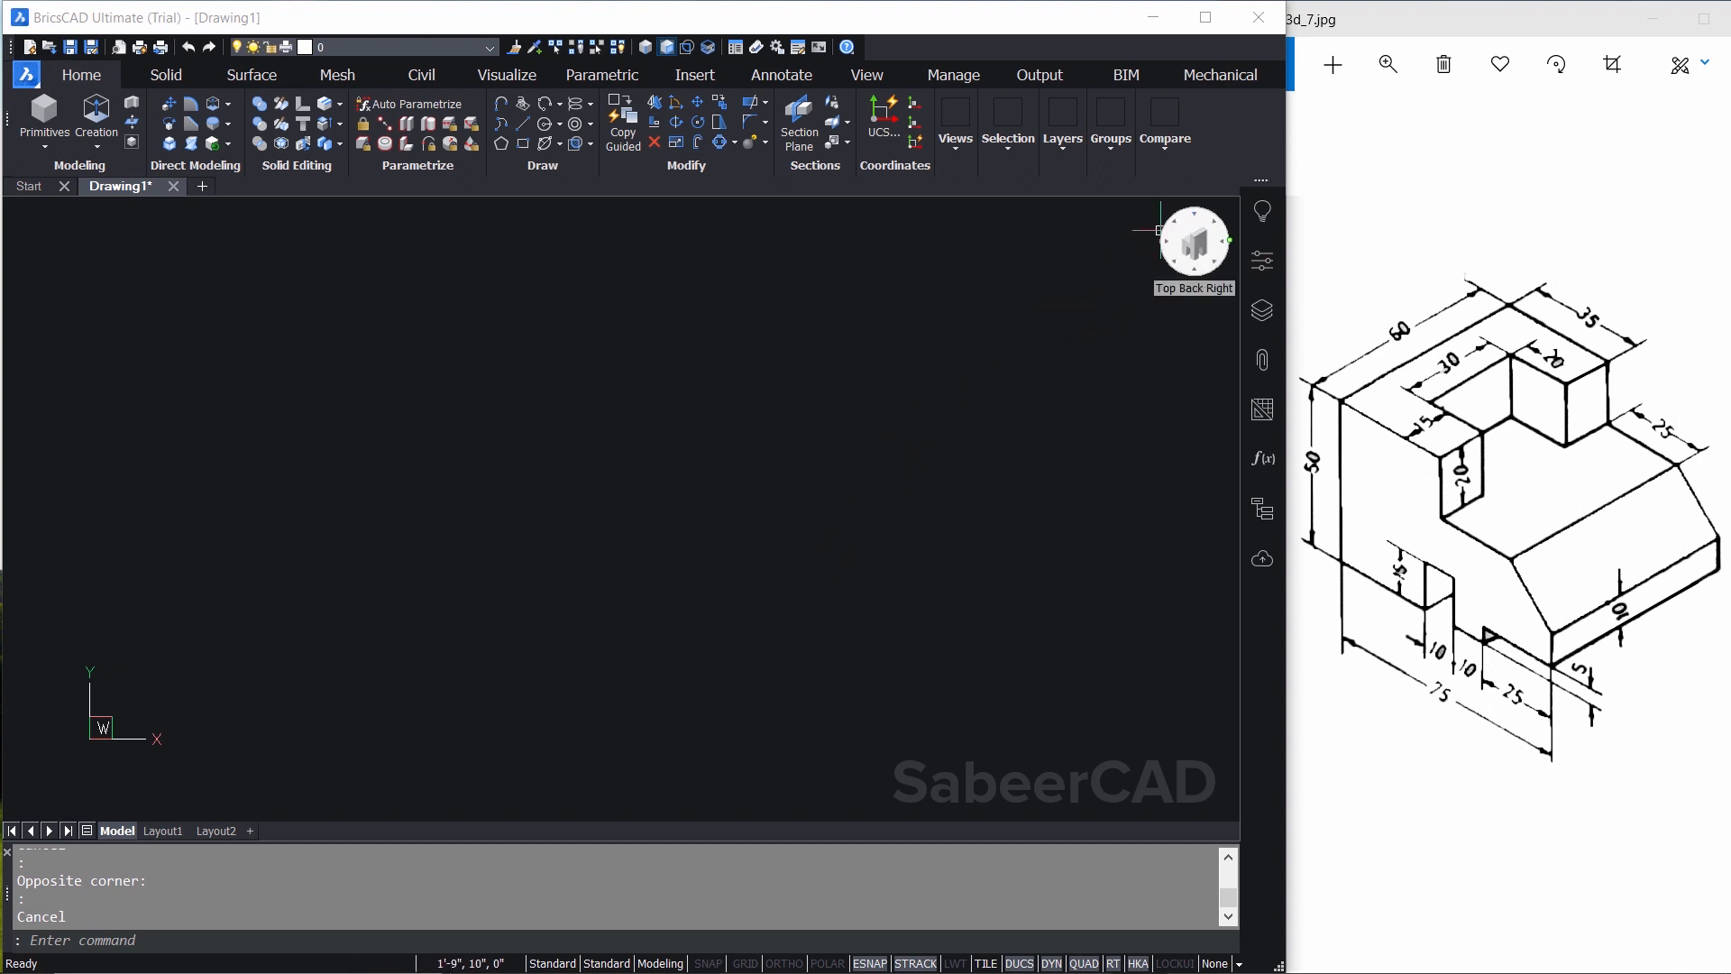
{"action": "mouse_move", "coordinate": [451, 583]}
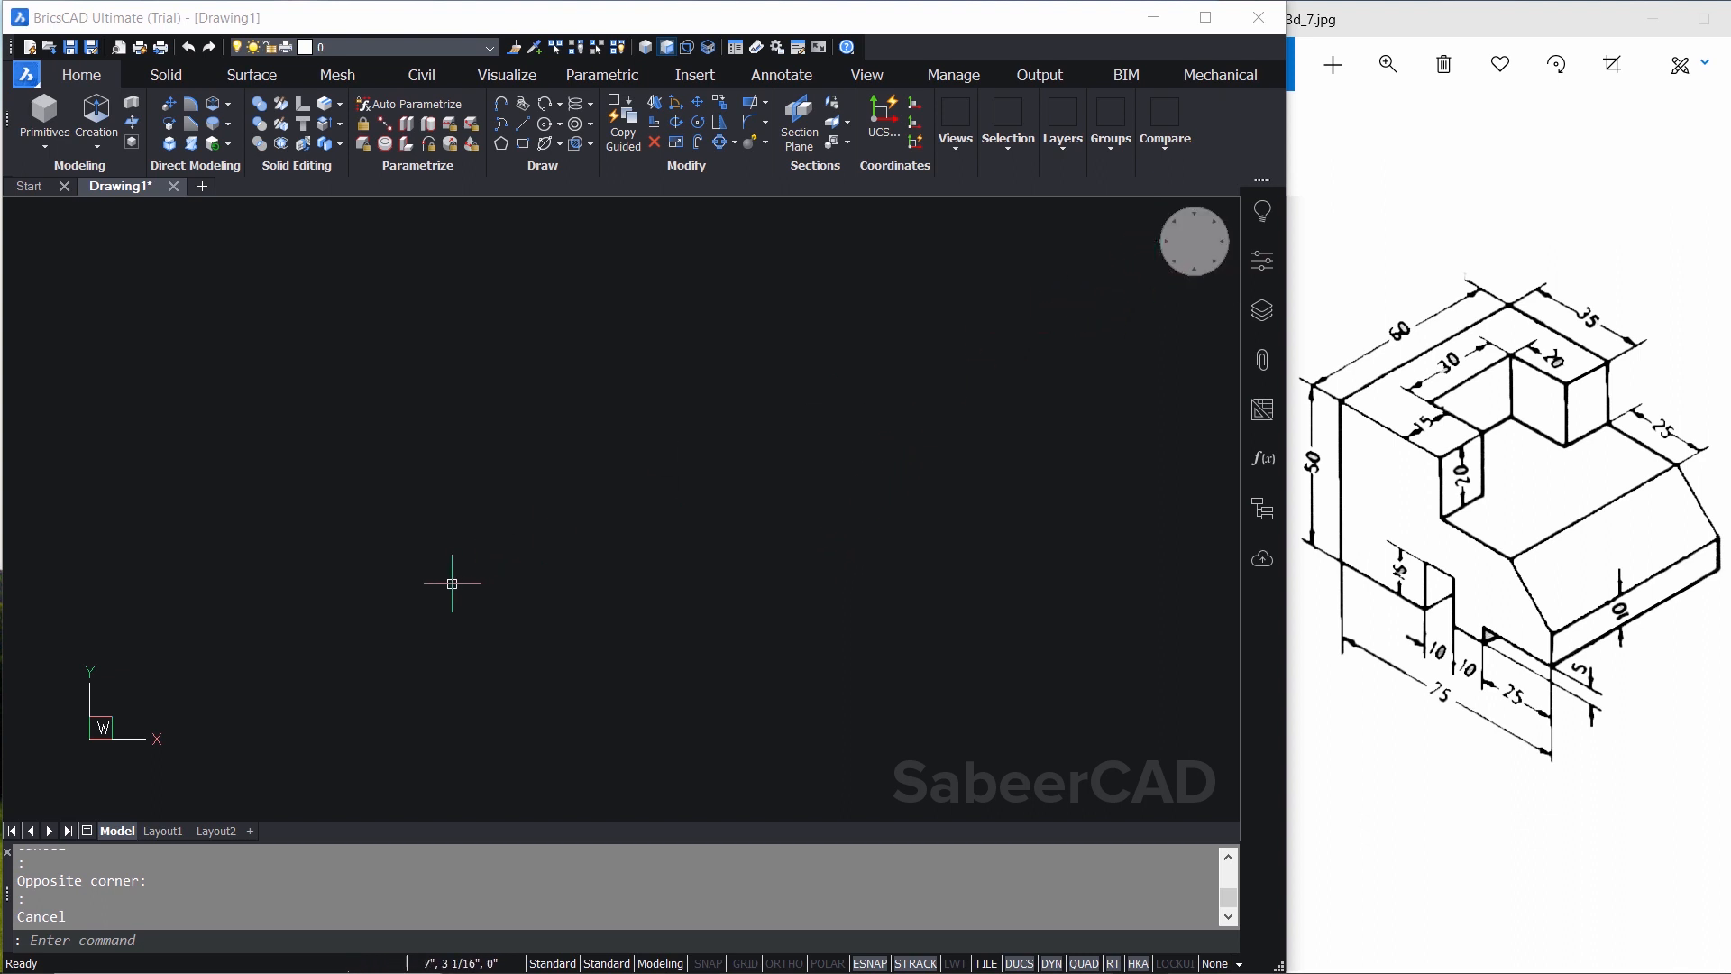
{"action": "mouse_move", "coordinate": [136, 811]}
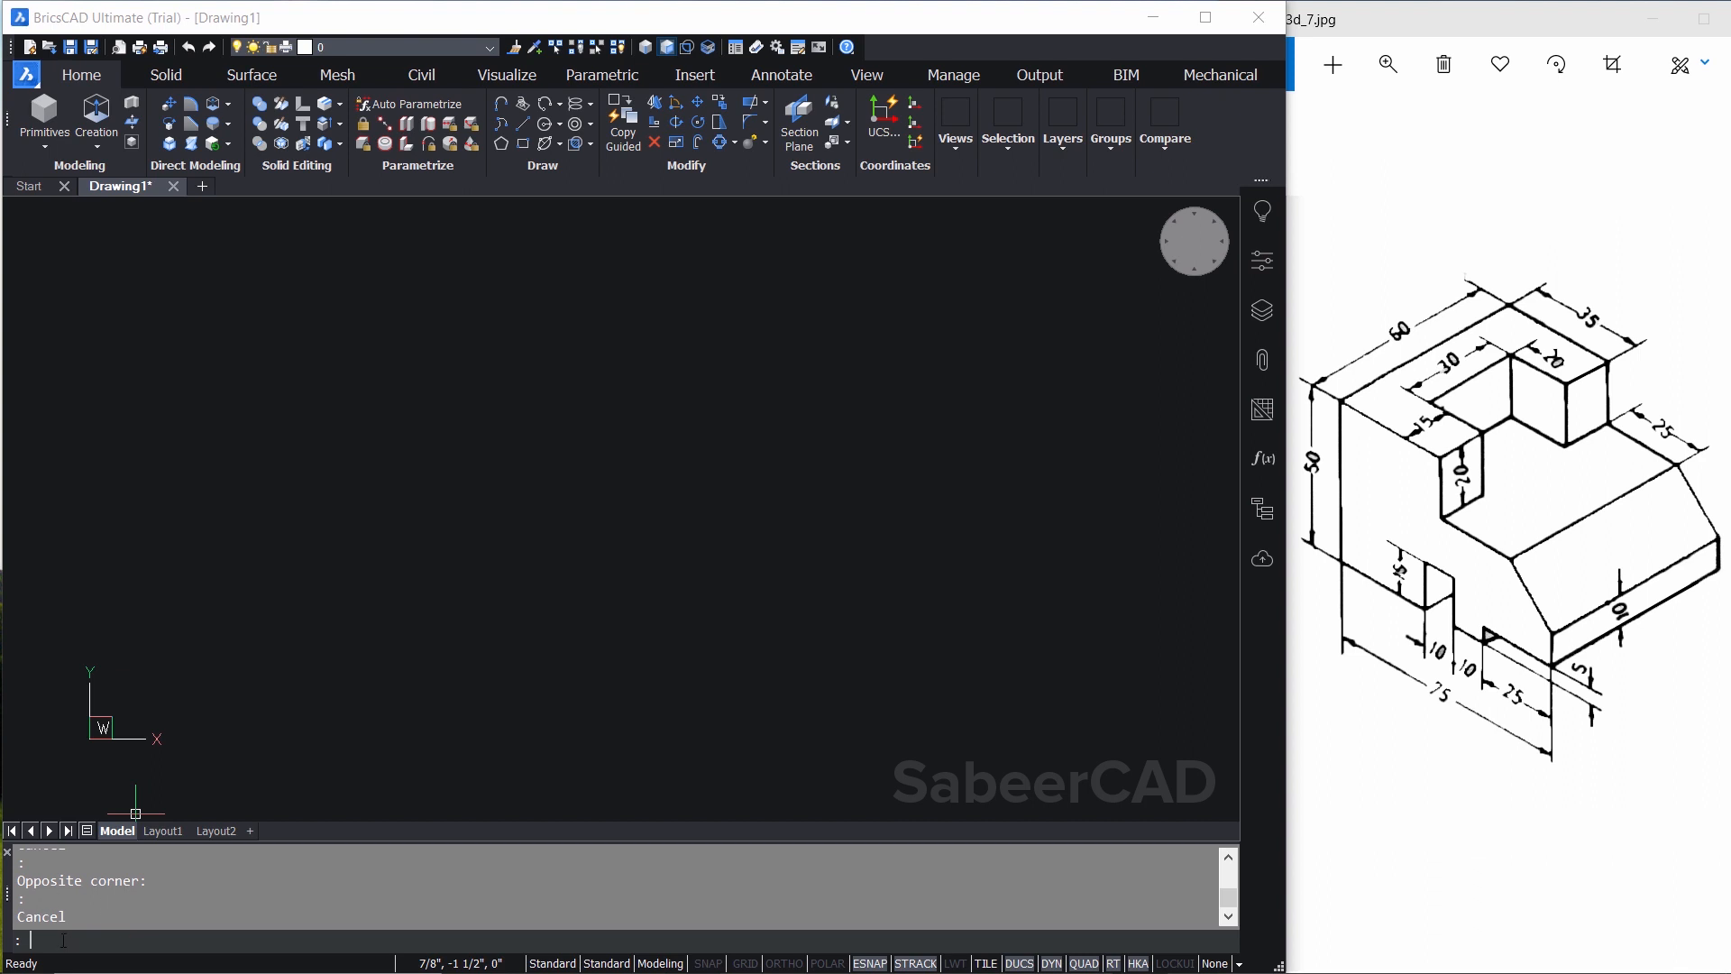
{"action": "type", "text": "lo"}
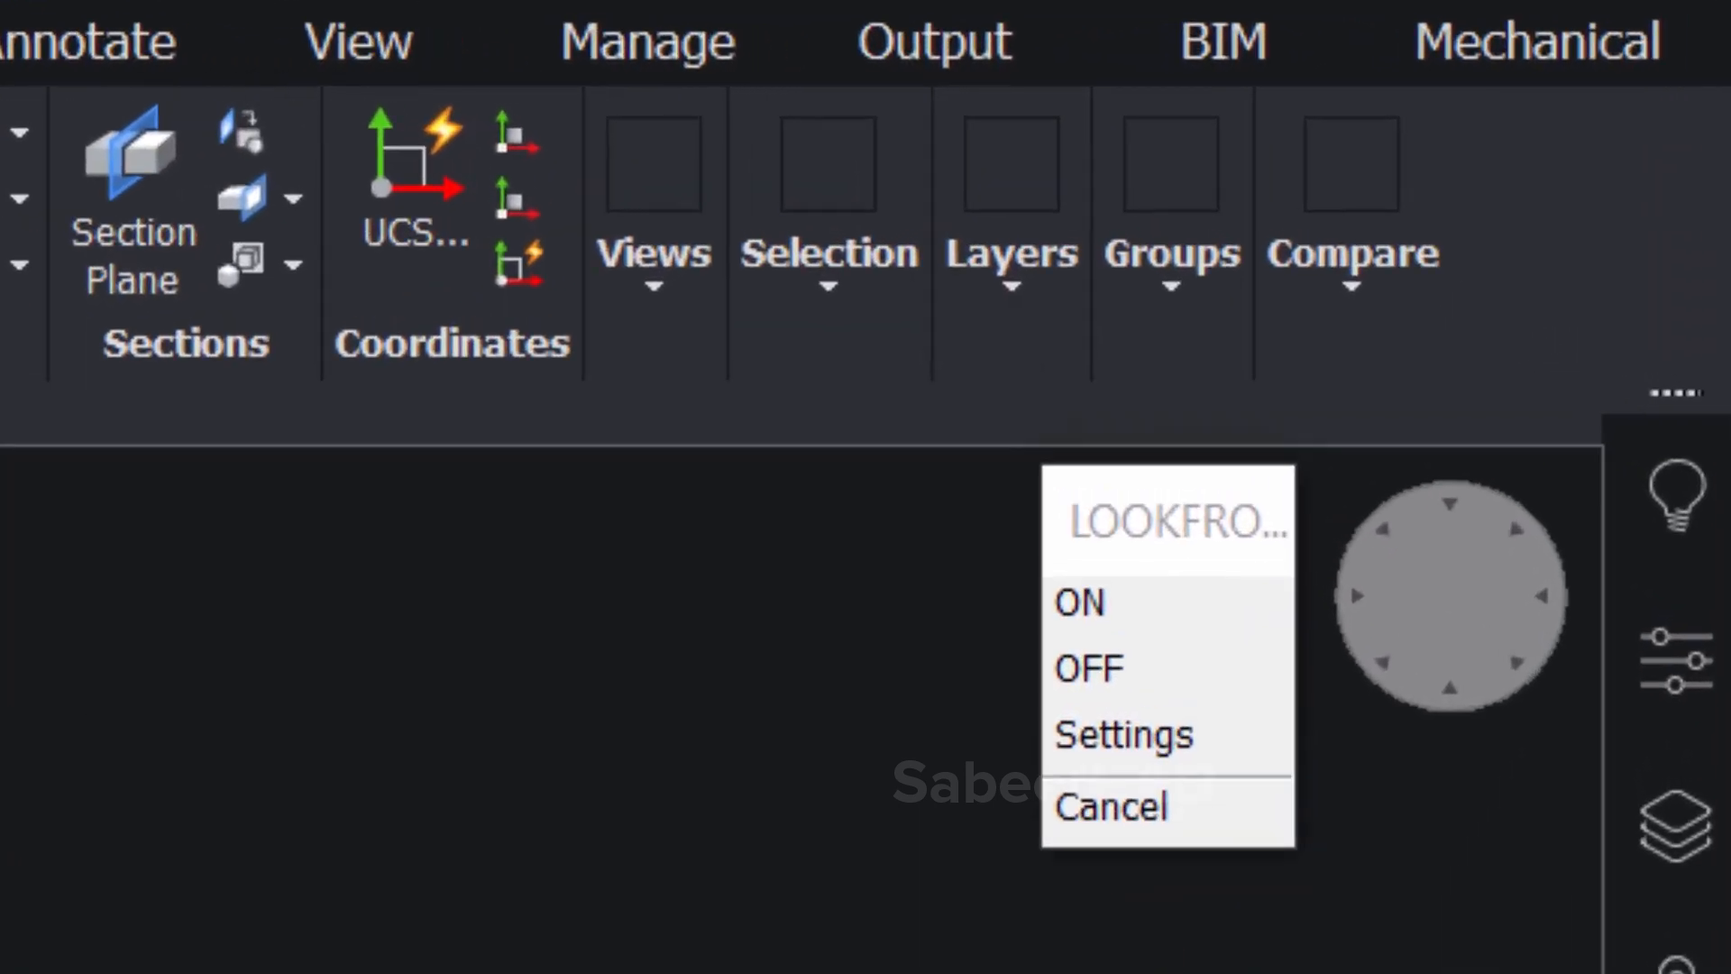
{"action": "mouse_move", "coordinate": [1160, 668]}
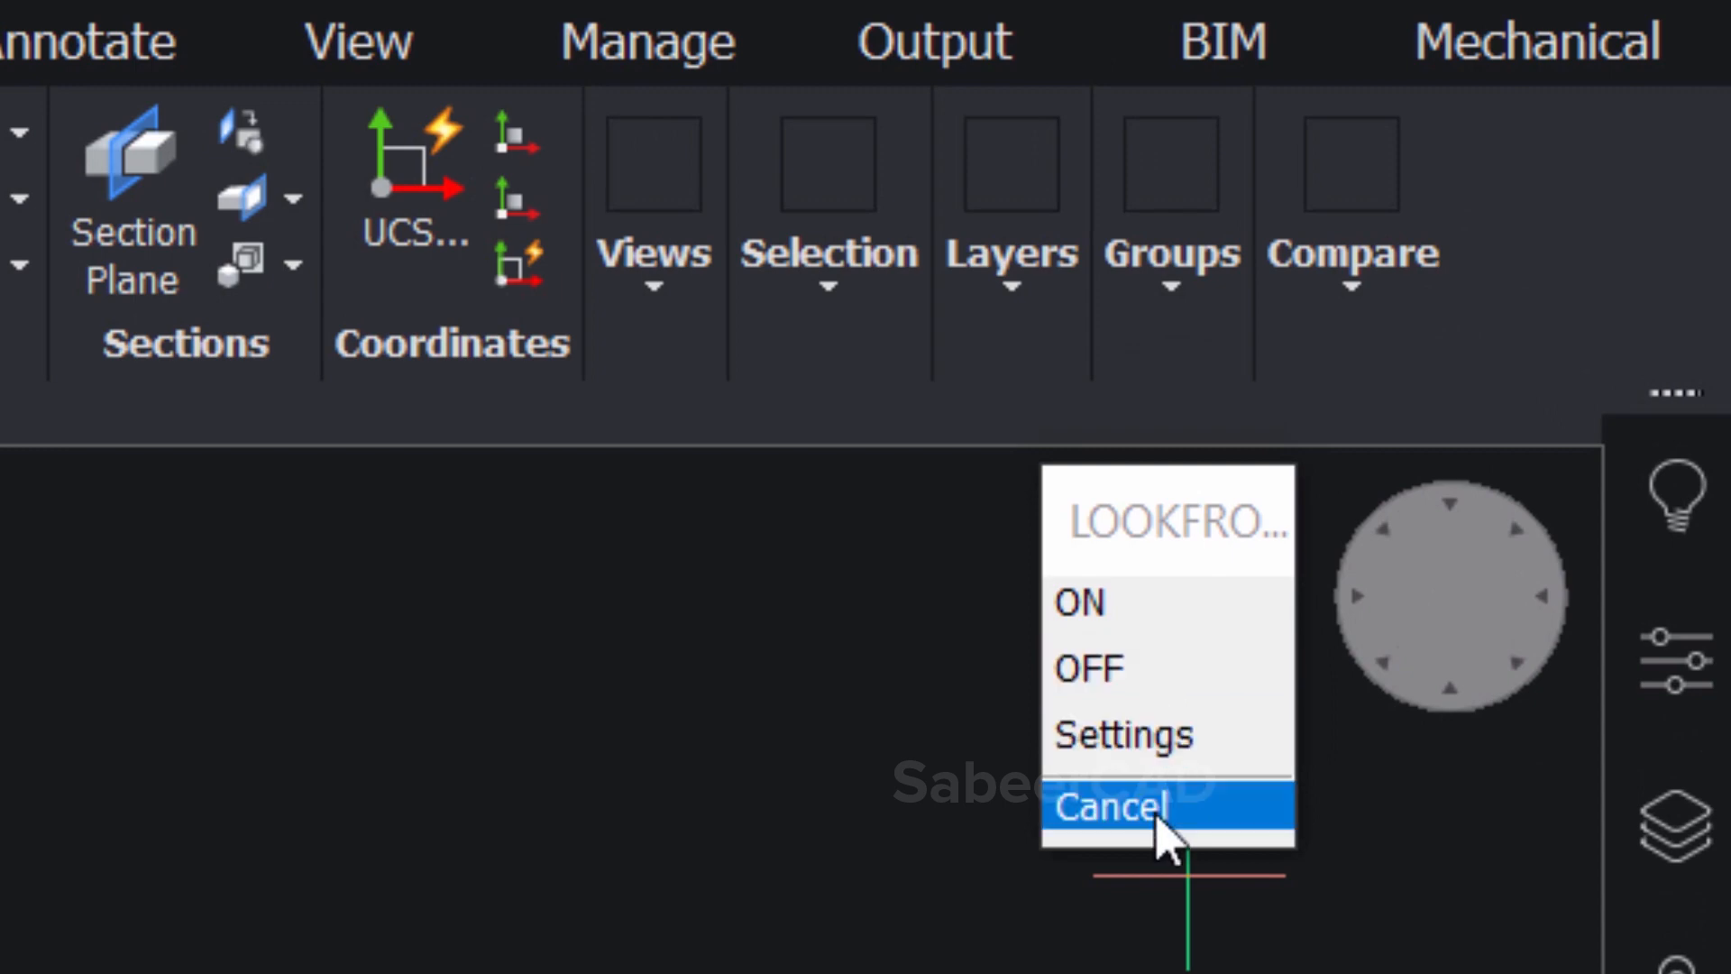
{"action": "left_click", "coordinate": [1110, 805]}
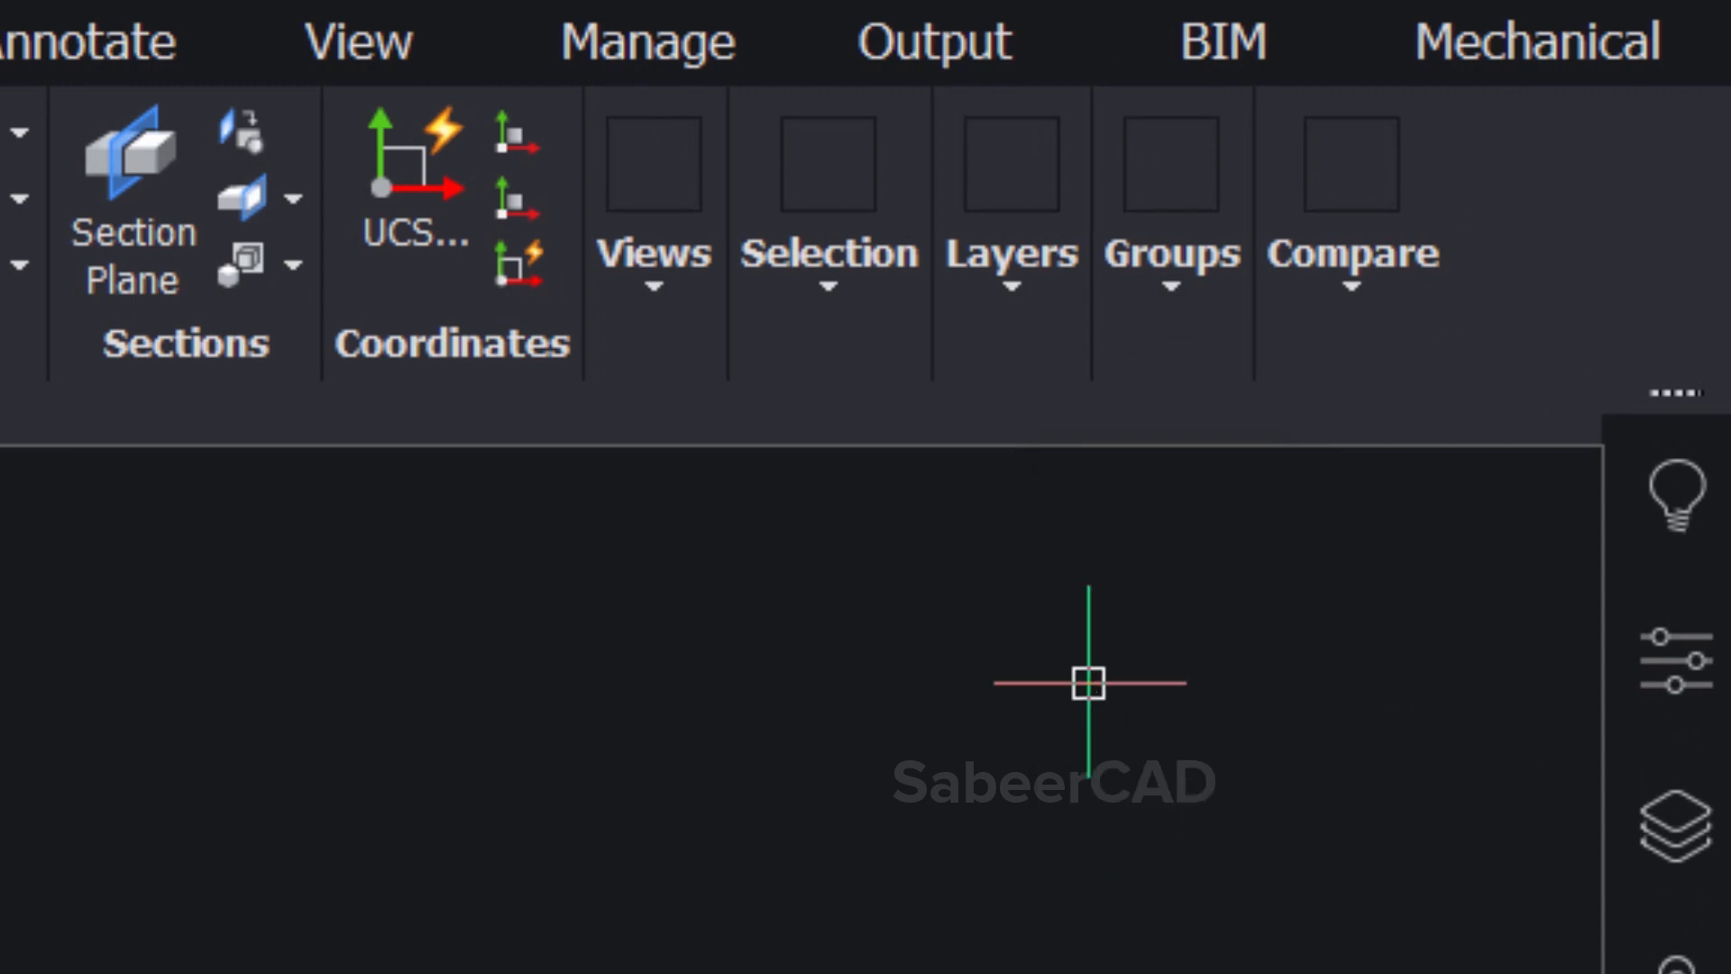
{"action": "mouse_move", "coordinate": [1264, 758]}
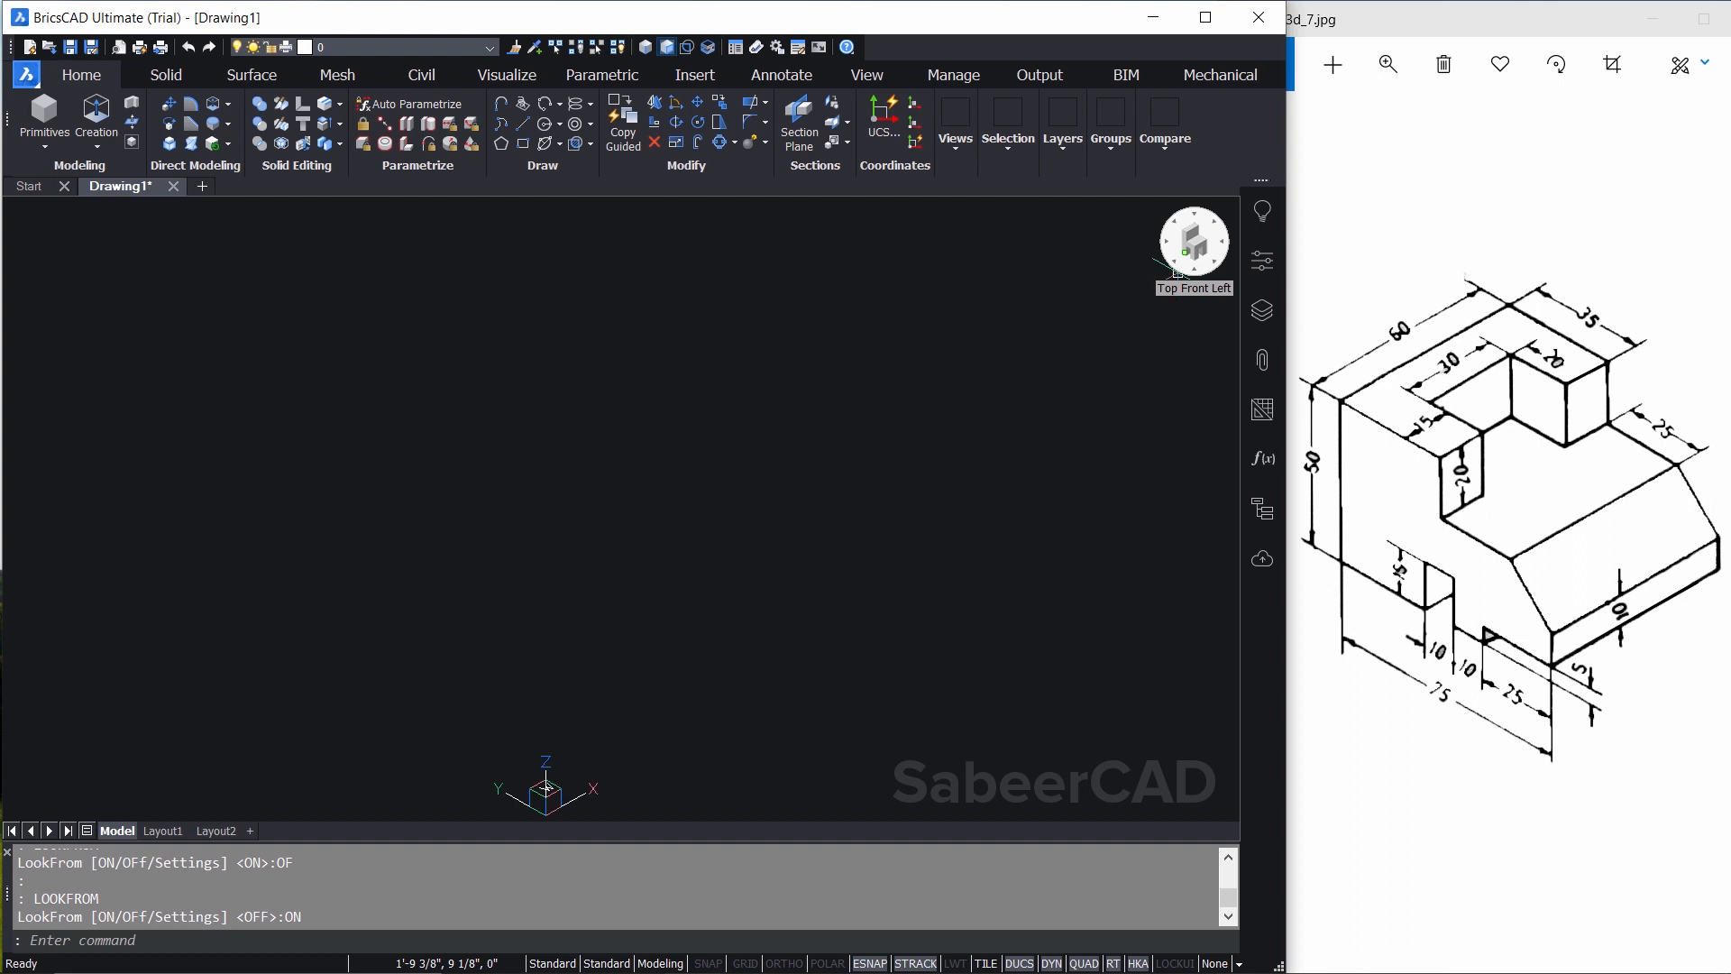
{"action": "mouse_move", "coordinate": [856, 552]}
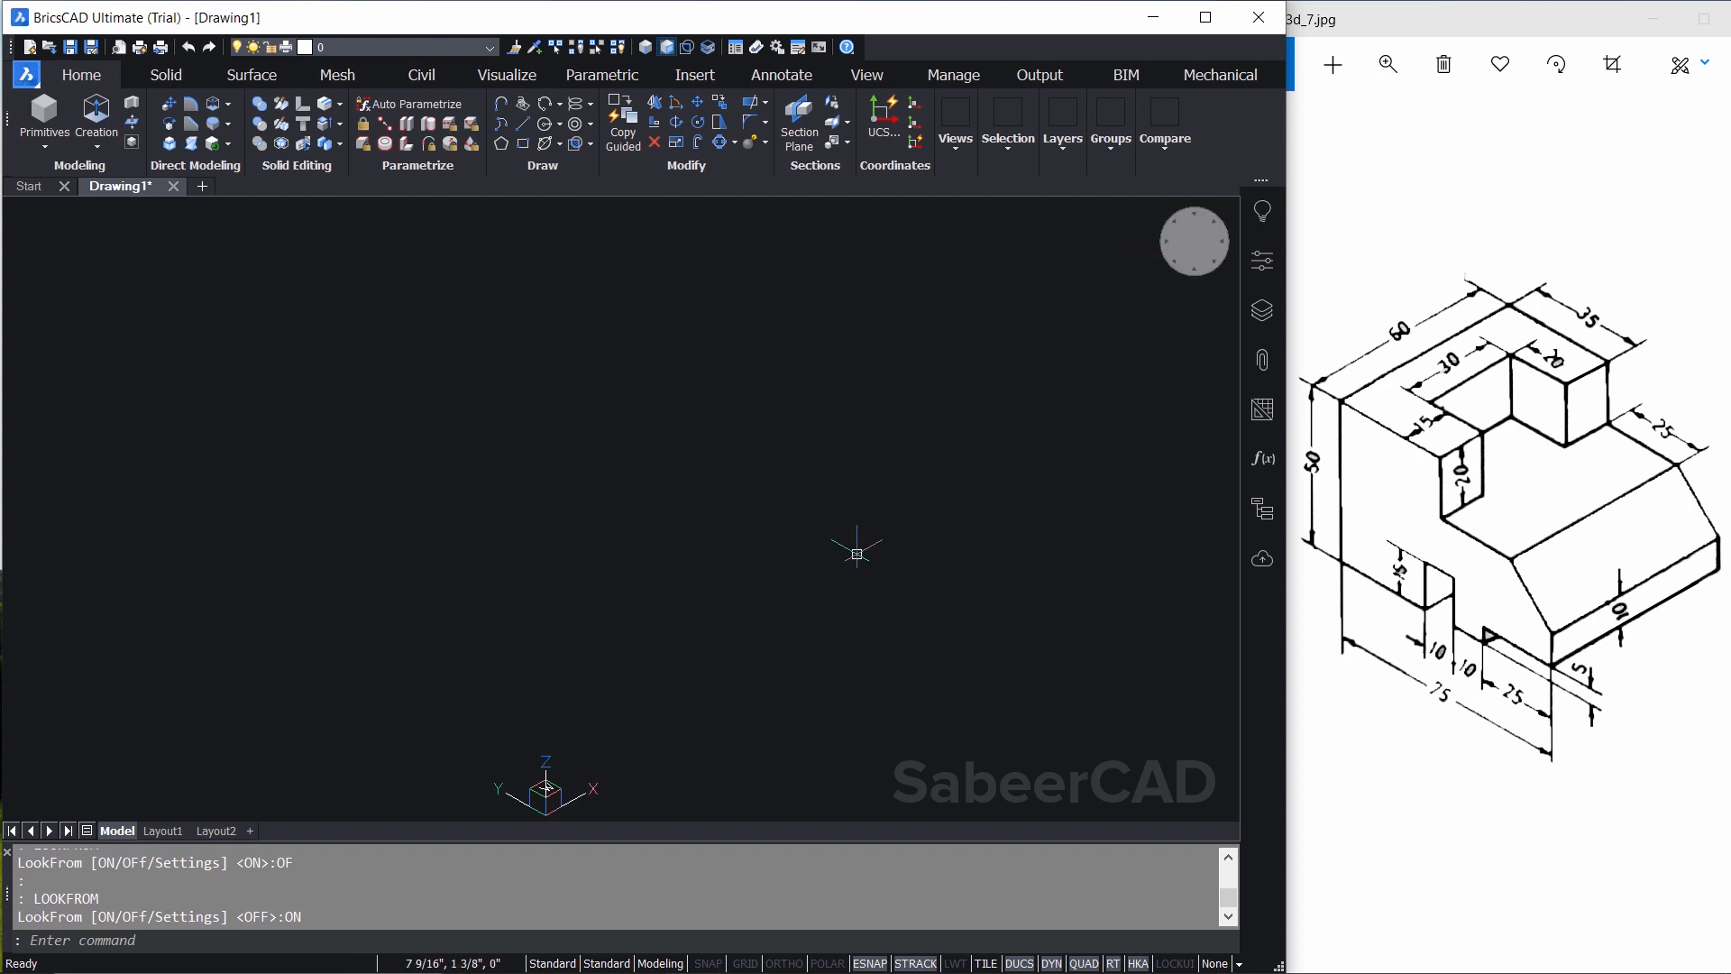
{"action": "mouse_move", "coordinate": [859, 541]}
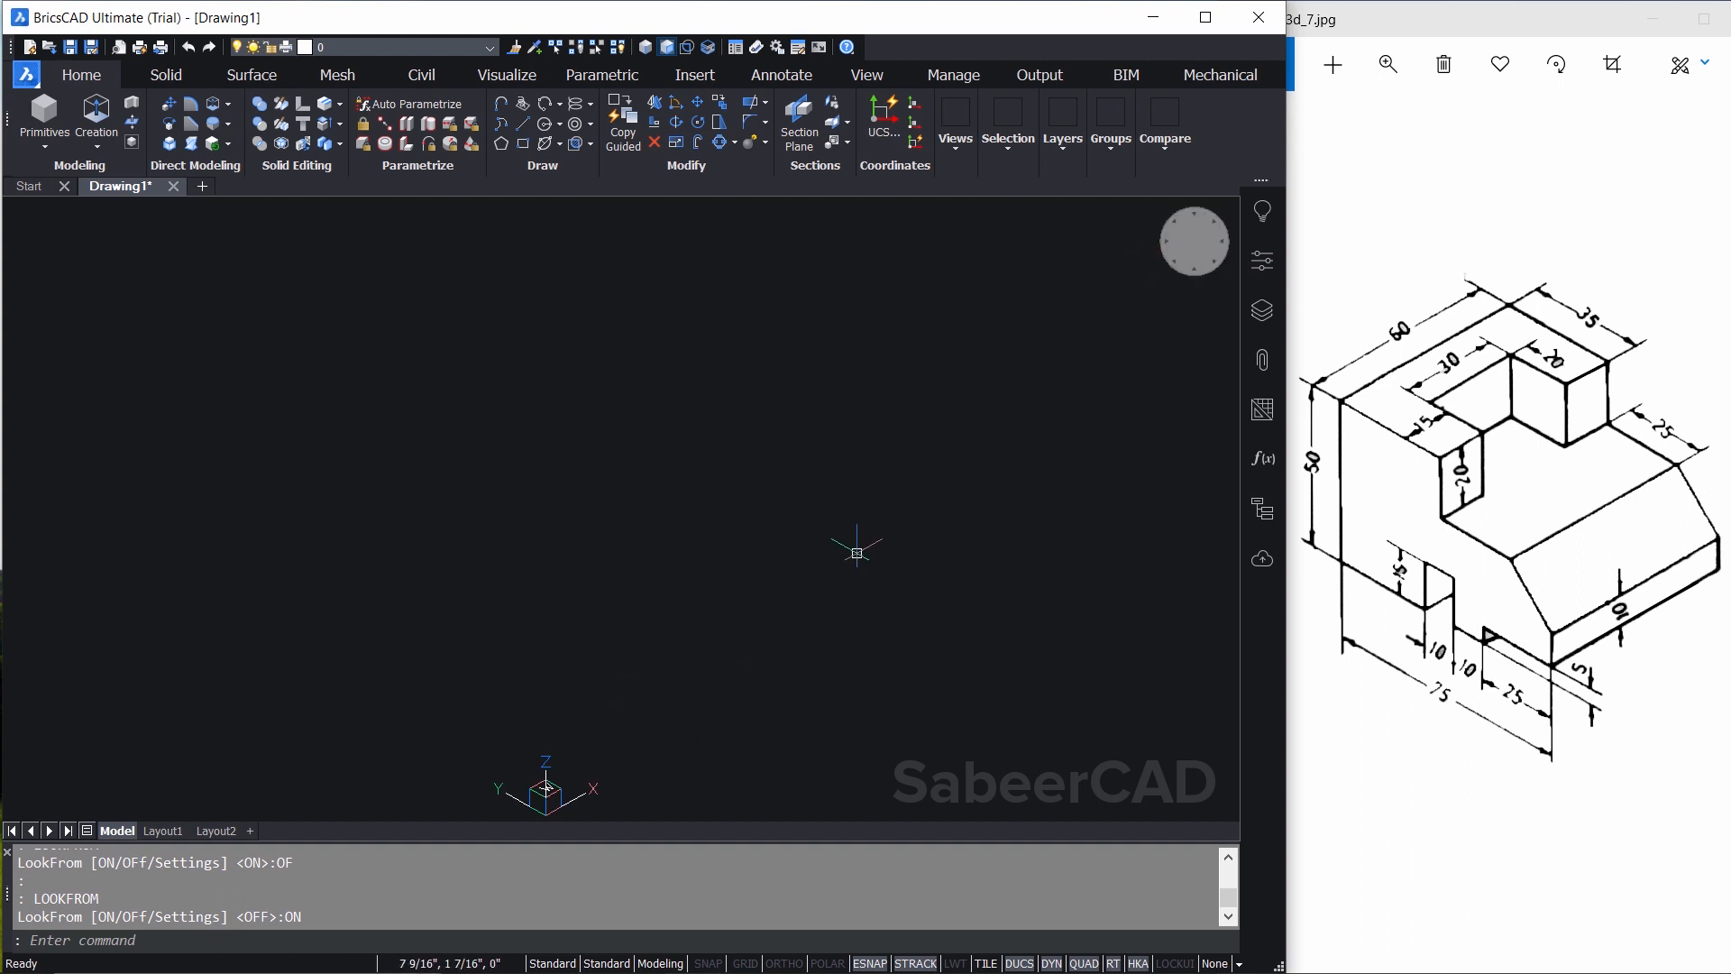
{"action": "mouse_move", "coordinate": [1204, 640]}
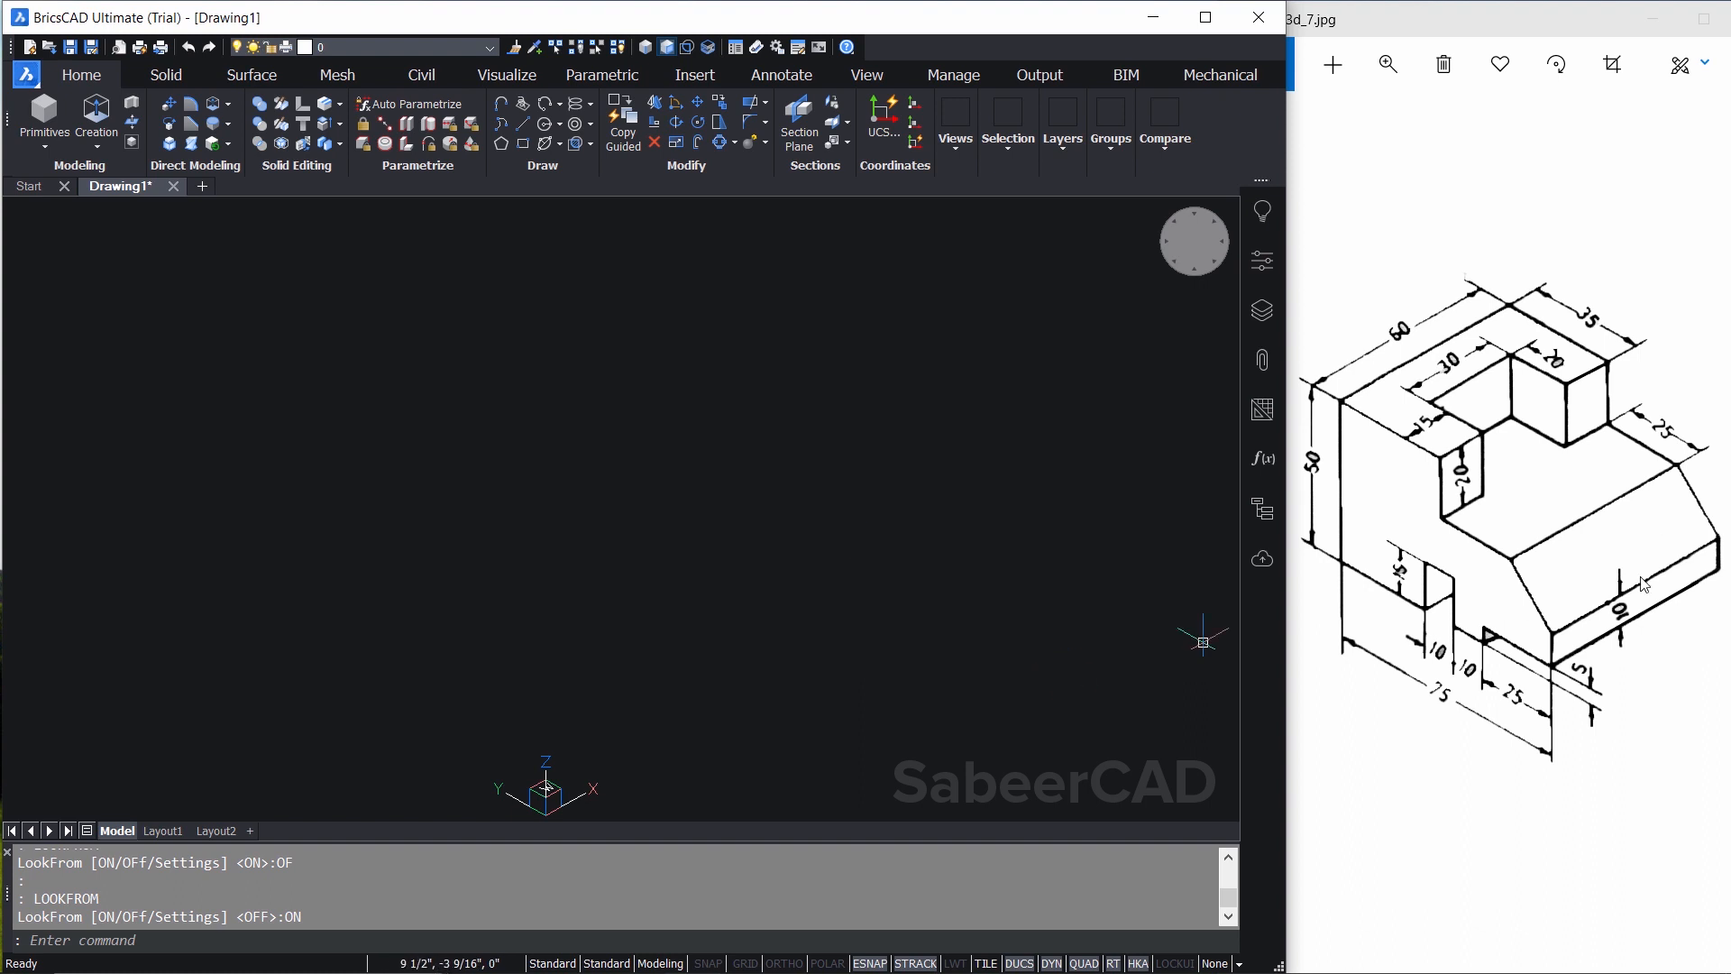
{"action": "mouse_move", "coordinate": [1543, 594]}
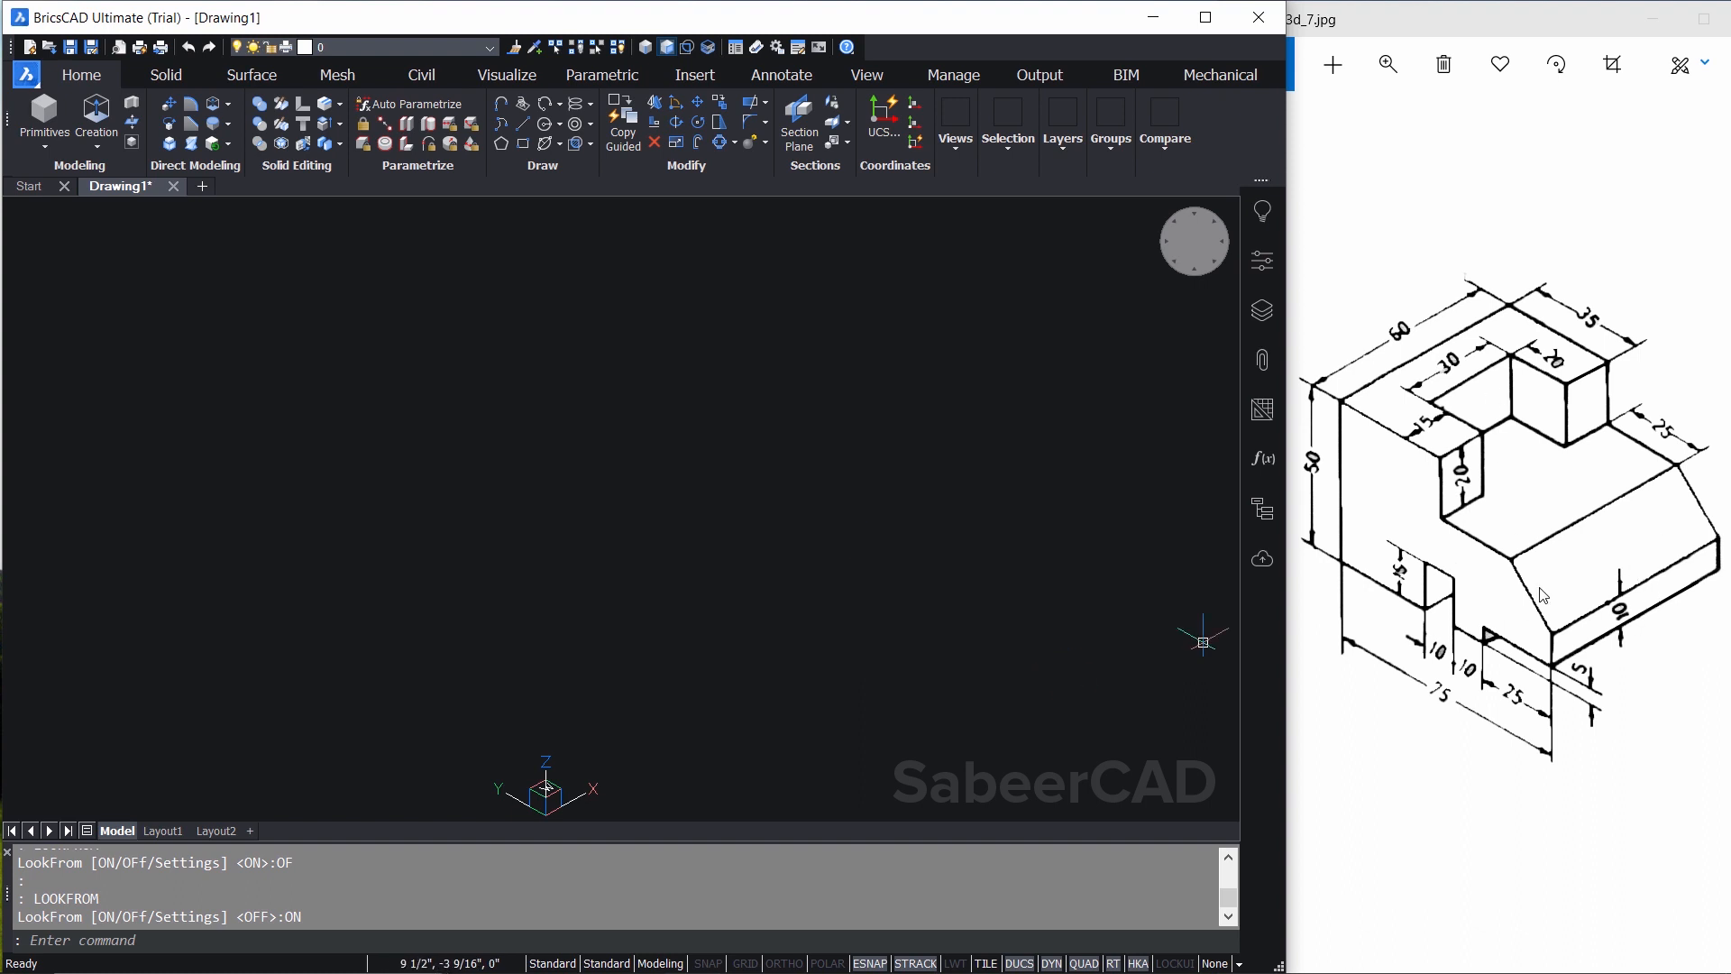
{"action": "mouse_move", "coordinate": [1527, 513]}
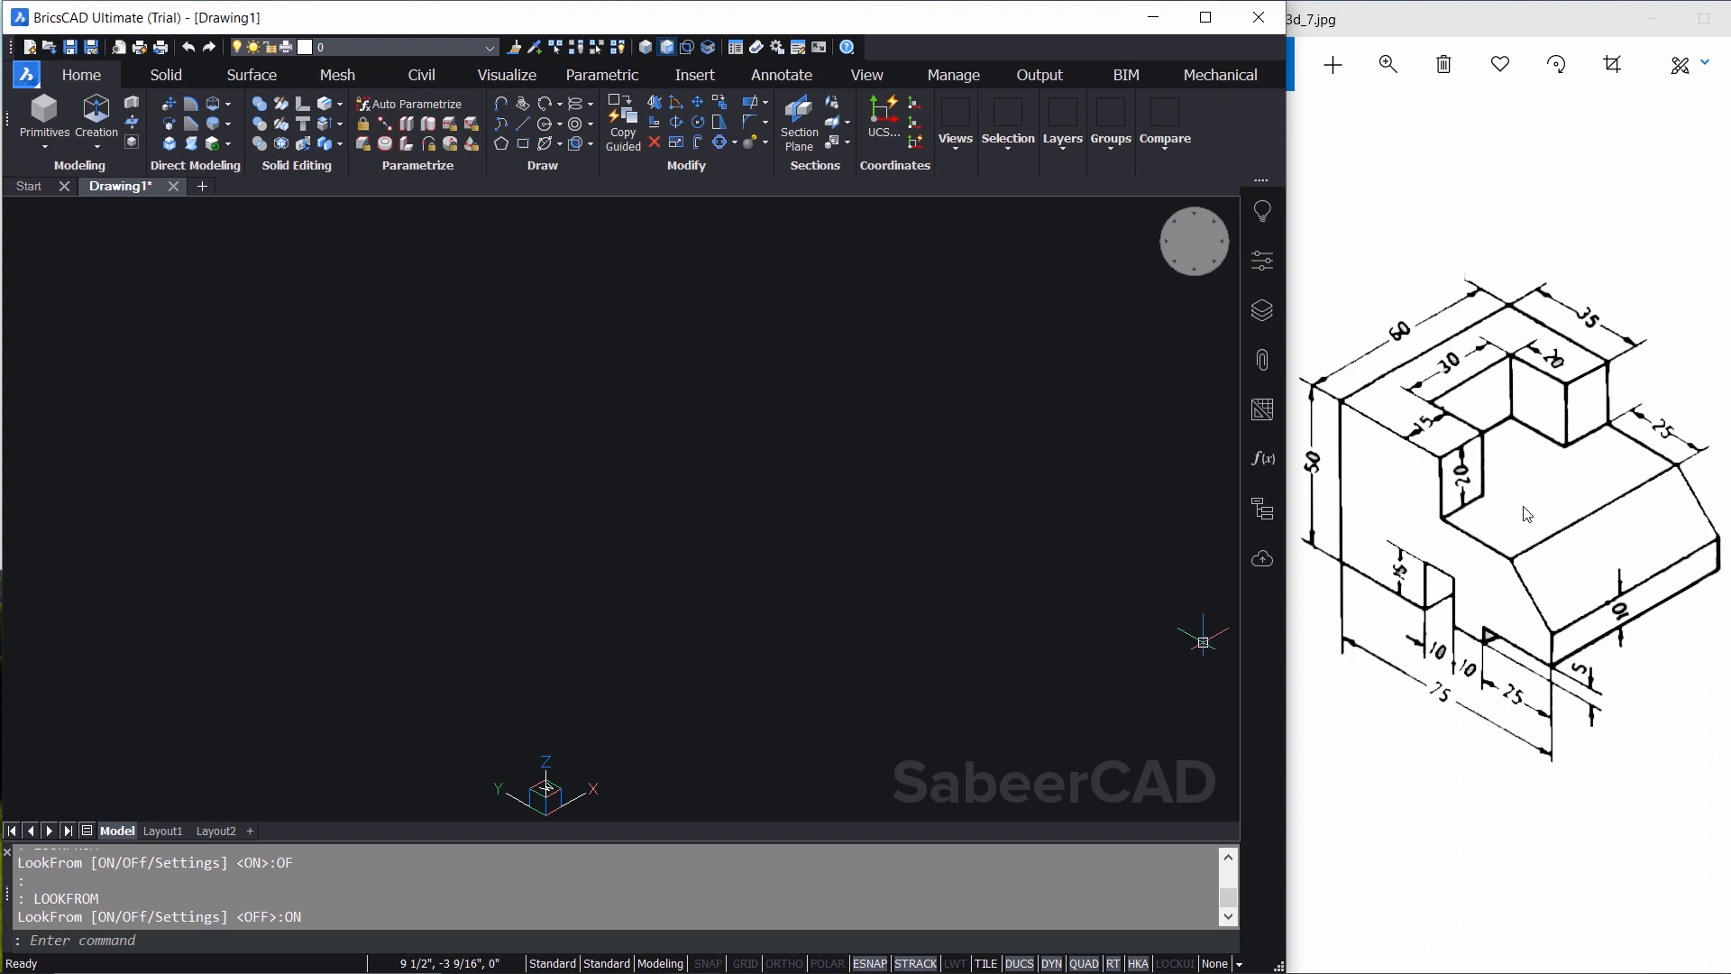
{"action": "mouse_move", "coordinate": [1450, 497]}
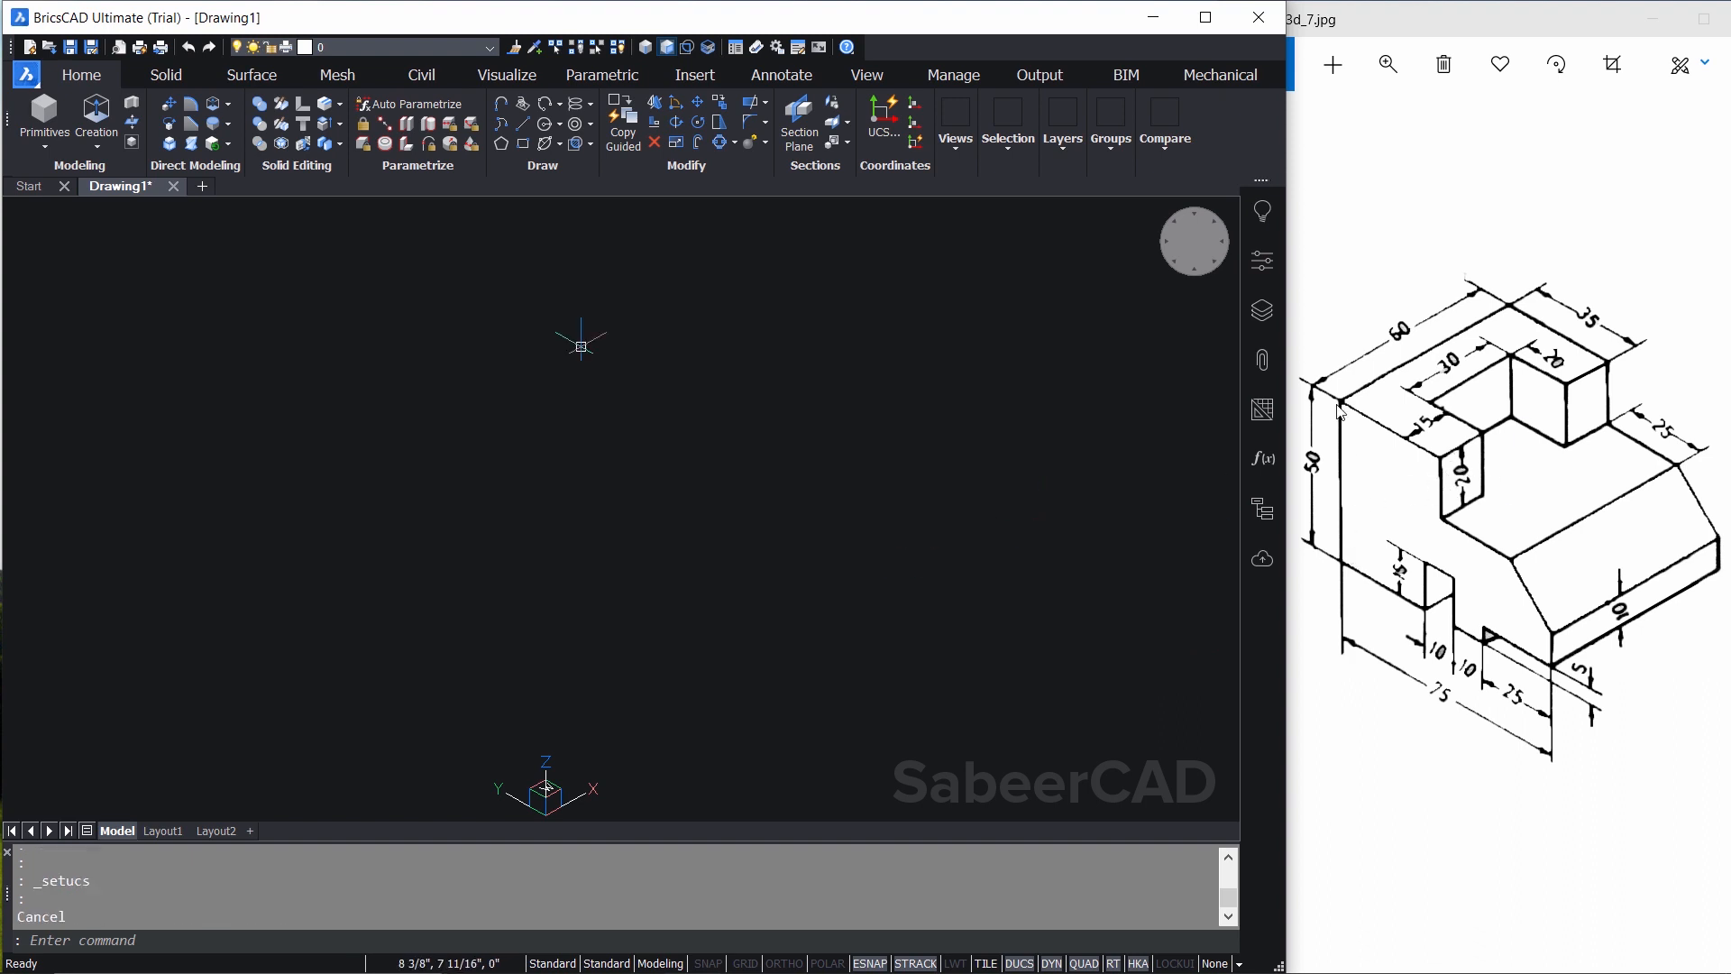
{"action": "mouse_move", "coordinate": [1370, 541]}
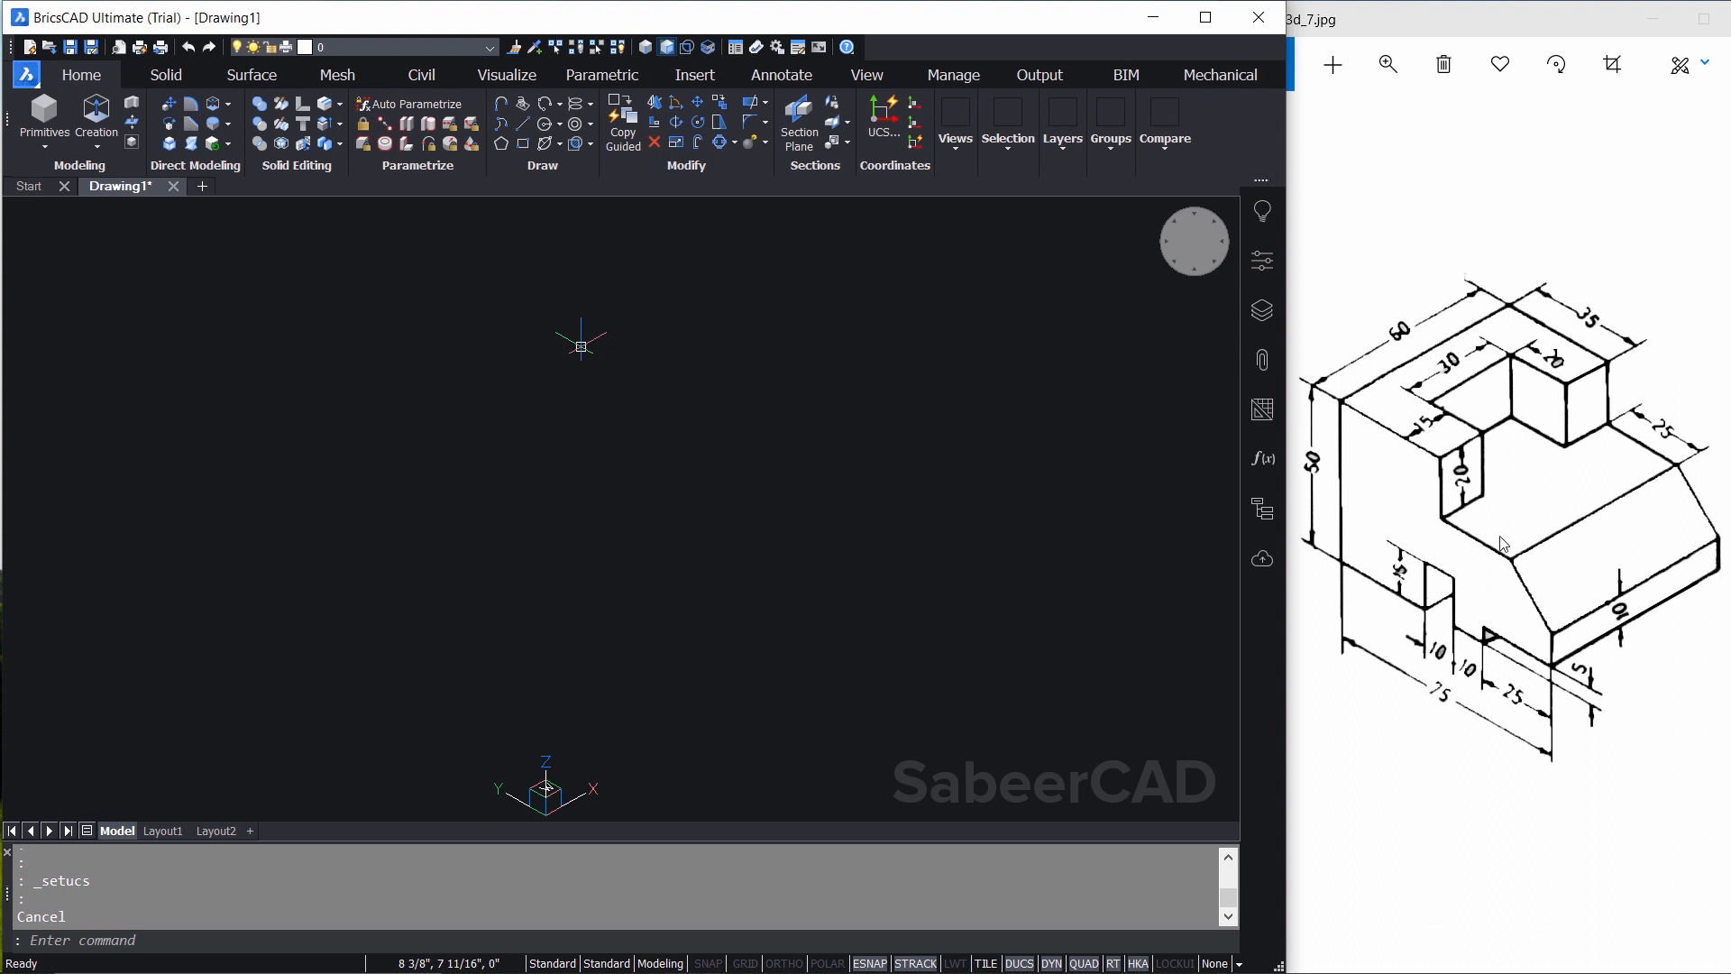
{"action": "mouse_move", "coordinate": [1573, 543]}
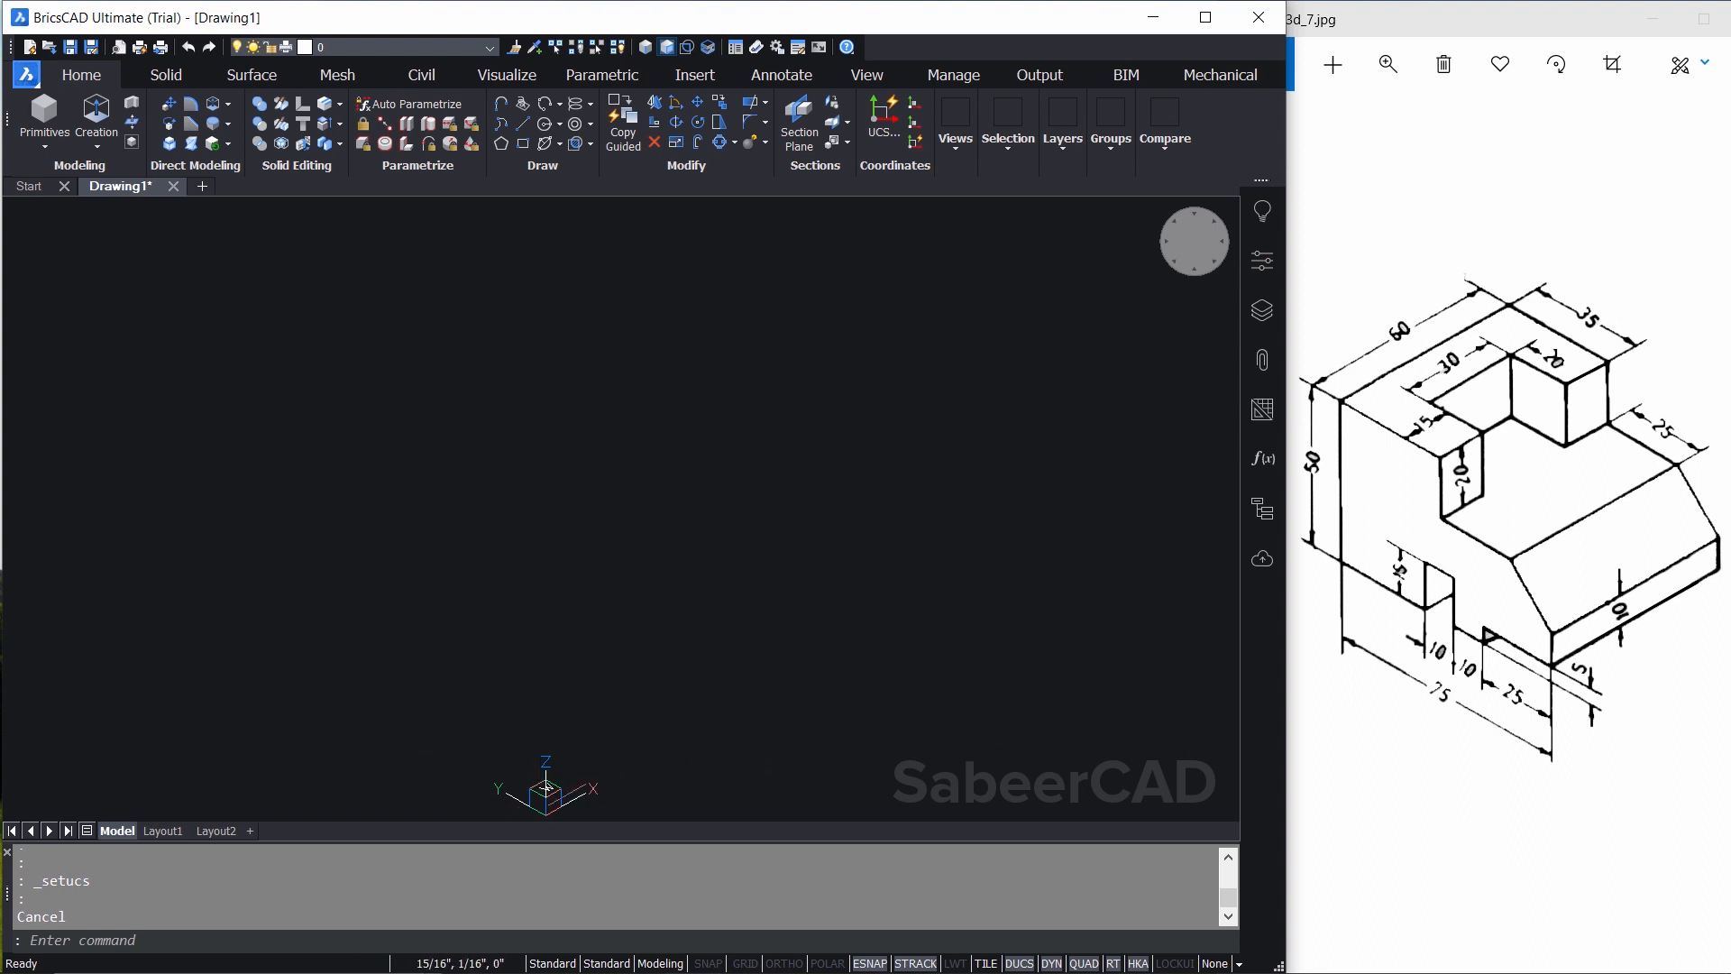
{"action": "mouse_move", "coordinate": [473, 490]}
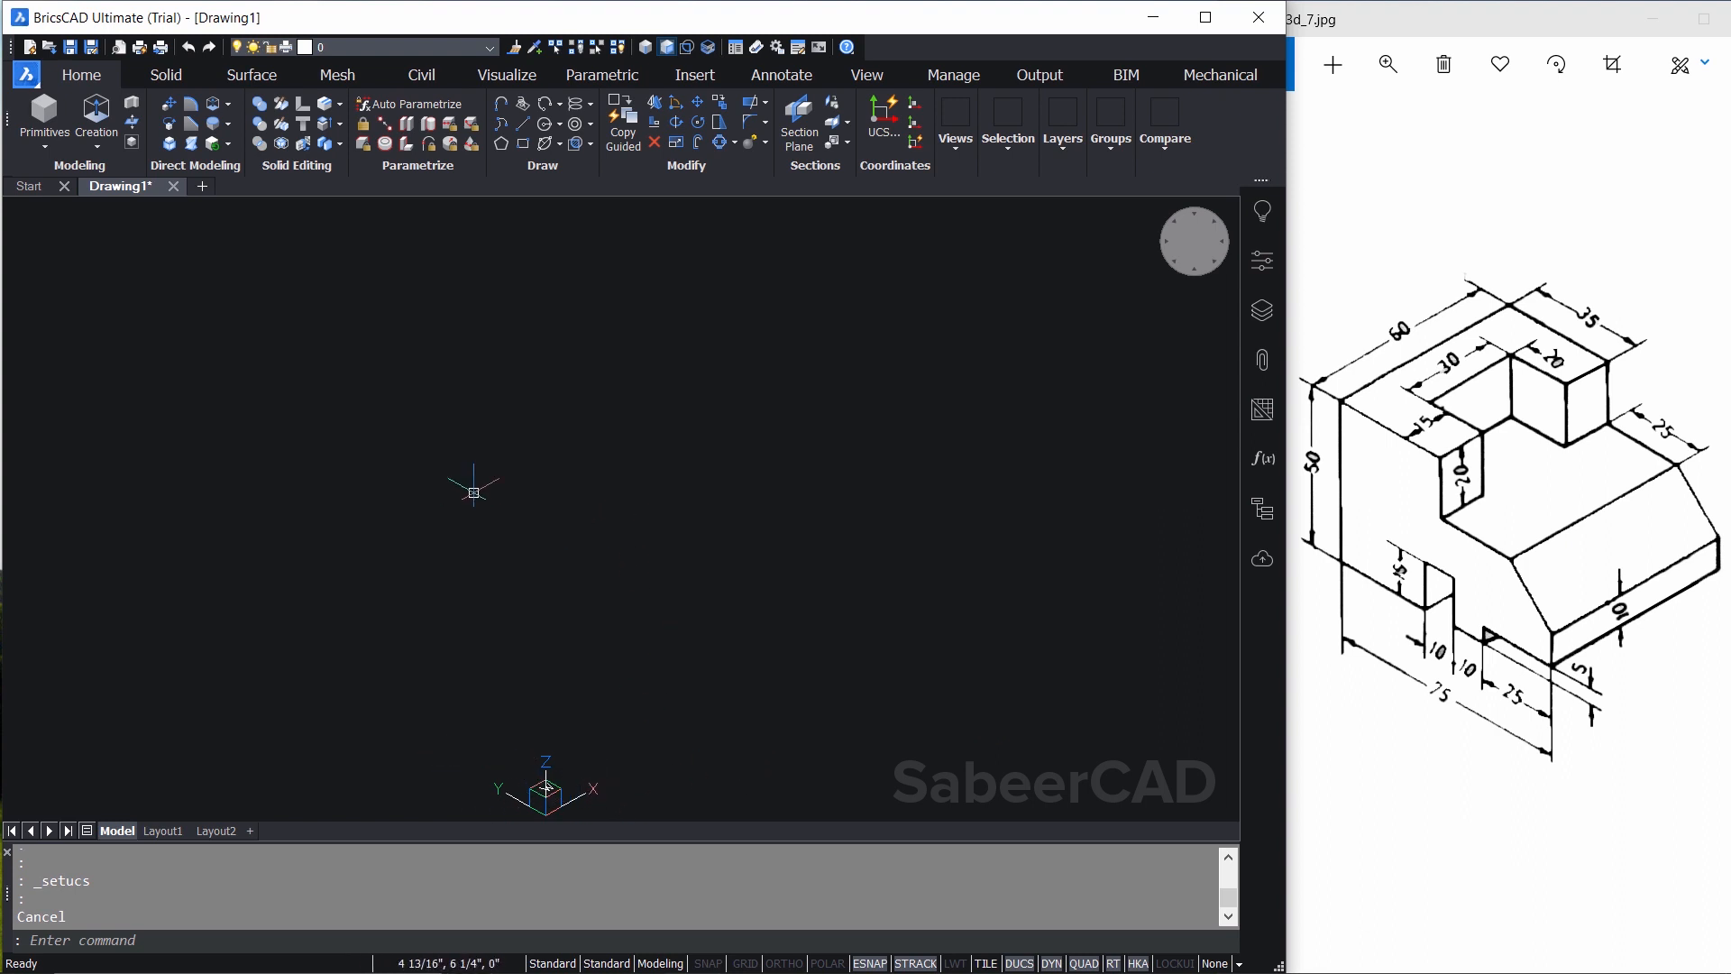
{"action": "mouse_move", "coordinate": [533, 506]}
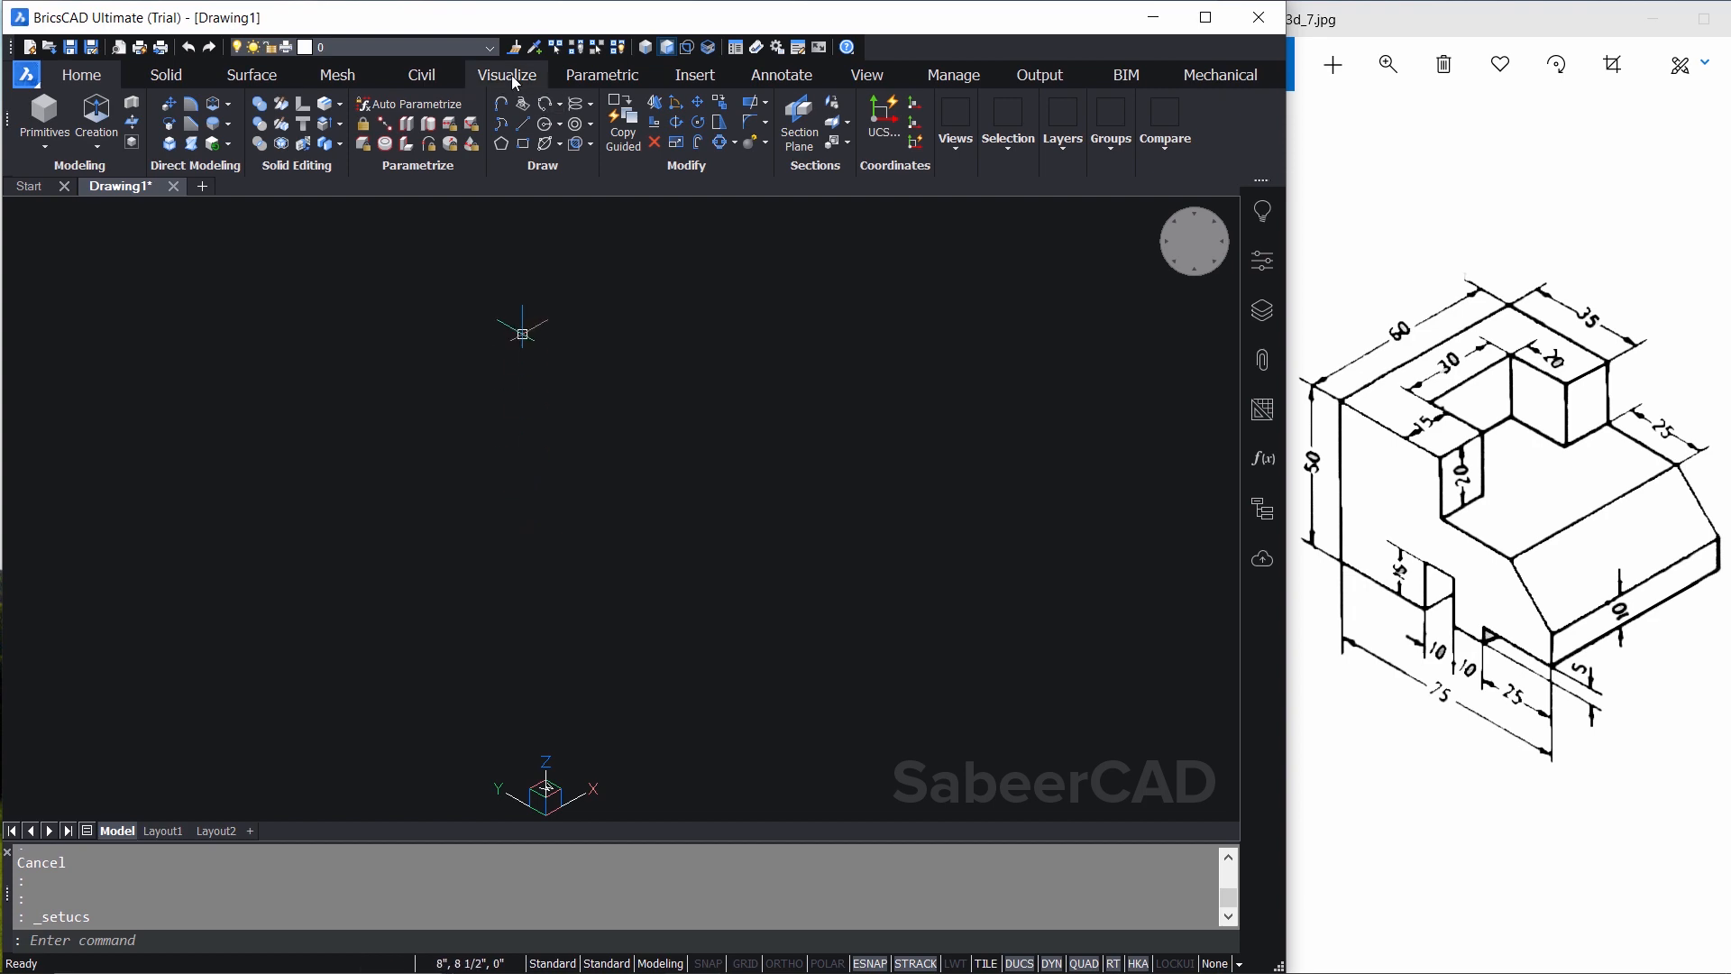
Open the User Coordinate System dialog from the Visualize tools
{"action": "left_click", "coordinate": [506, 74]}
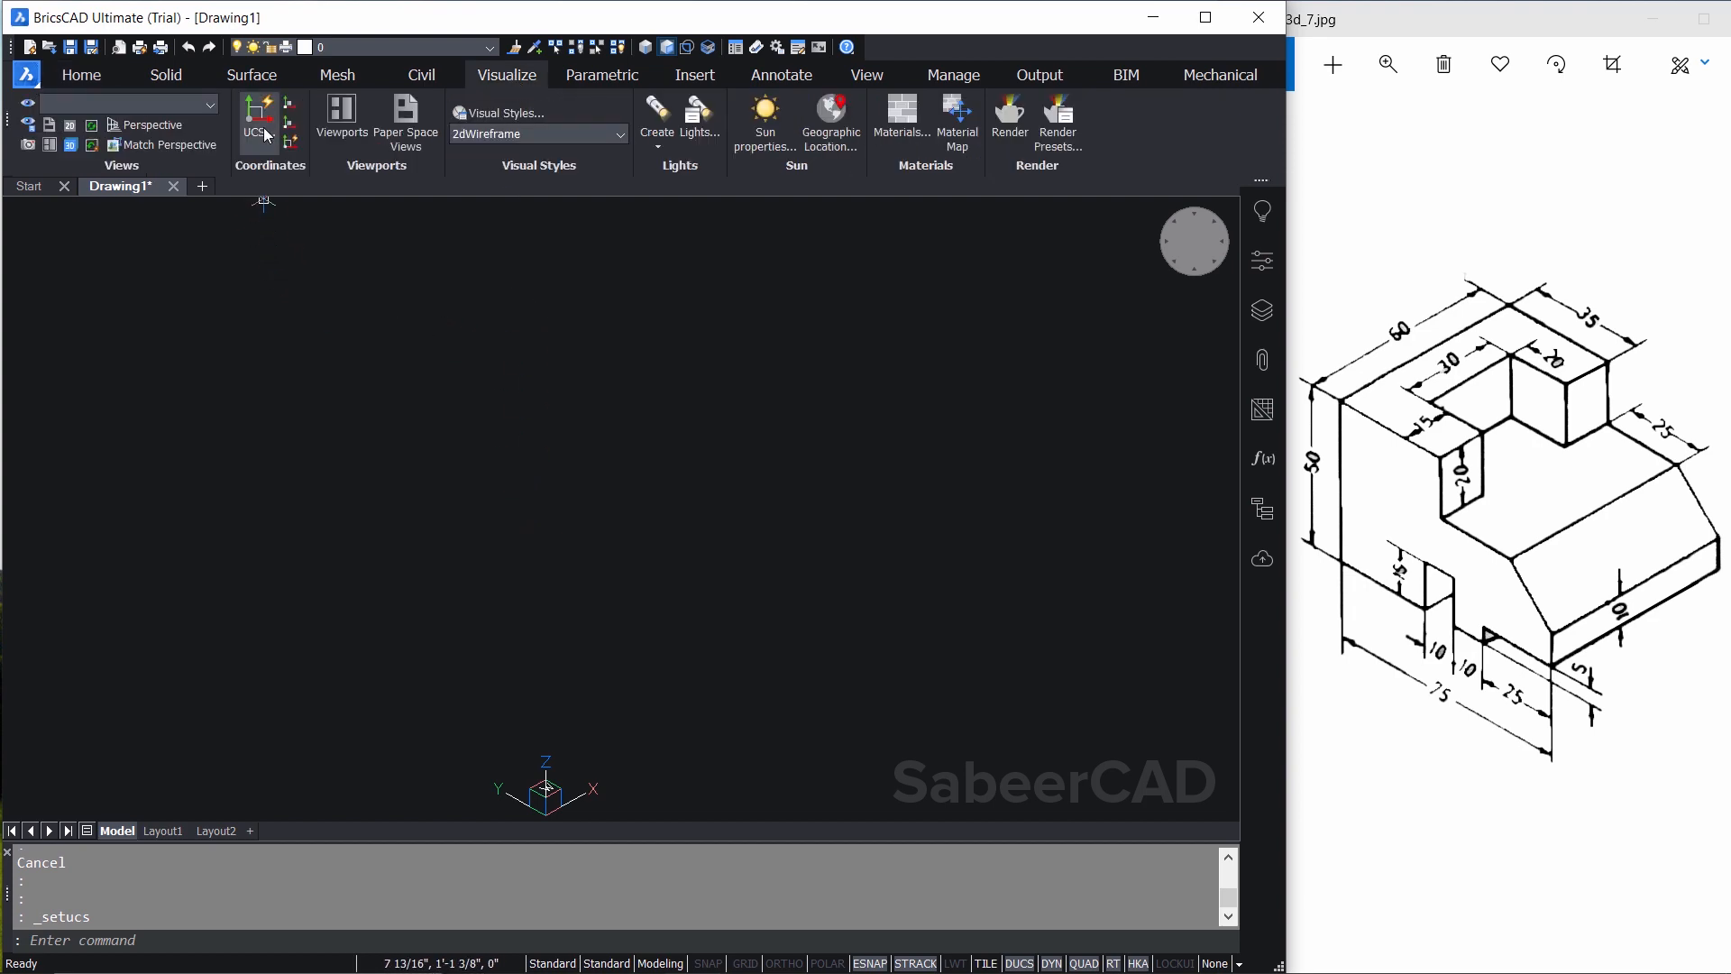
{"action": "left_click", "coordinate": [255, 114]}
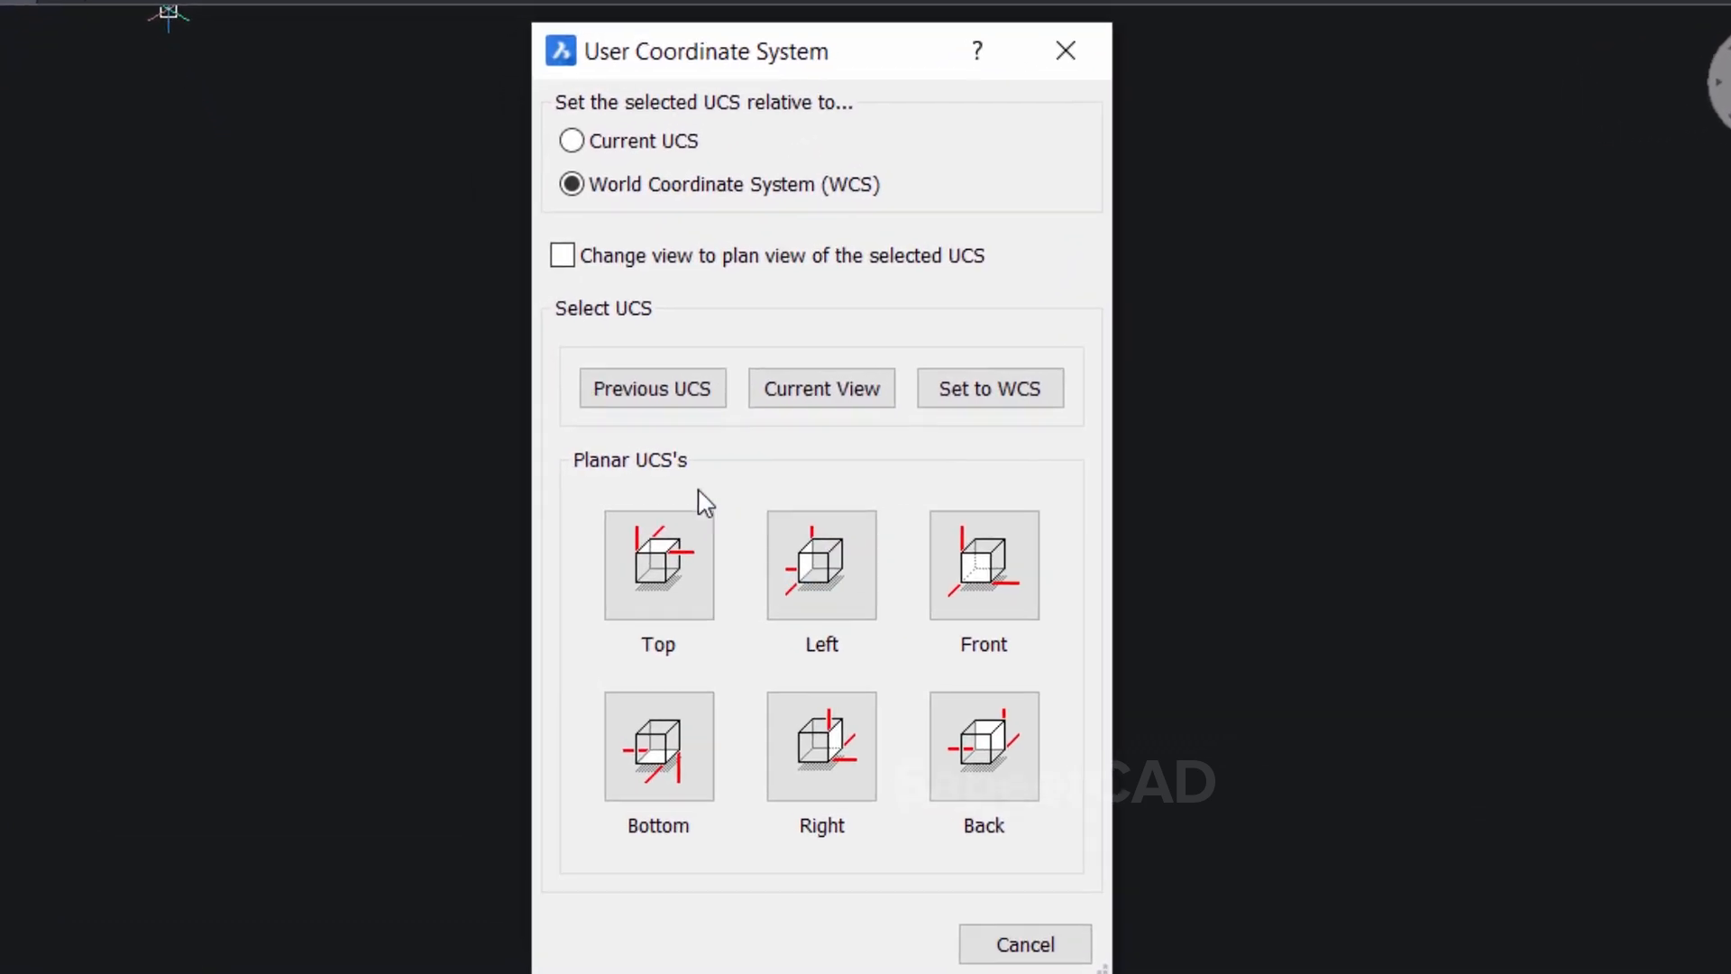
{"action": "mouse_move", "coordinate": [1012, 917]}
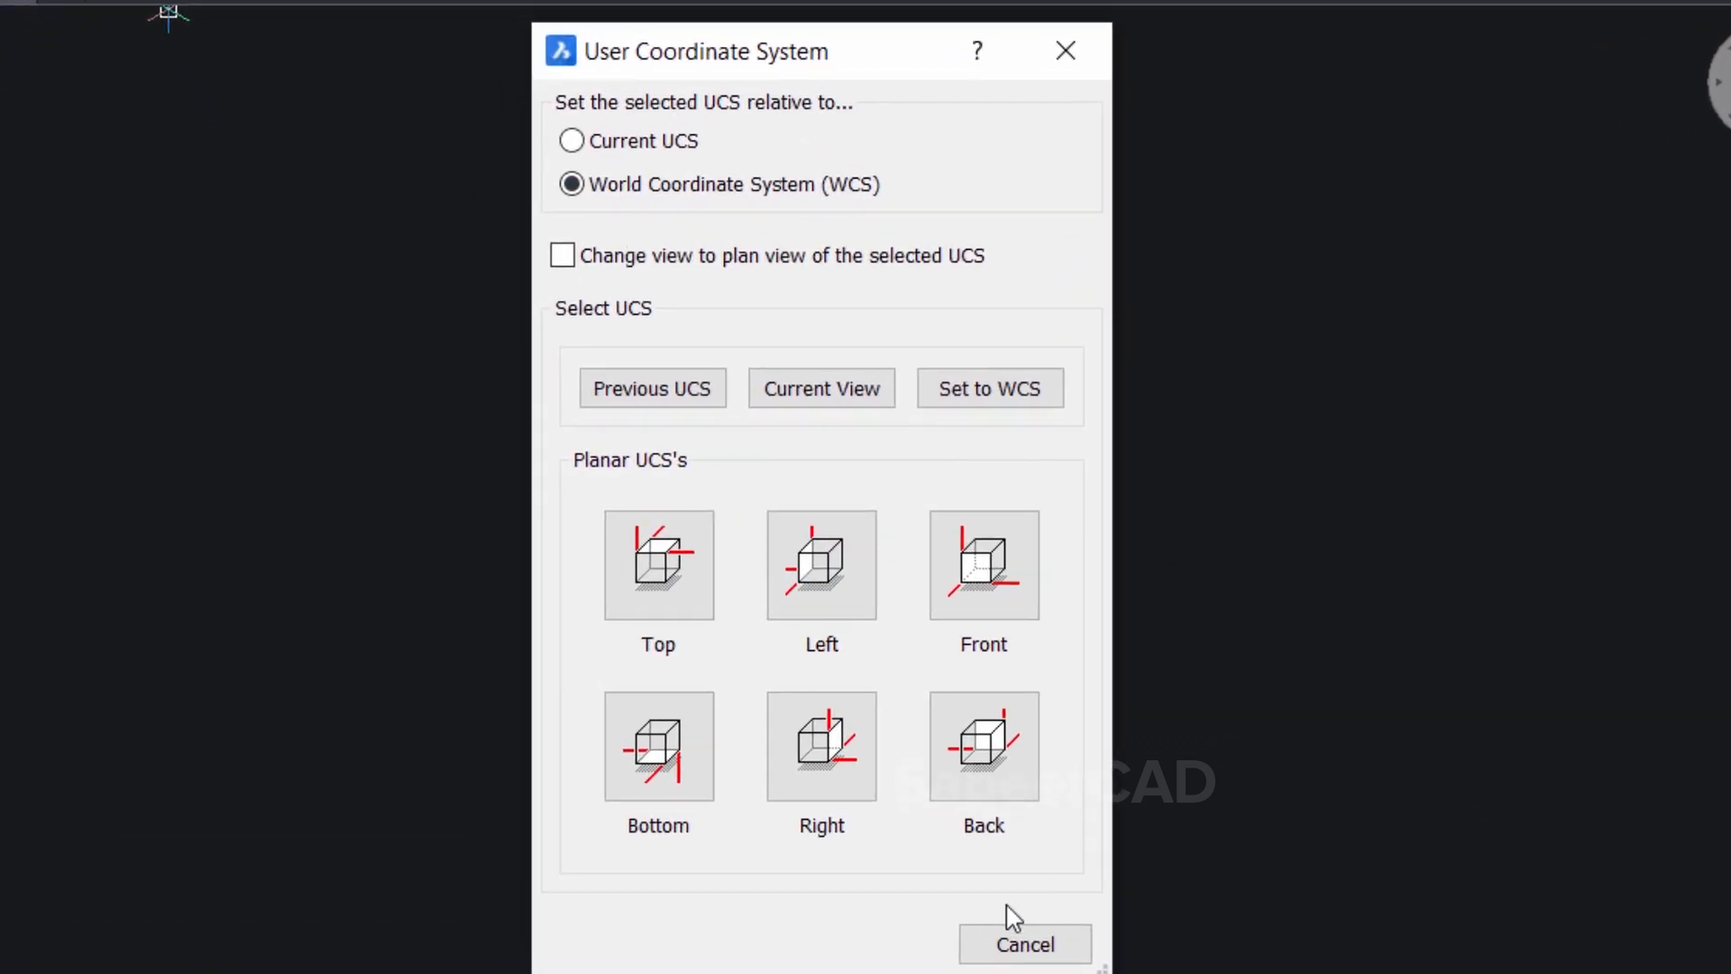
{"action": "mouse_move", "coordinate": [851, 951]}
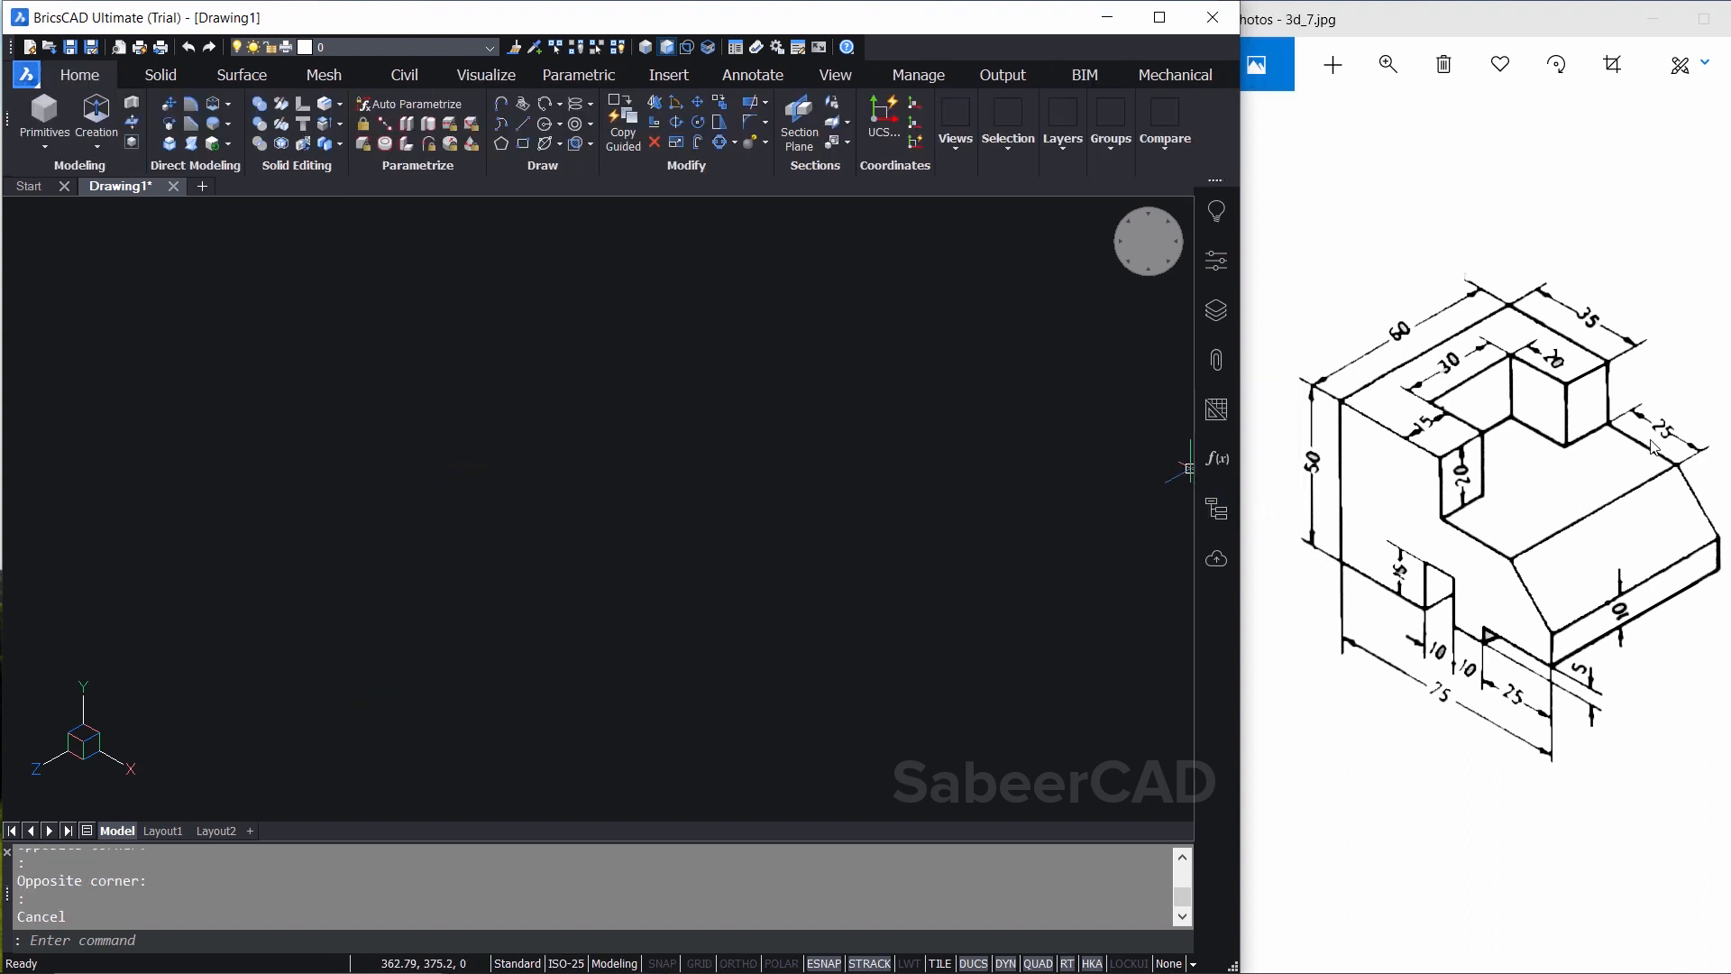
{"action": "mouse_move", "coordinate": [1441, 553]}
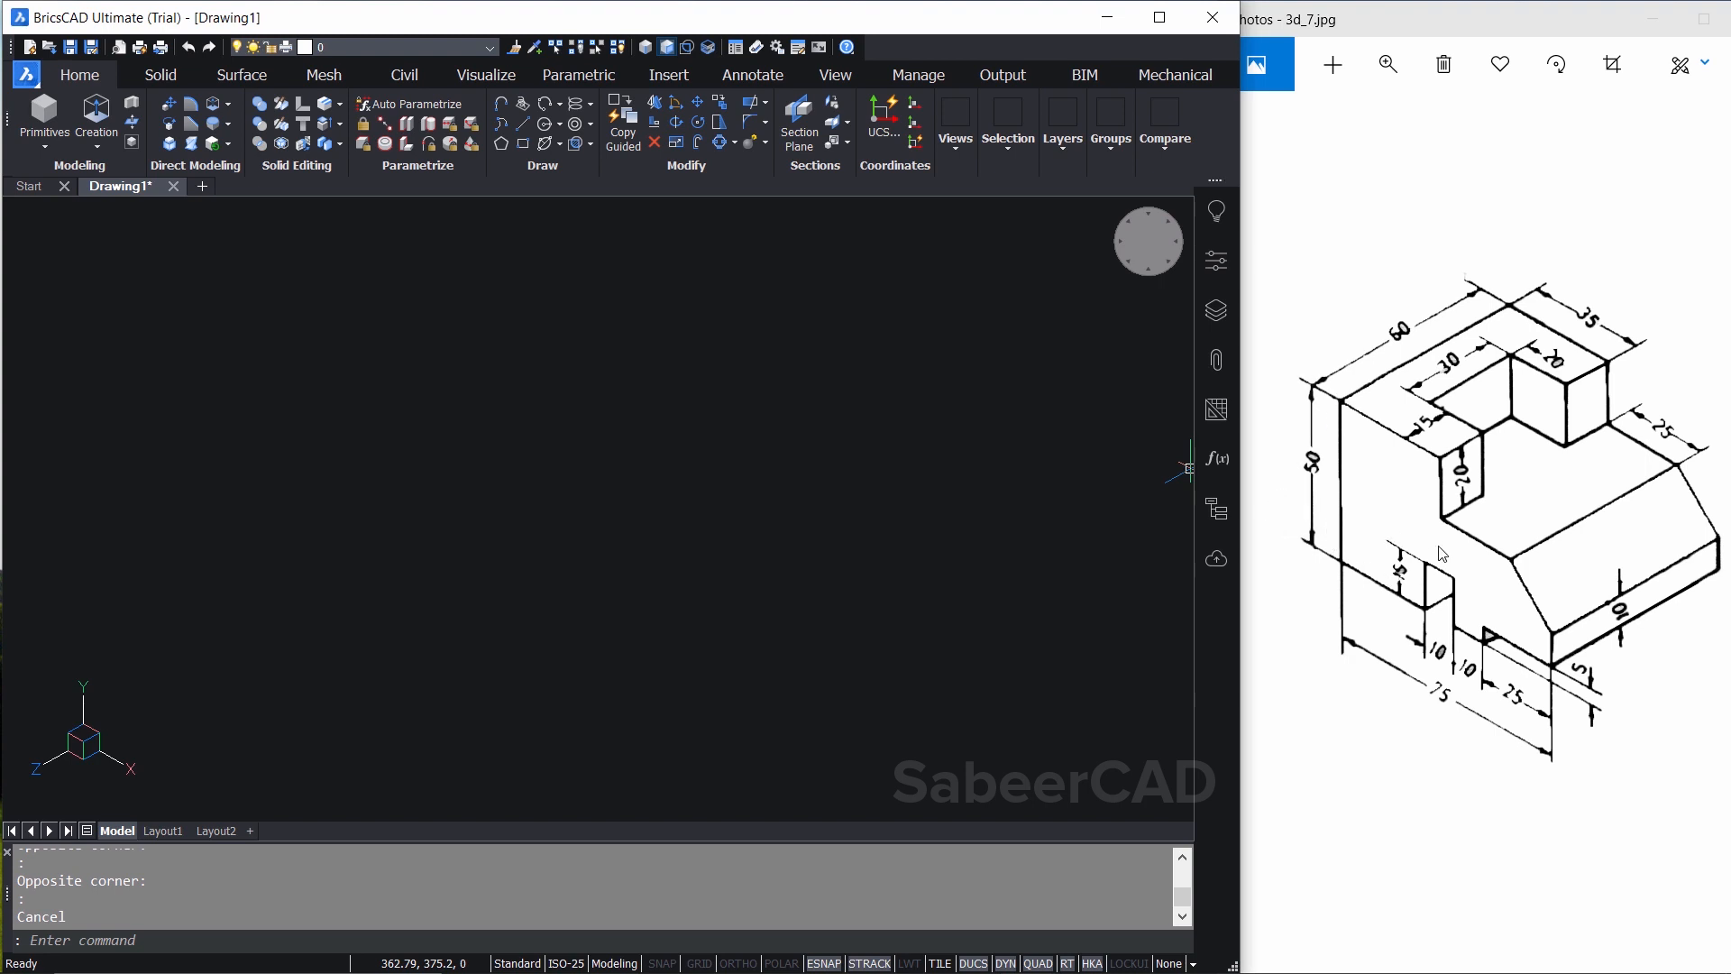
{"action": "mouse_move", "coordinate": [560, 237]}
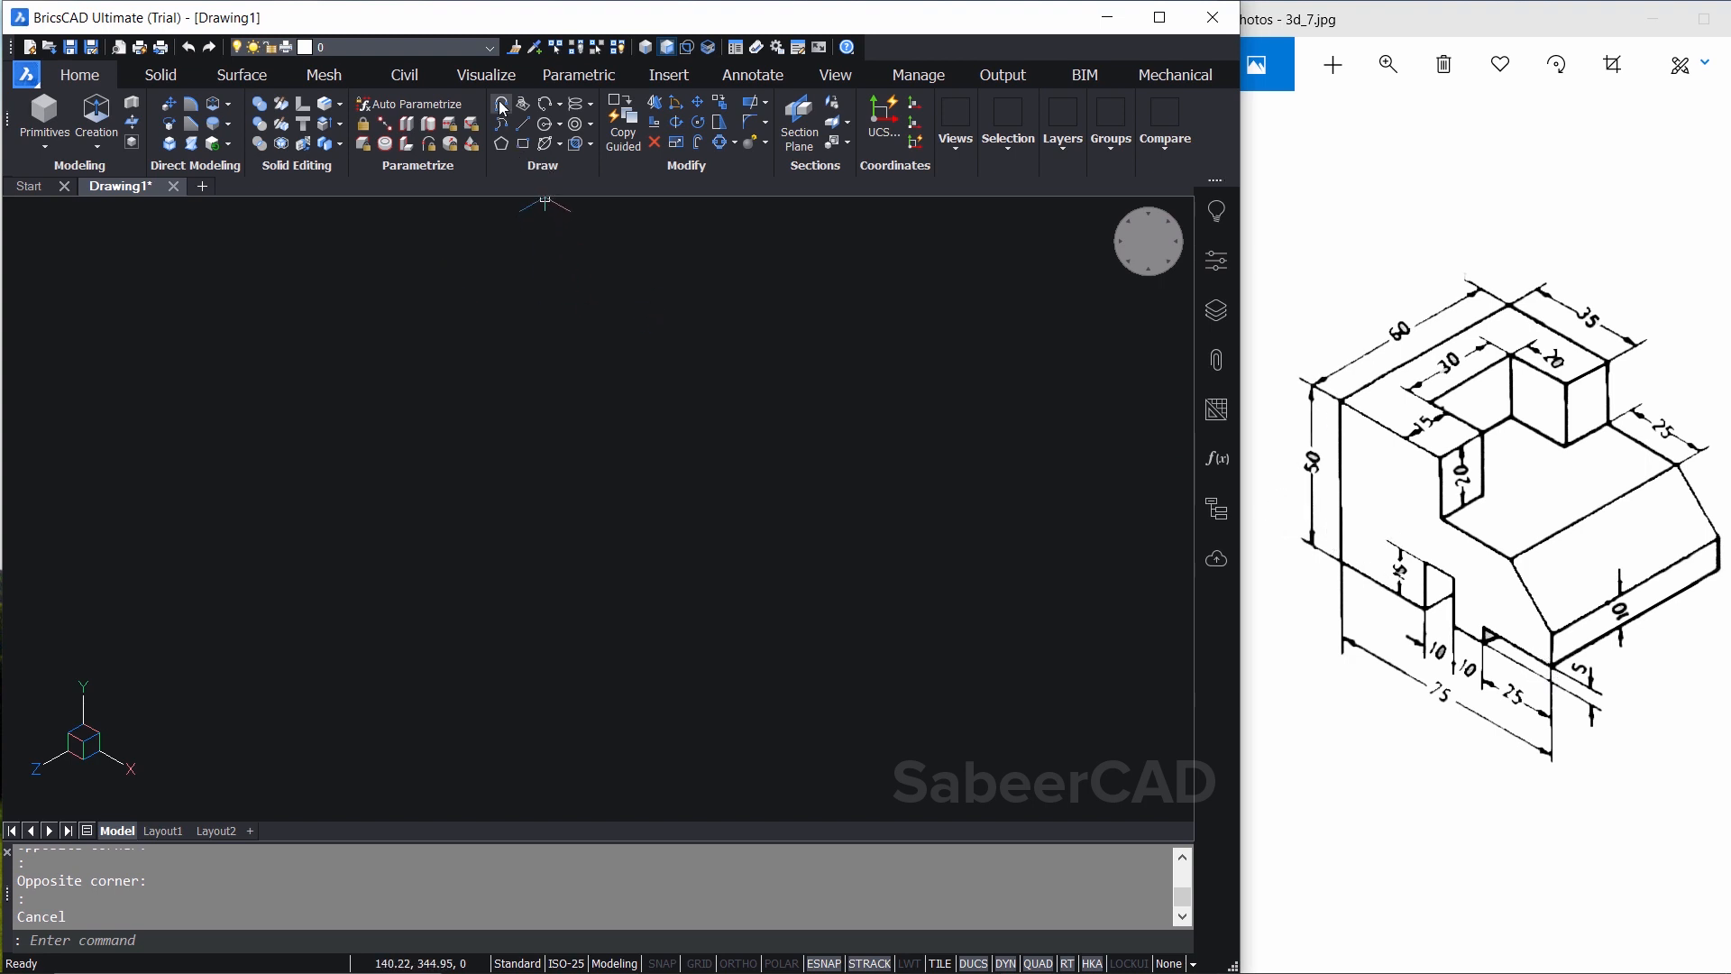
Trace the stepped profile as a polyline with segment lengths 15 and 10
{"action": "left_click", "coordinate": [499, 104]}
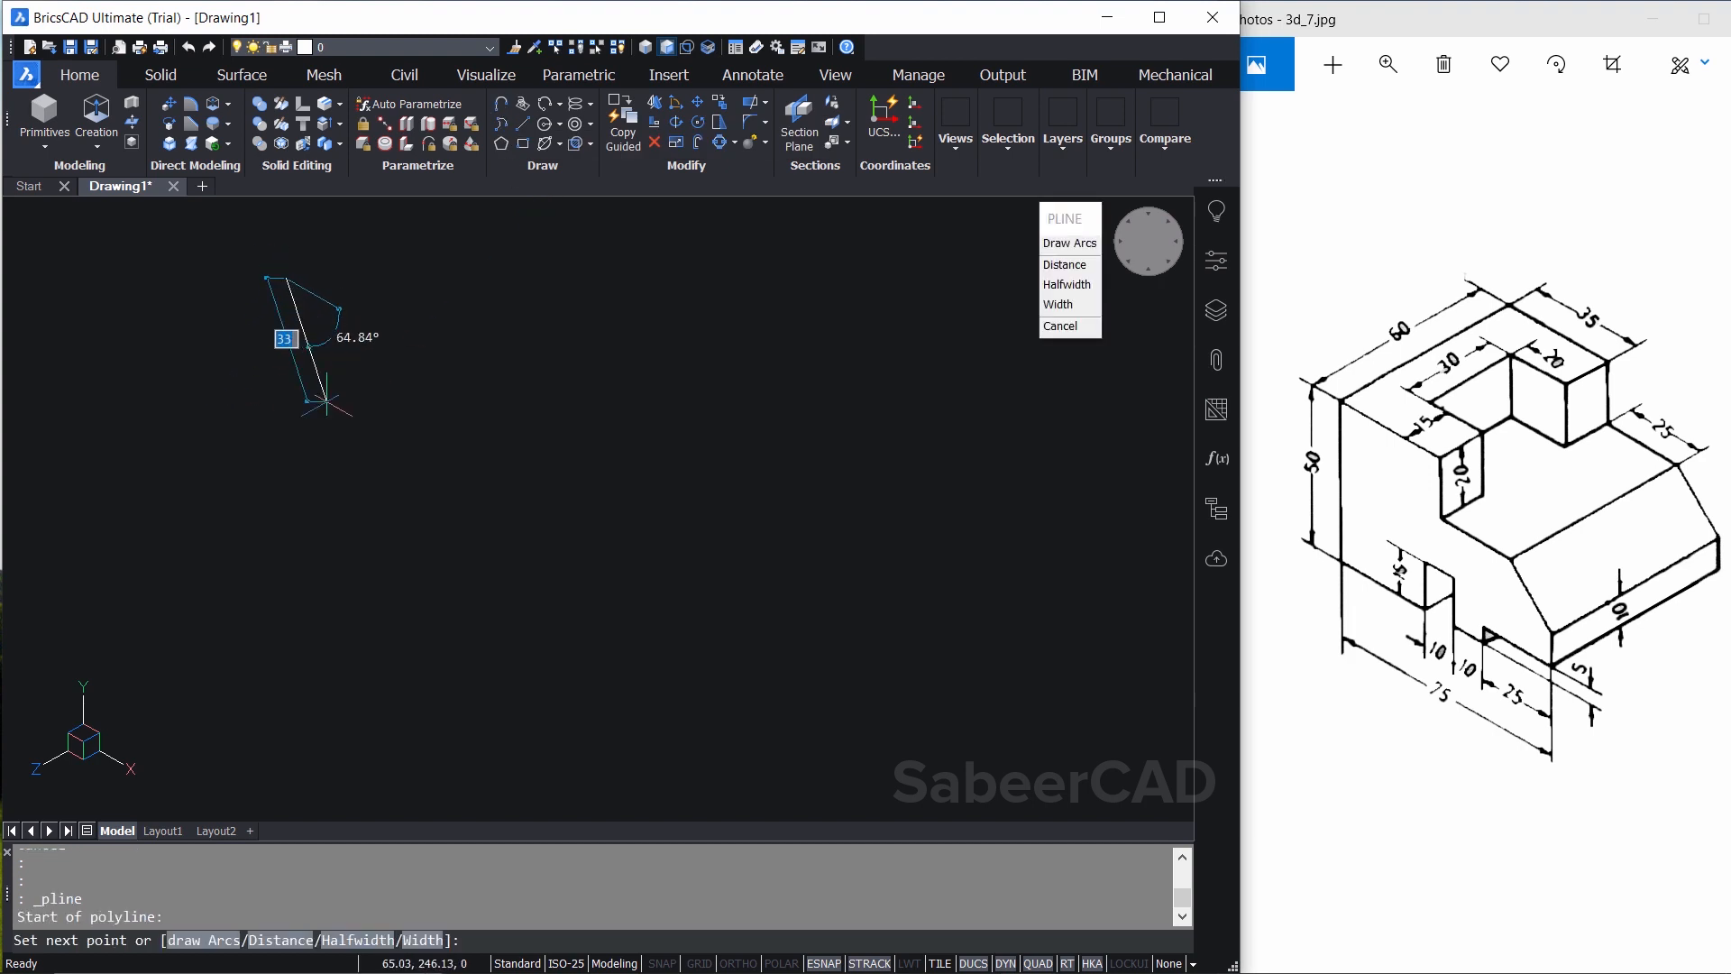
{"action": "mouse_move", "coordinate": [715, 815]}
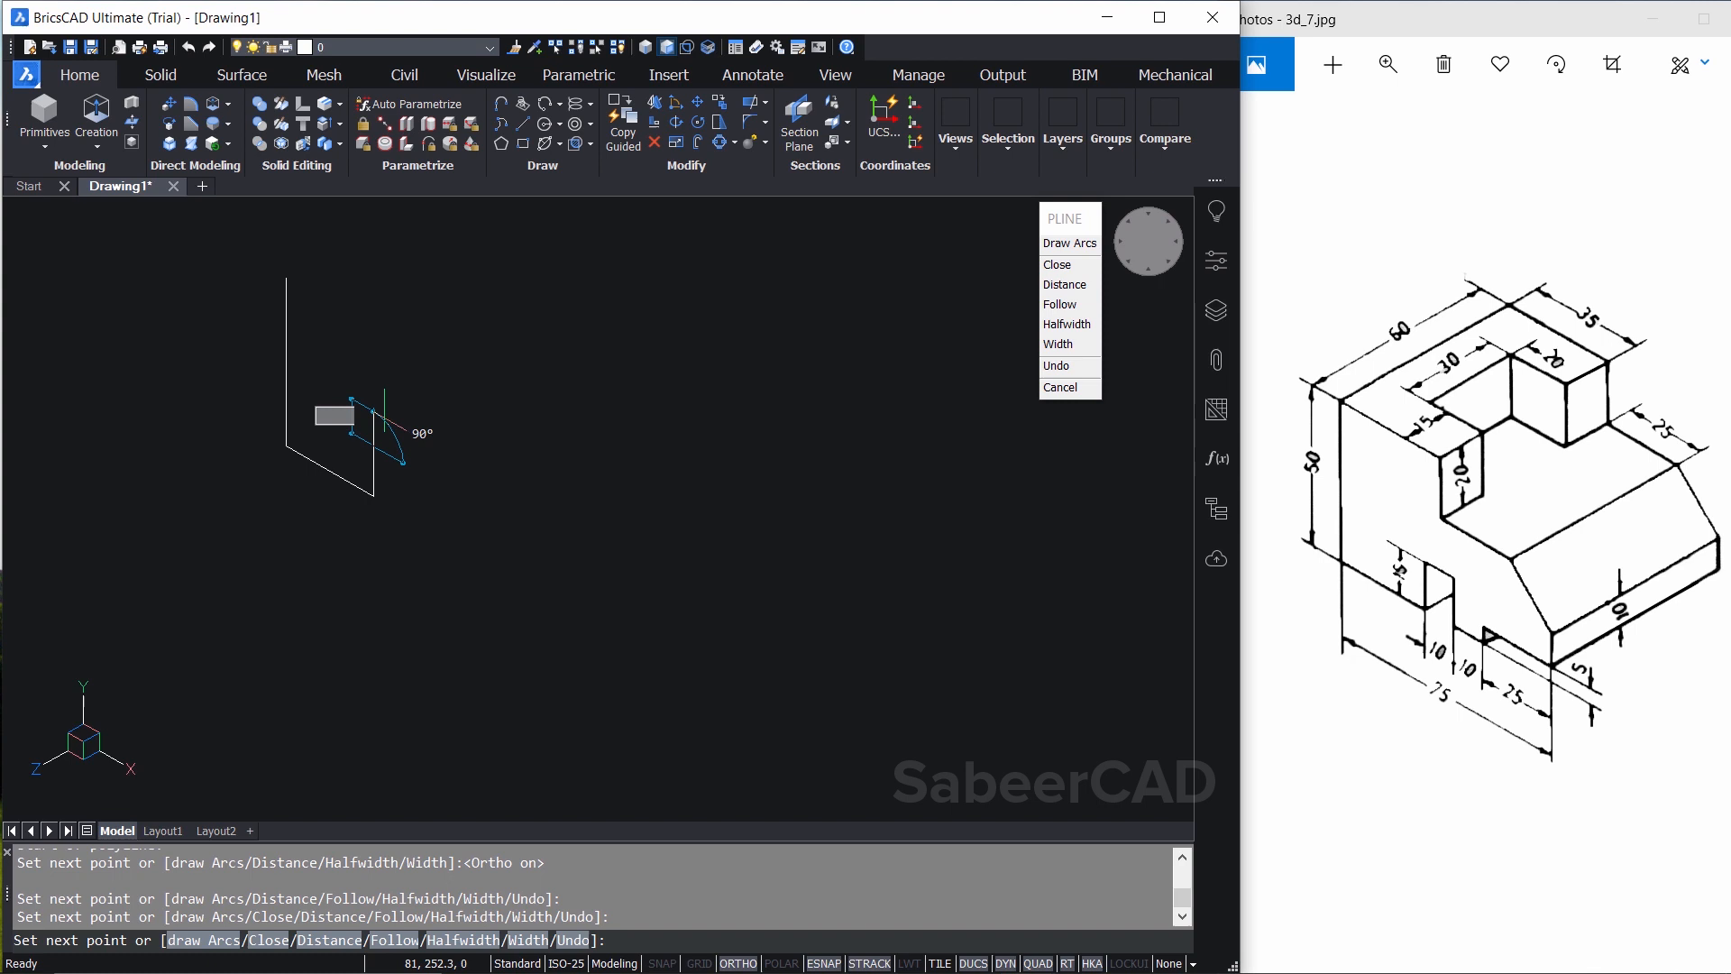
{"action": "mouse_move", "coordinate": [516, 501]}
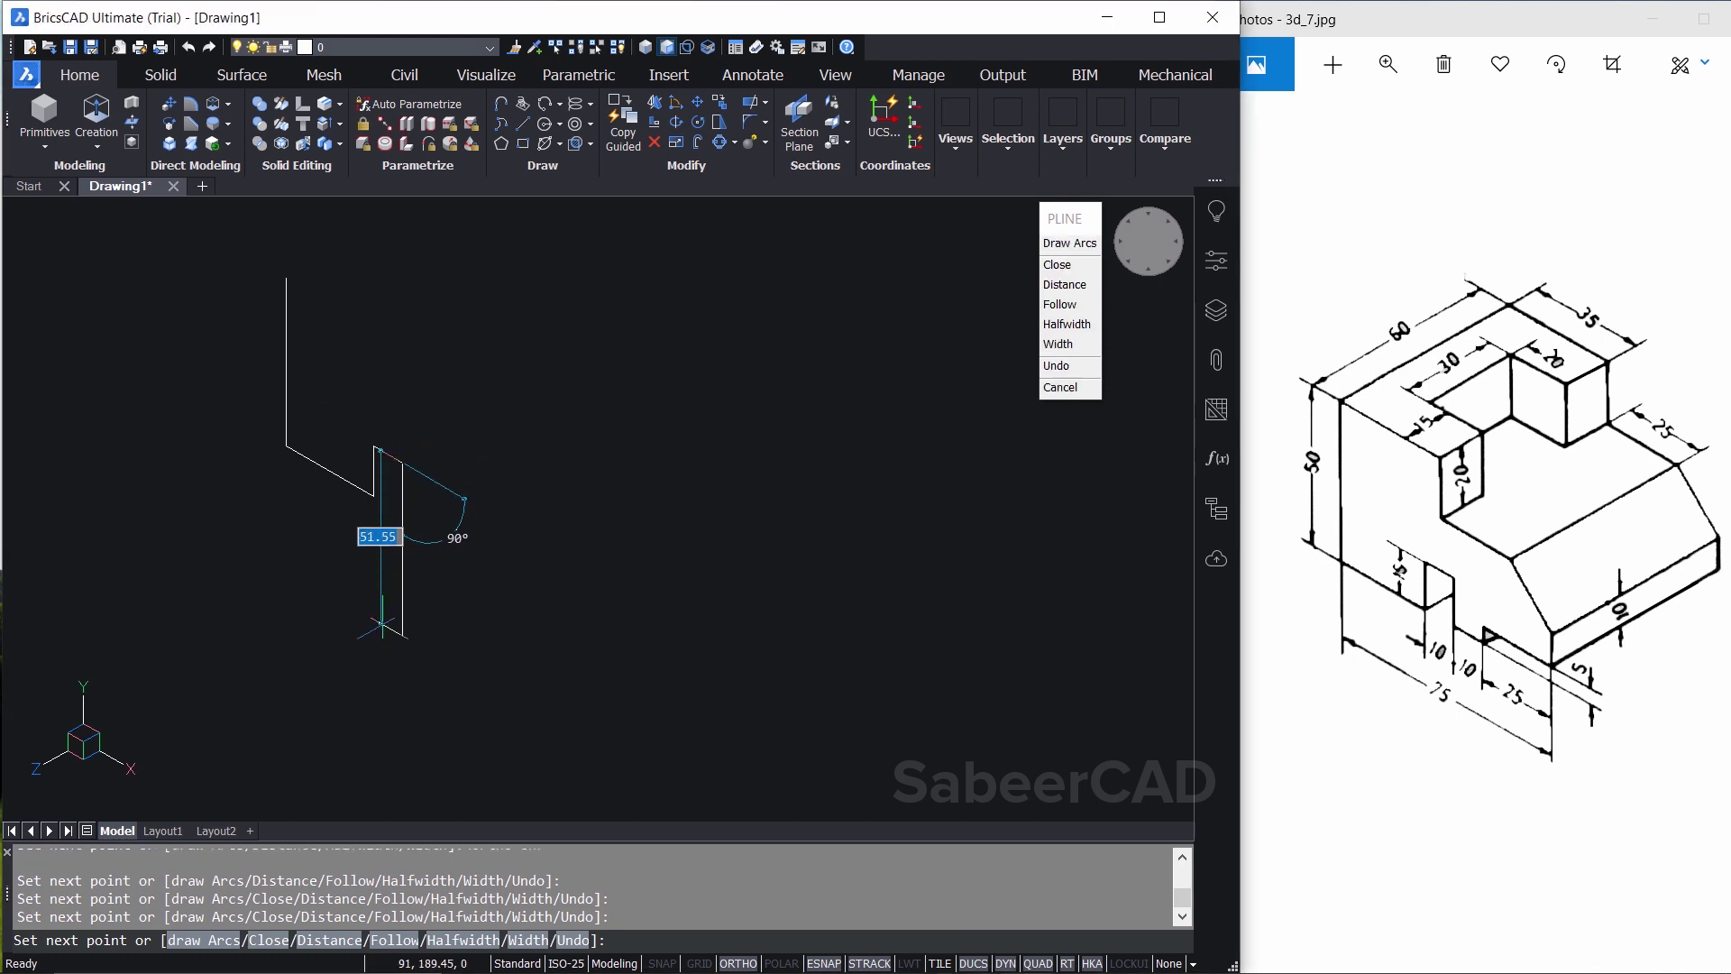
{"action": "type", "text": "15"}
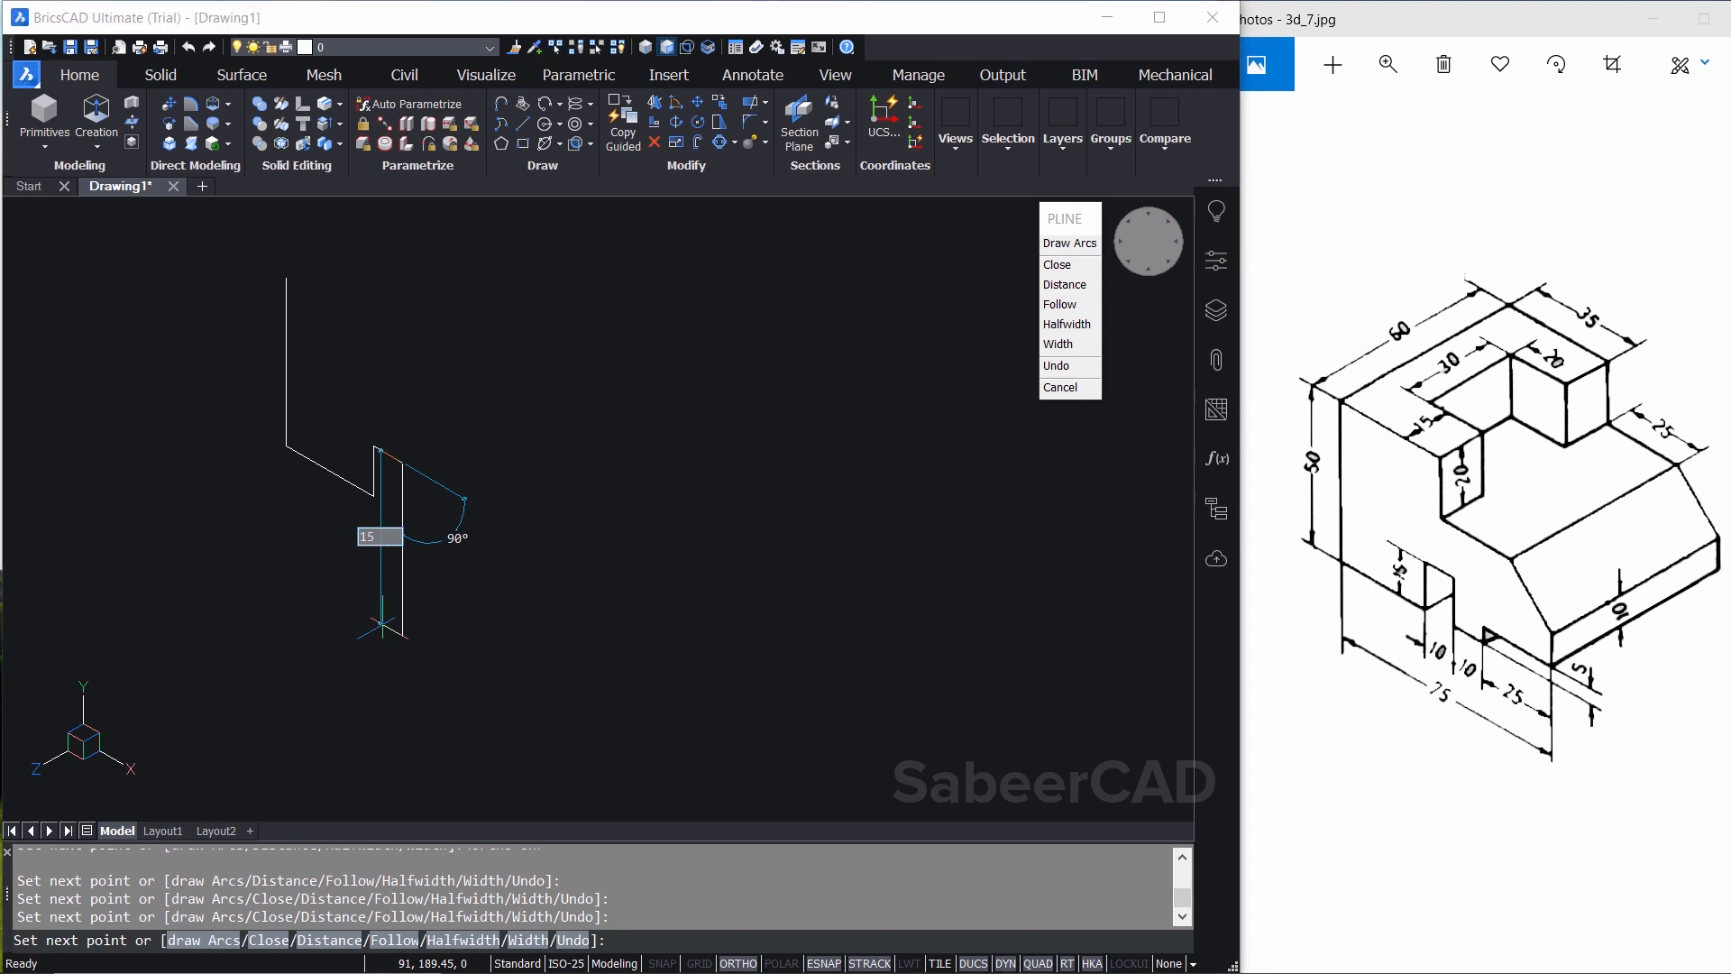
{"action": "mouse_move", "coordinate": [552, 580]}
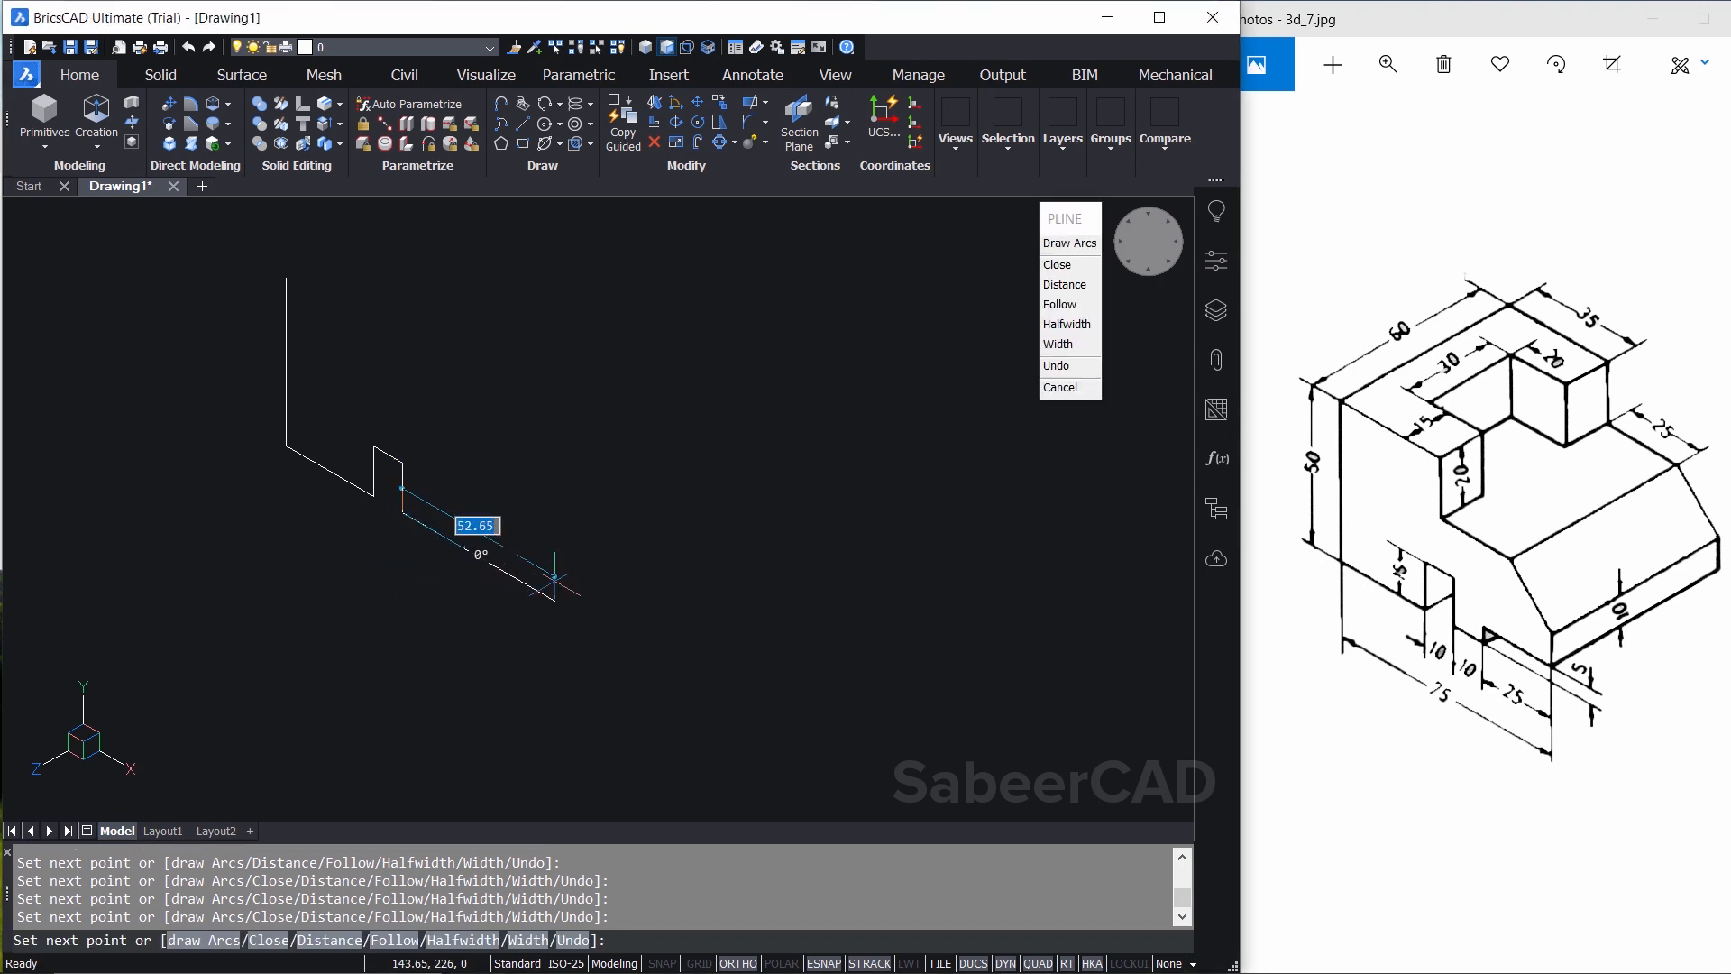
{"action": "type", "text": "10"}
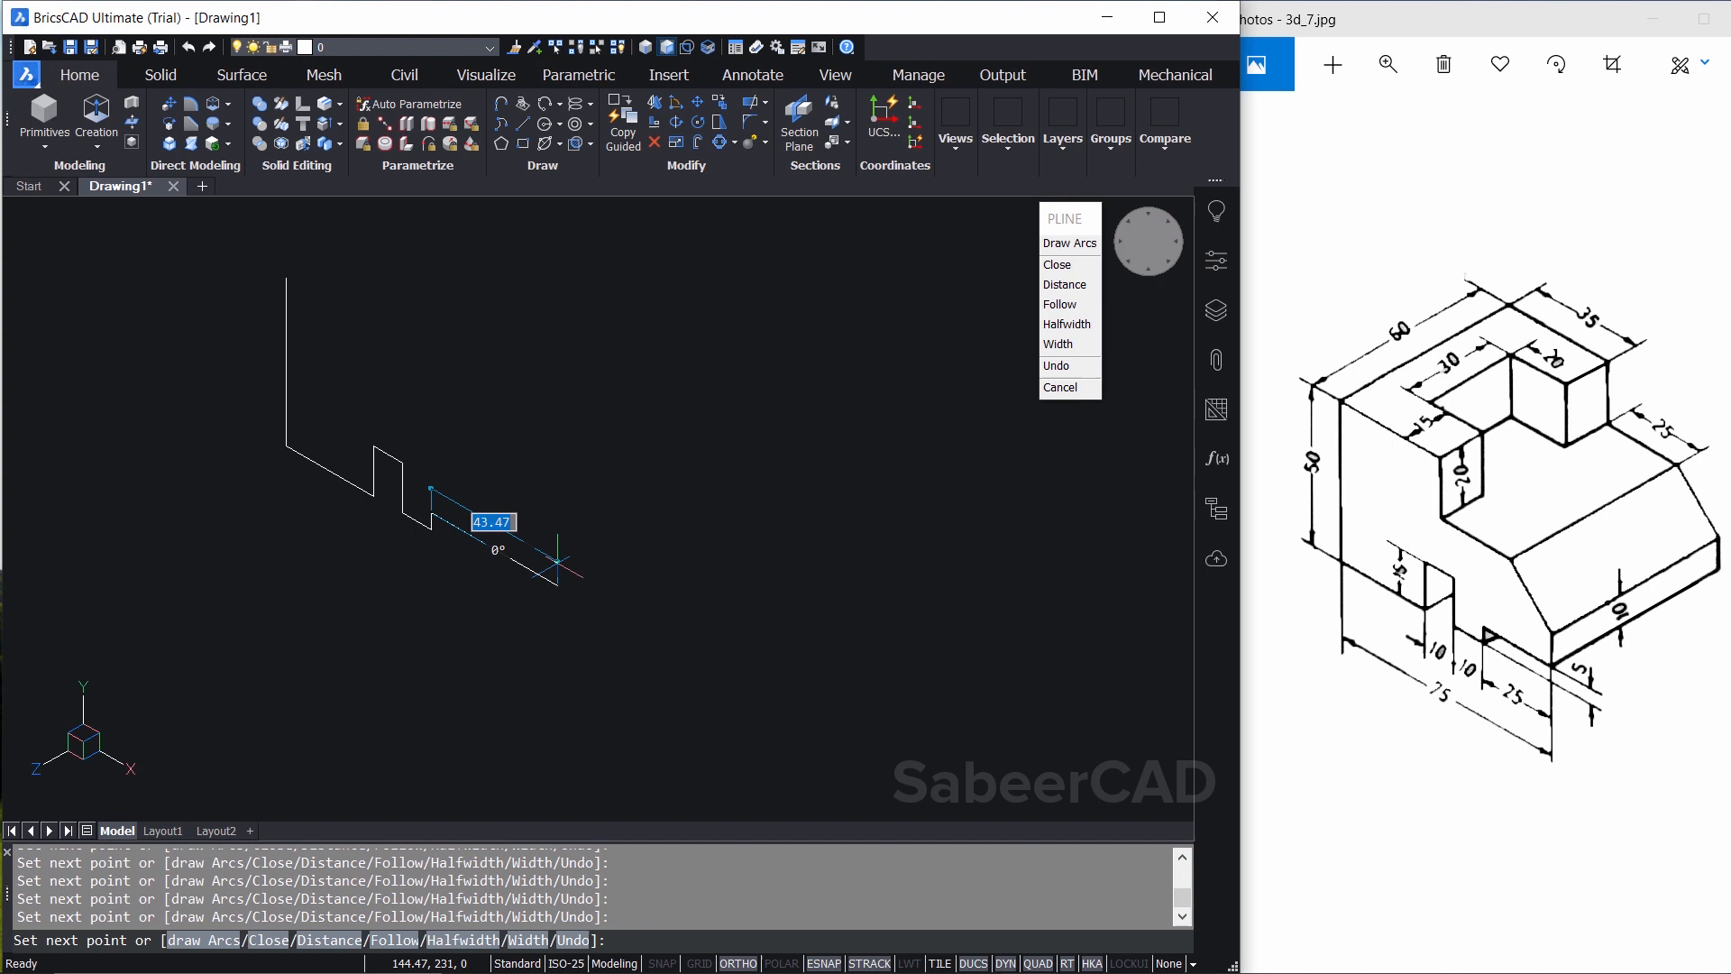
{"action": "mouse_move", "coordinate": [674, 627]}
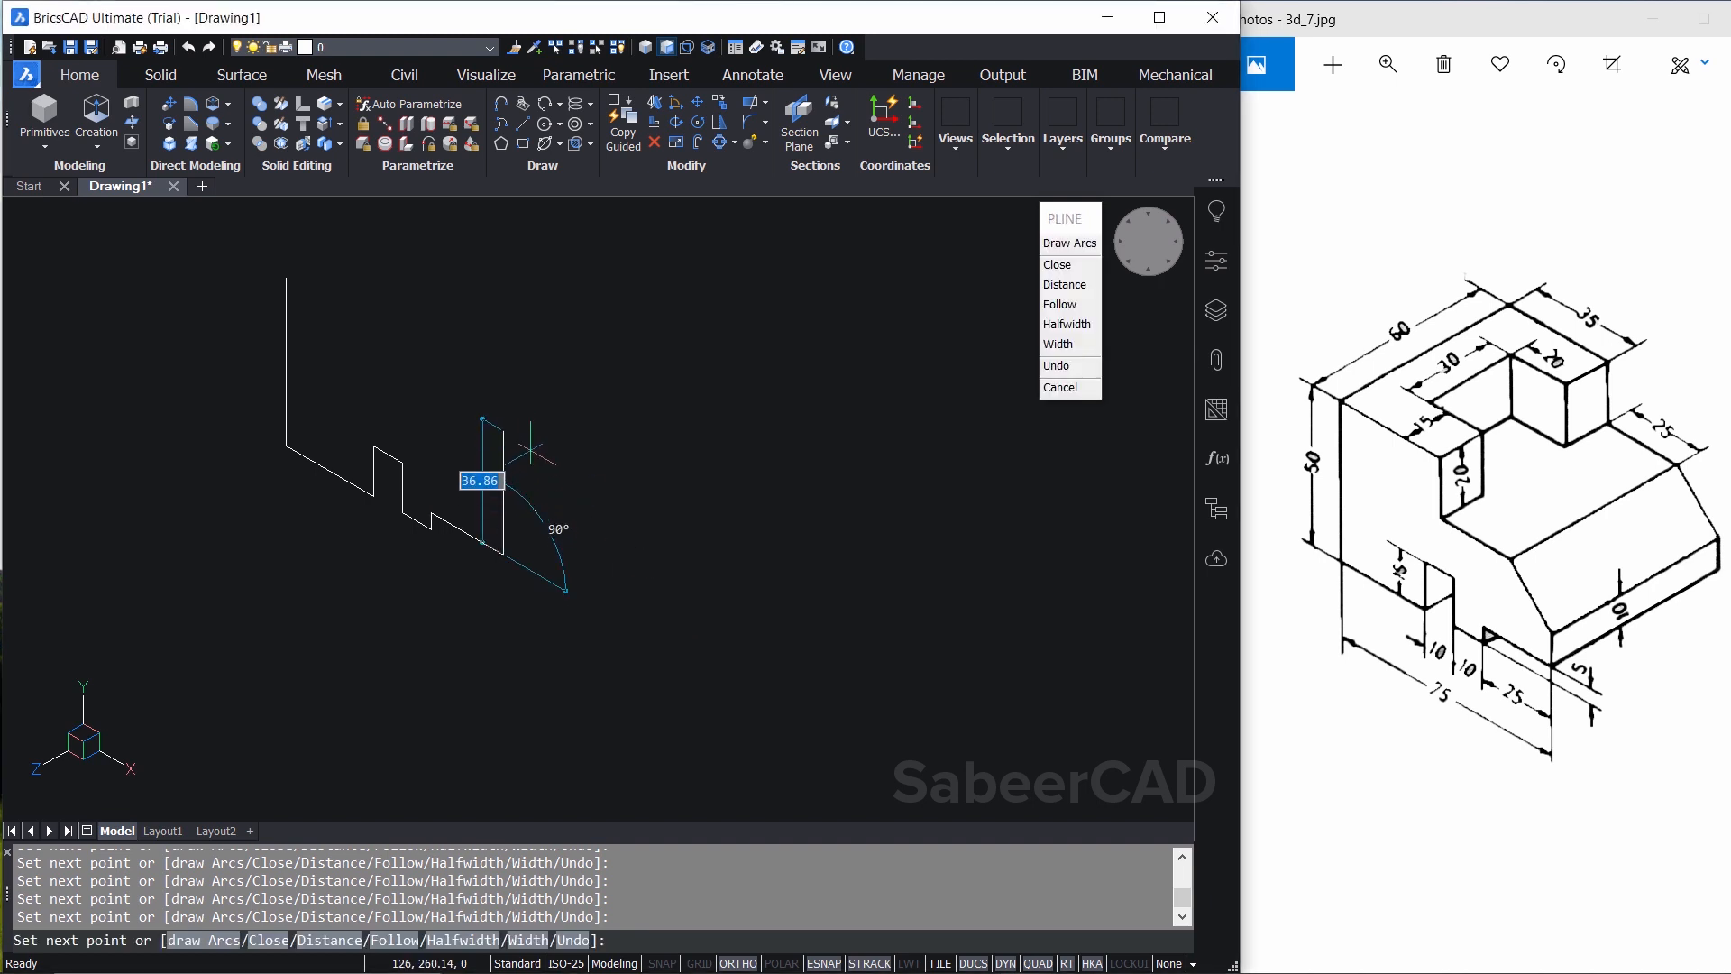
{"action": "mouse_move", "coordinate": [530, 447]}
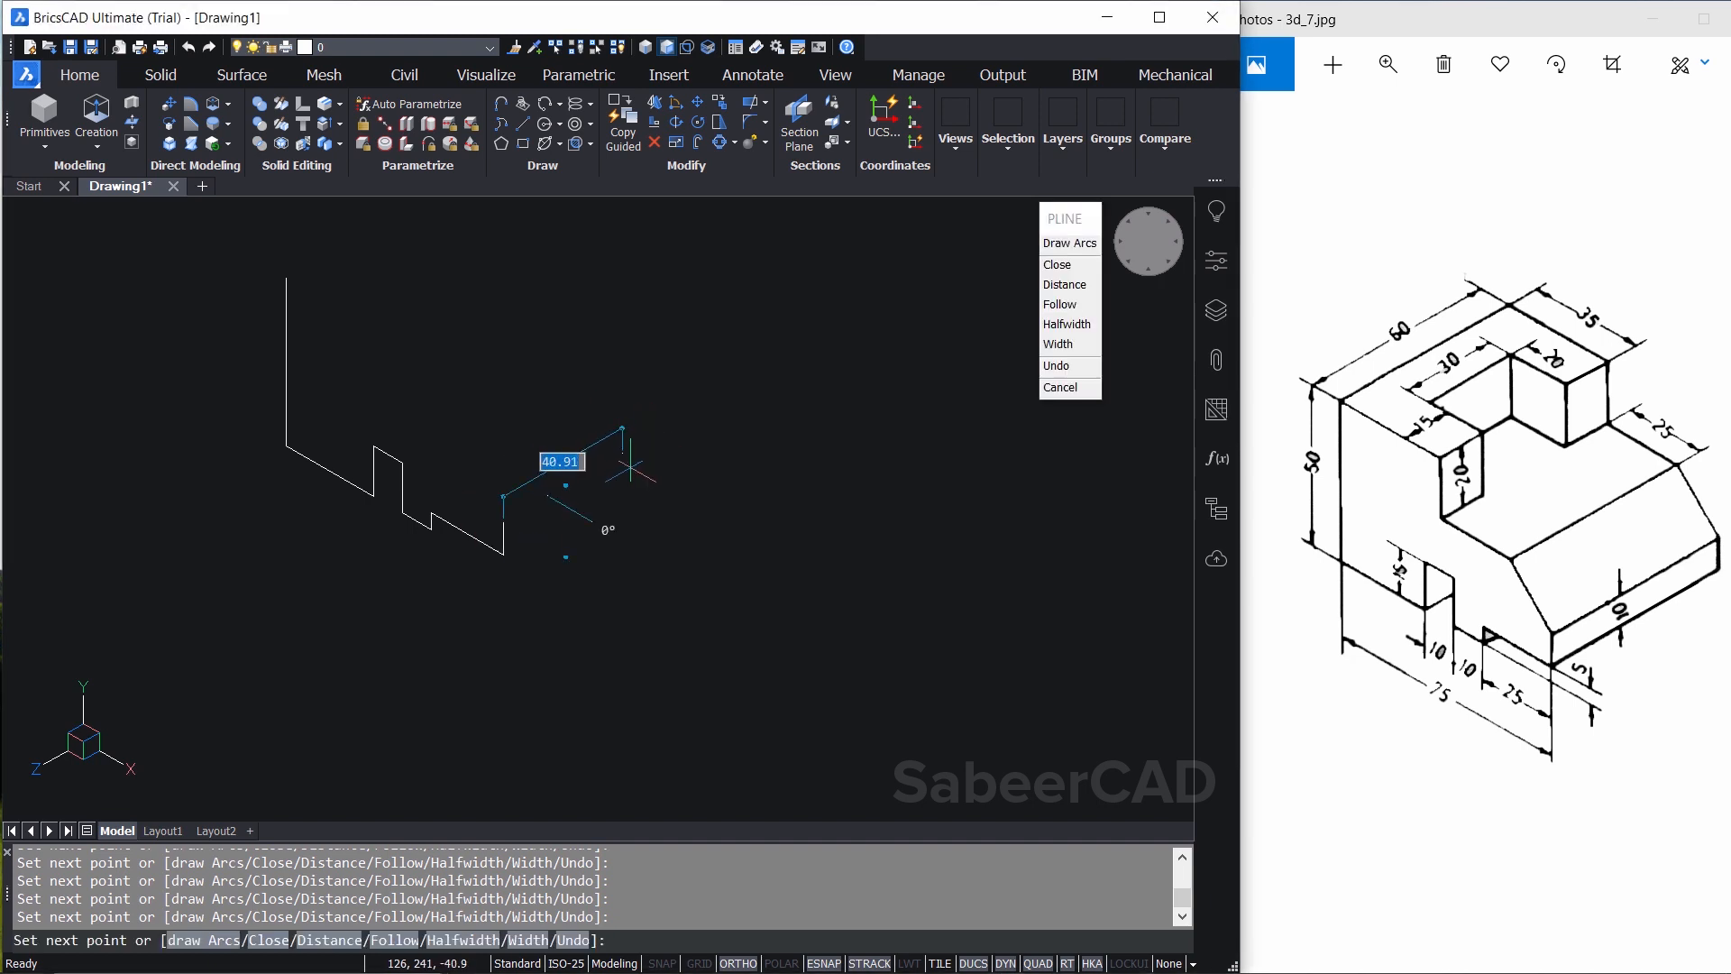
{"action": "left_click", "coordinate": [1059, 387]}
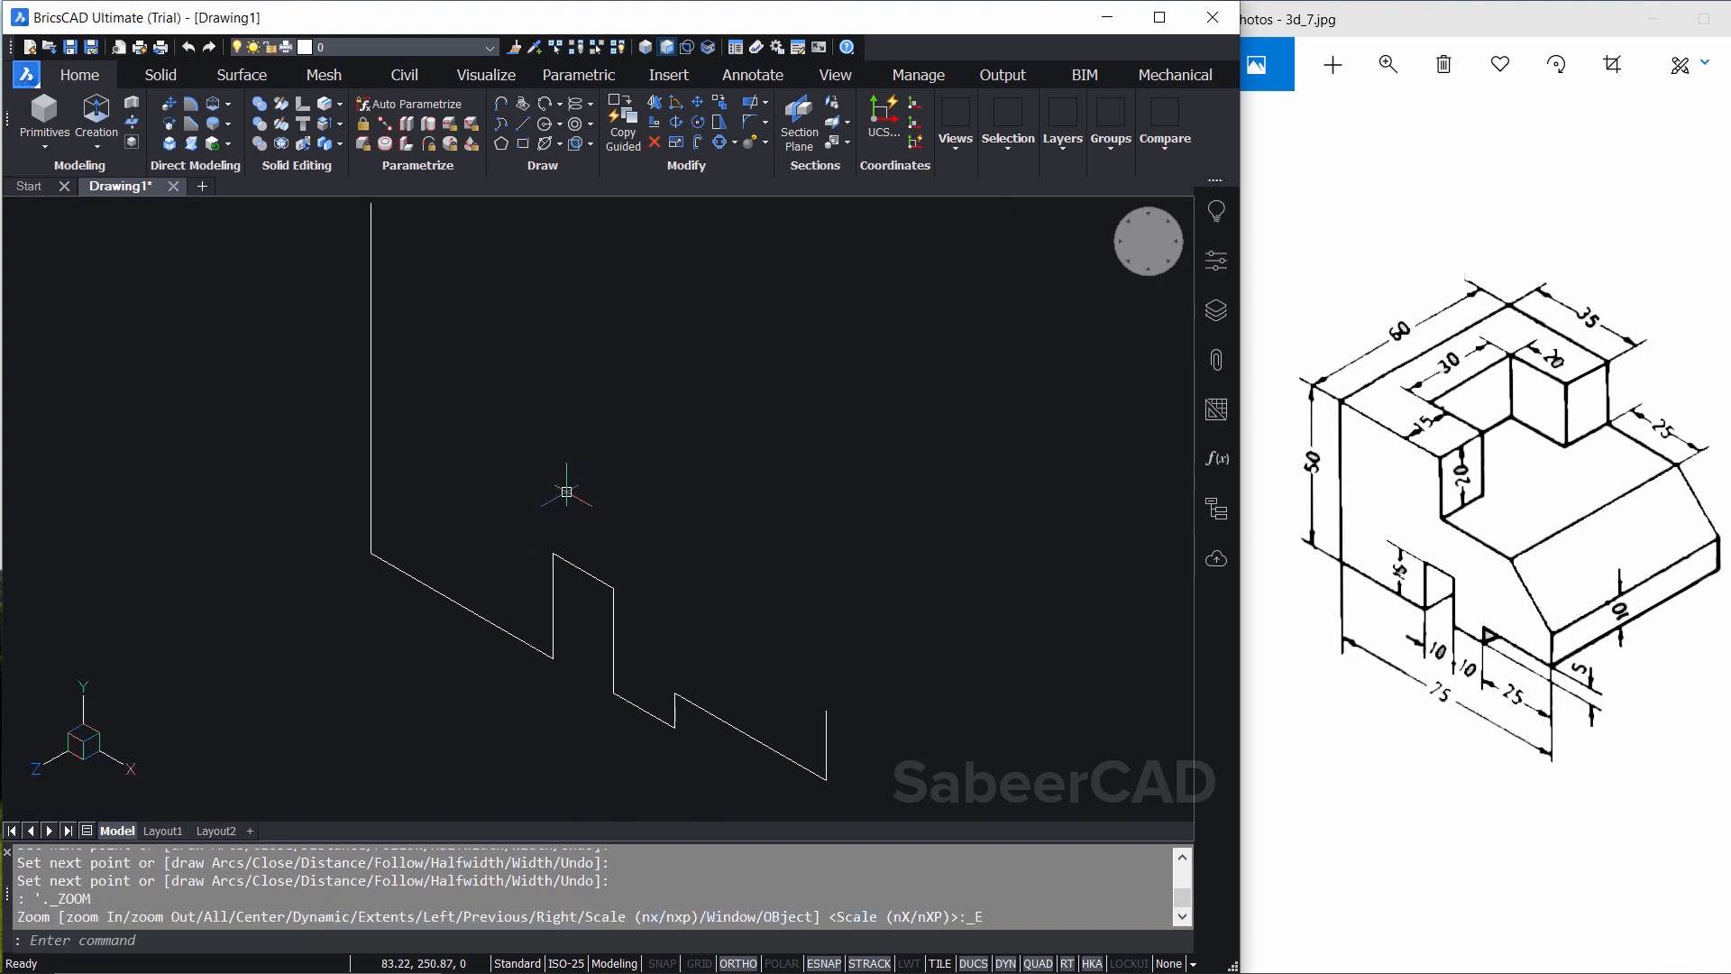
{"action": "mouse_move", "coordinate": [449, 497]}
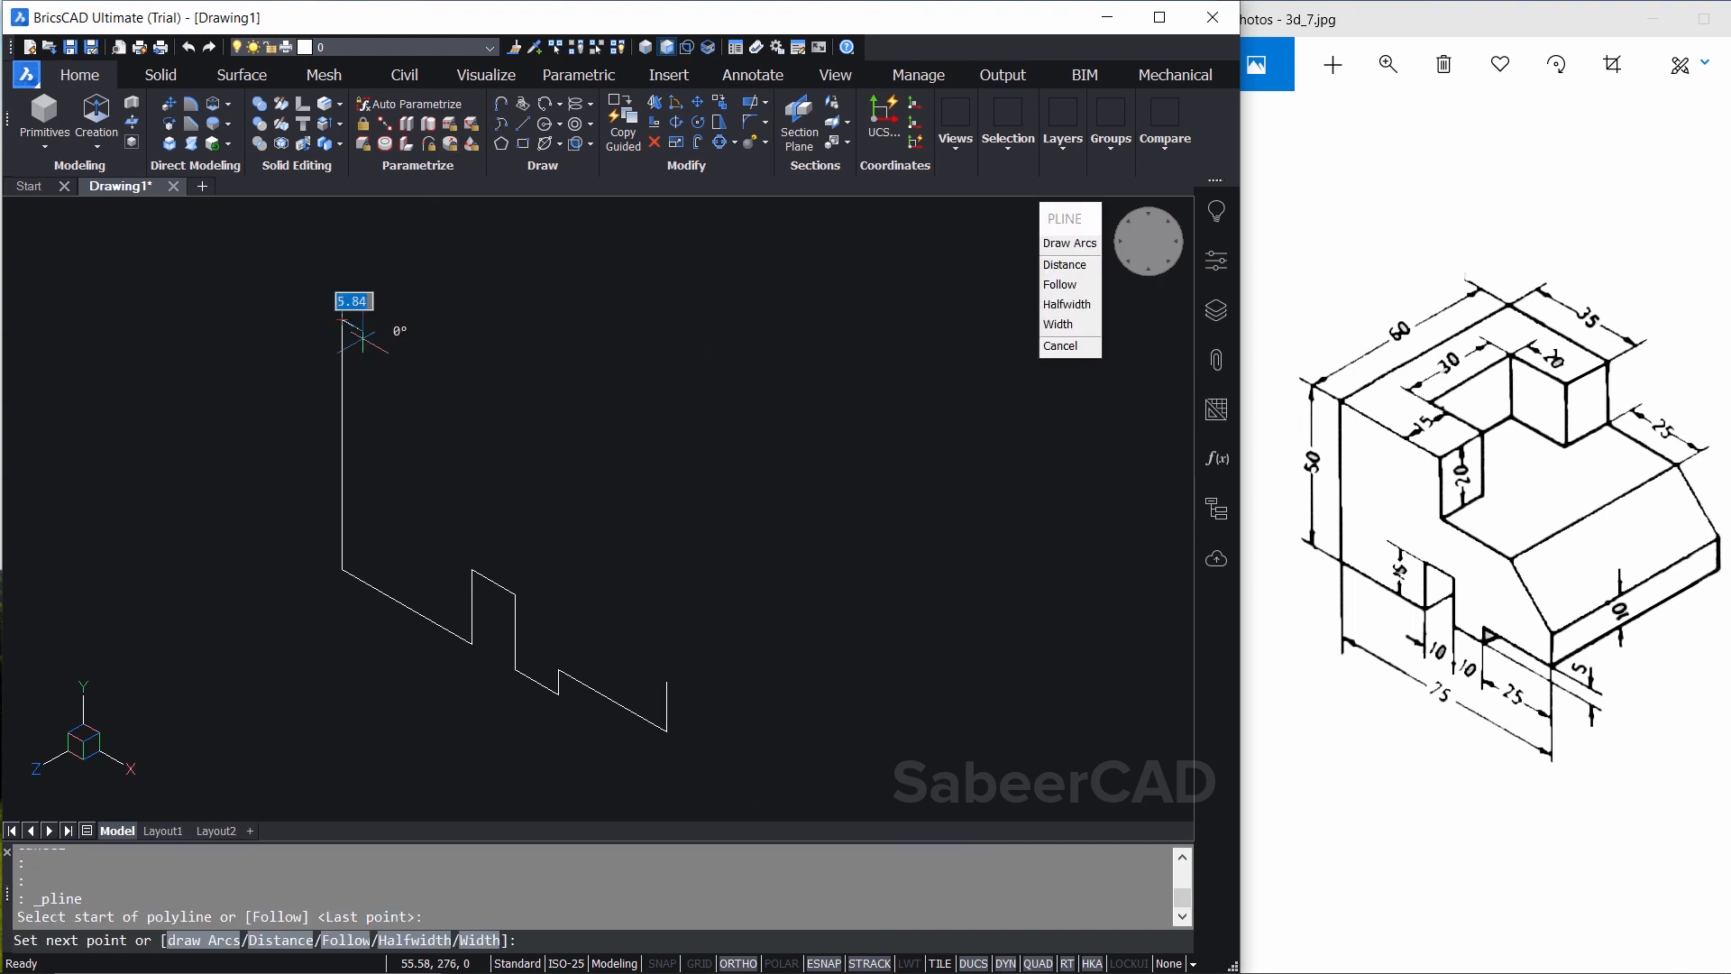
{"action": "mouse_move", "coordinate": [541, 408]}
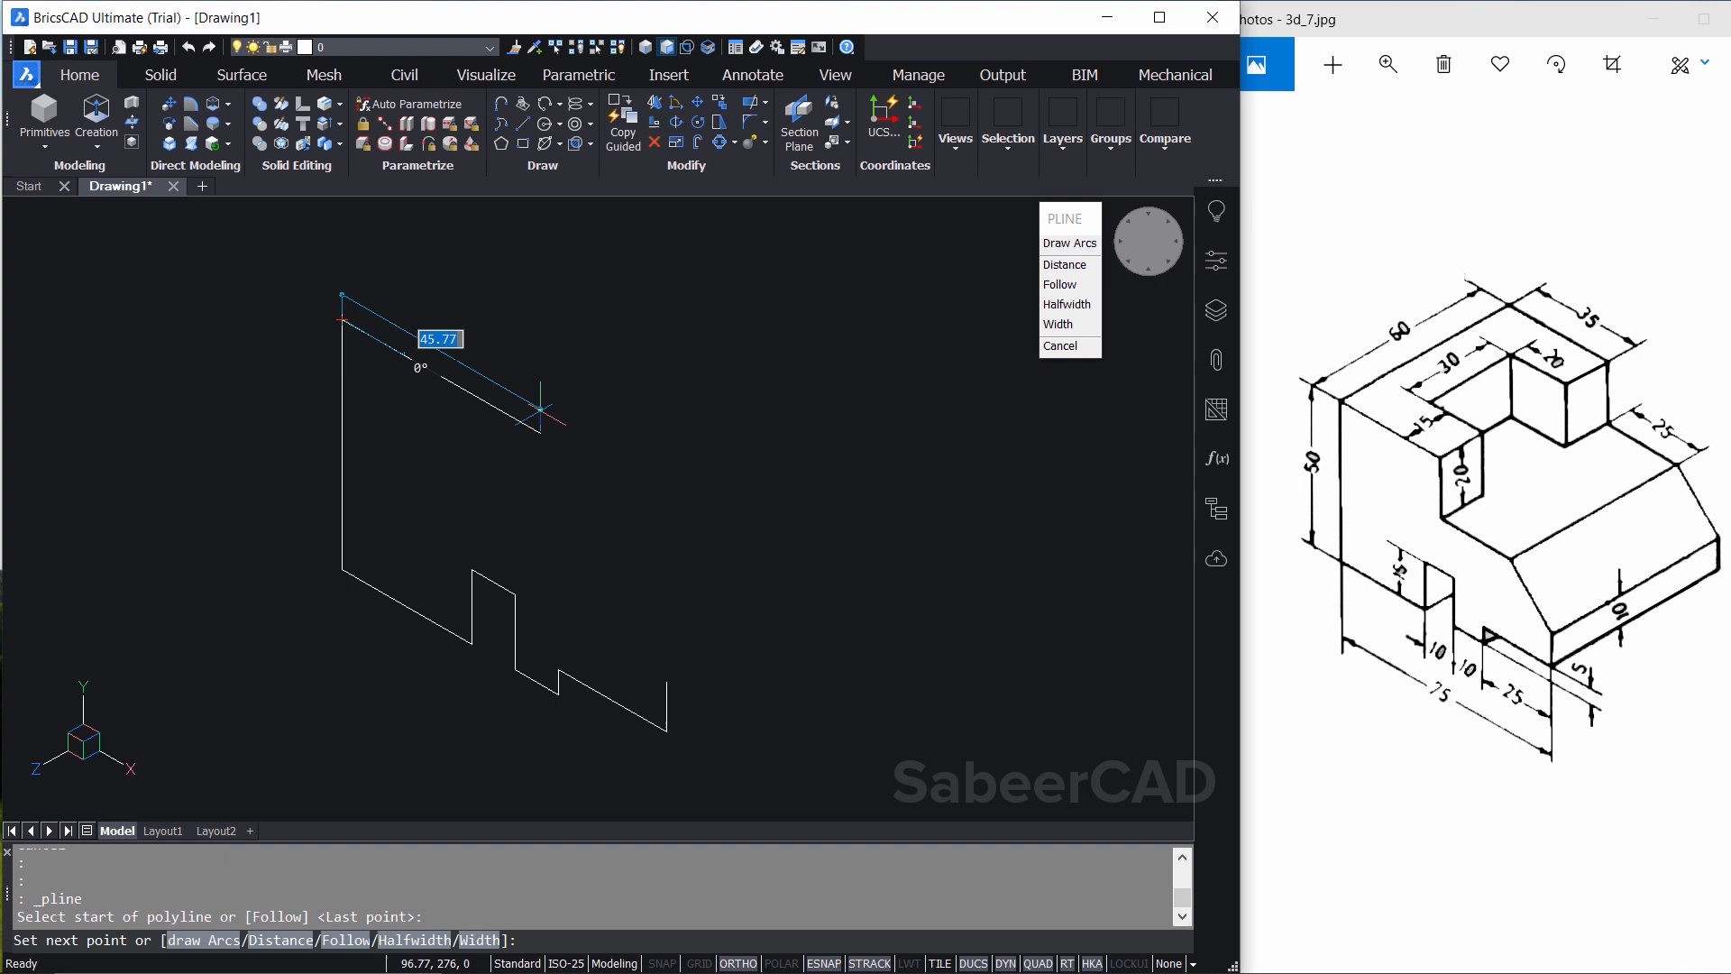
Complete the profile polyline by placing the sloped edge's final point
{"action": "left_click", "coordinate": [541, 409]}
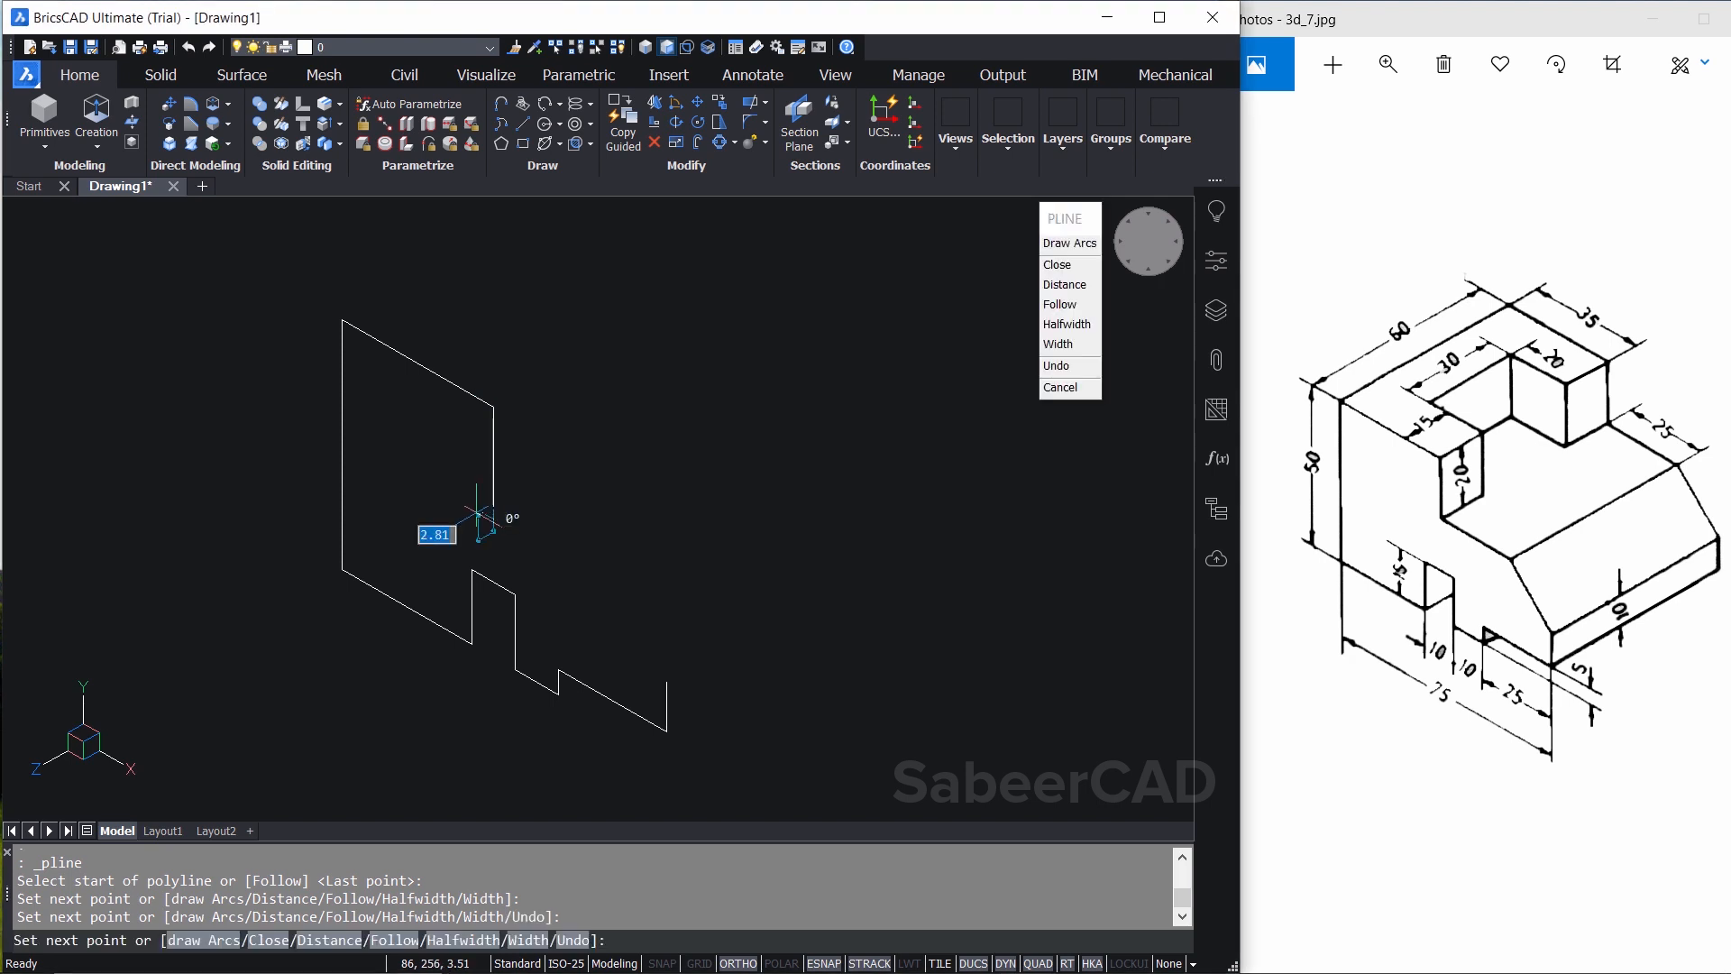
{"action": "mouse_move", "coordinate": [635, 541]}
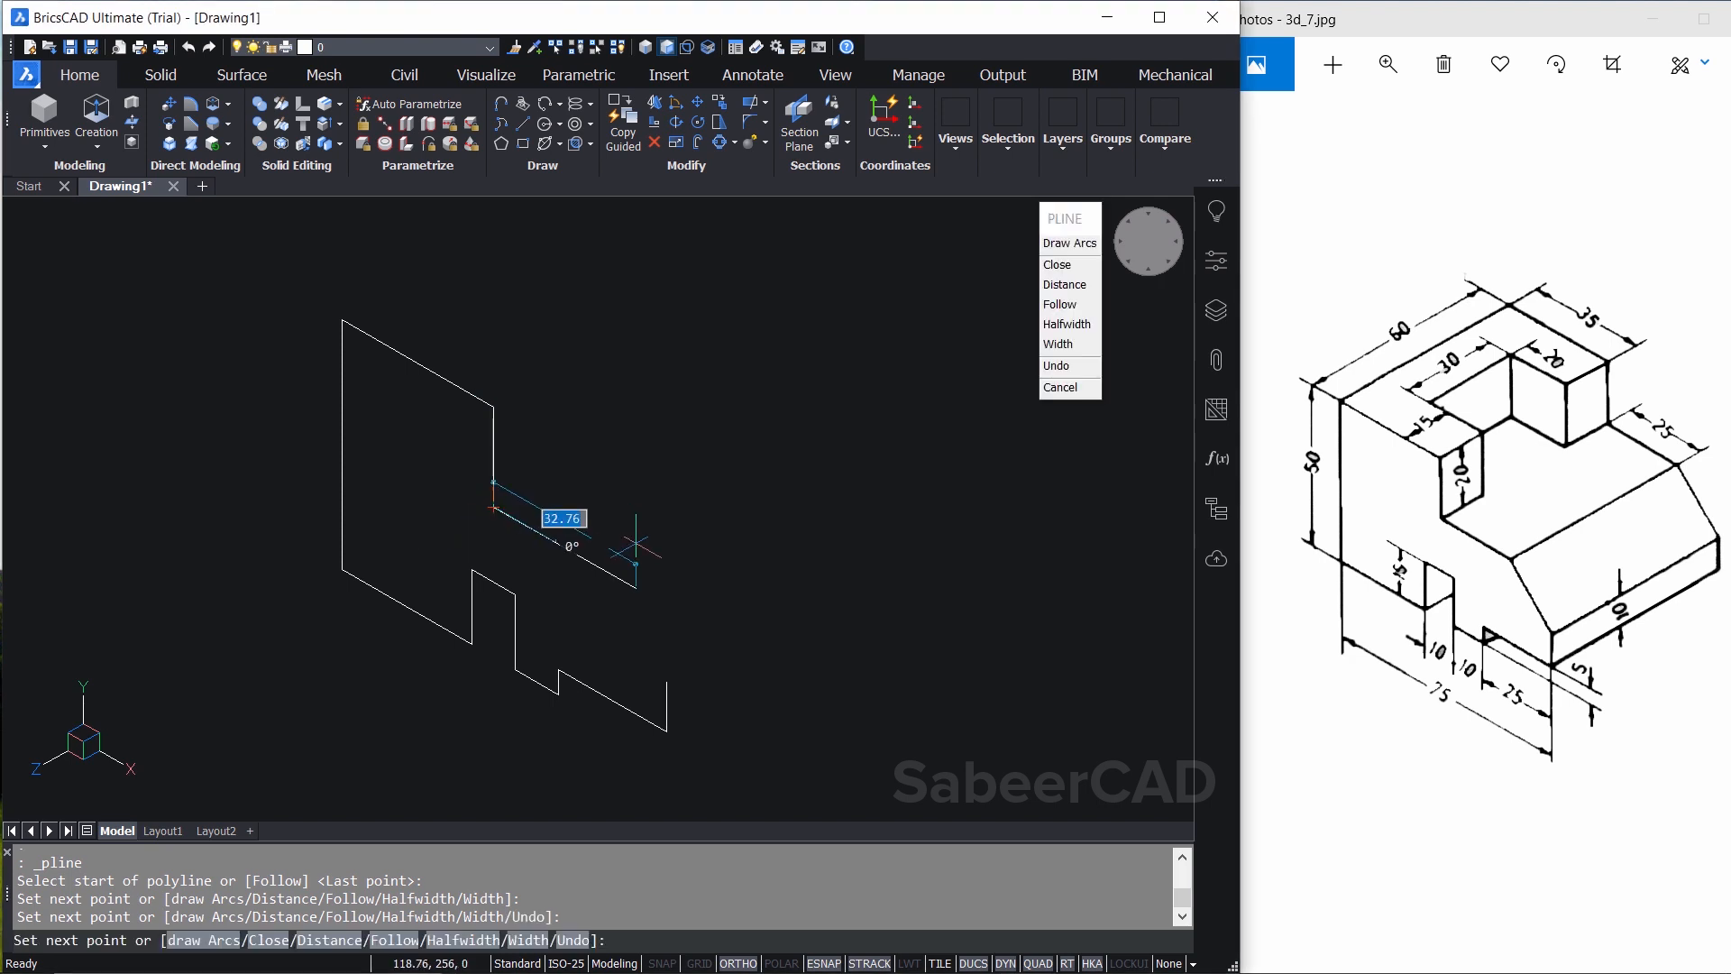
{"action": "mouse_move", "coordinate": [651, 582]}
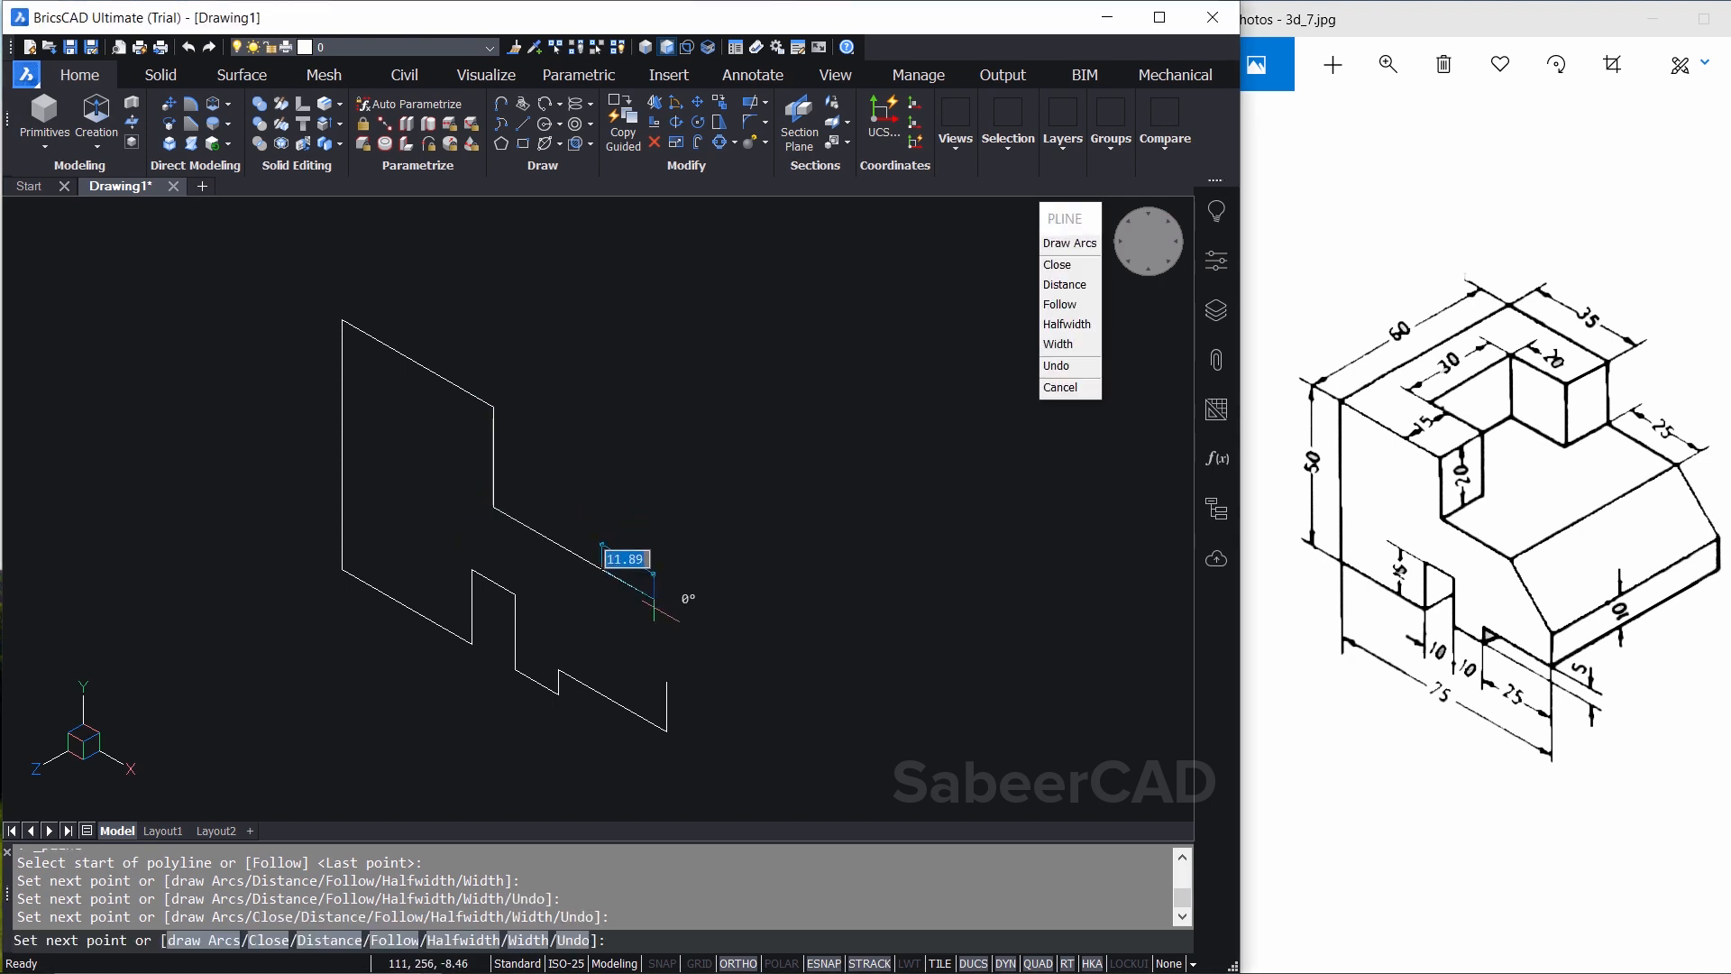
{"action": "left_click", "coordinate": [1059, 387]}
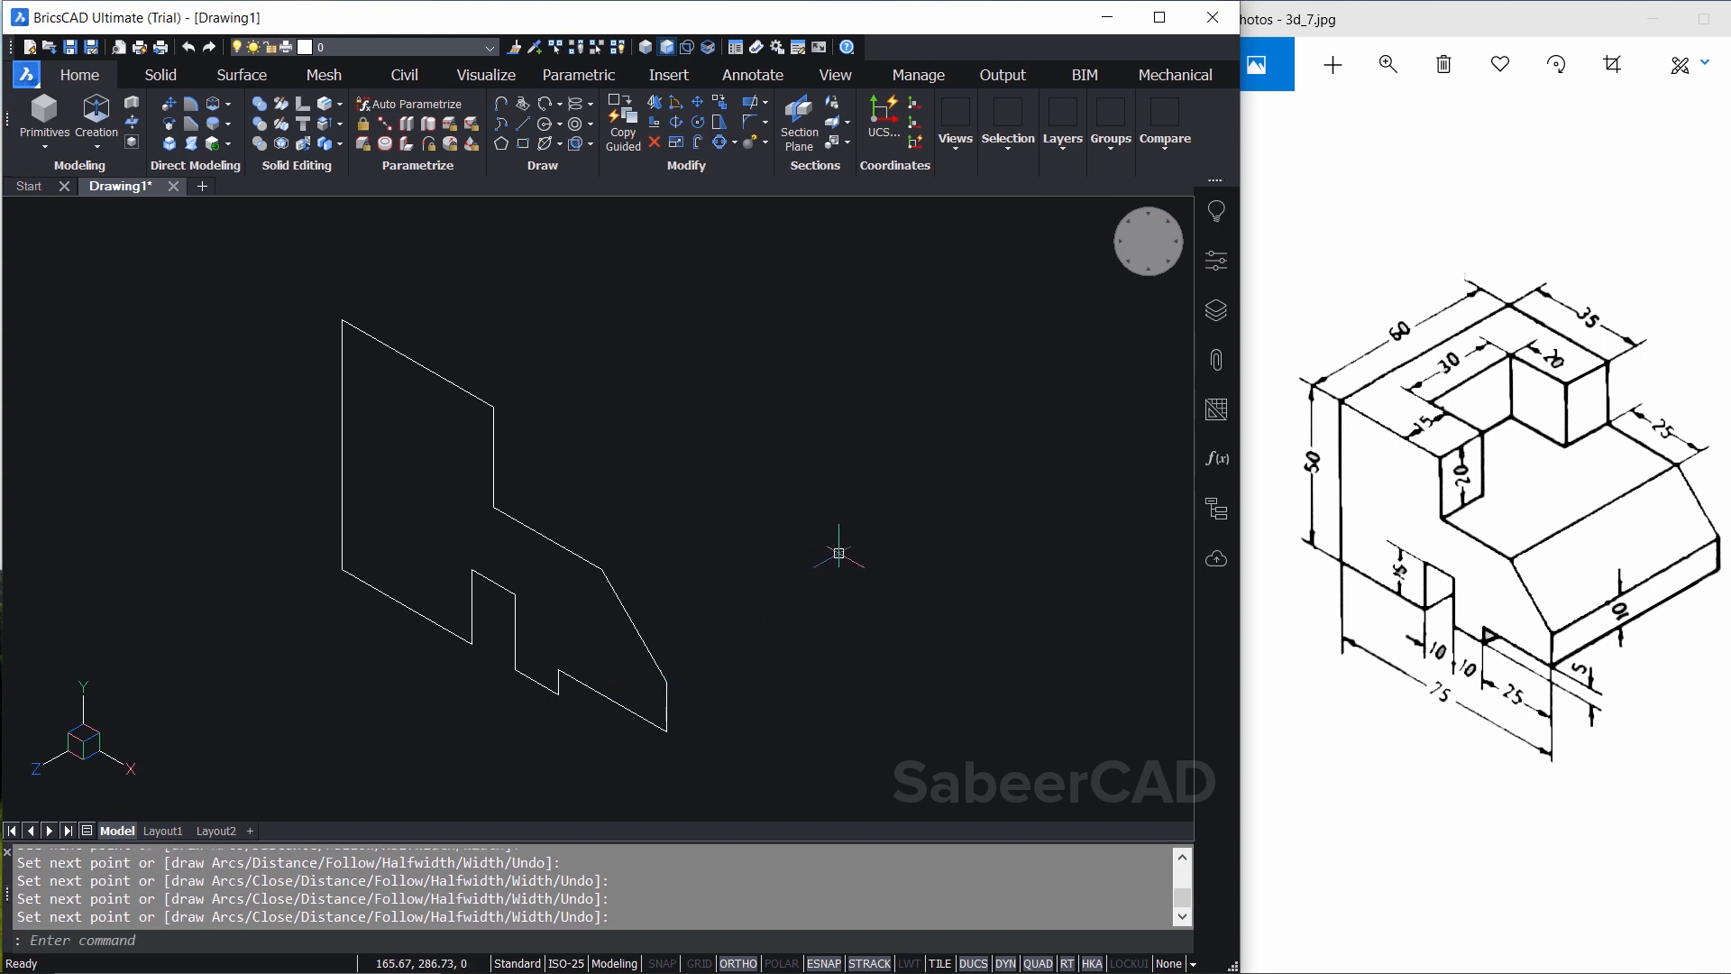
{"action": "mouse_move", "coordinate": [732, 599]}
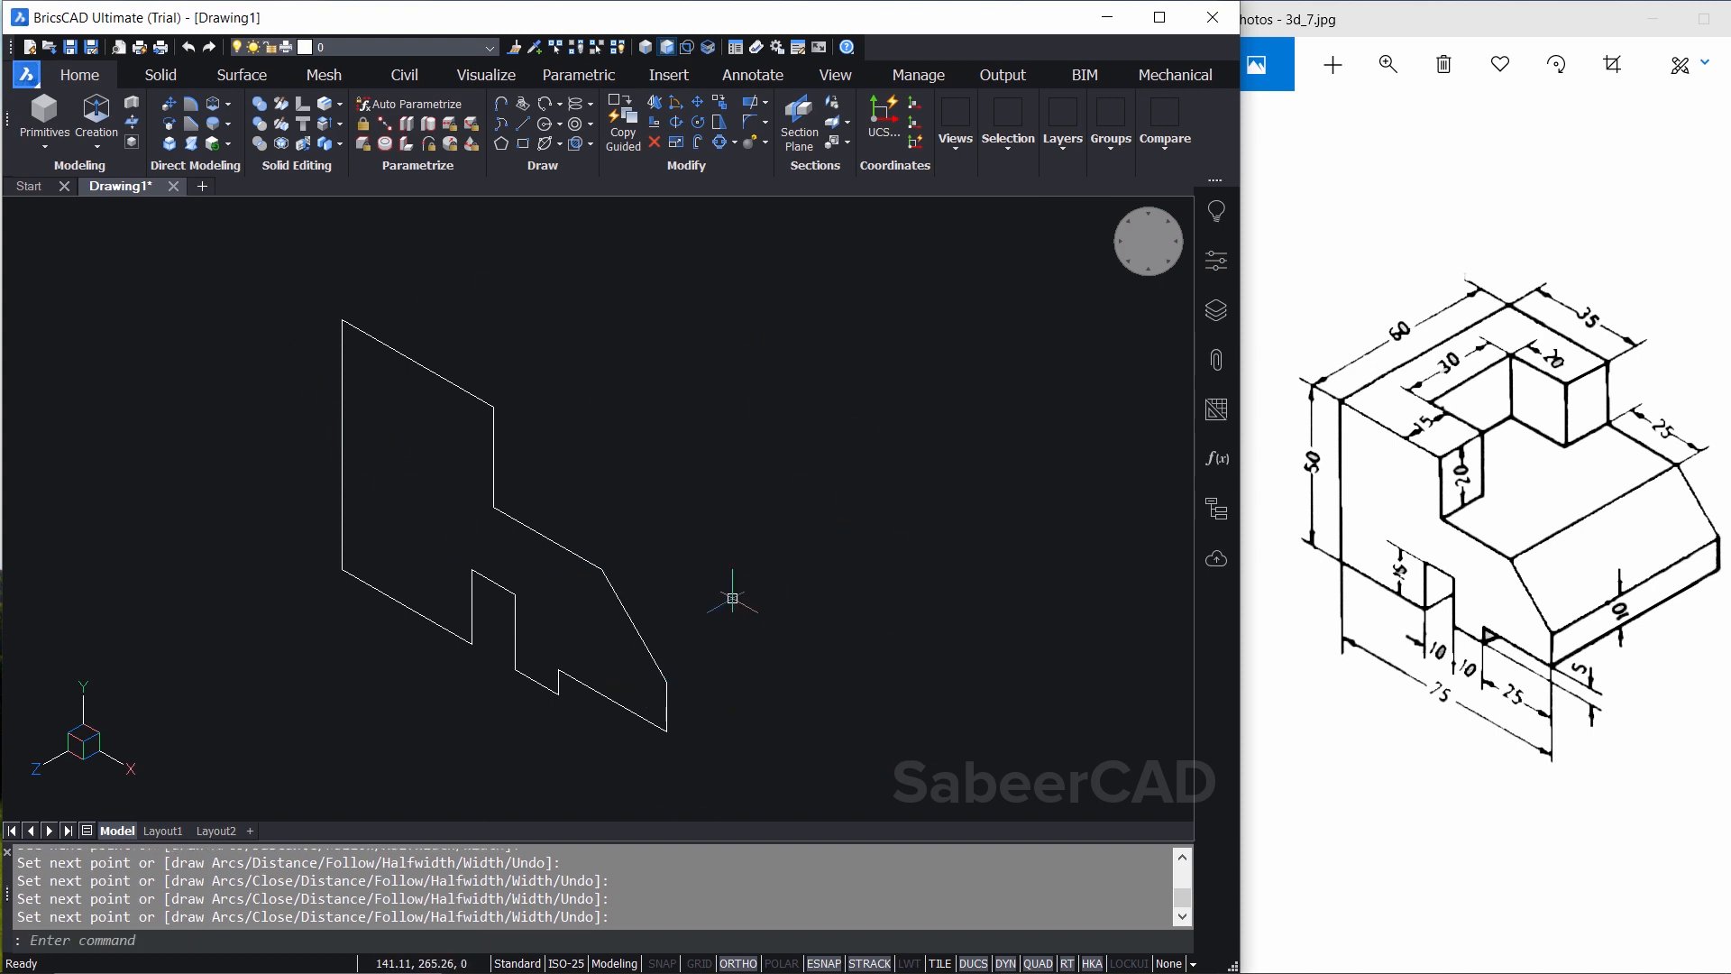
{"action": "mouse_move", "coordinate": [679, 466]}
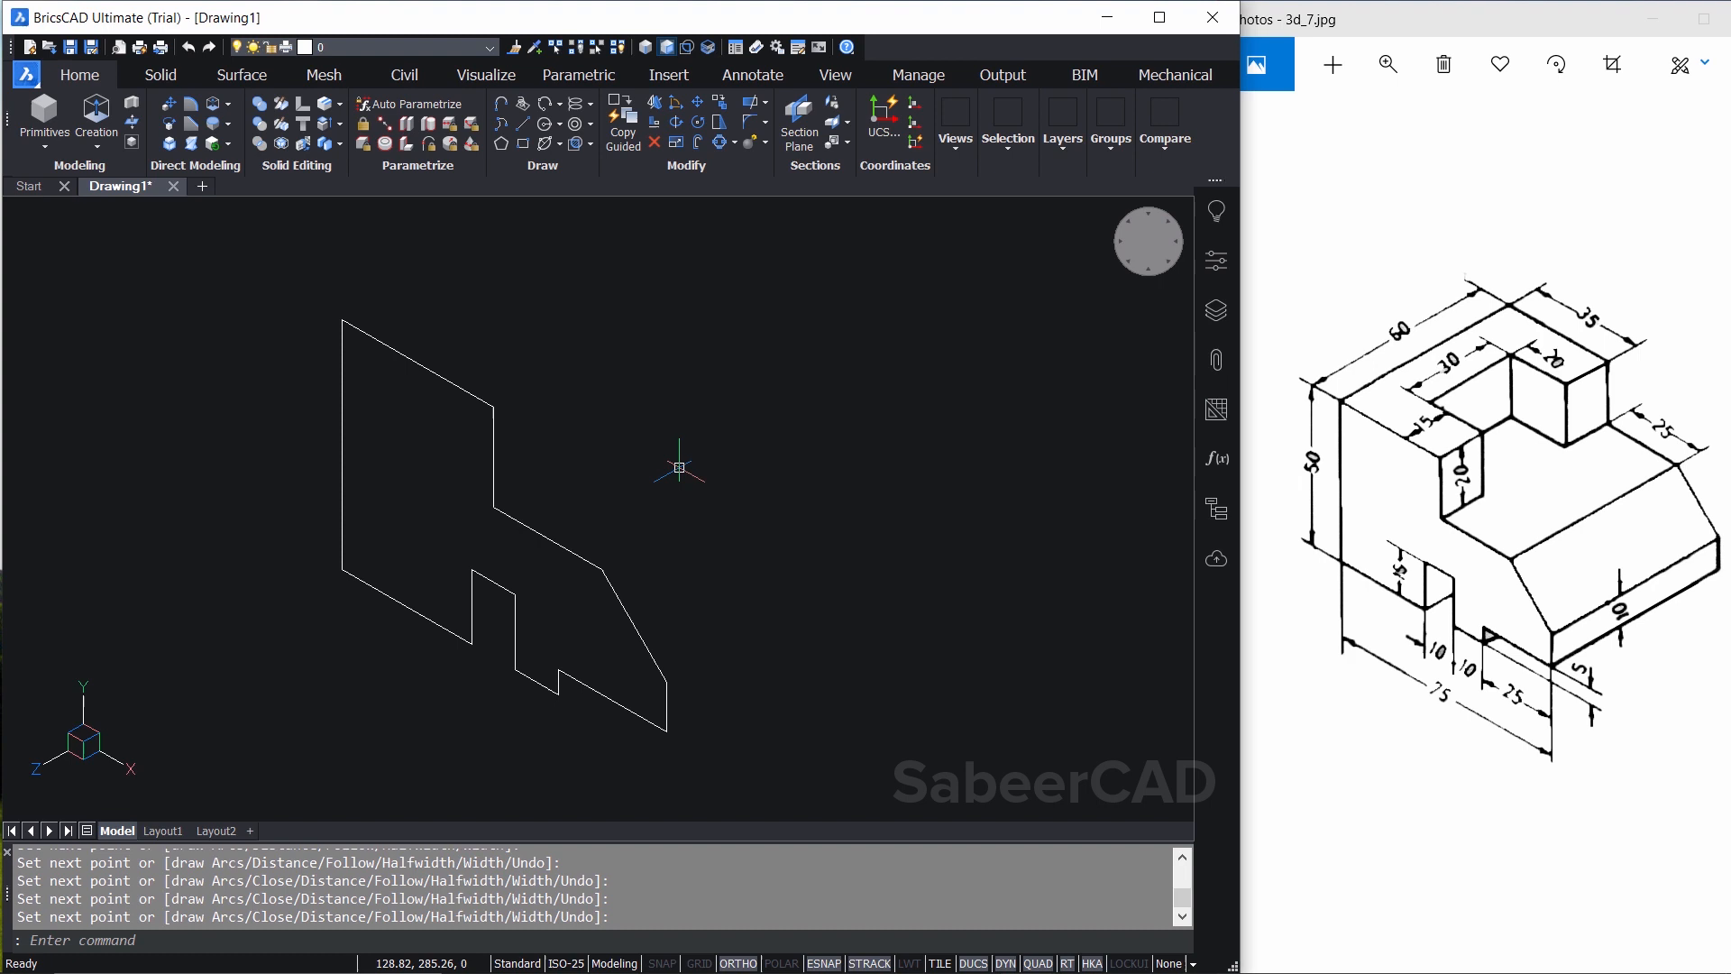
{"action": "mouse_move", "coordinate": [659, 474]}
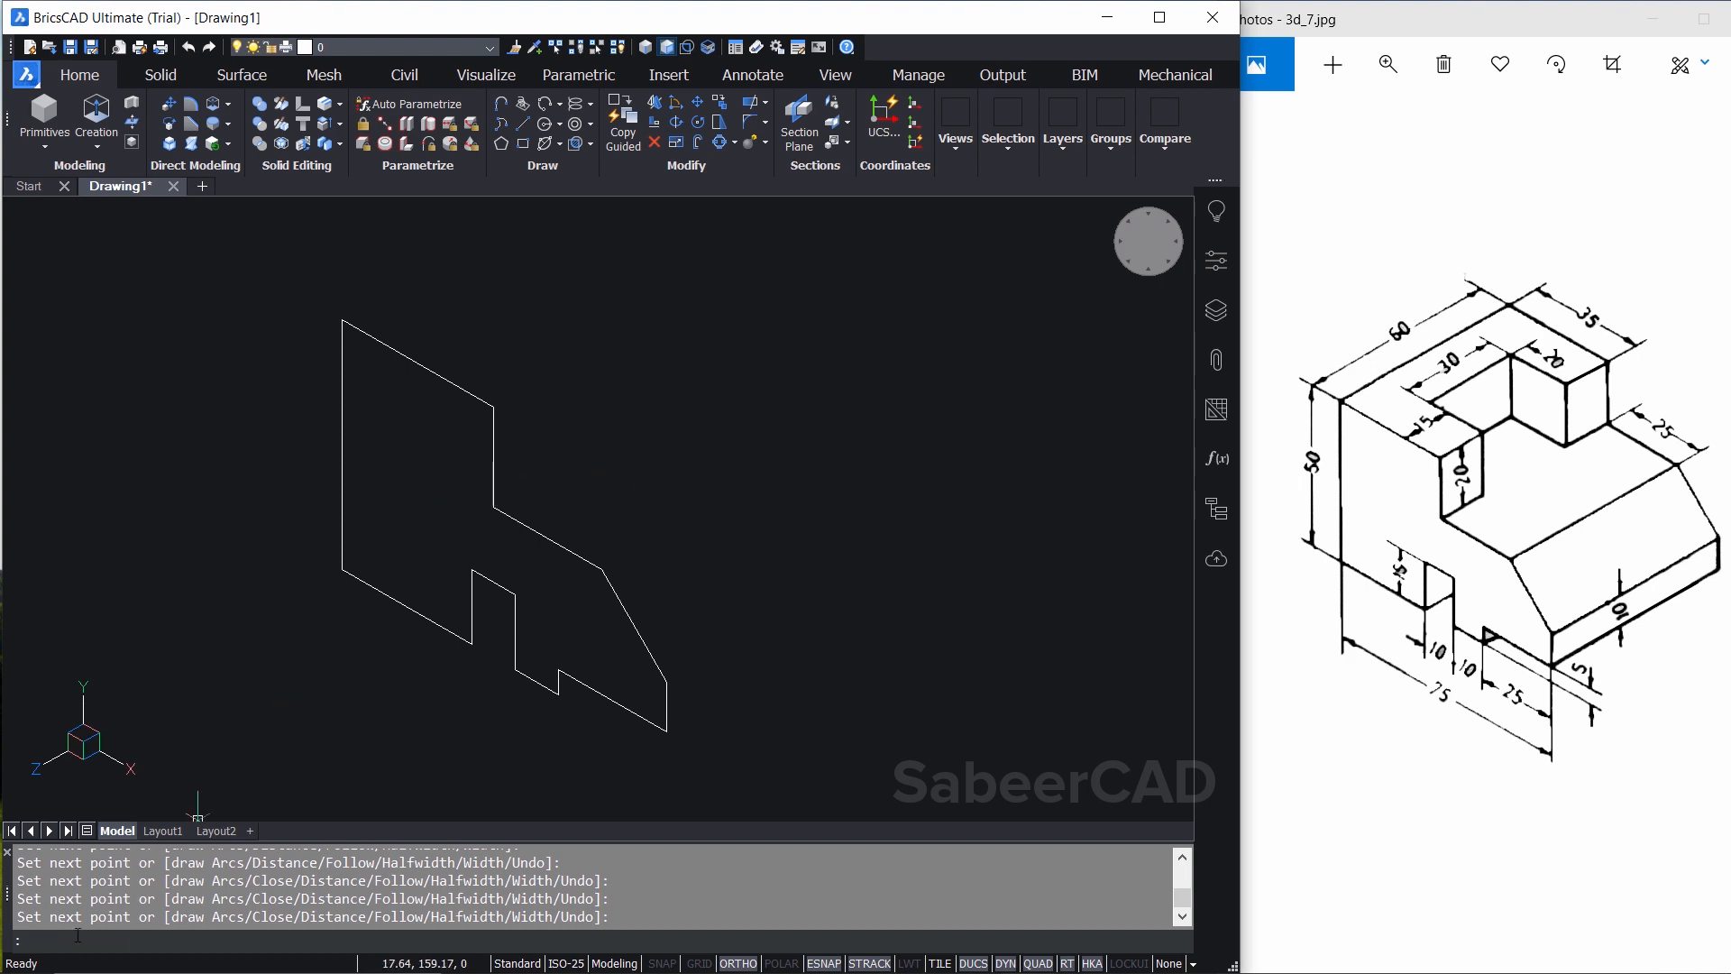
Merge the two profile polylines into one using PEDIT Join
{"action": "type", "text": "pe"}
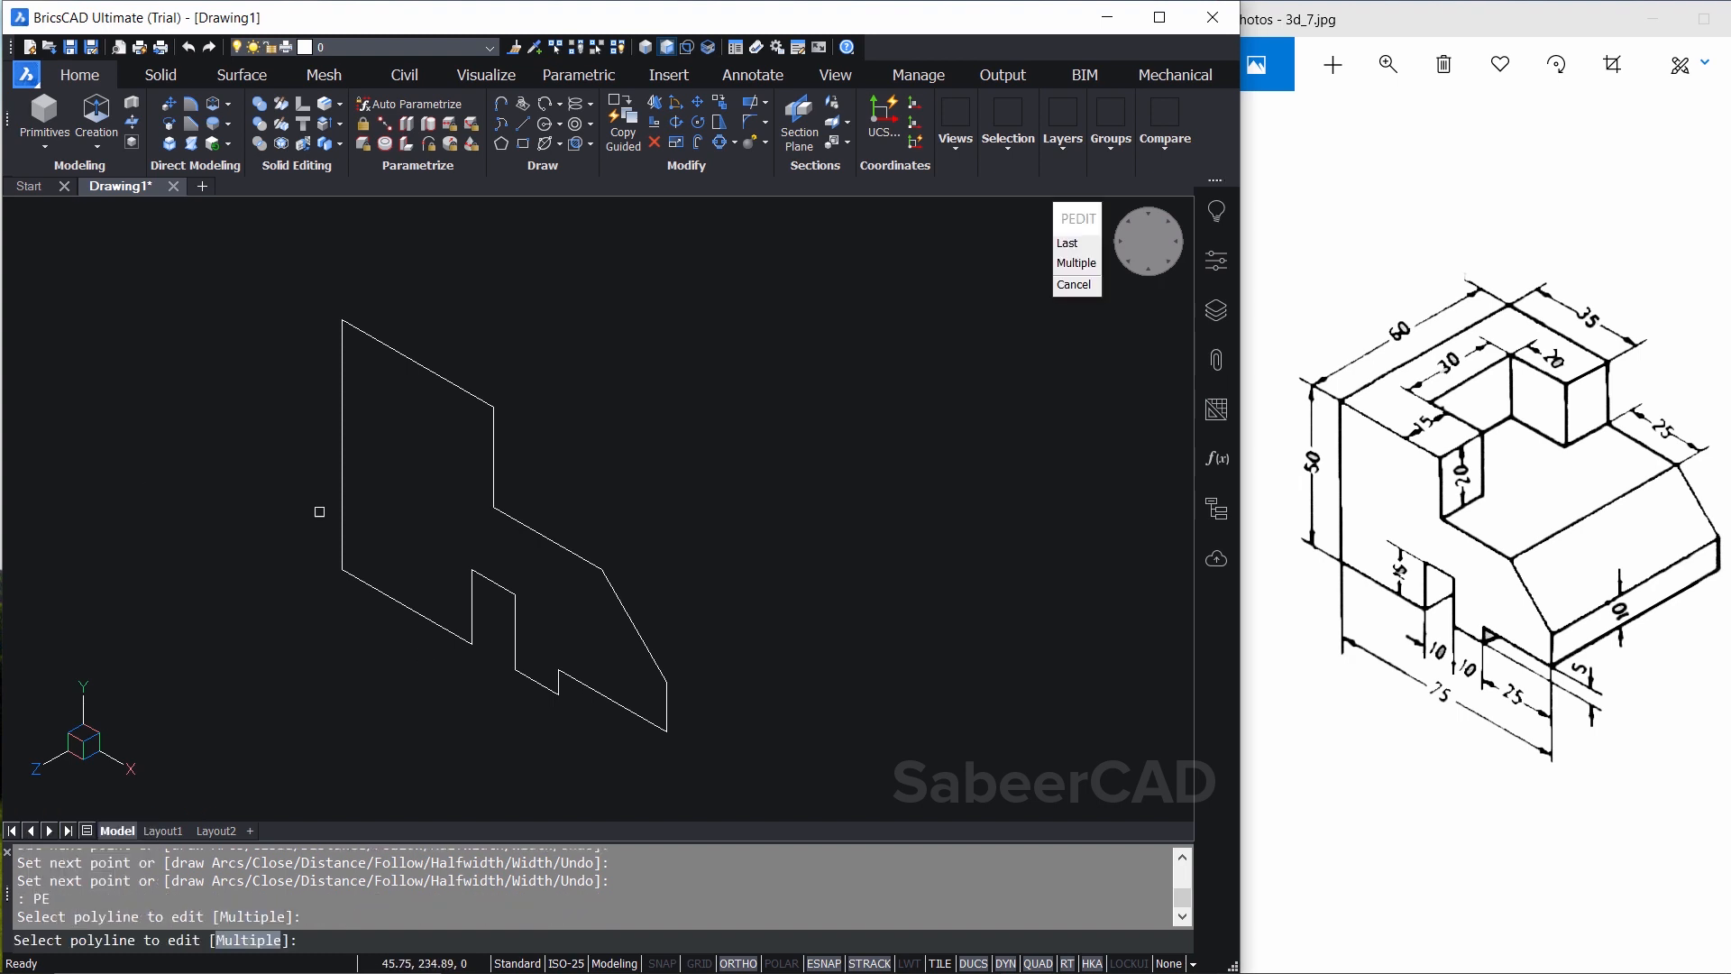
{"action": "left_click", "coordinate": [342, 411]}
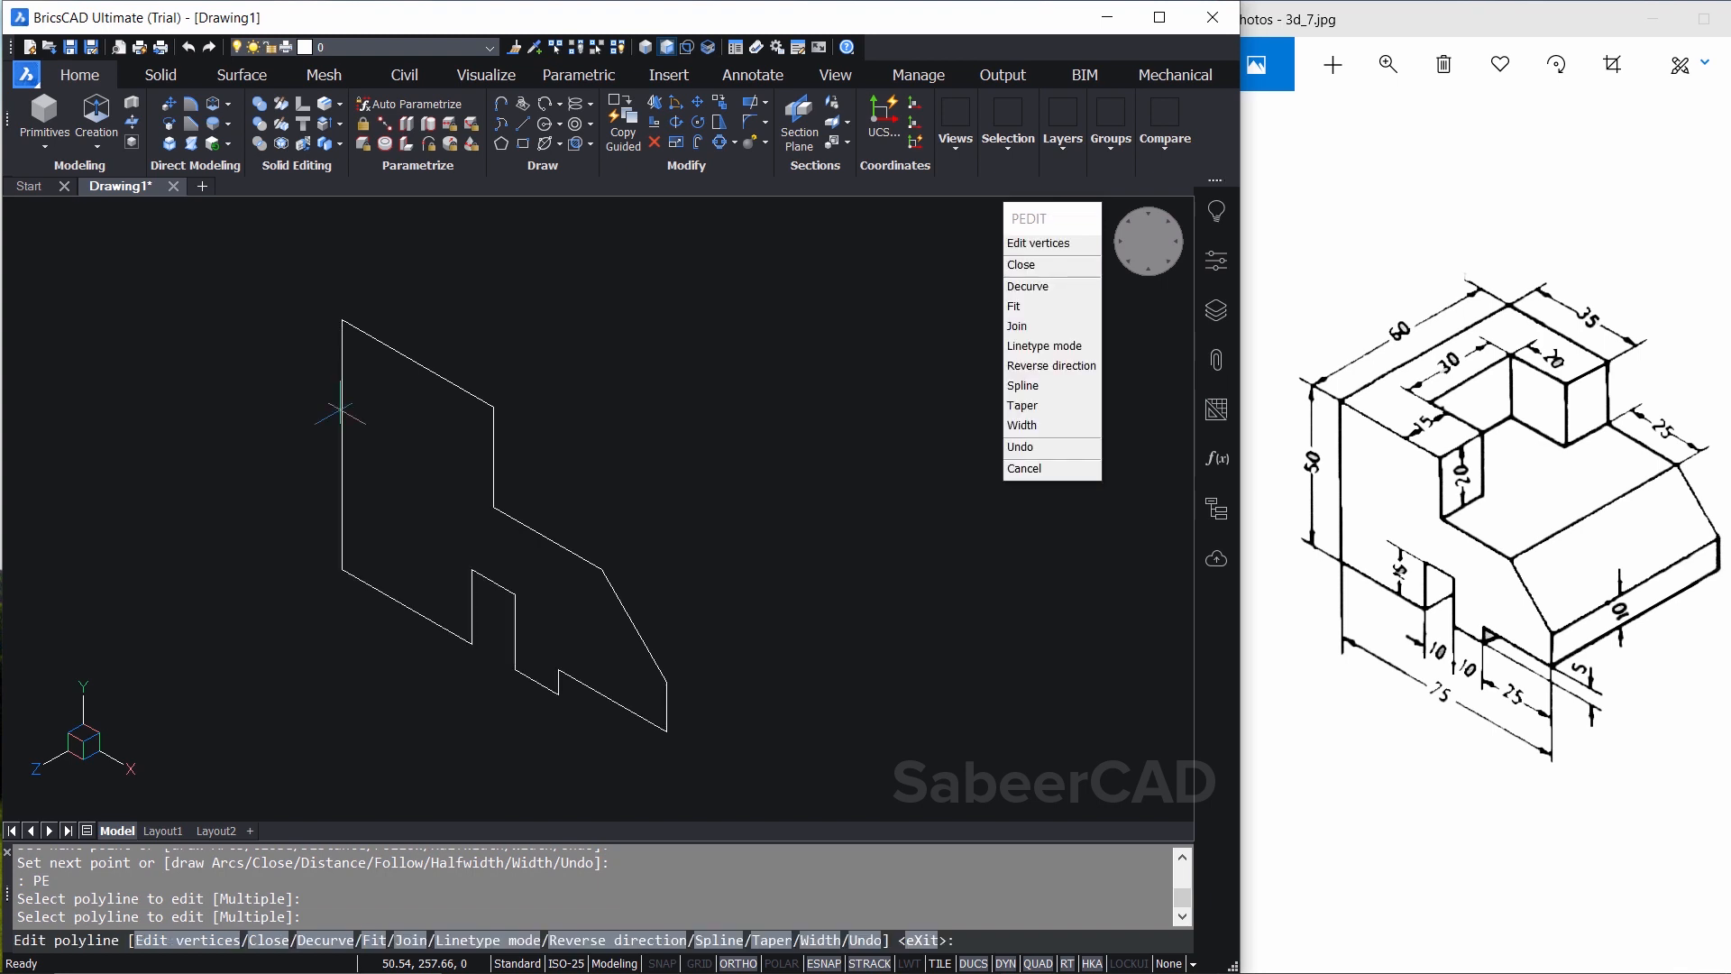
{"action": "left_click", "coordinate": [1017, 326]}
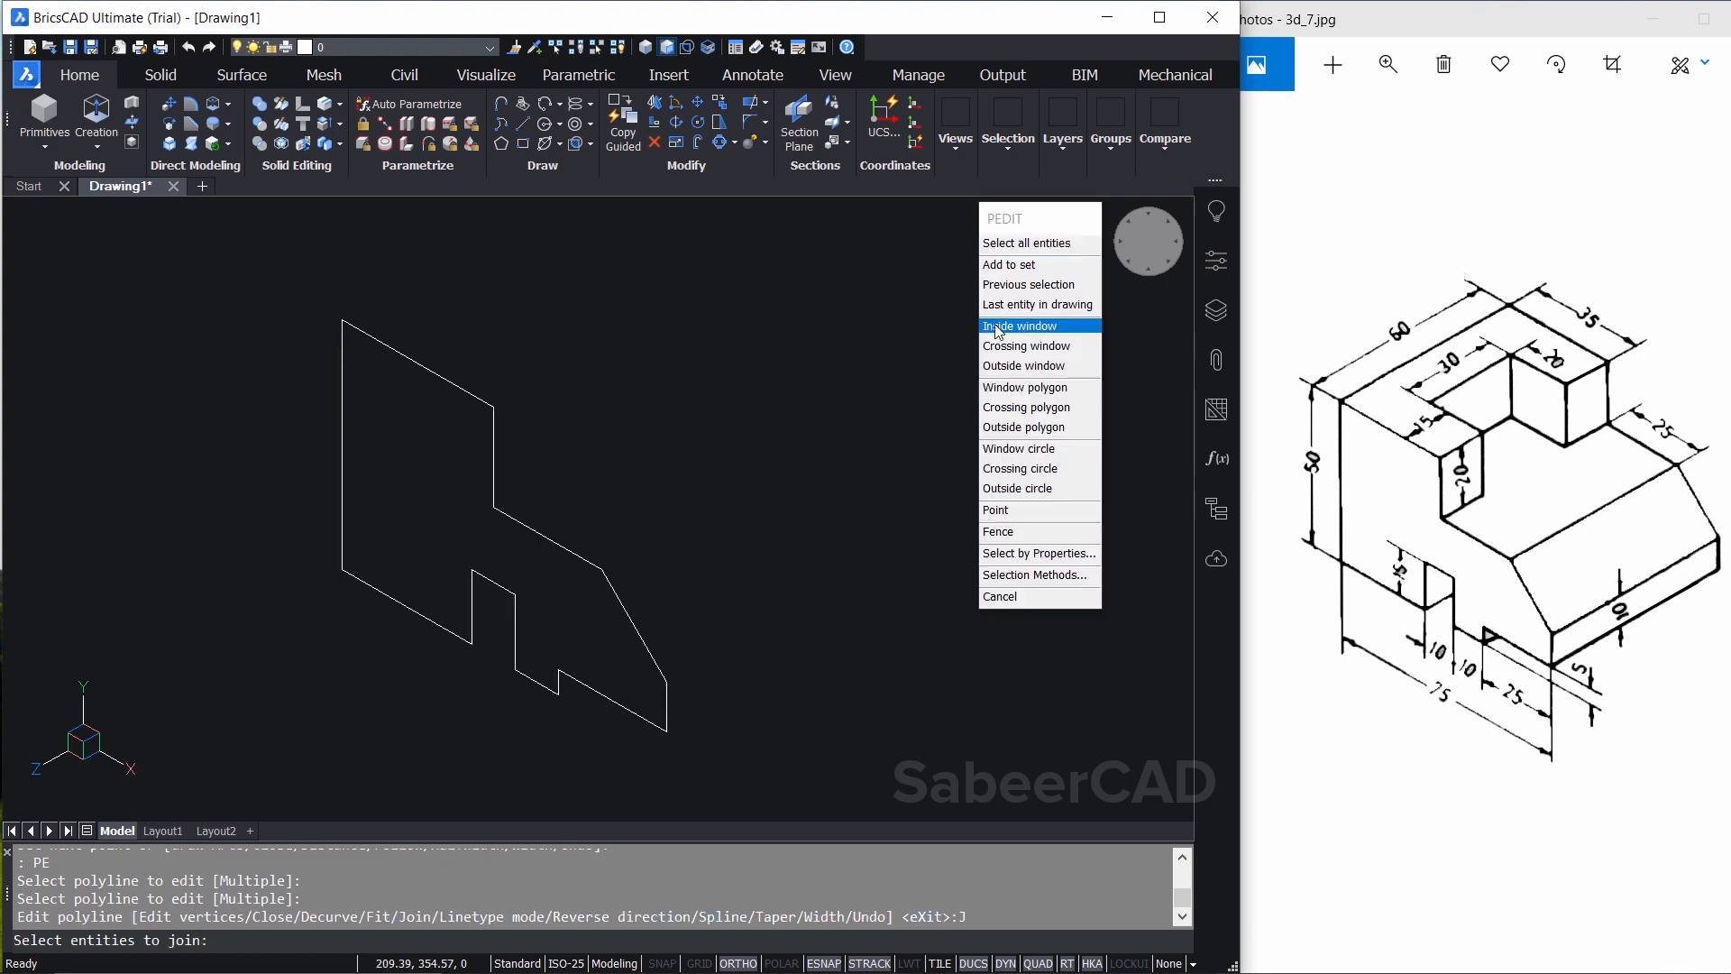
{"action": "mouse_move", "coordinate": [1028, 379]}
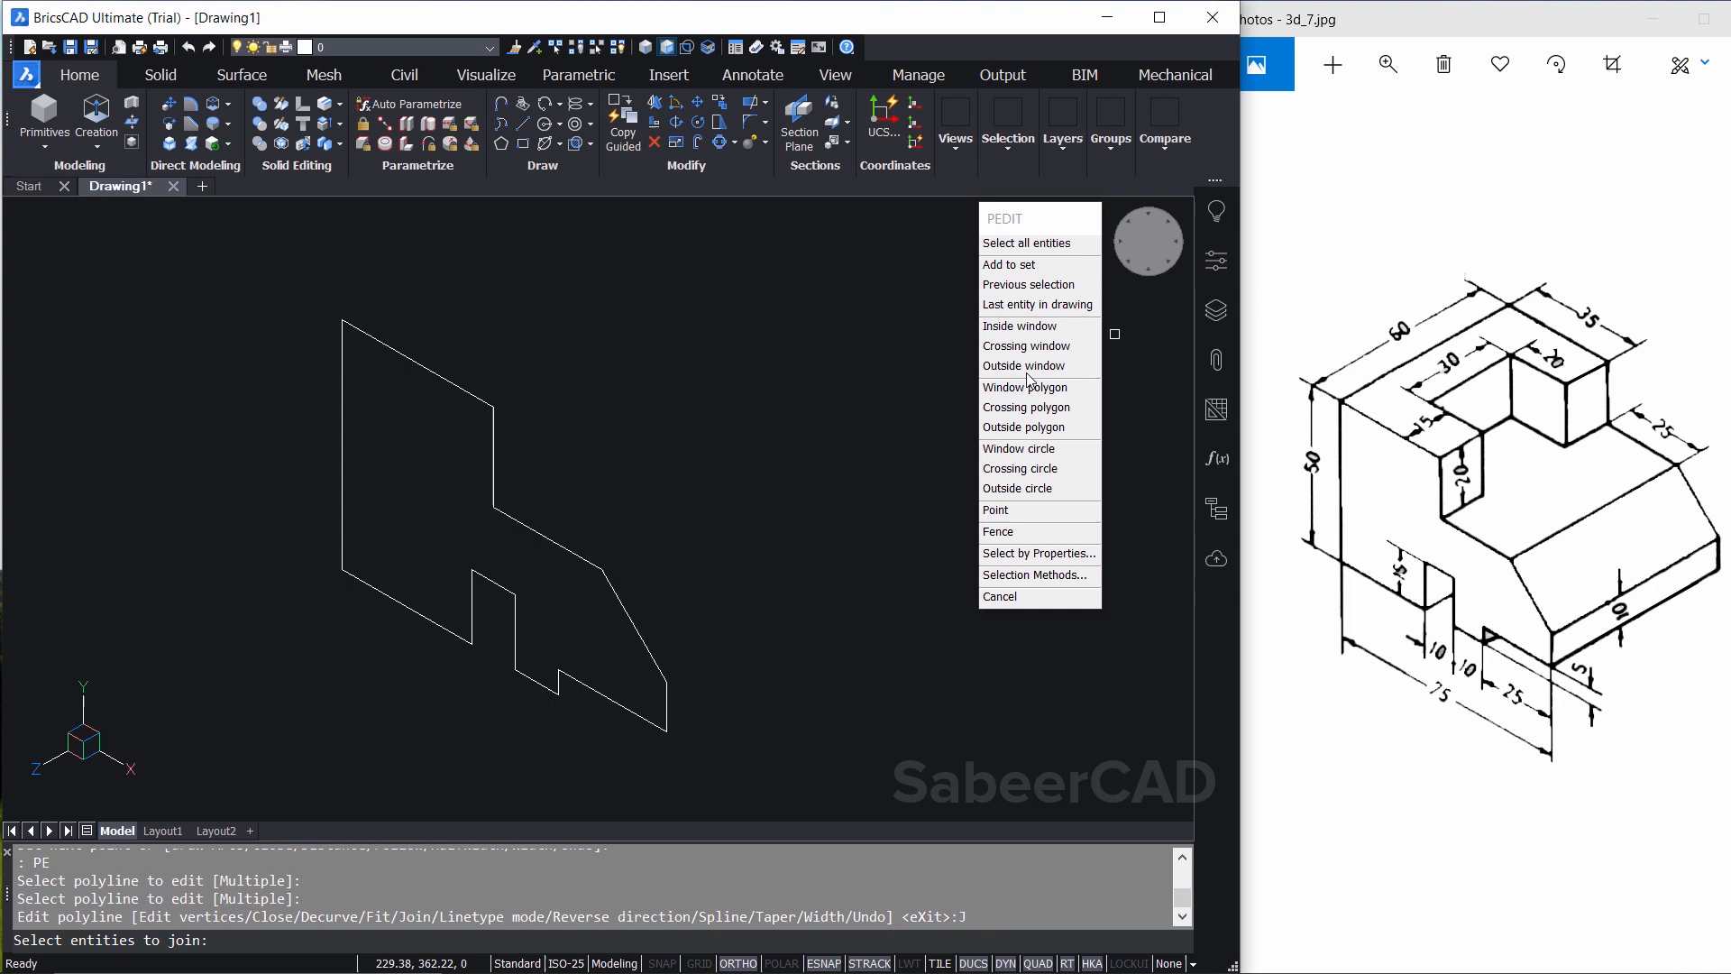
{"action": "mouse_move", "coordinate": [479, 425]}
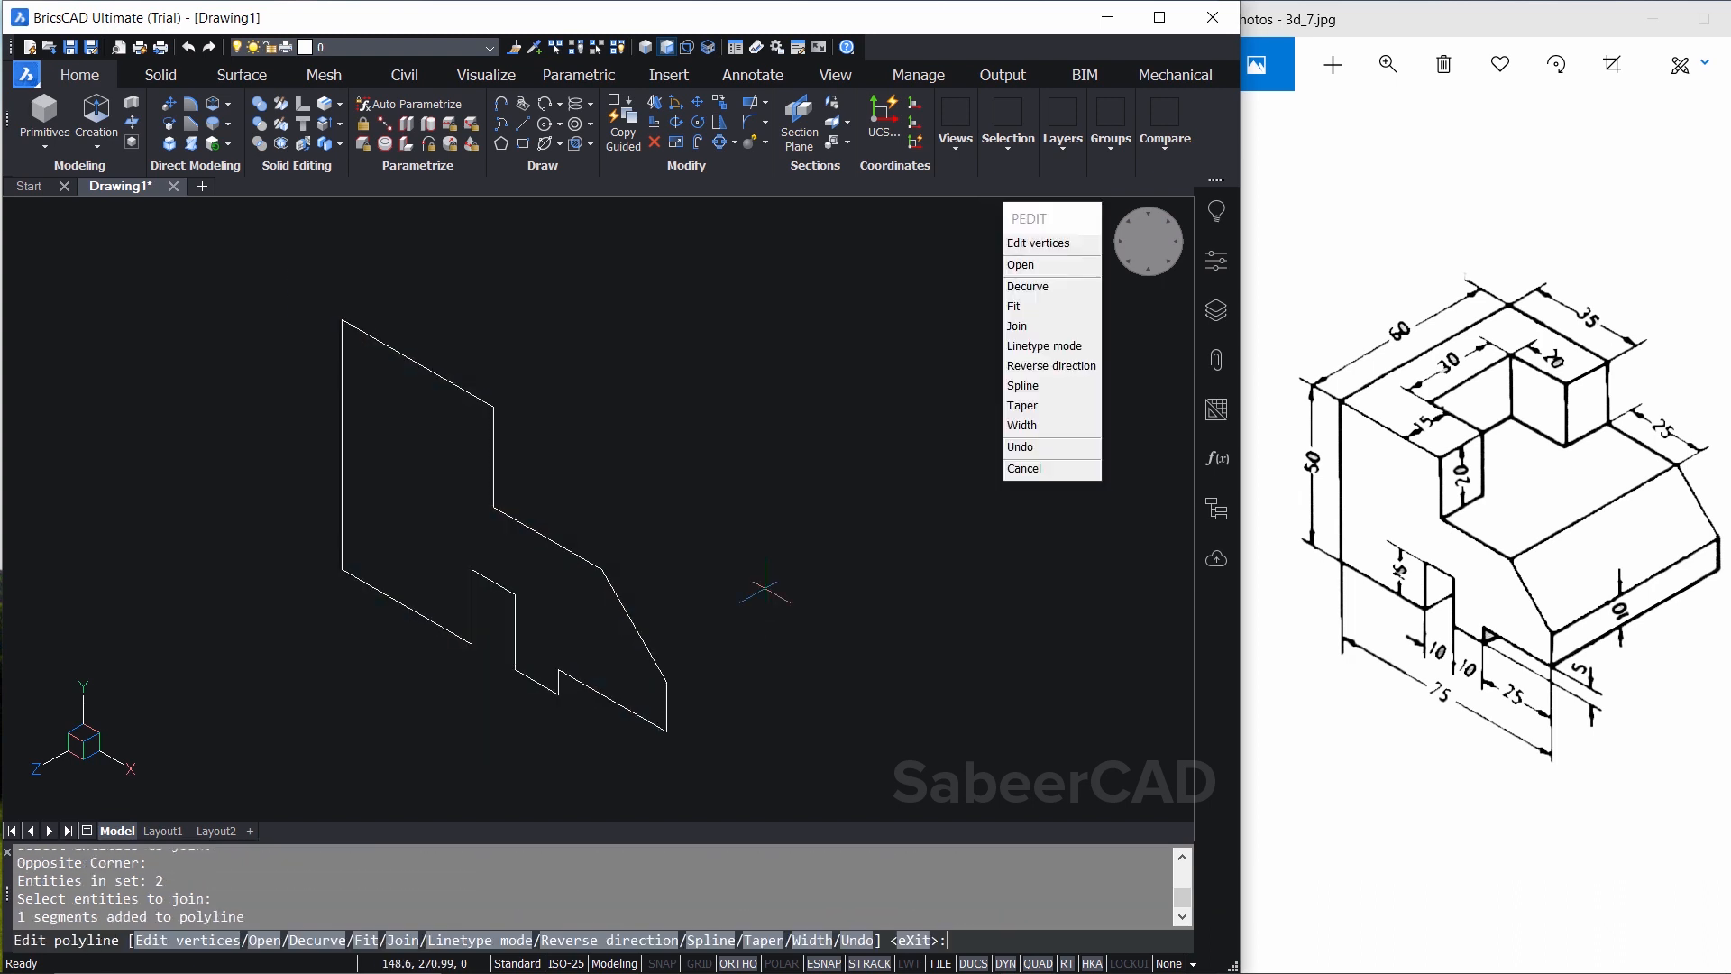
{"action": "mouse_move", "coordinate": [624, 602]}
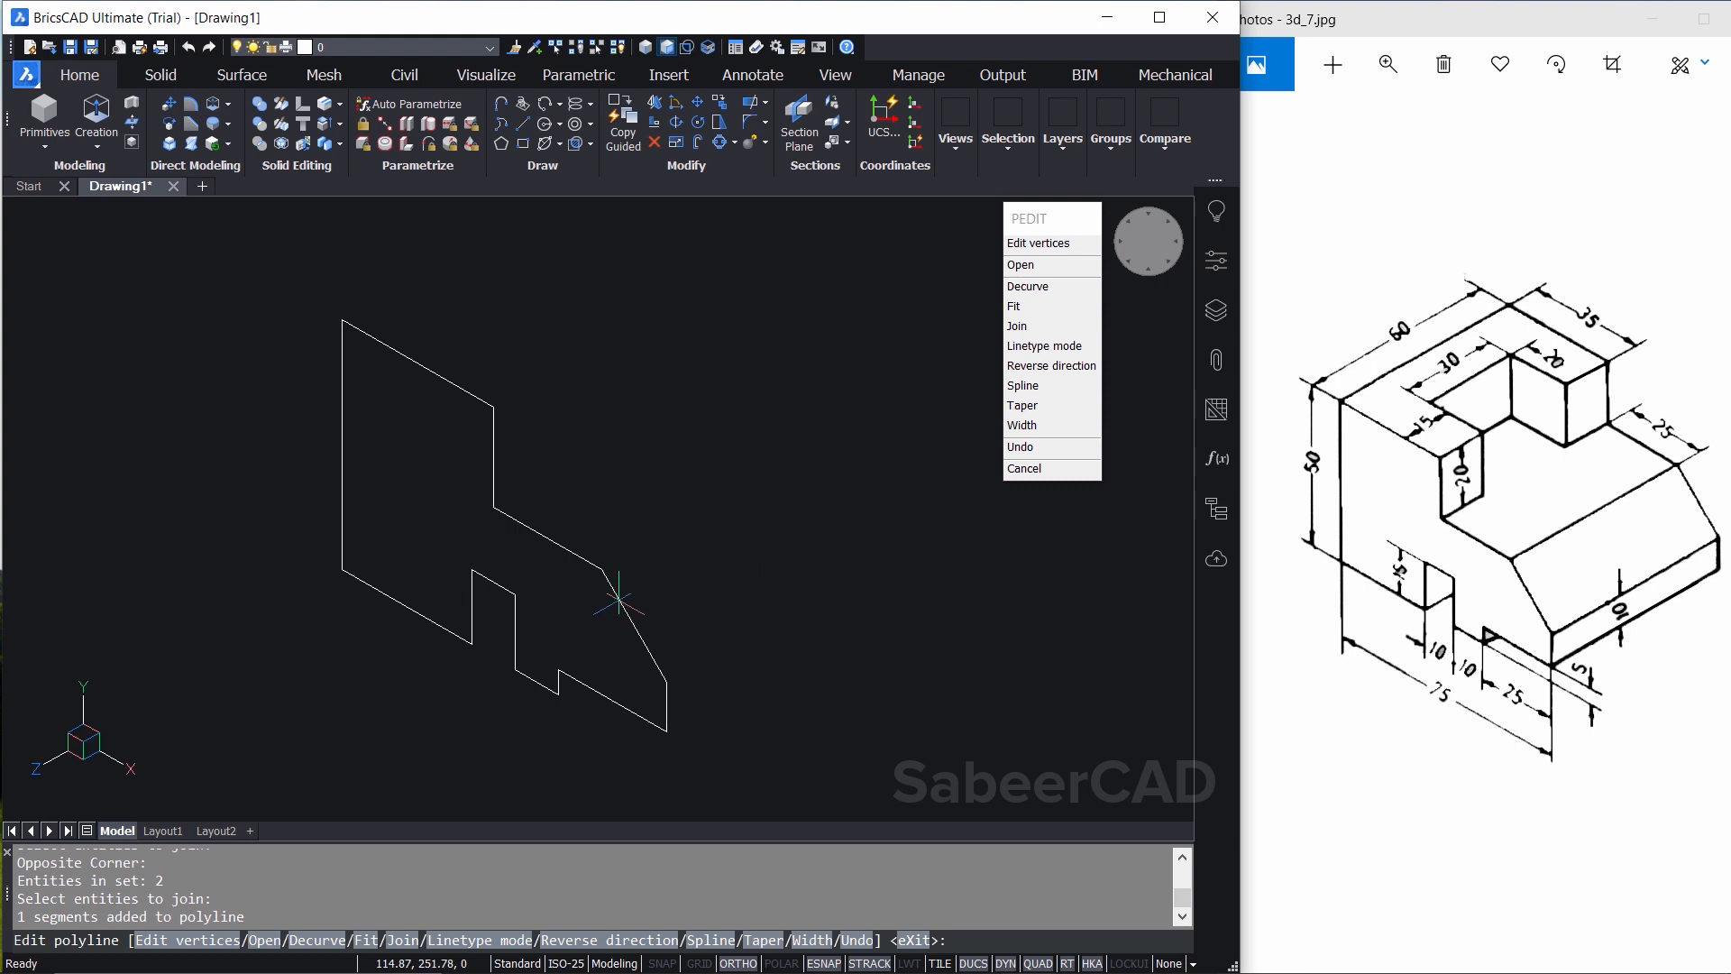
{"action": "left_click", "coordinate": [1023, 468]}
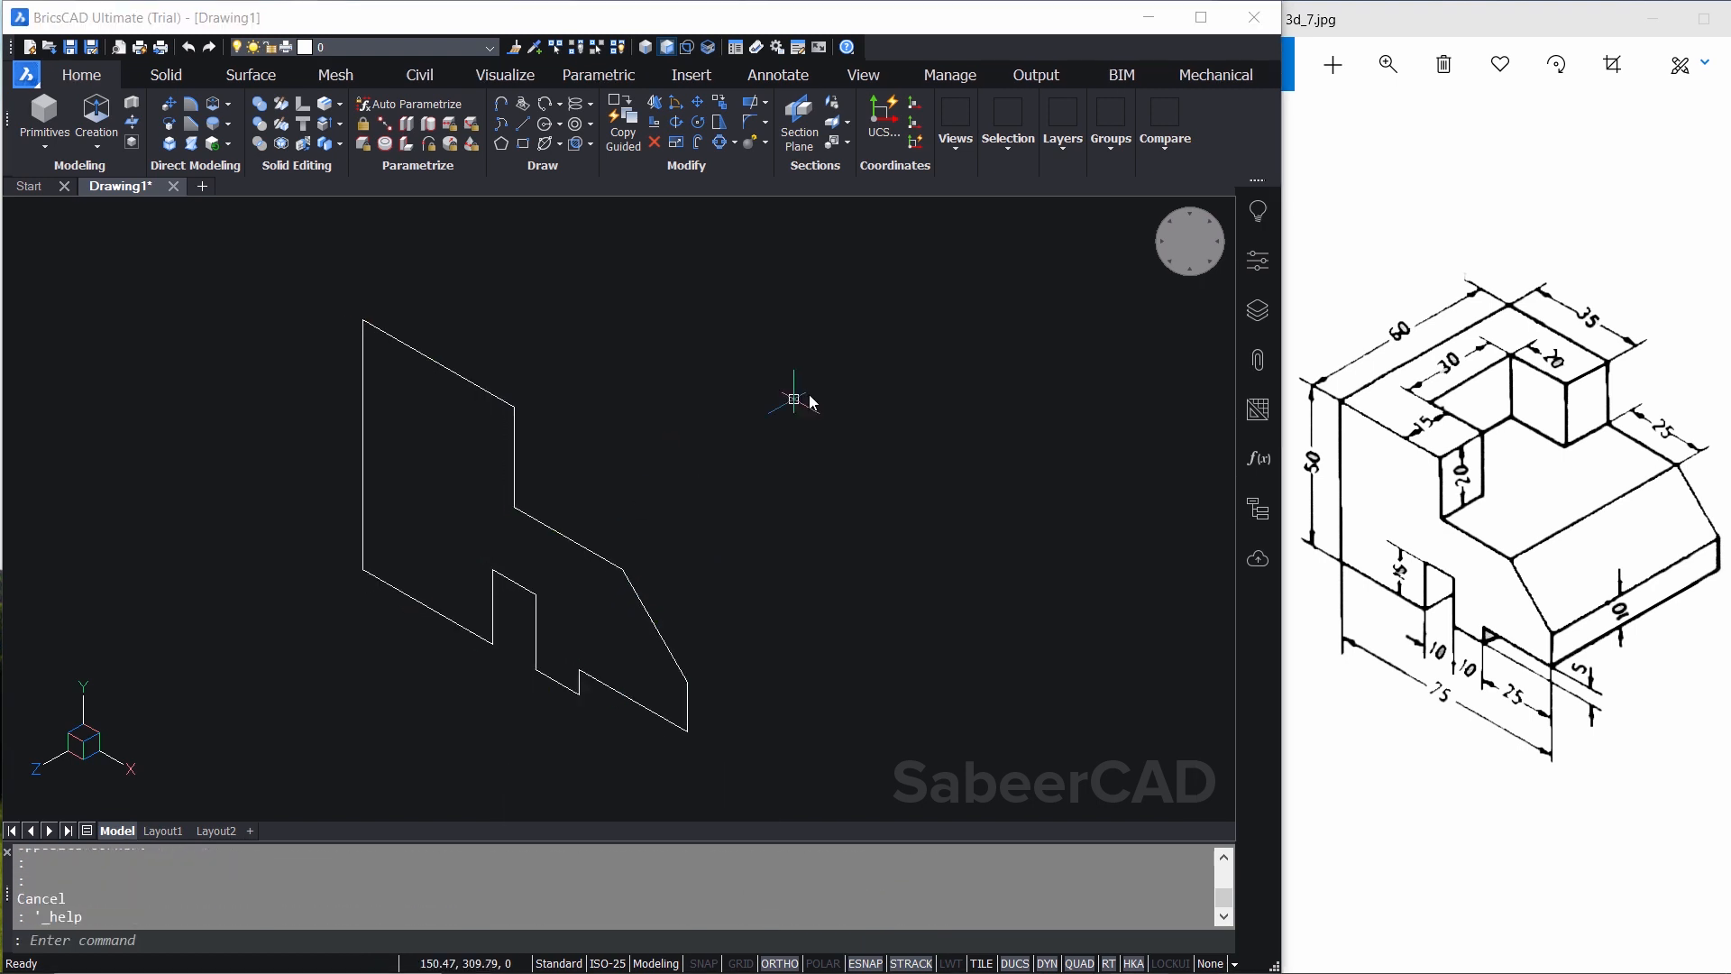
{"action": "mouse_move", "coordinate": [702, 489]}
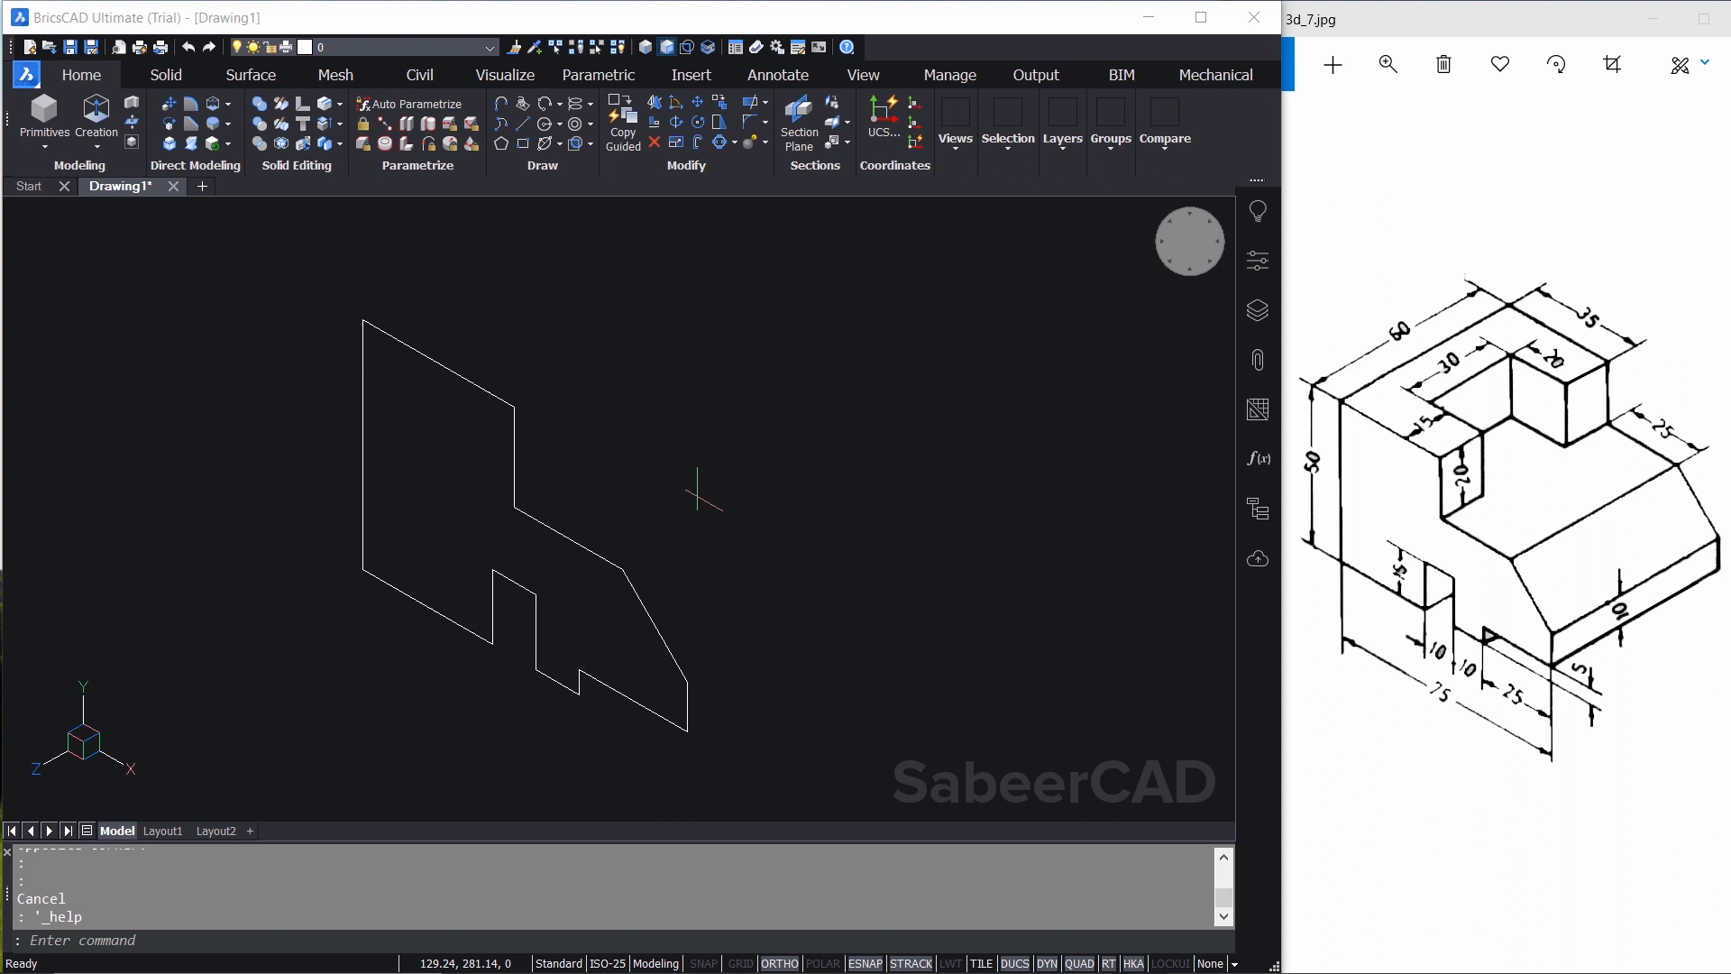
{"action": "mouse_move", "coordinate": [644, 571]}
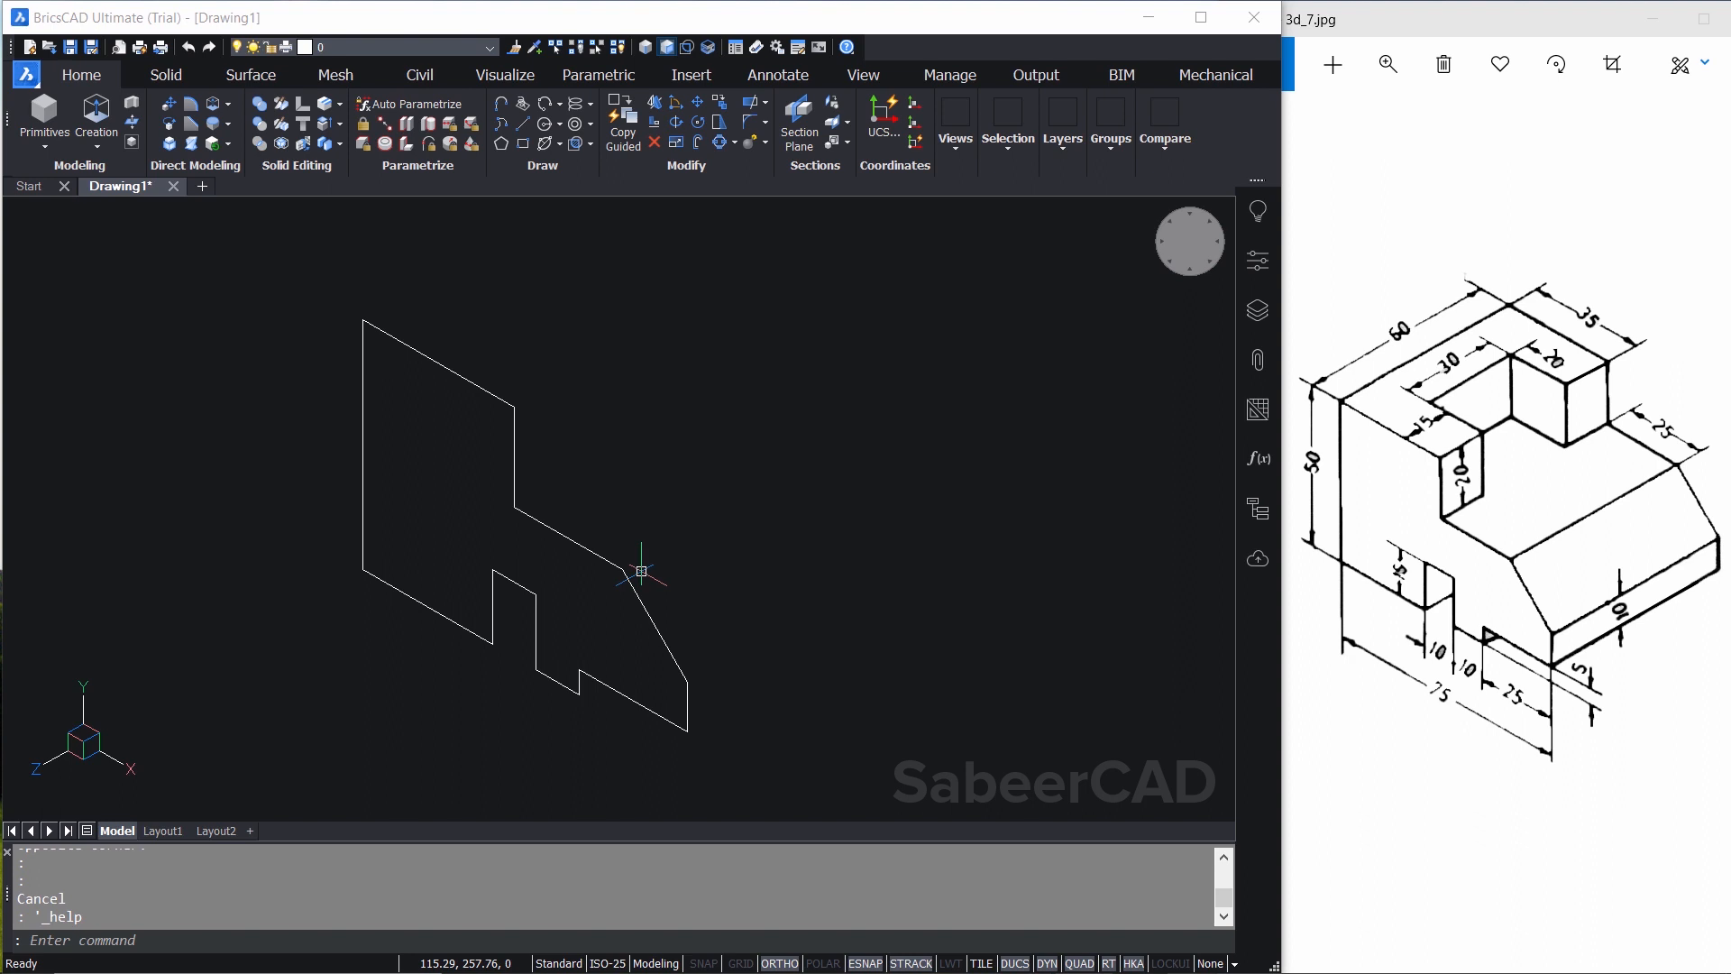
{"action": "mouse_move", "coordinate": [639, 575]}
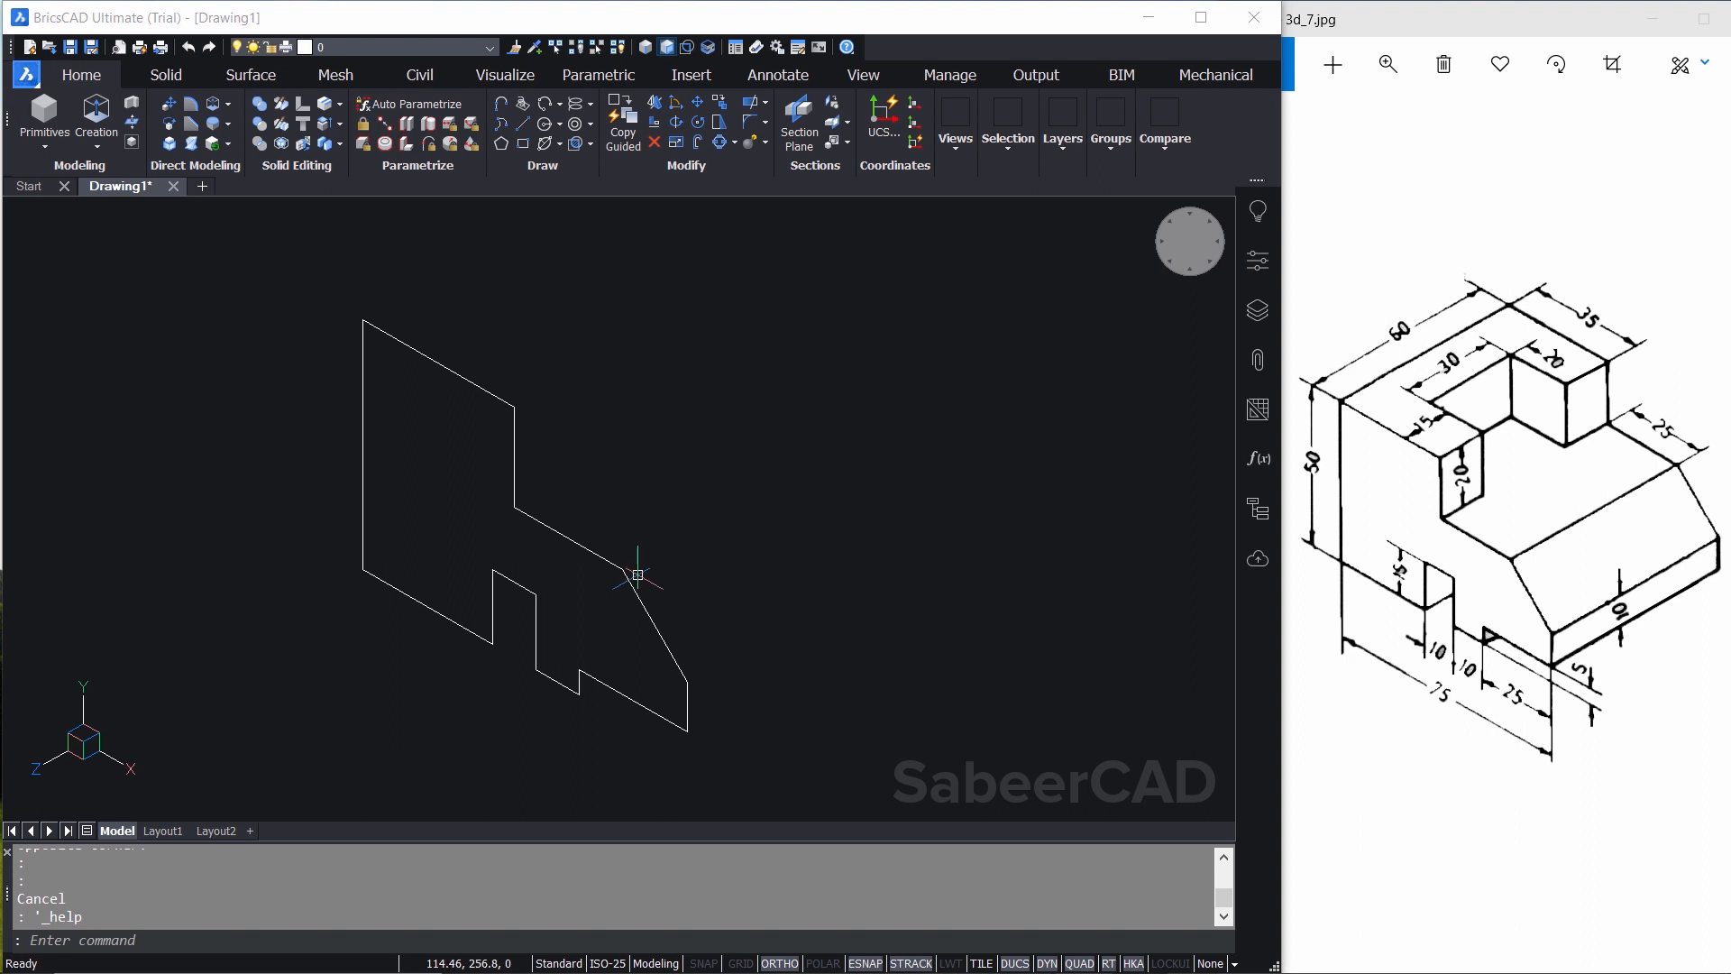
{"action": "mouse_move", "coordinate": [1063, 815]}
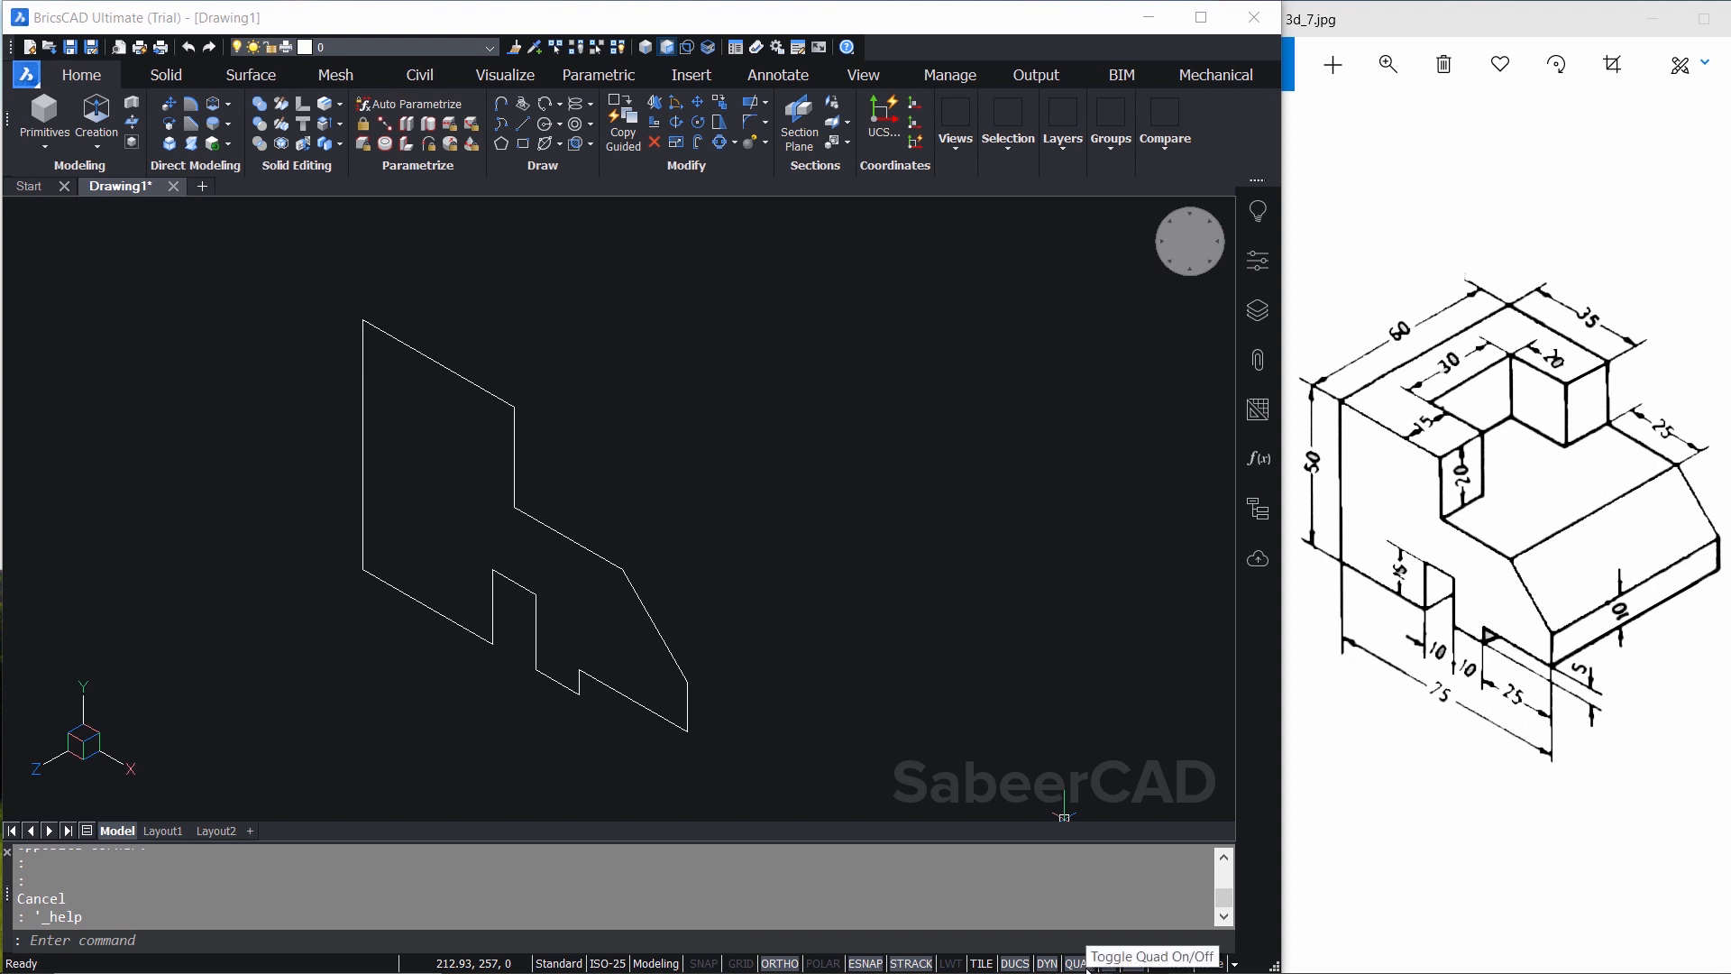
{"action": "mouse_move", "coordinate": [850, 477]}
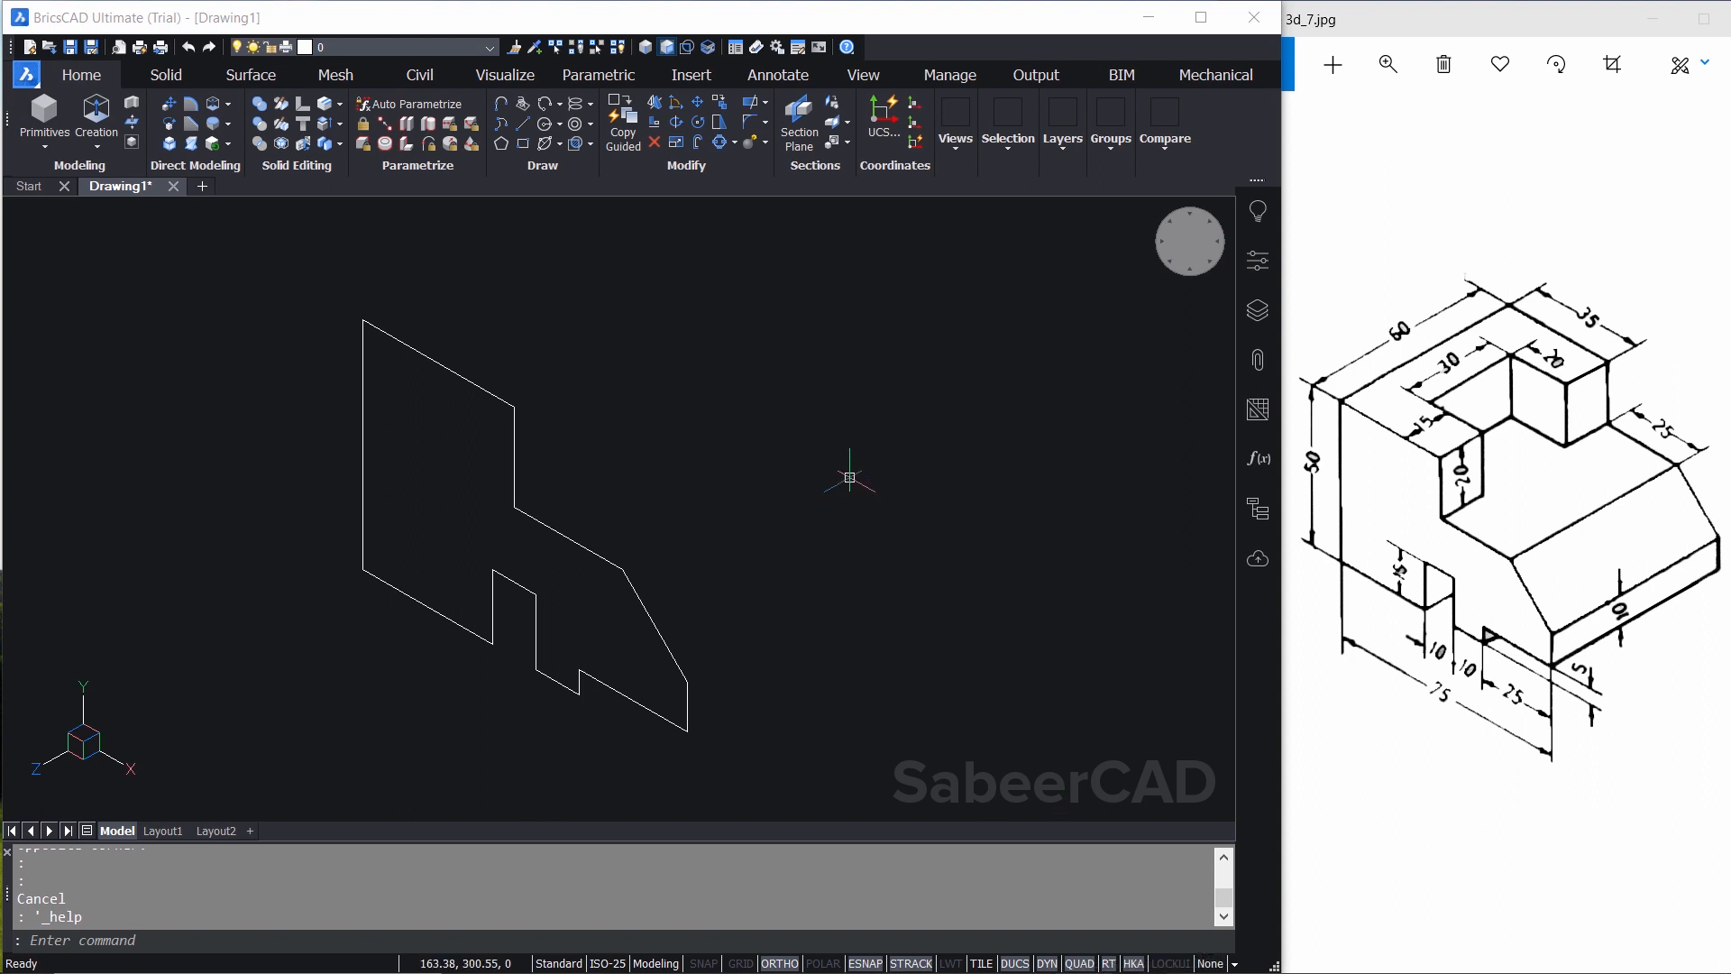
{"action": "mouse_move", "coordinate": [930, 483]}
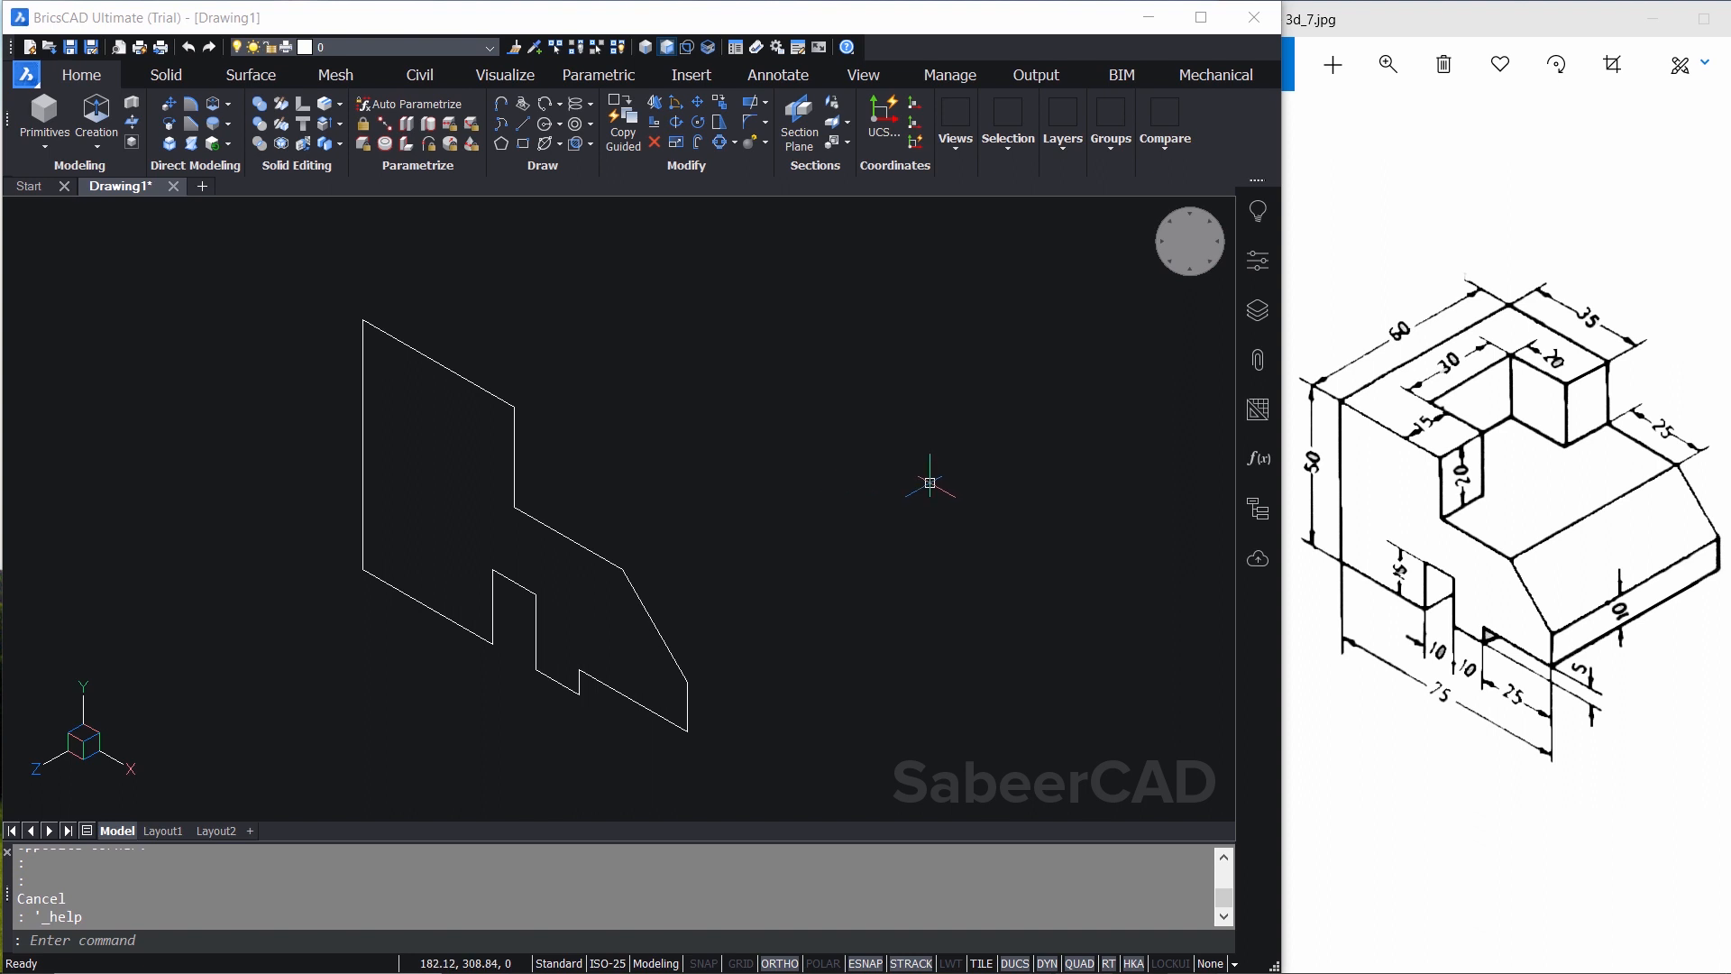
{"action": "mouse_move", "coordinate": [925, 477]}
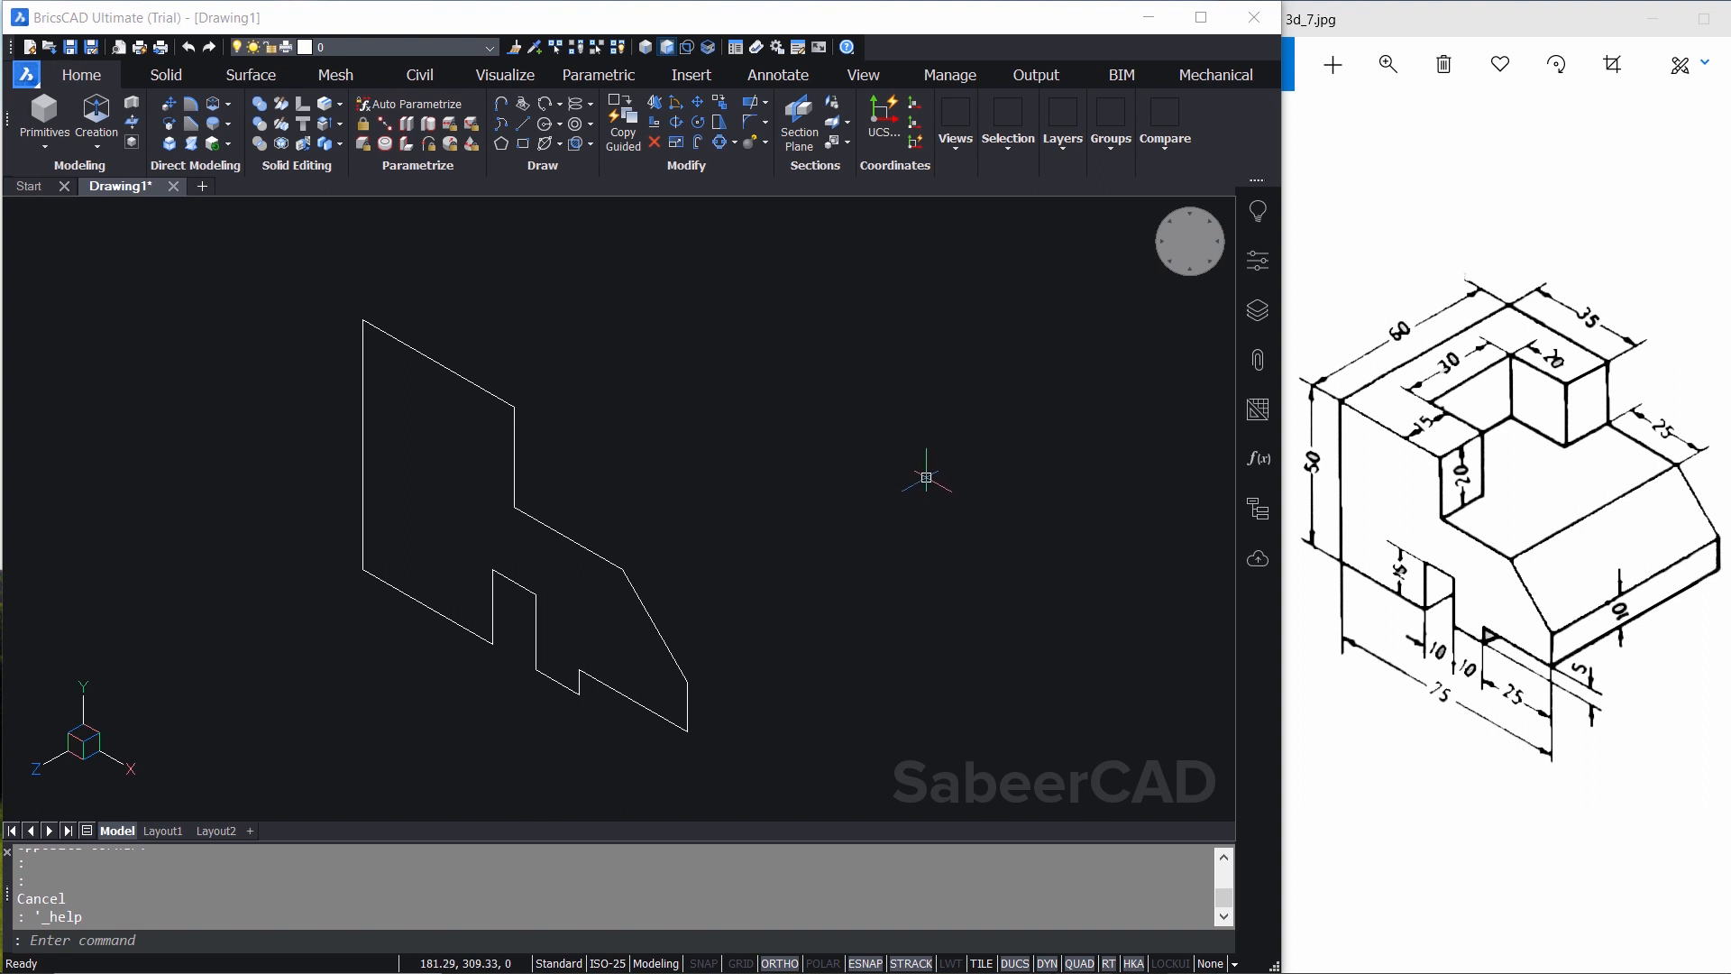
{"action": "mouse_move", "coordinate": [519, 456]}
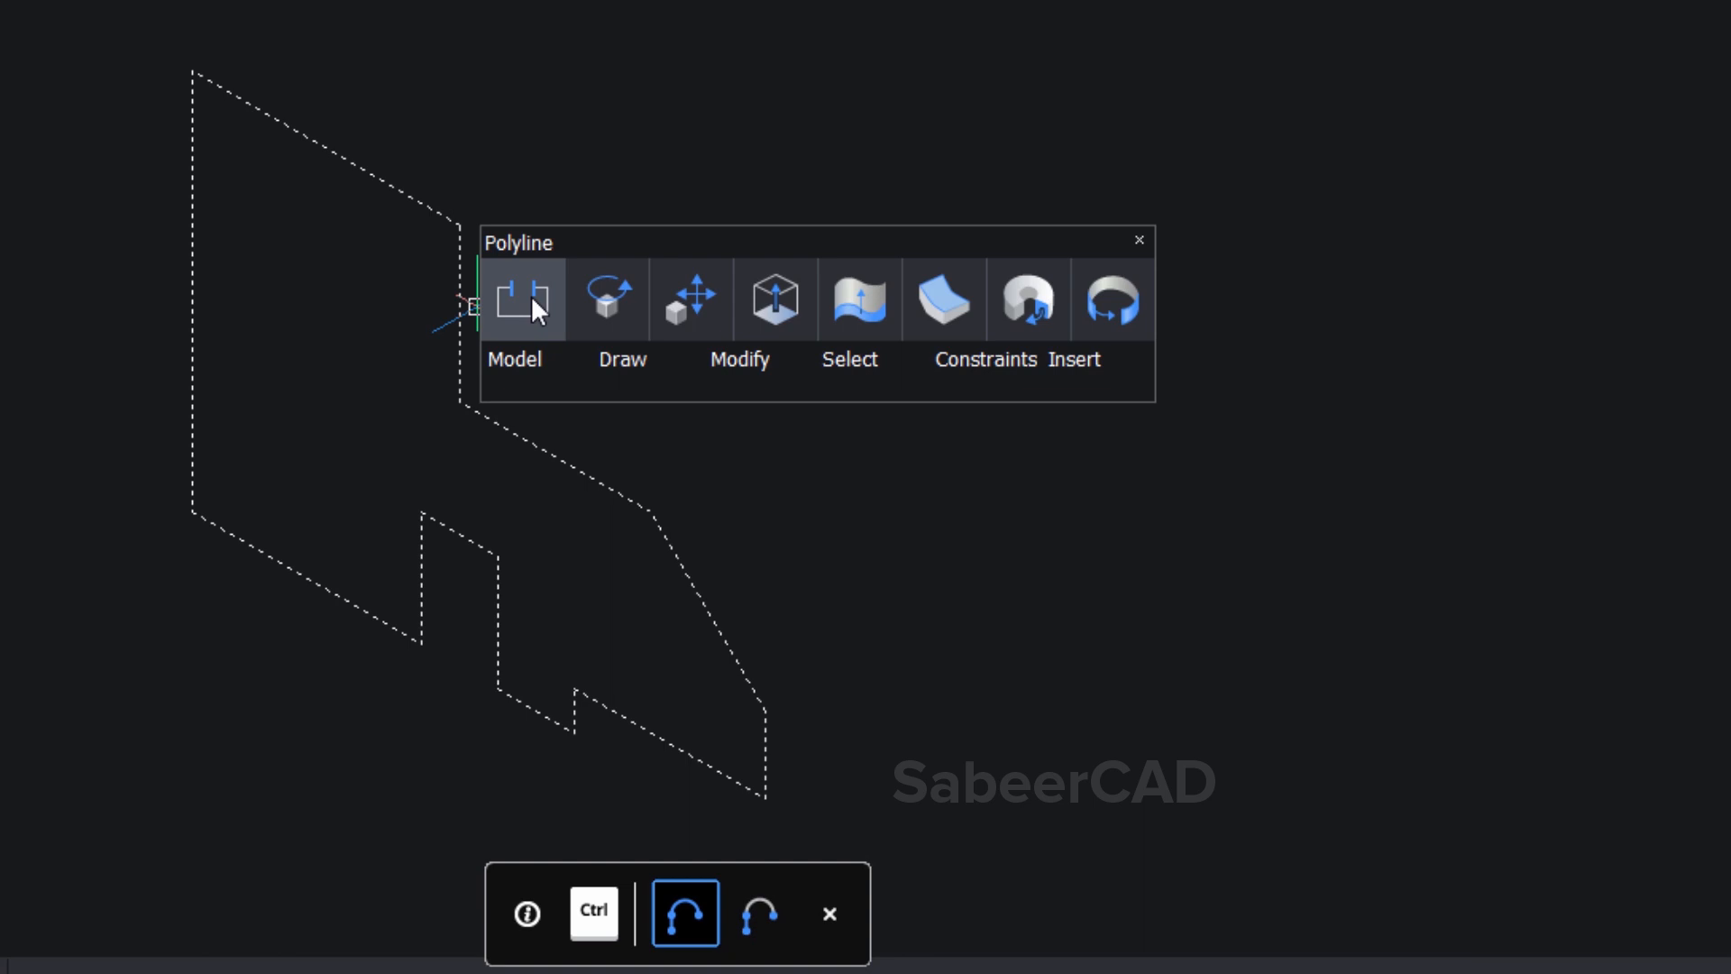
{"action": "mouse_move", "coordinate": [538, 299]}
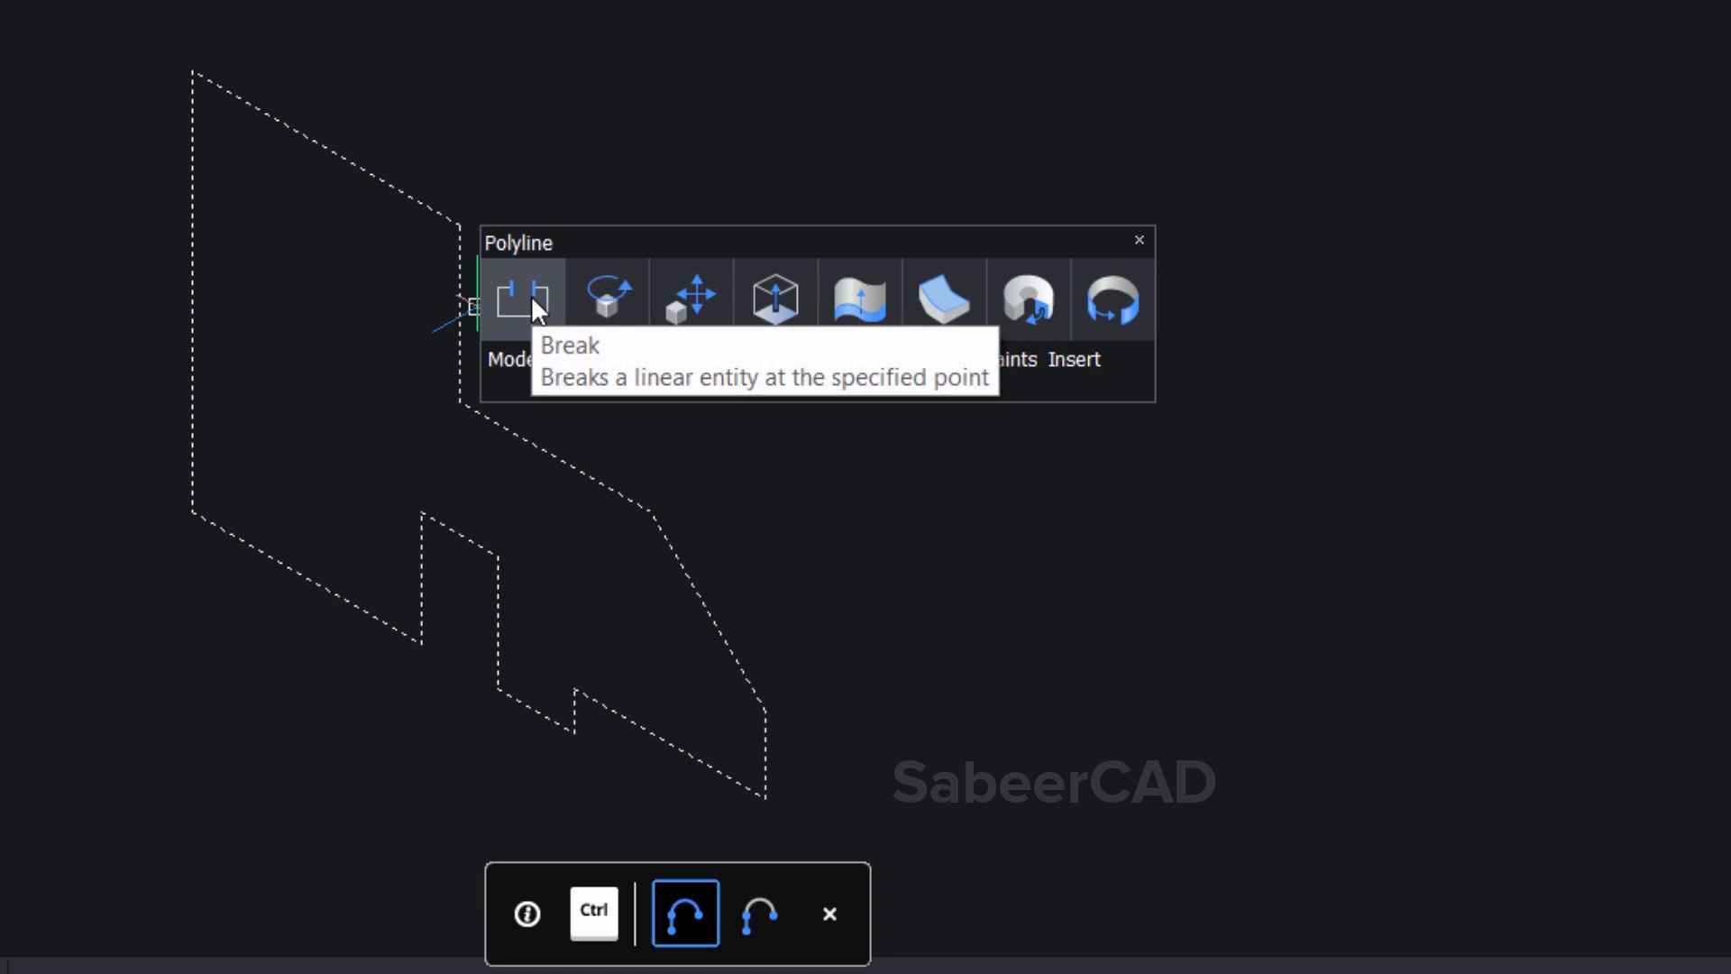
{"action": "mouse_move", "coordinate": [1108, 329]}
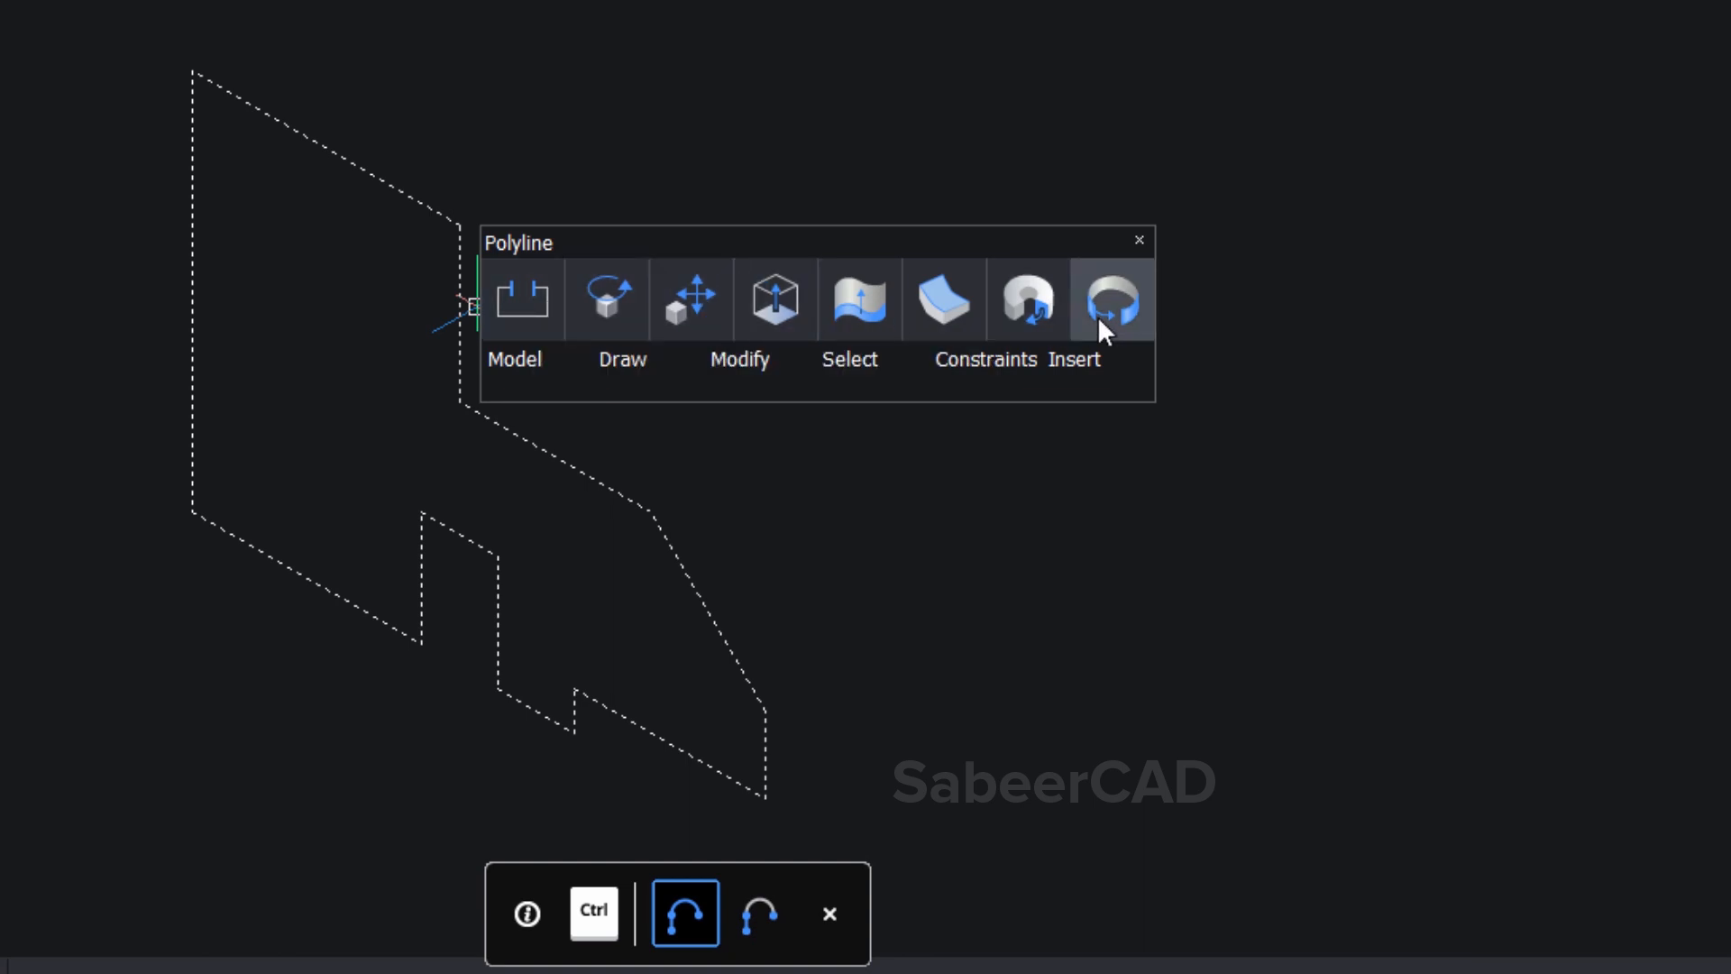
Expand the Model and Modify command groups for the selected profile polyline
{"action": "left_click", "coordinate": [513, 358]}
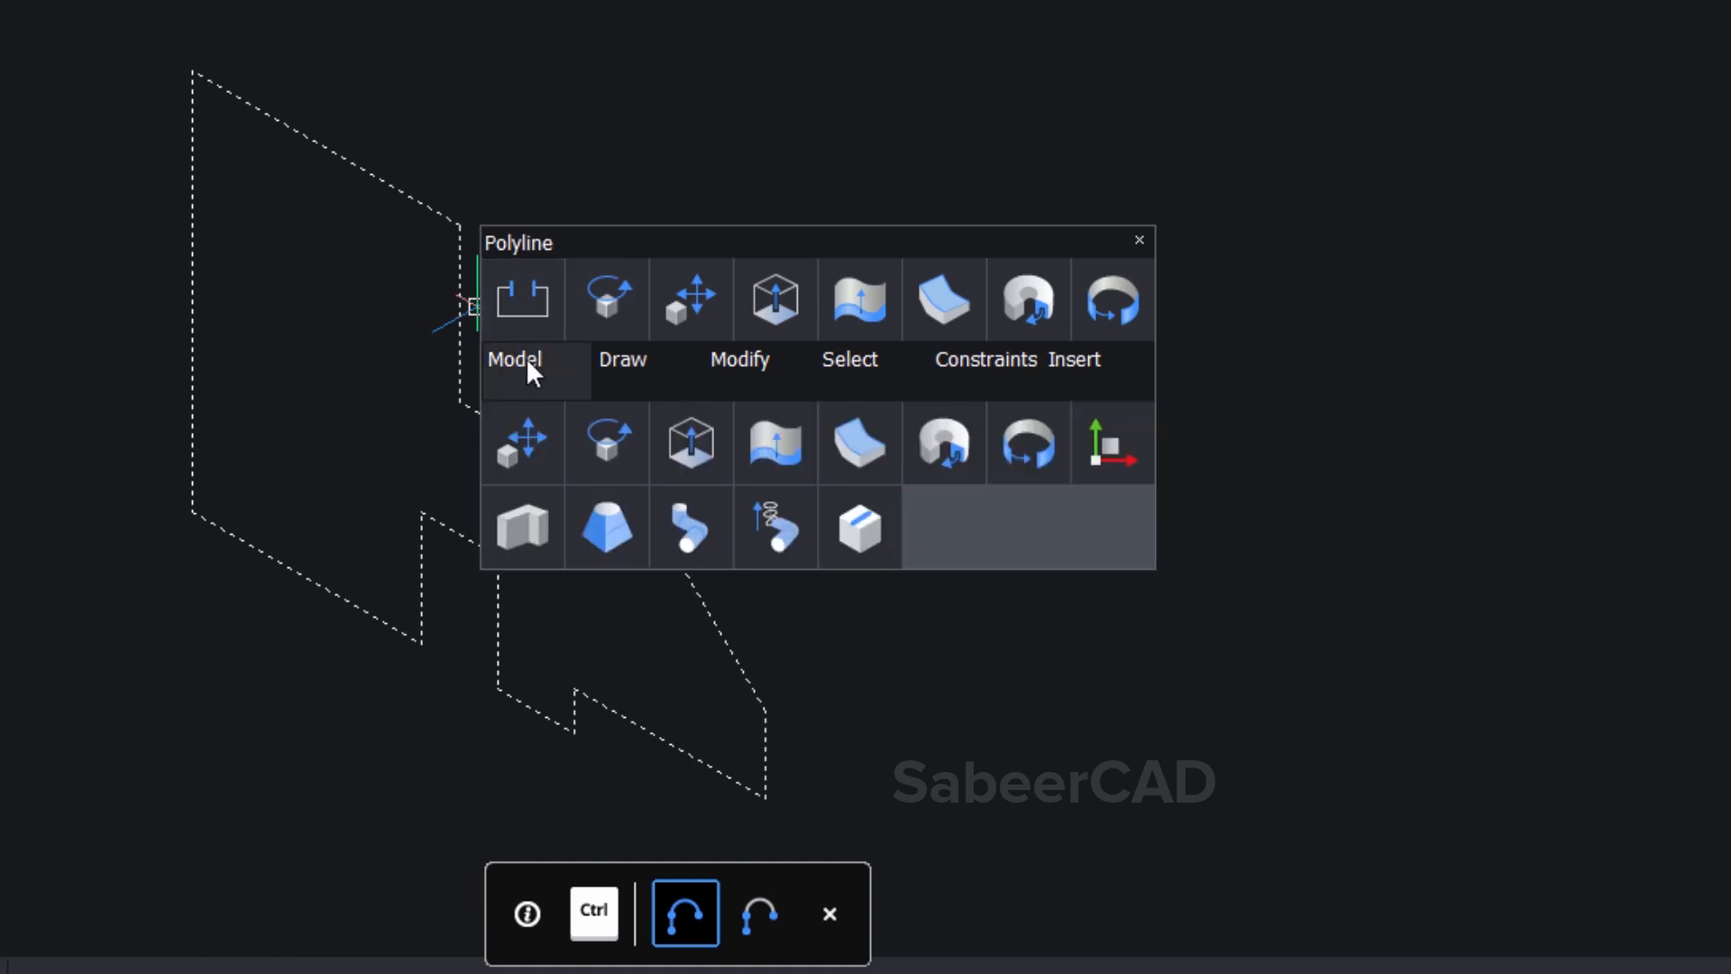
{"action": "left_click", "coordinate": [739, 359]}
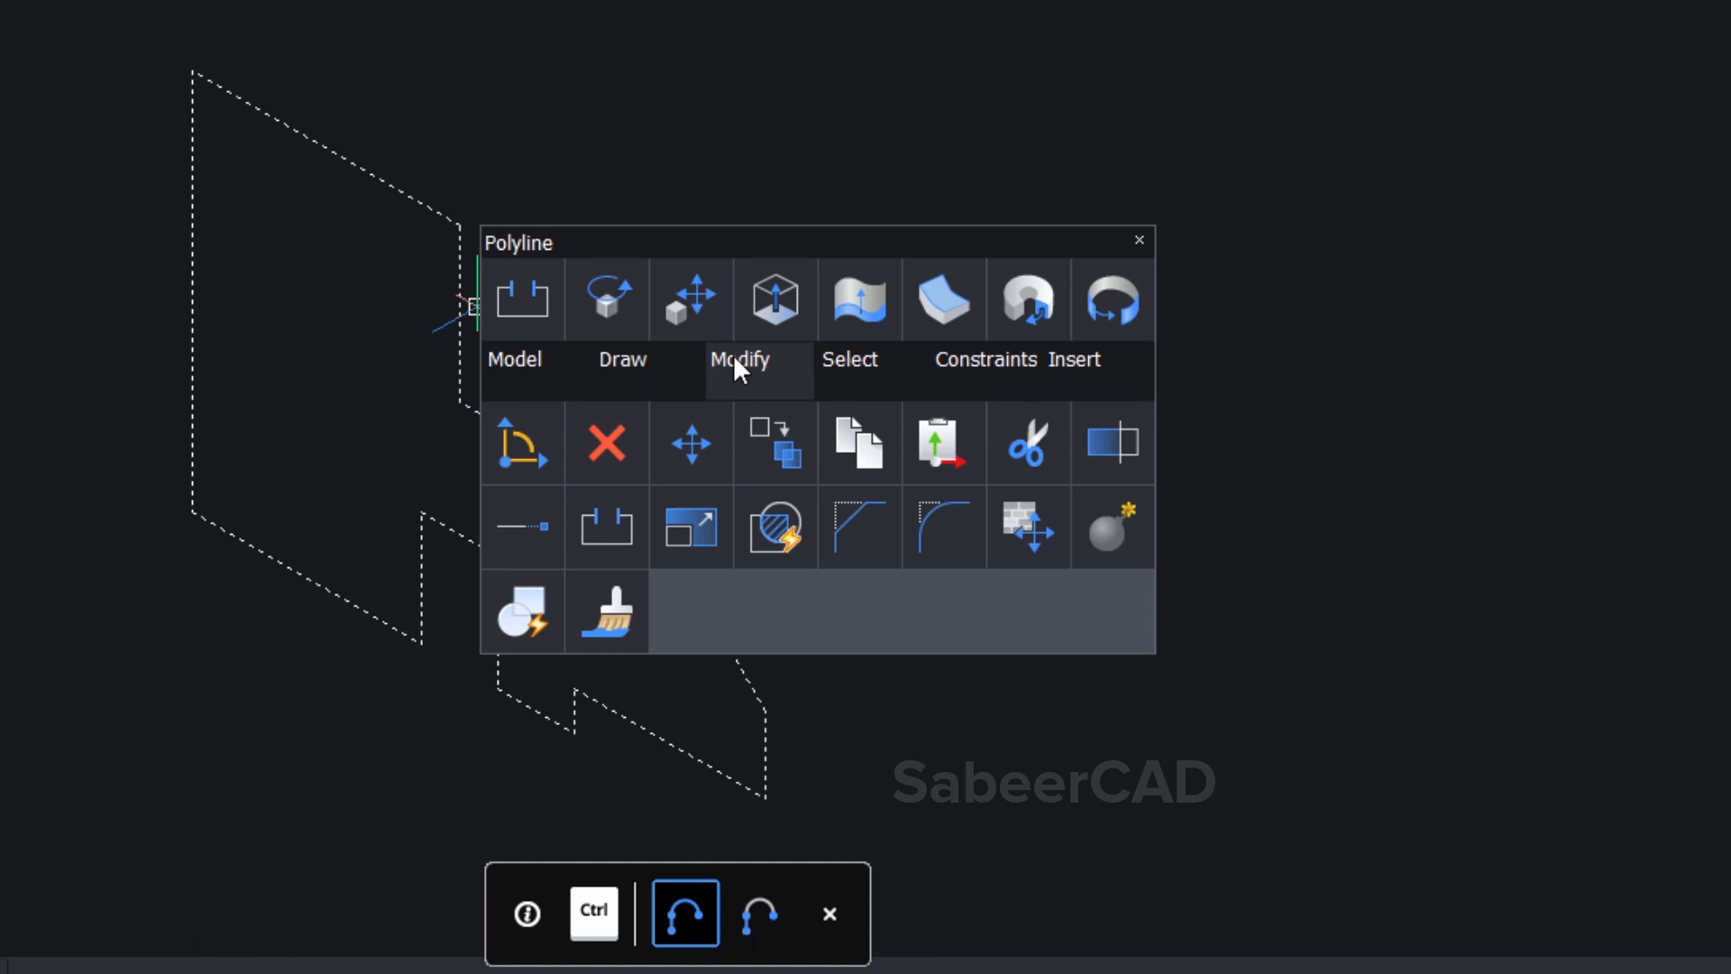
{"action": "mouse_move", "coordinate": [773, 441]}
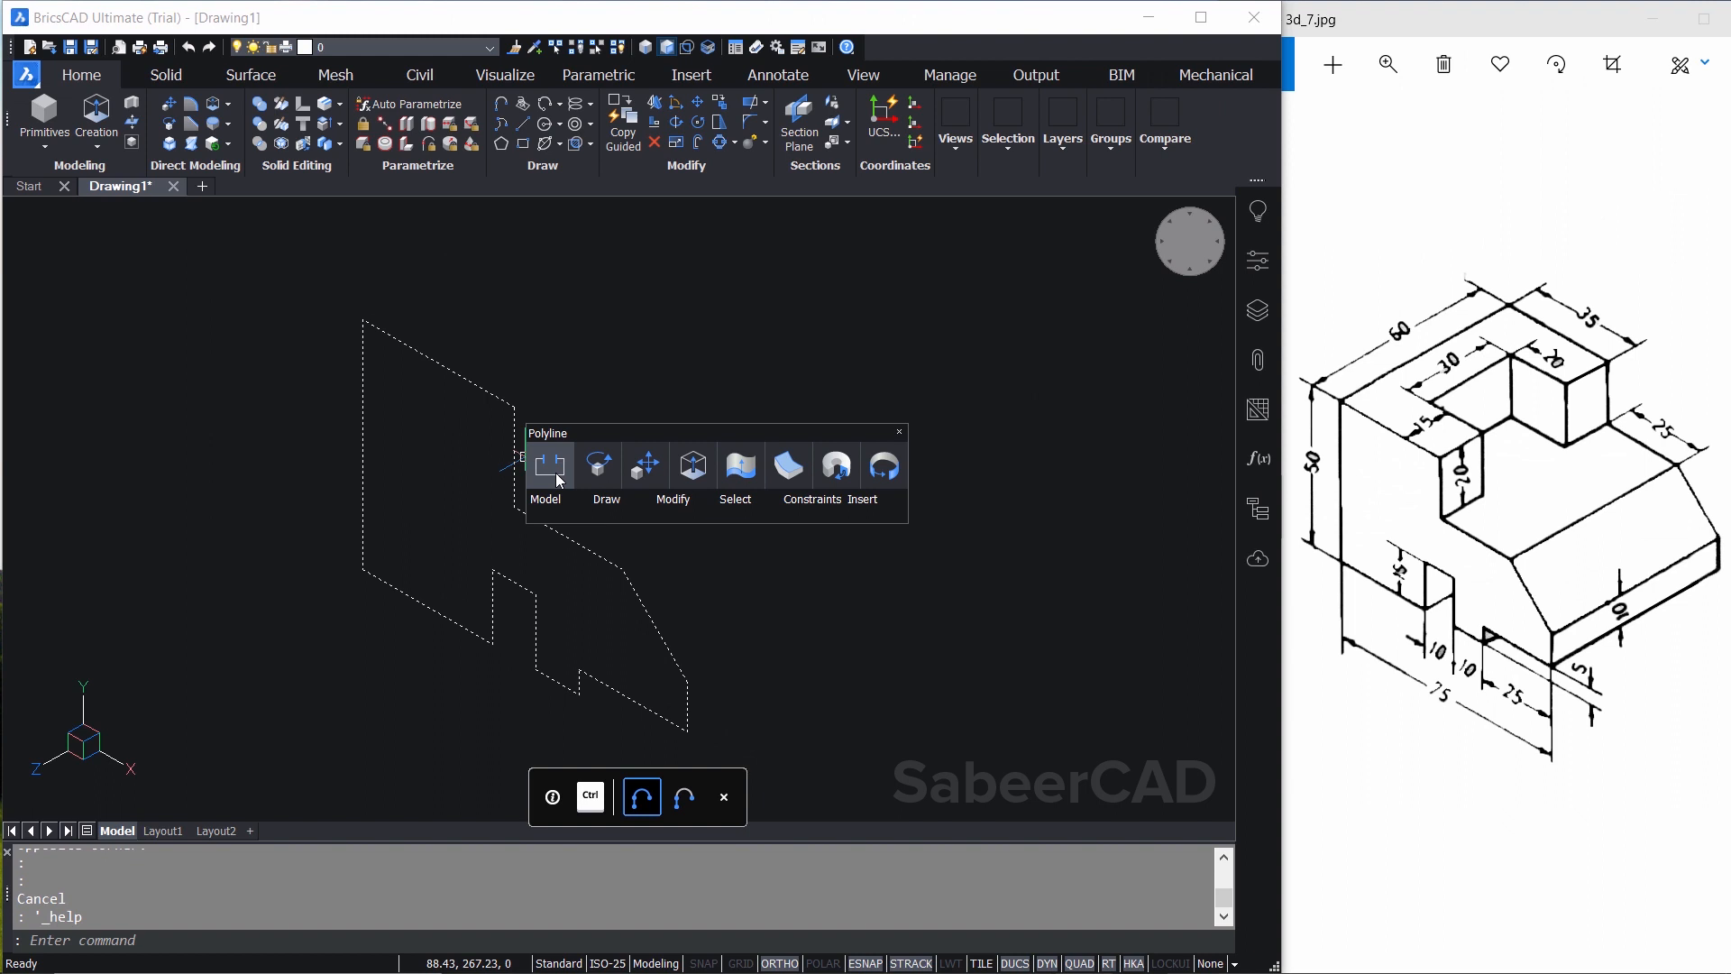
{"action": "mouse_move", "coordinate": [692, 464]}
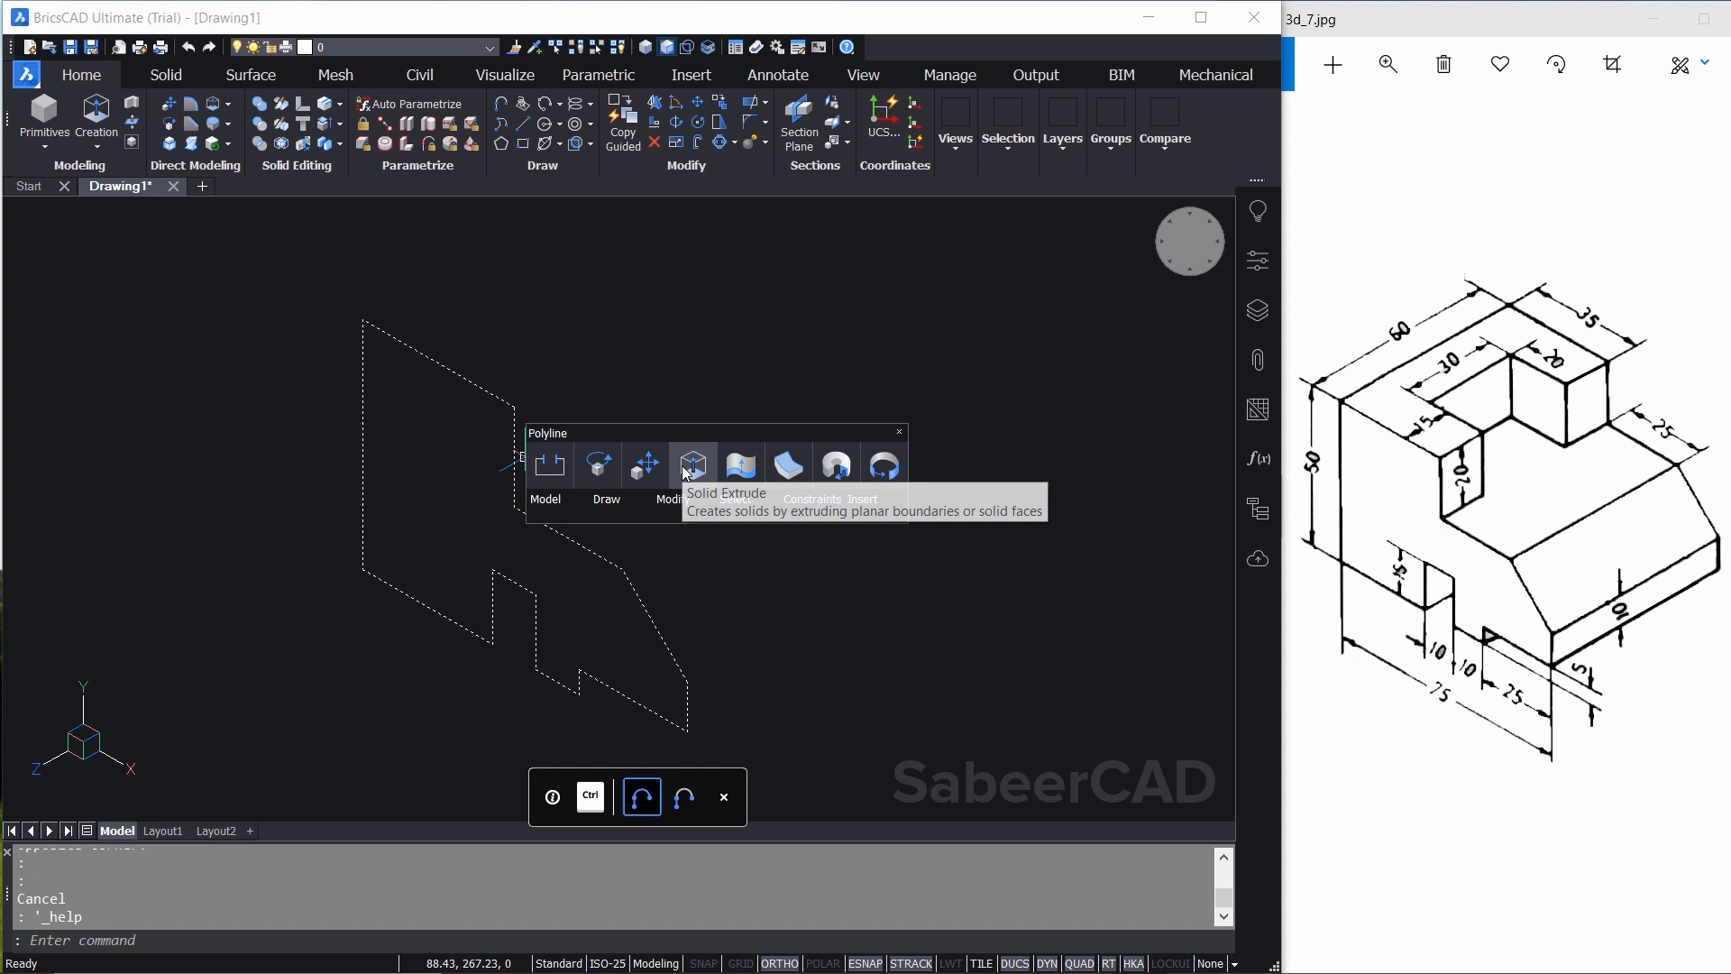
{"action": "left_click", "coordinate": [693, 463]}
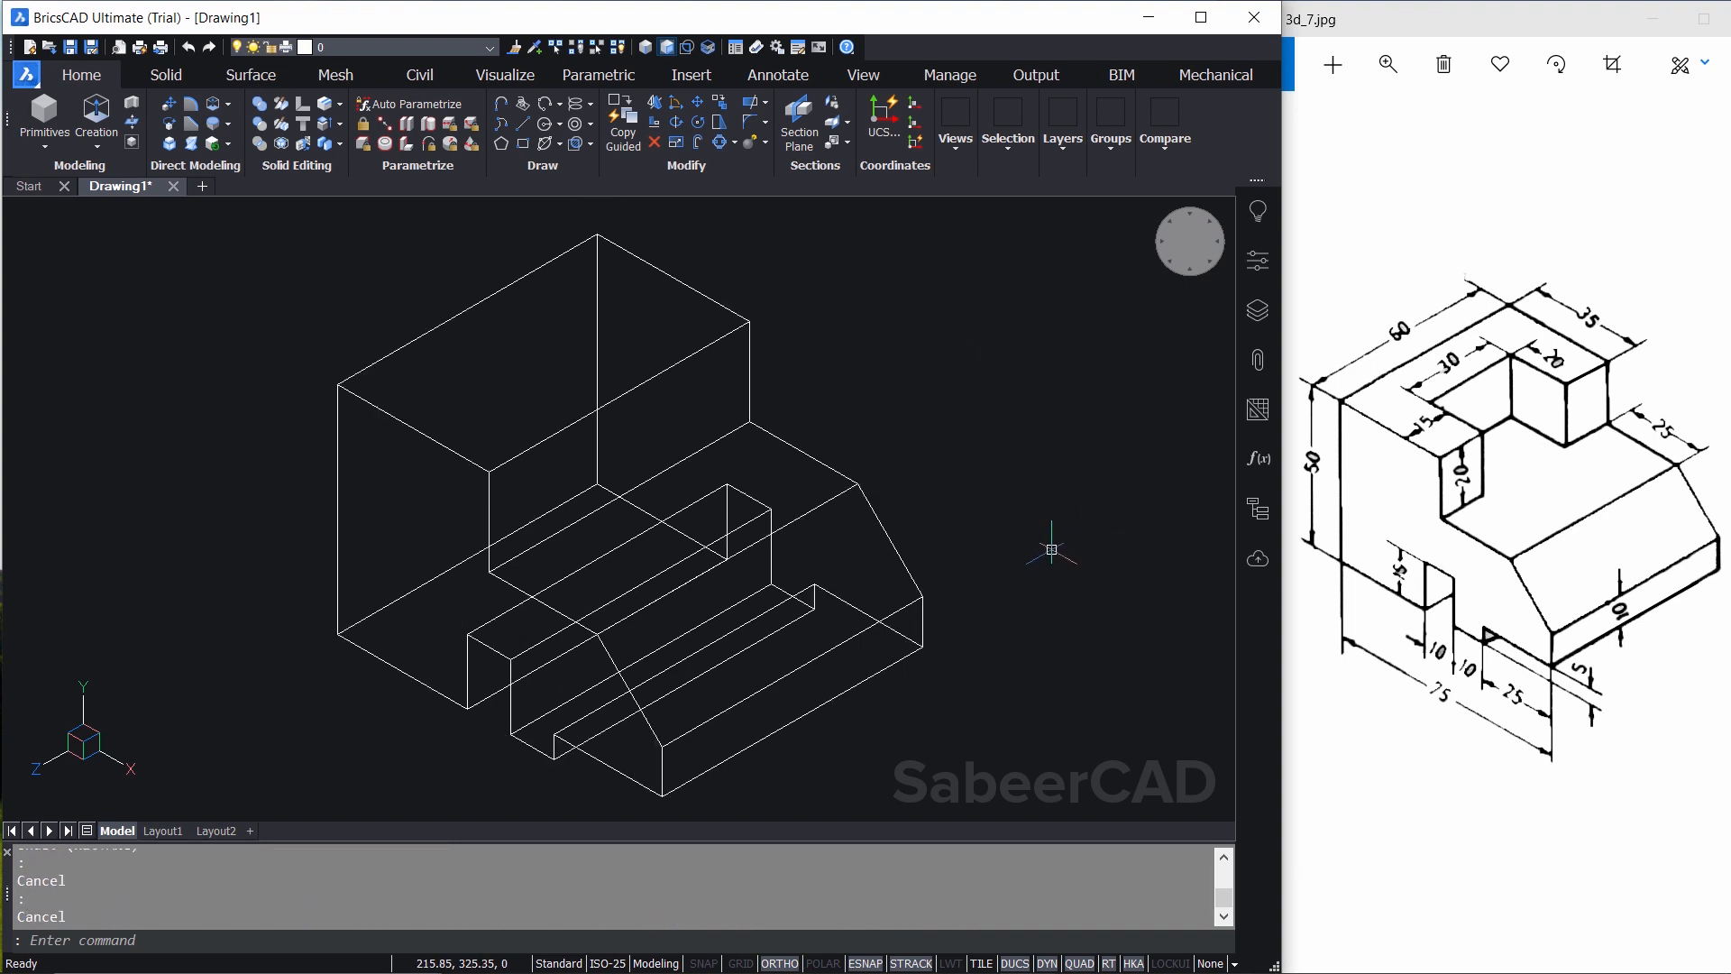
{"action": "mouse_move", "coordinate": [1225, 463]}
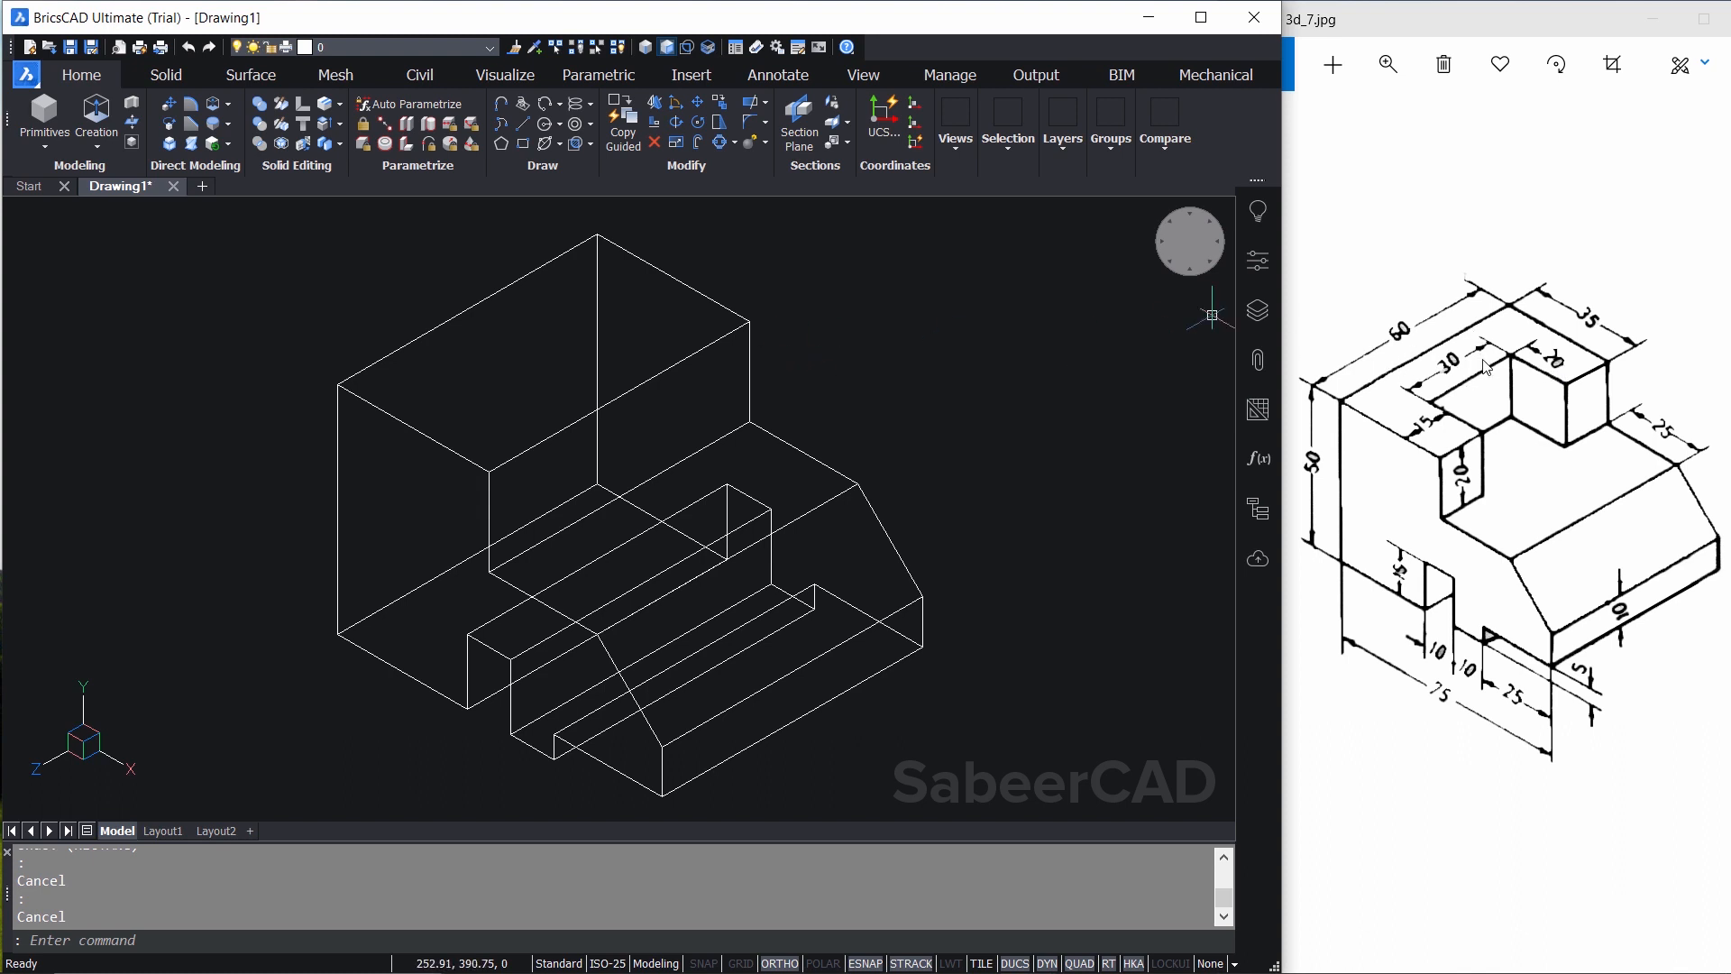
{"action": "mouse_move", "coordinate": [1524, 431]}
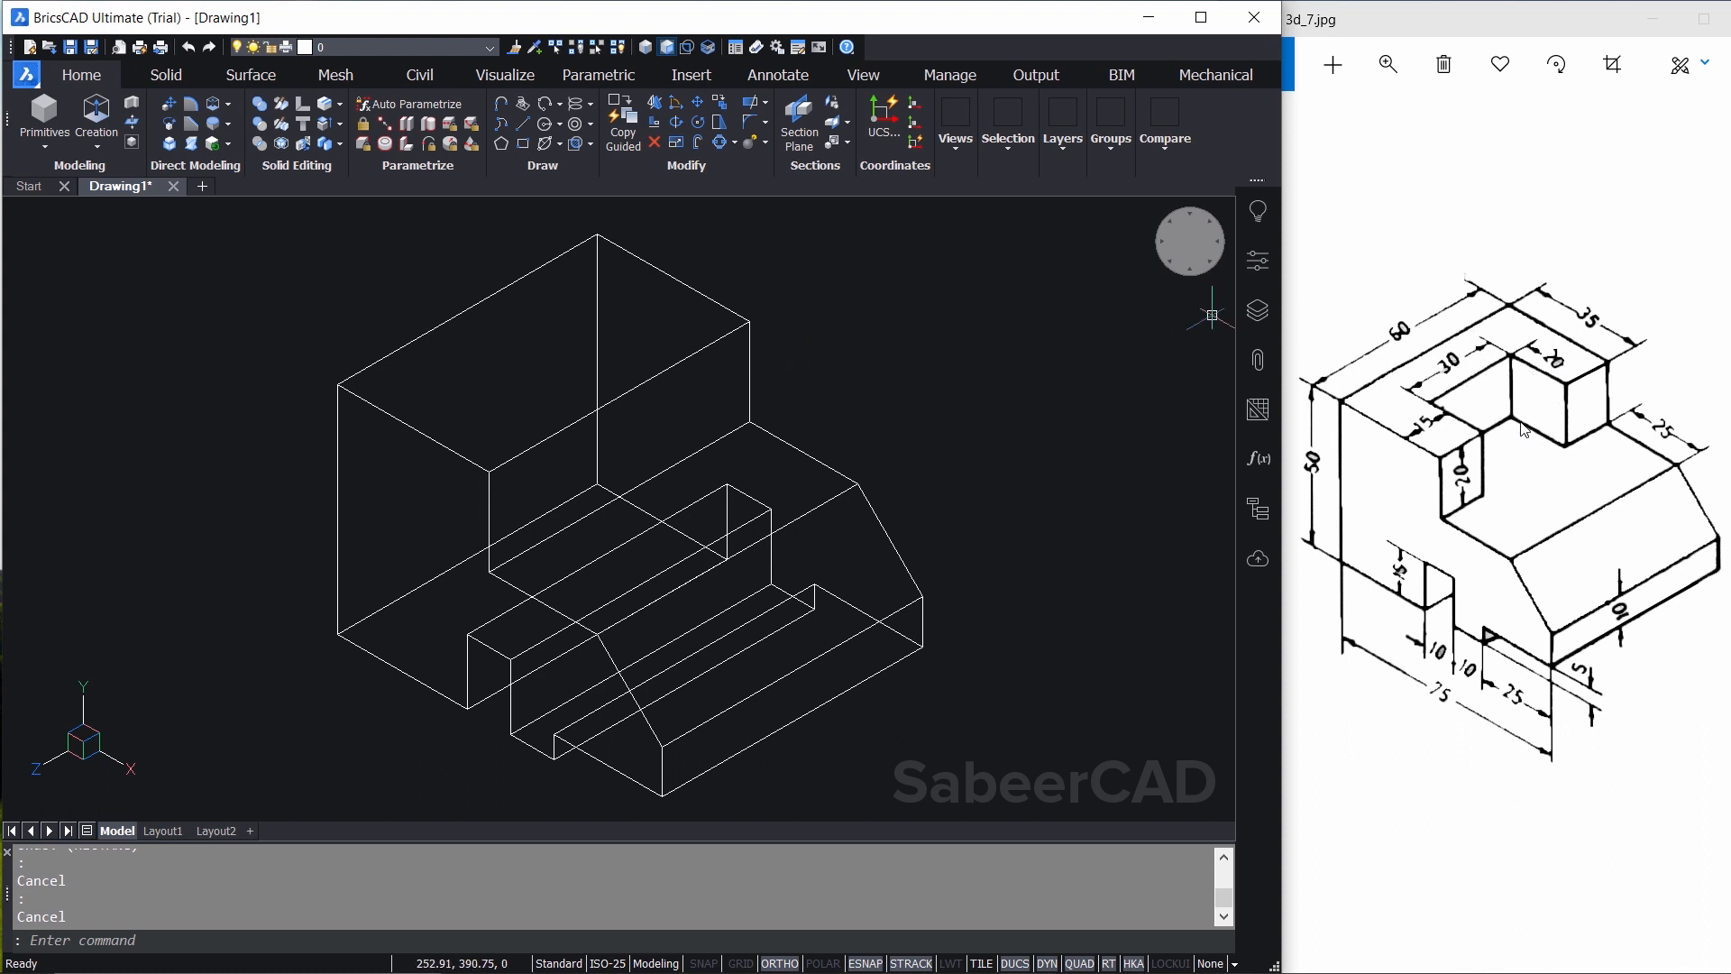
{"action": "mouse_move", "coordinate": [1494, 402]}
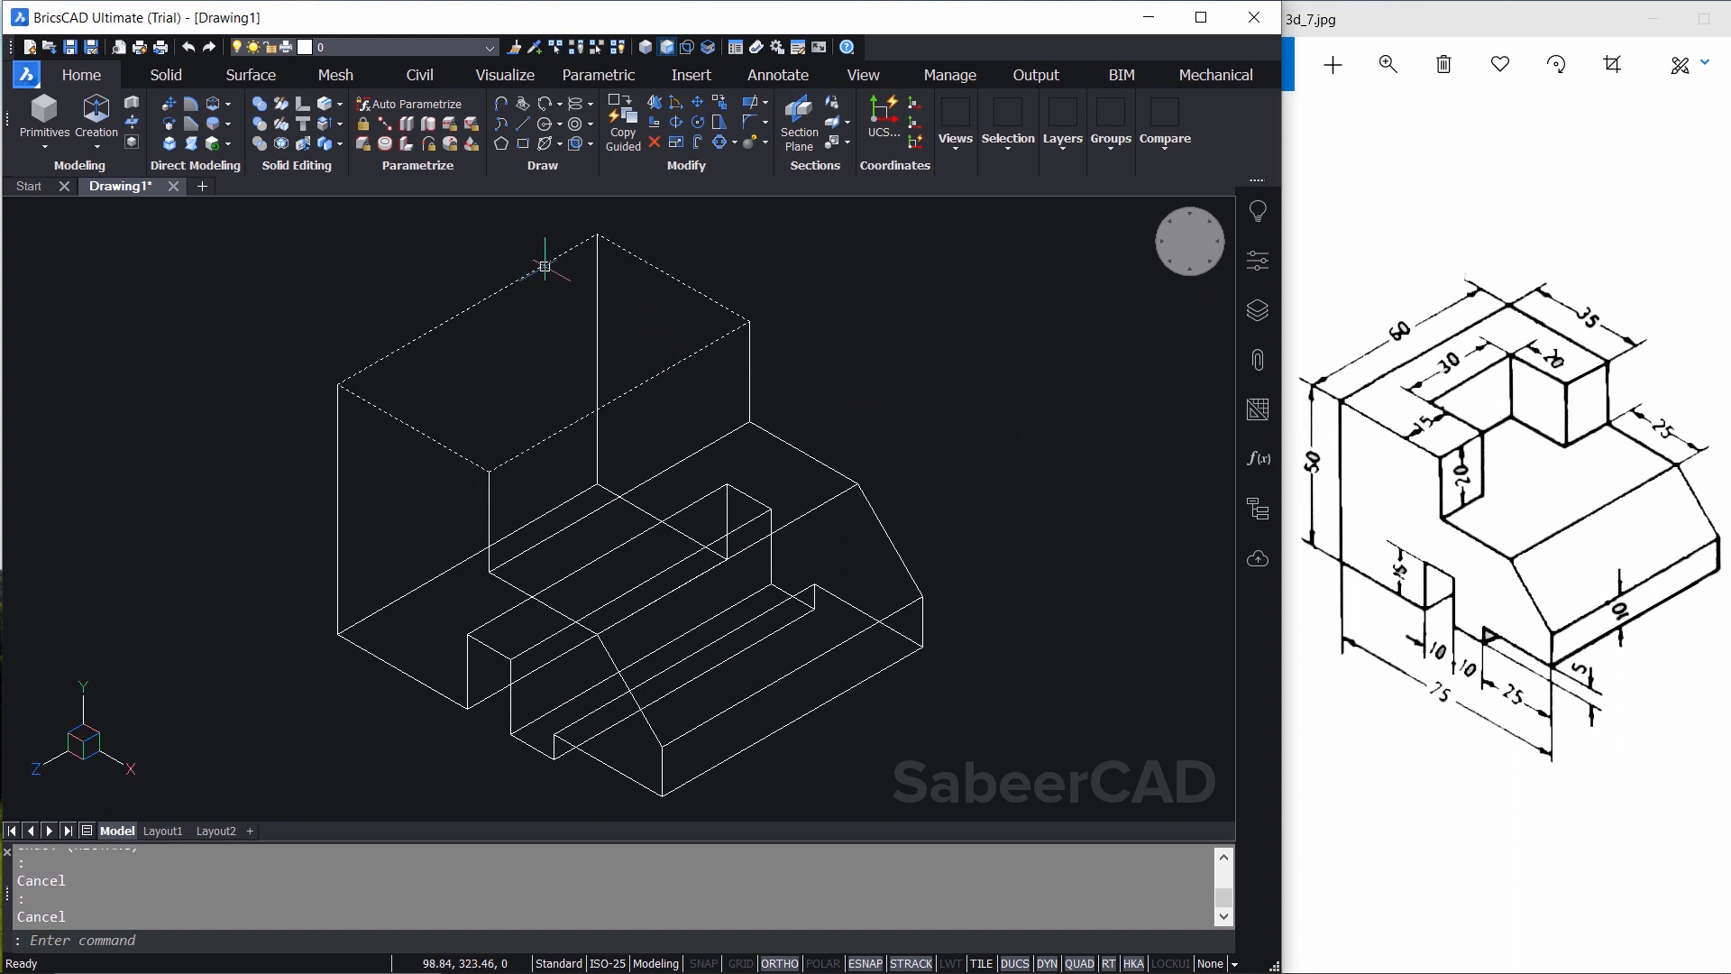
Draw a rectangle on the rear block's top face with typed dimensions (3, 0)
{"action": "left_click", "coordinate": [523, 143]}
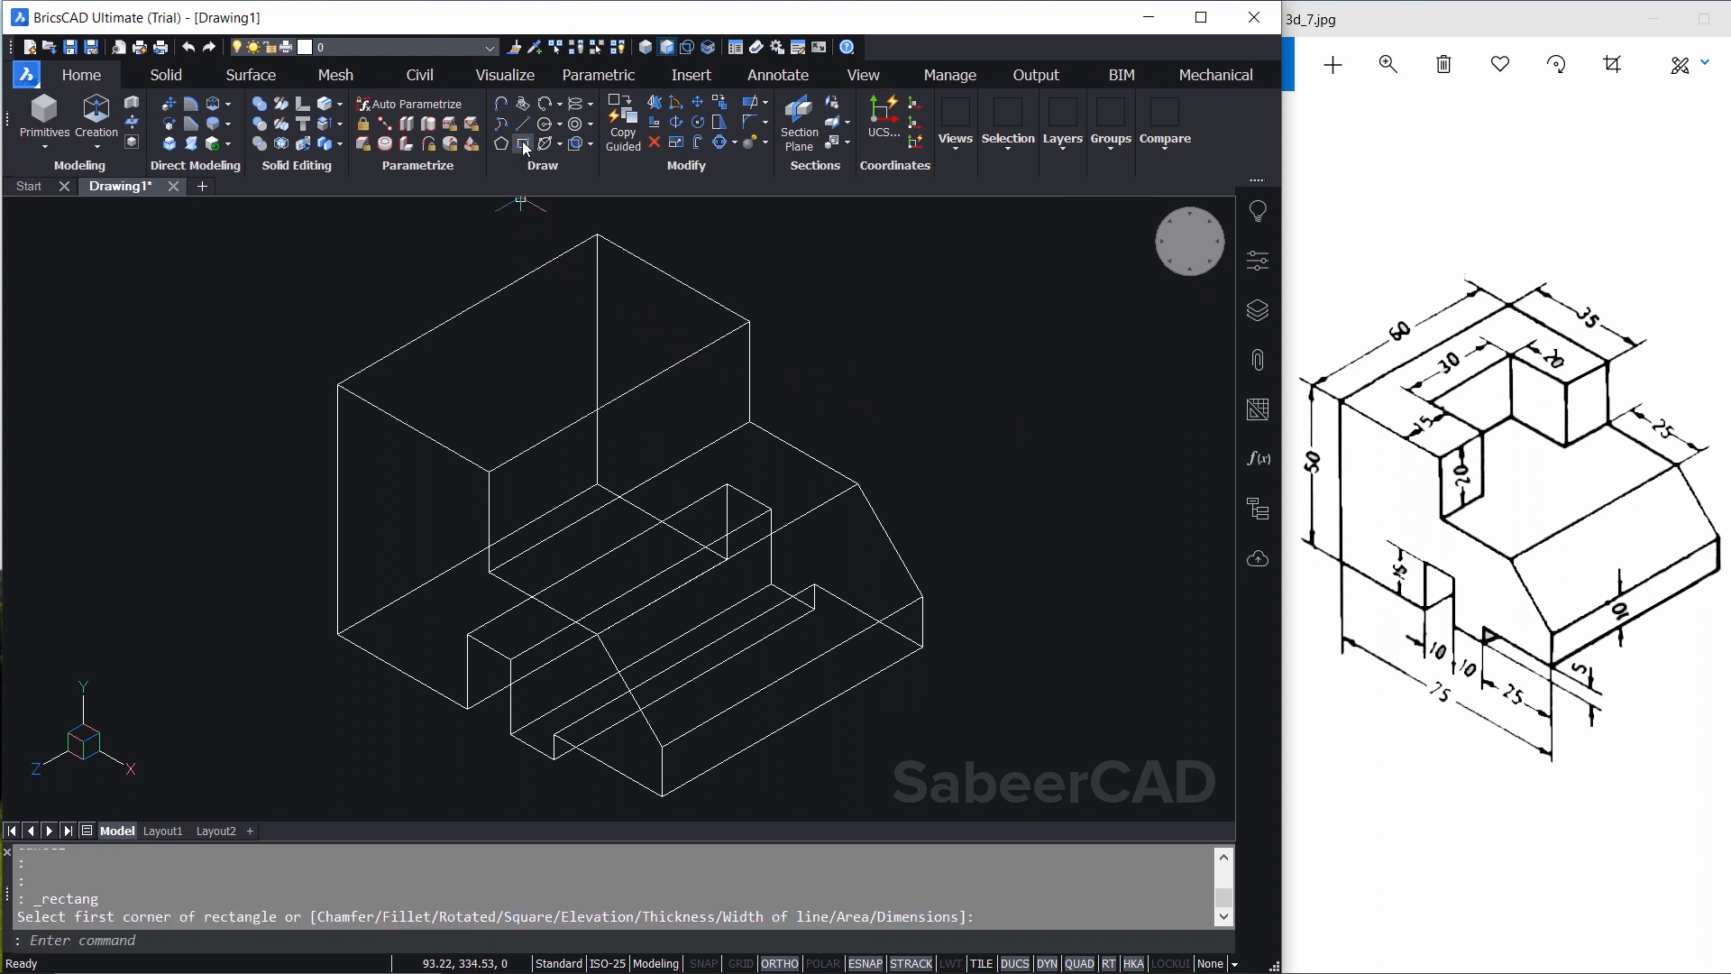
{"action": "right_click", "coordinate": [491, 369]}
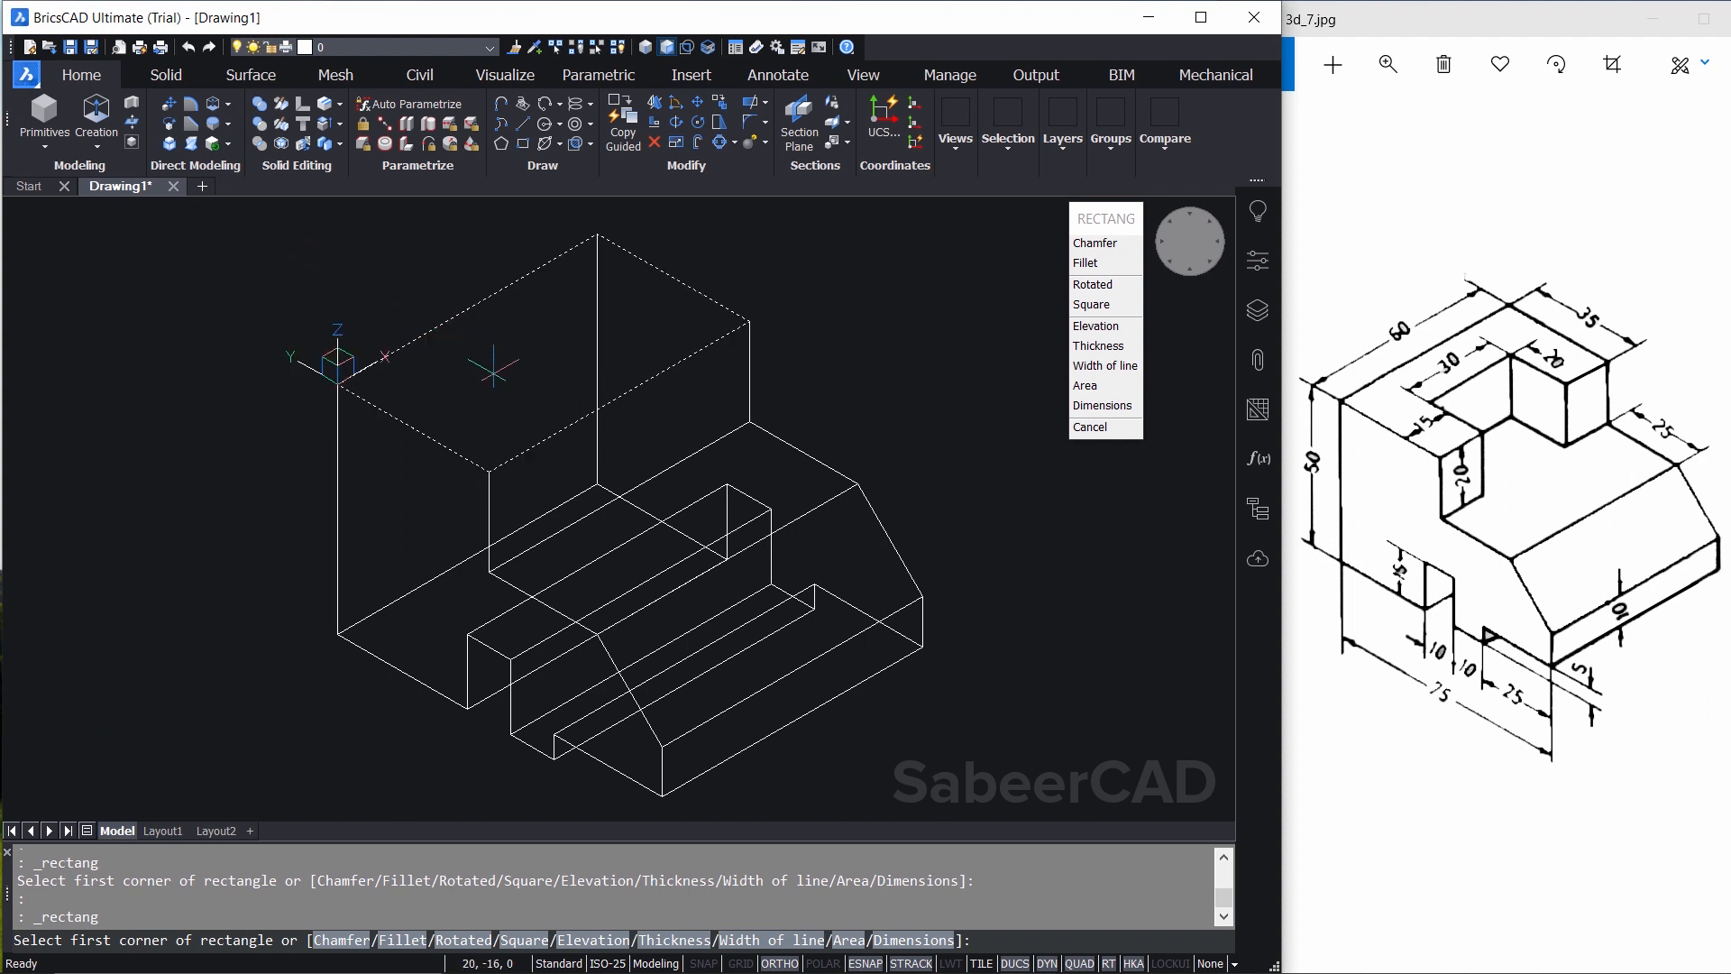
{"action": "mouse_move", "coordinate": [497, 379]}
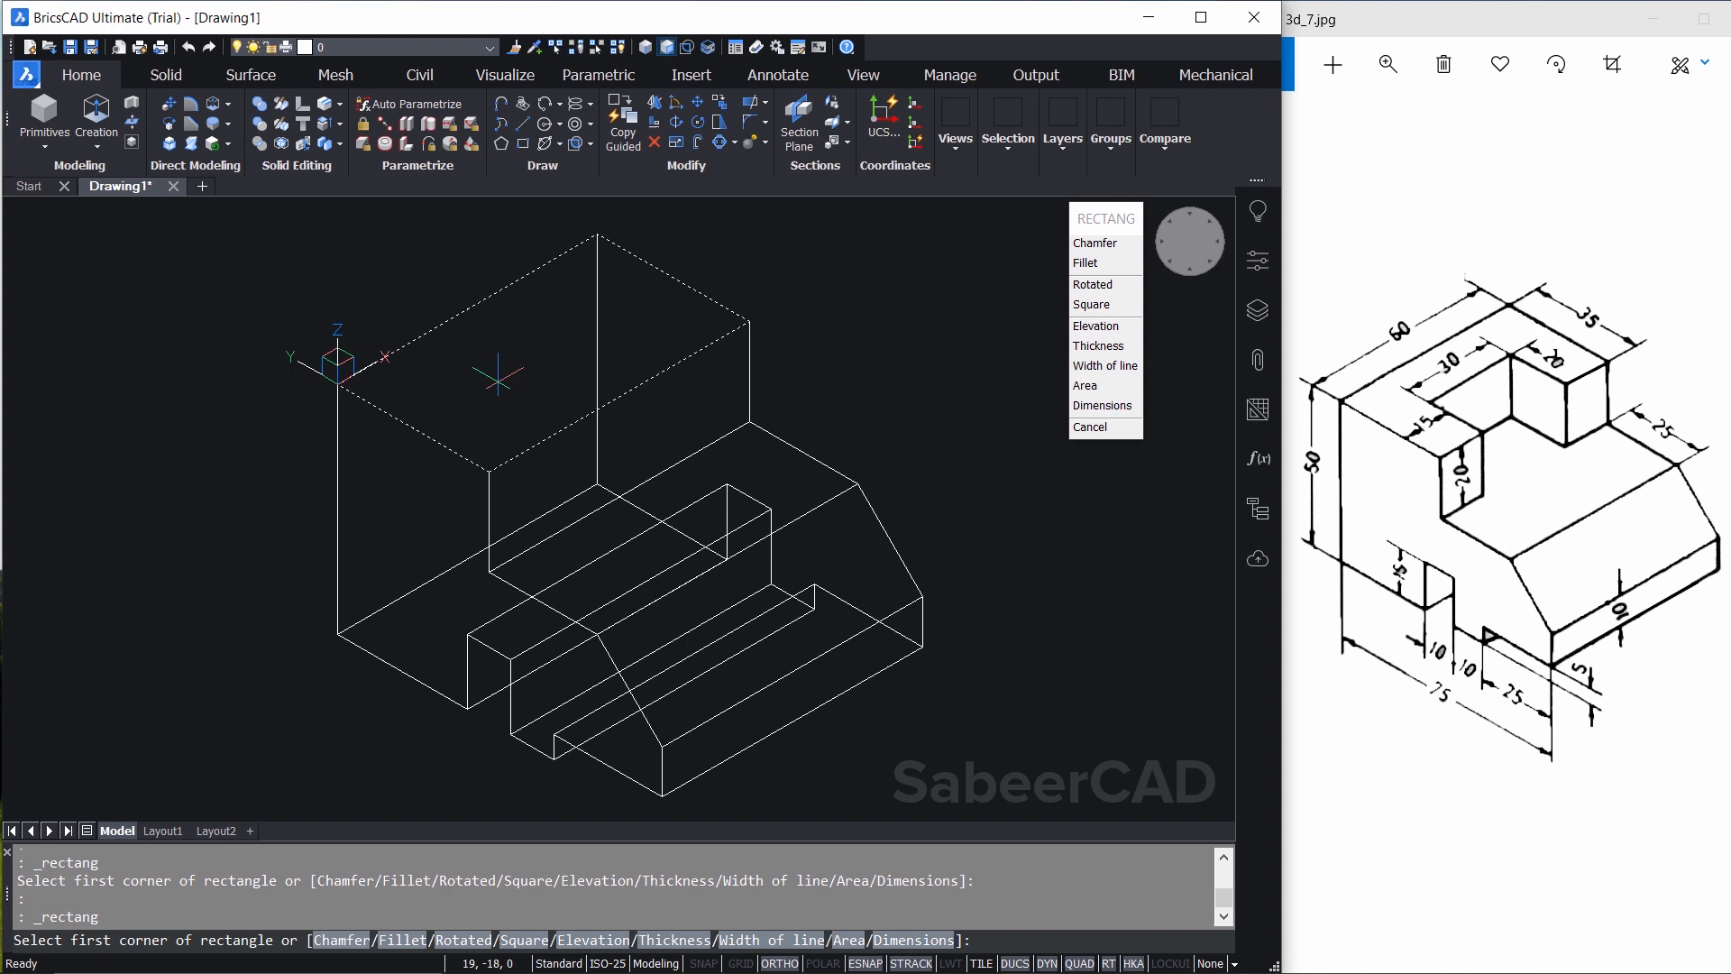
{"action": "mouse_move", "coordinate": [498, 381]}
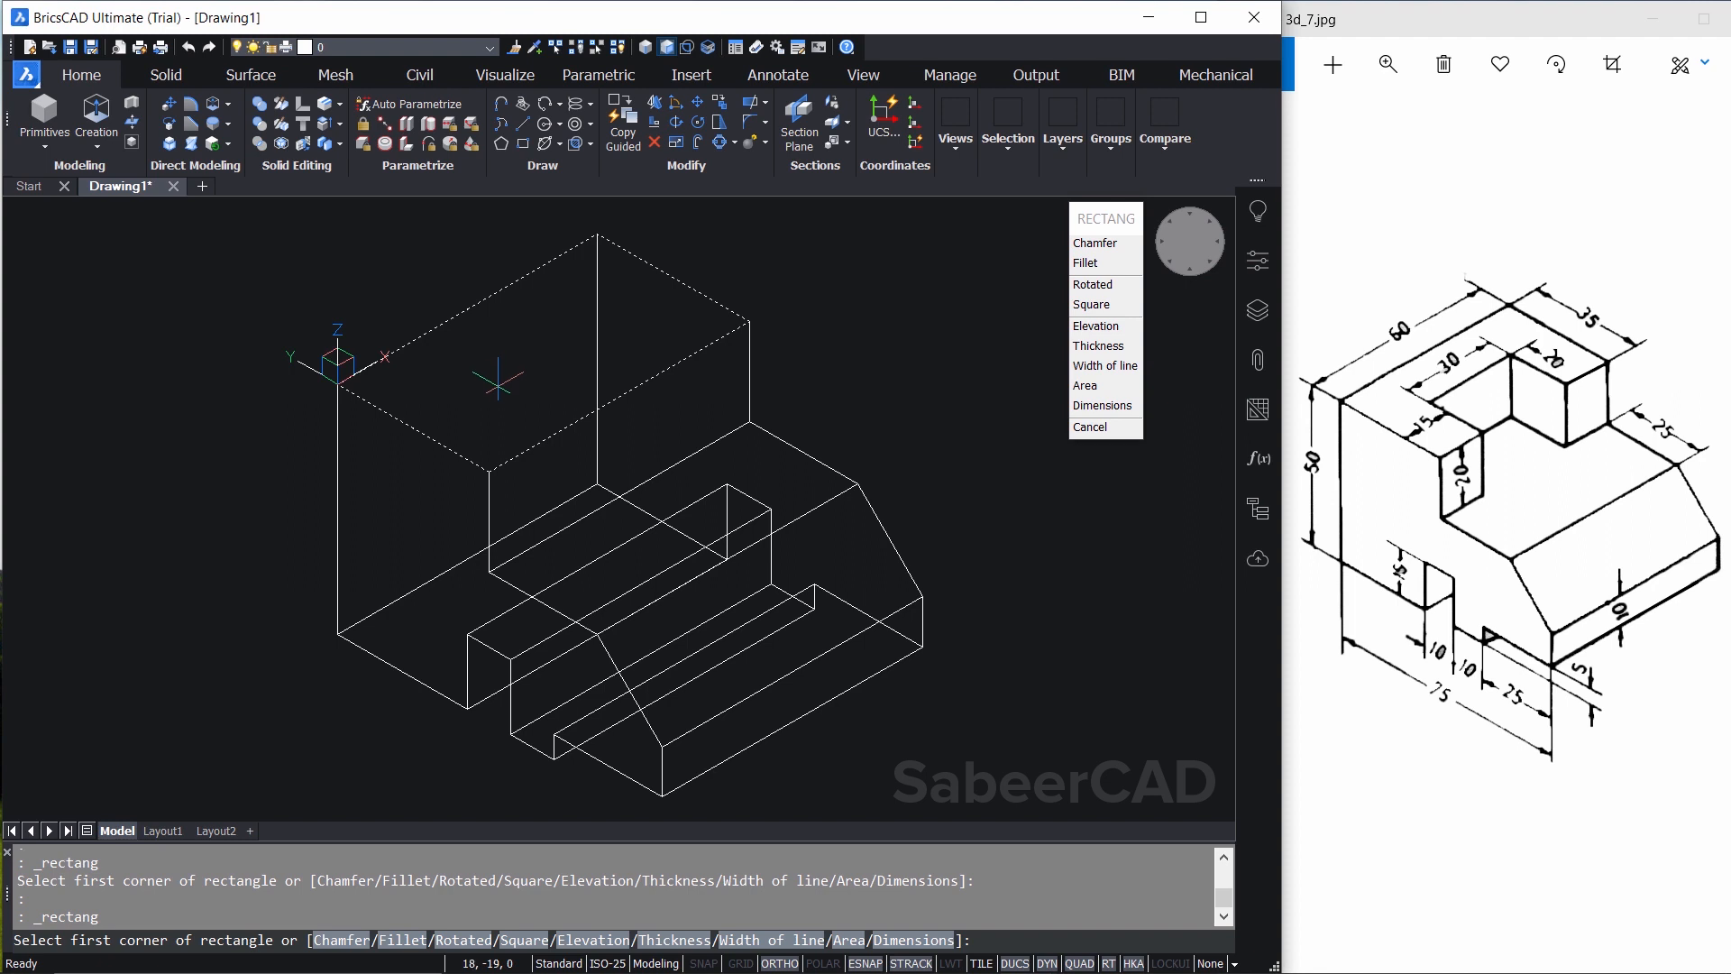
{"action": "mouse_move", "coordinate": [499, 423]}
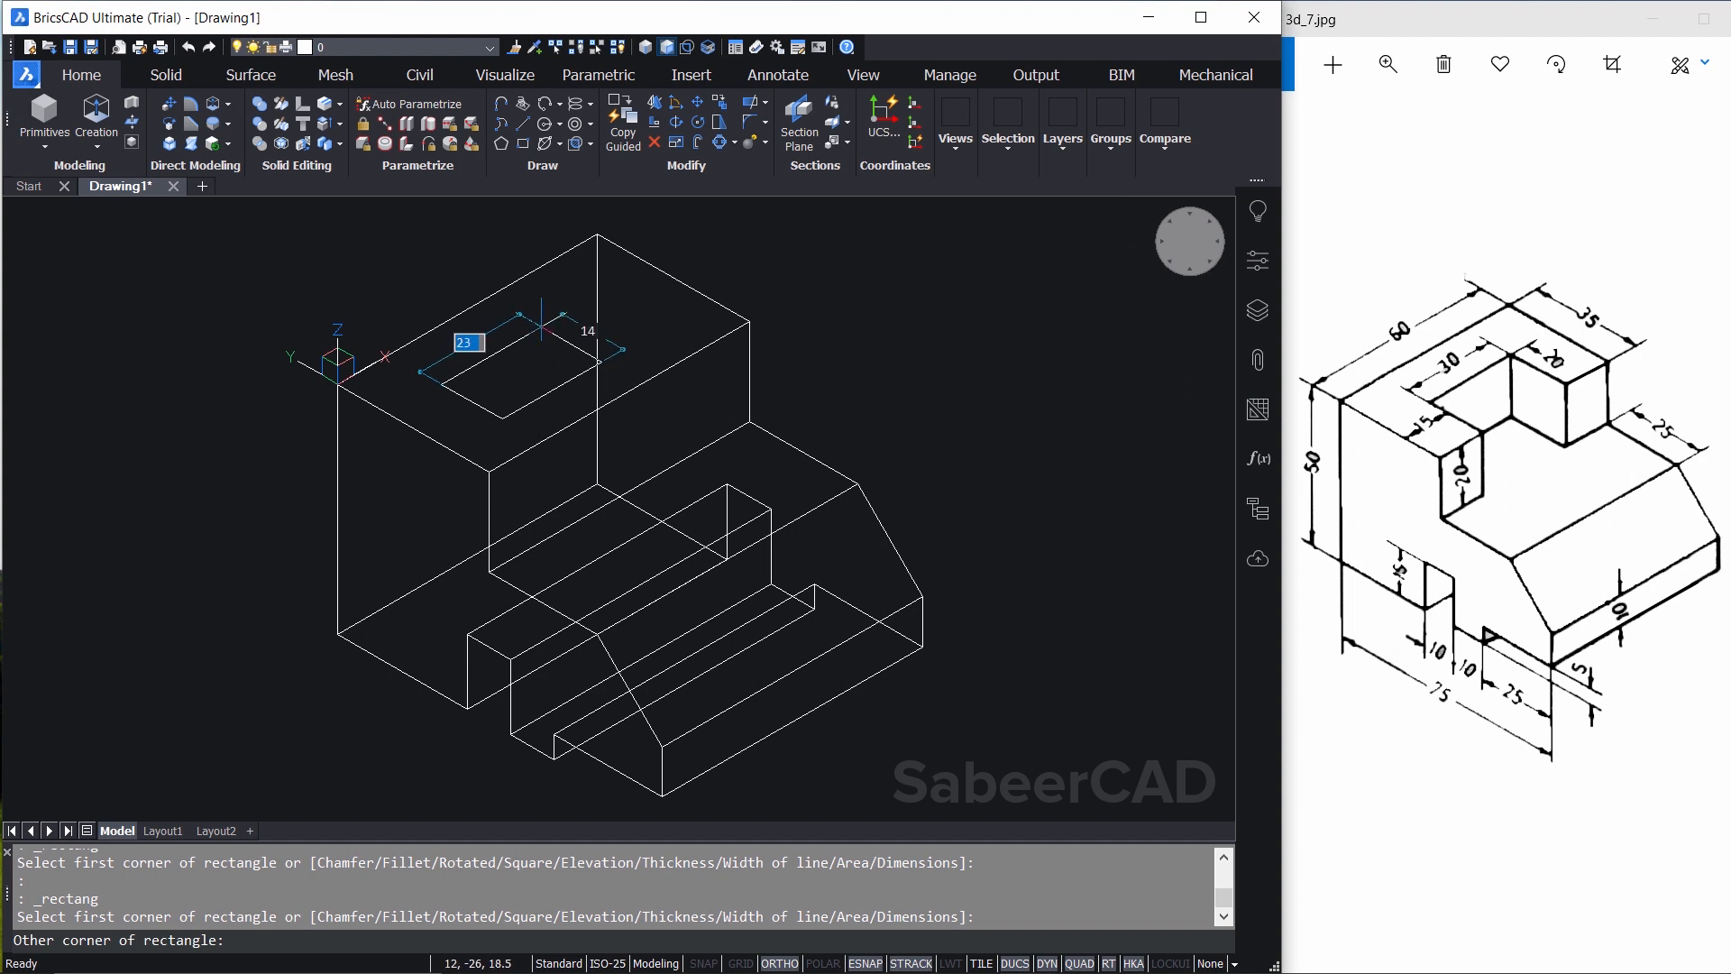
{"action": "type", "text": "3"}
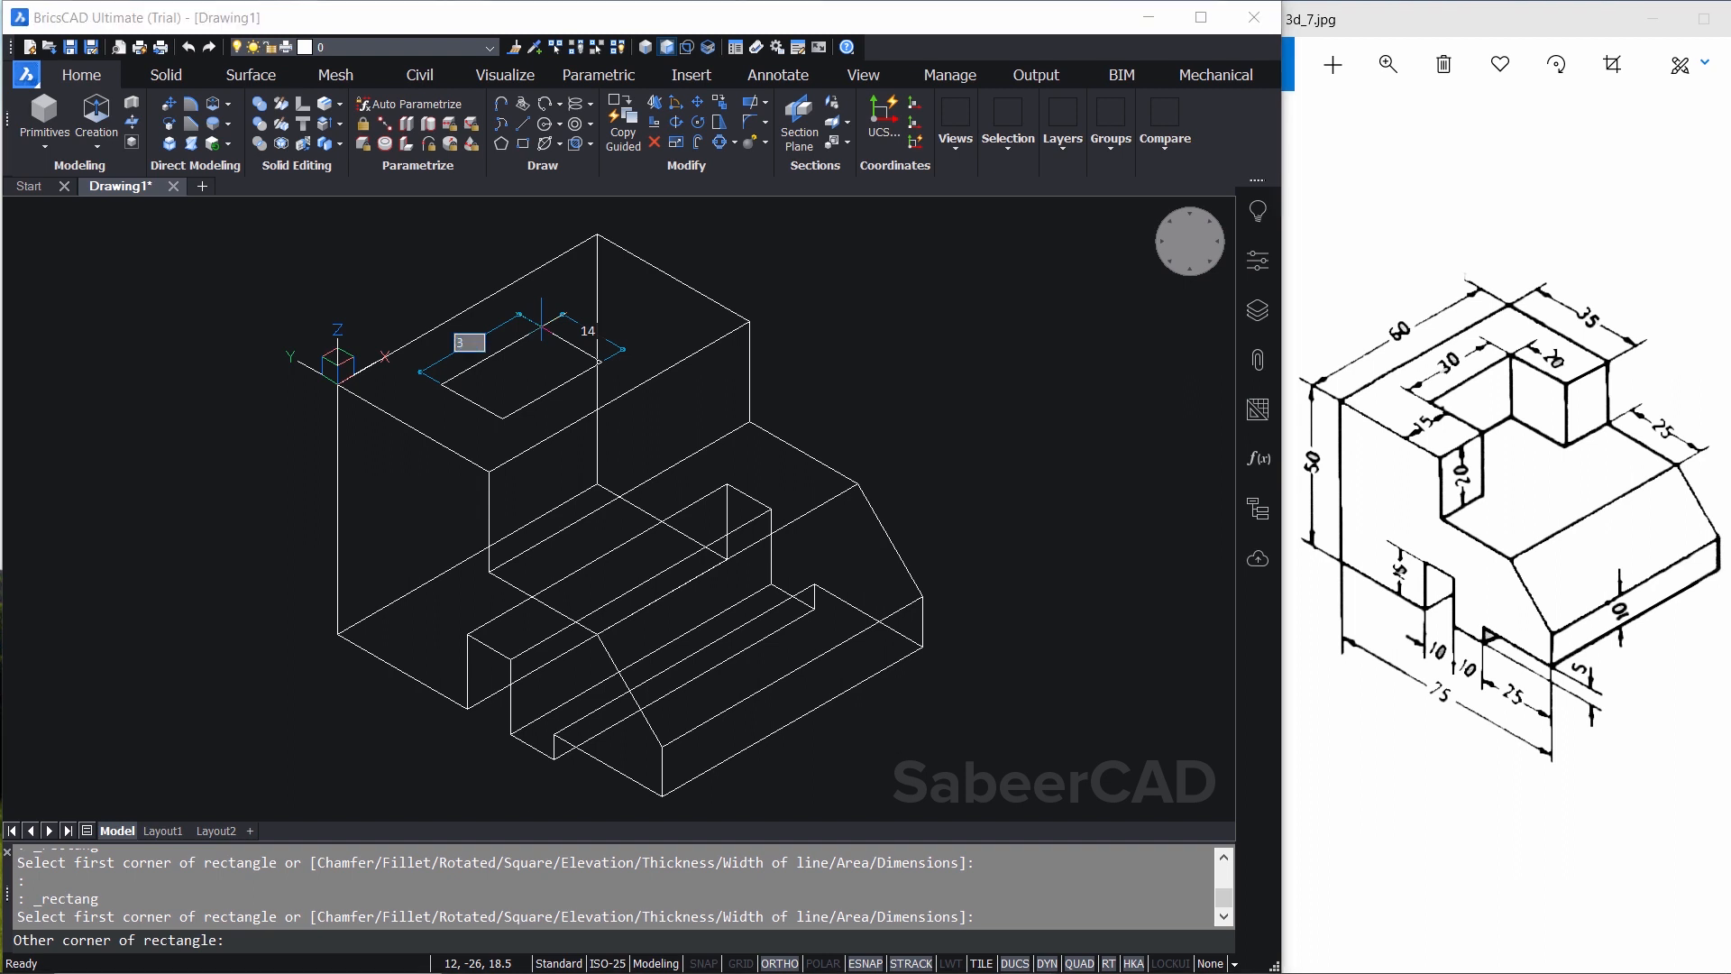
{"action": "type", "text": "0"}
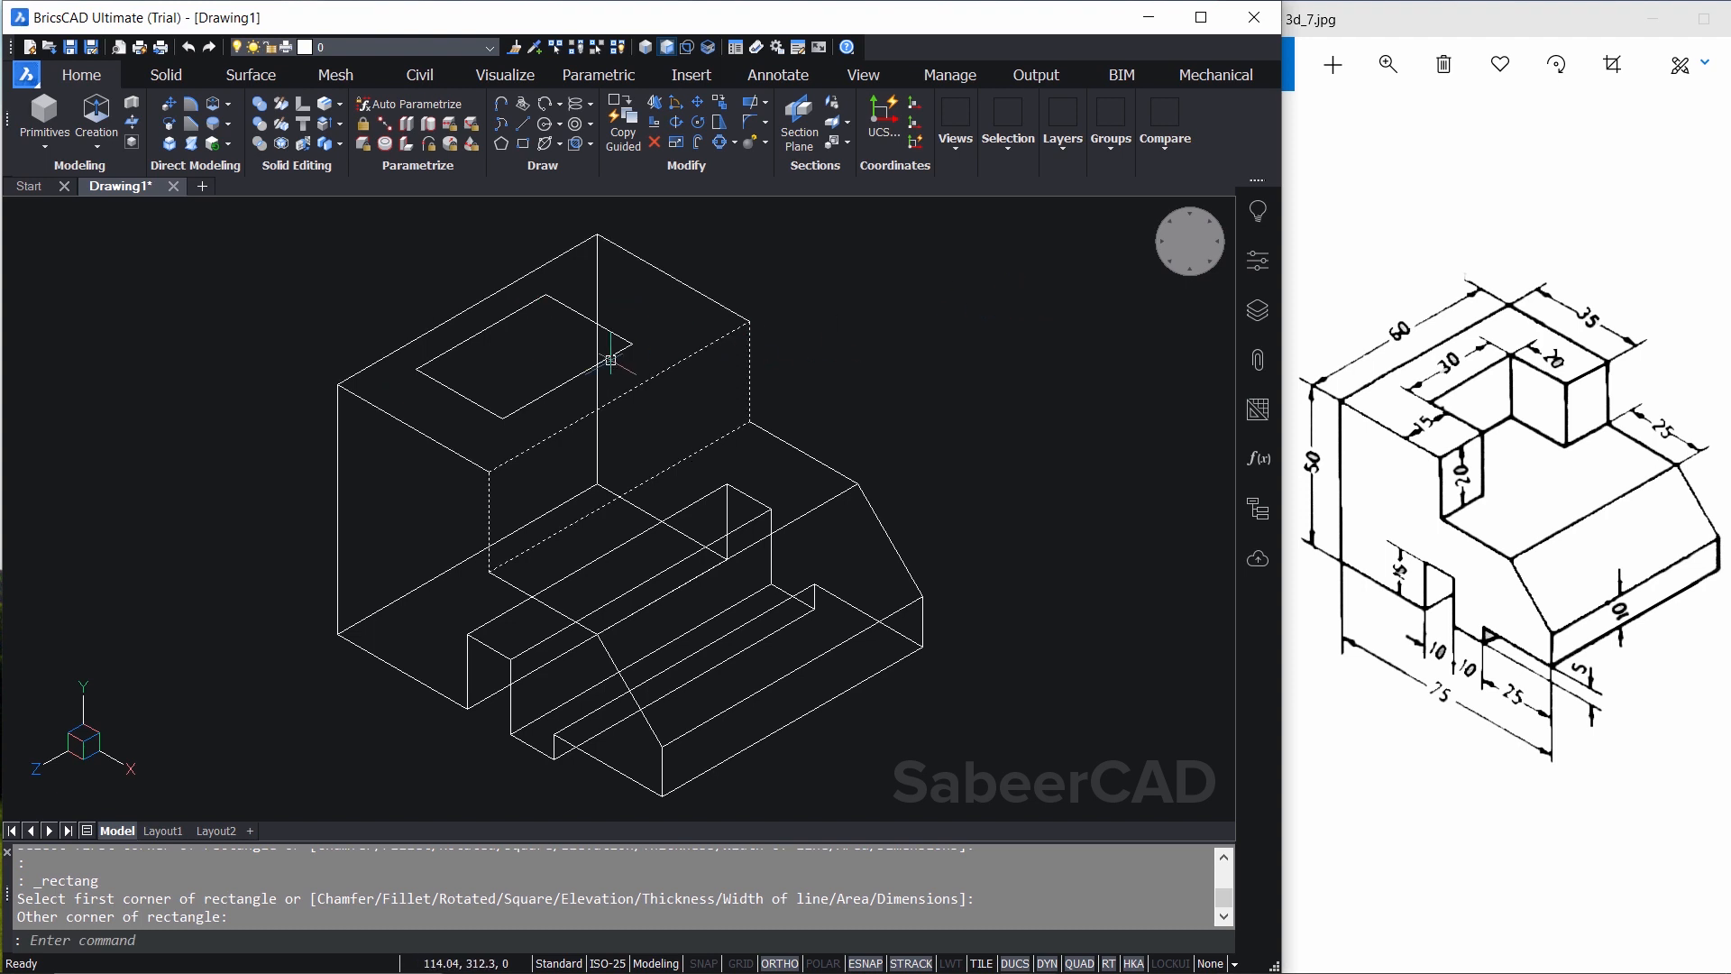
{"action": "mouse_move", "coordinate": [547, 405]}
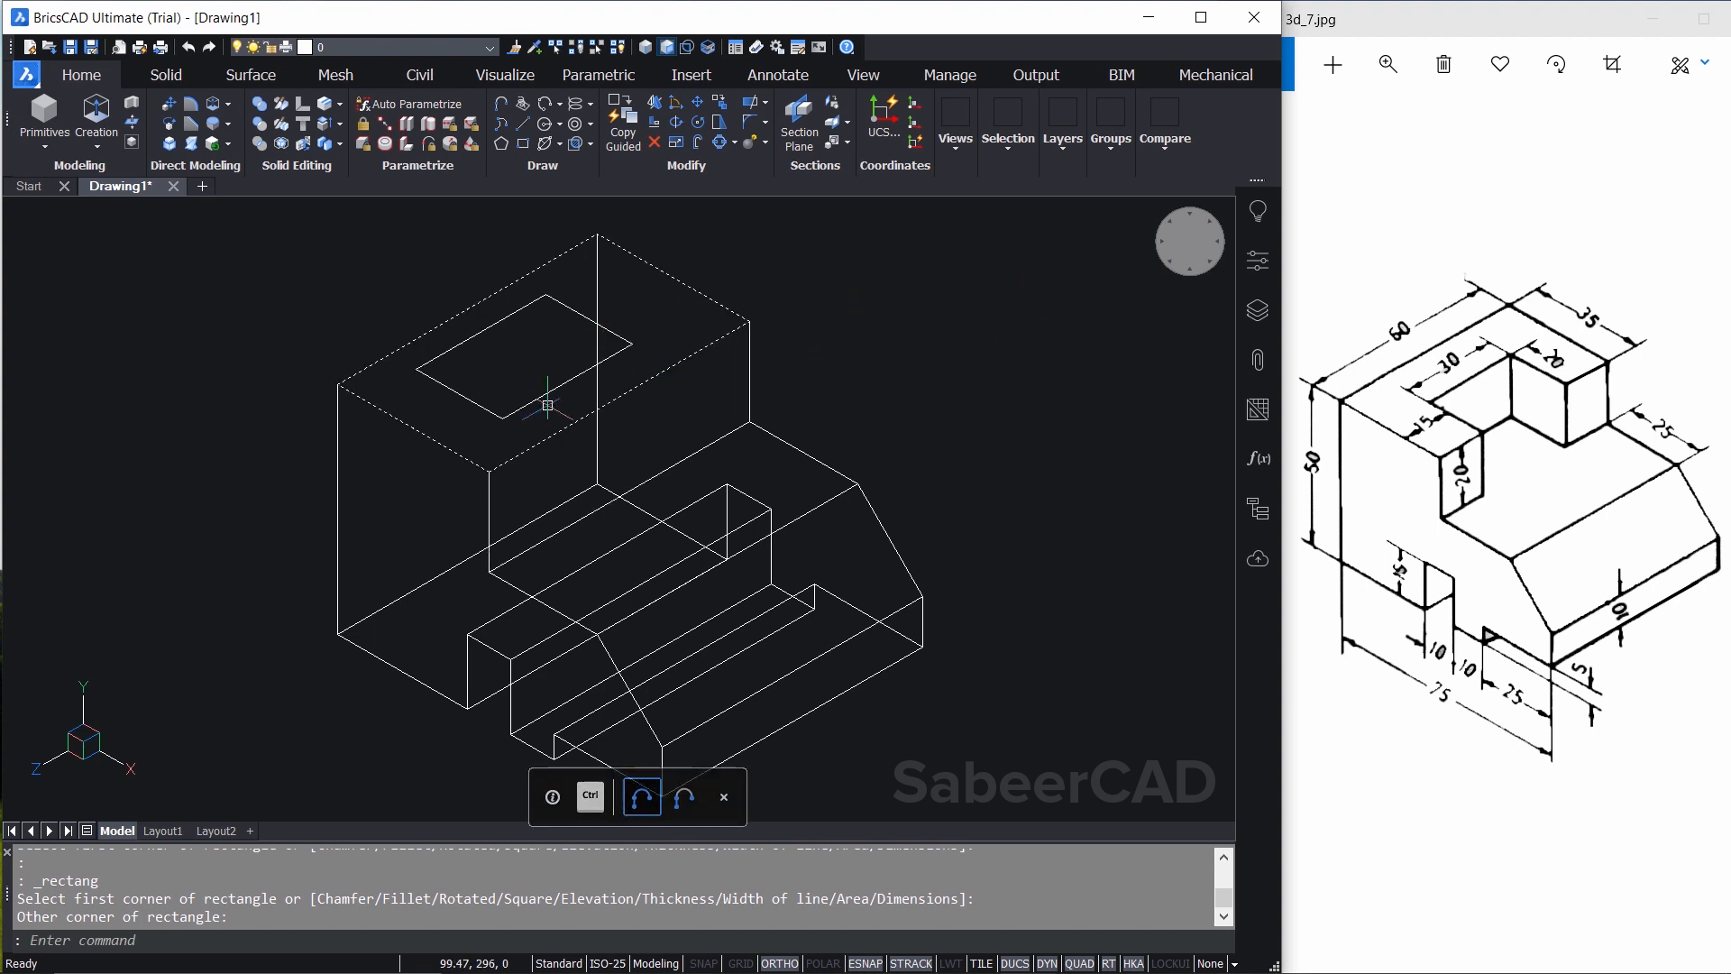
{"action": "mouse_move", "coordinate": [790, 387]}
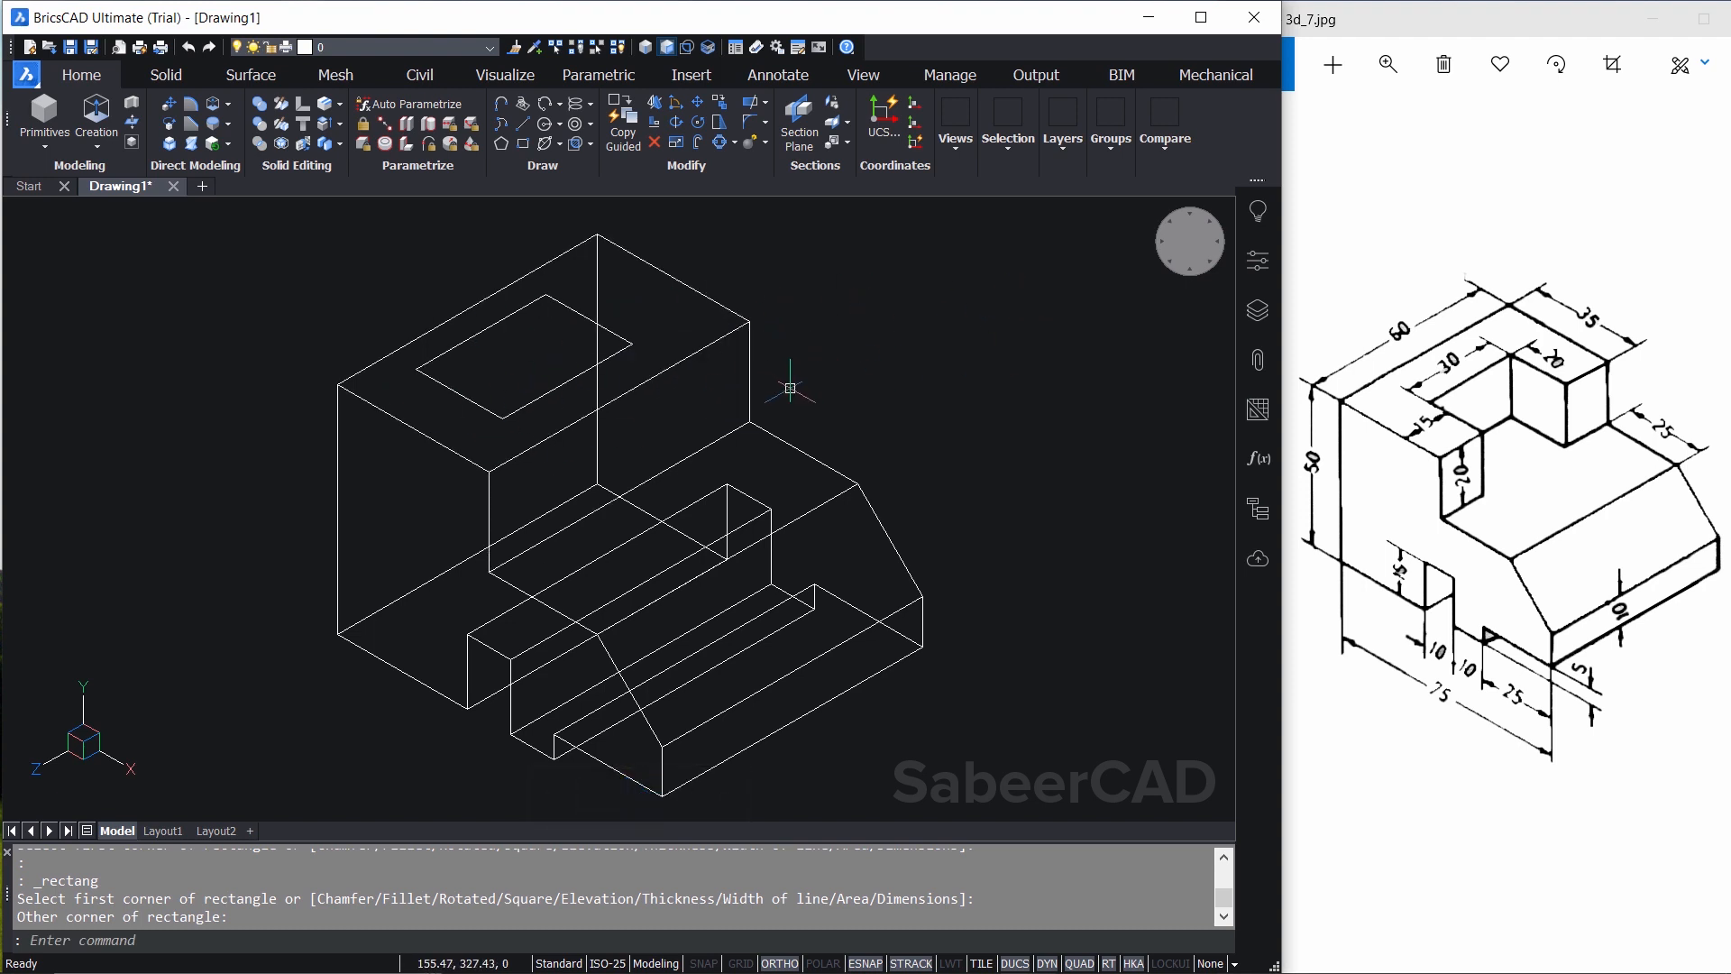
{"action": "mouse_move", "coordinate": [940, 398]}
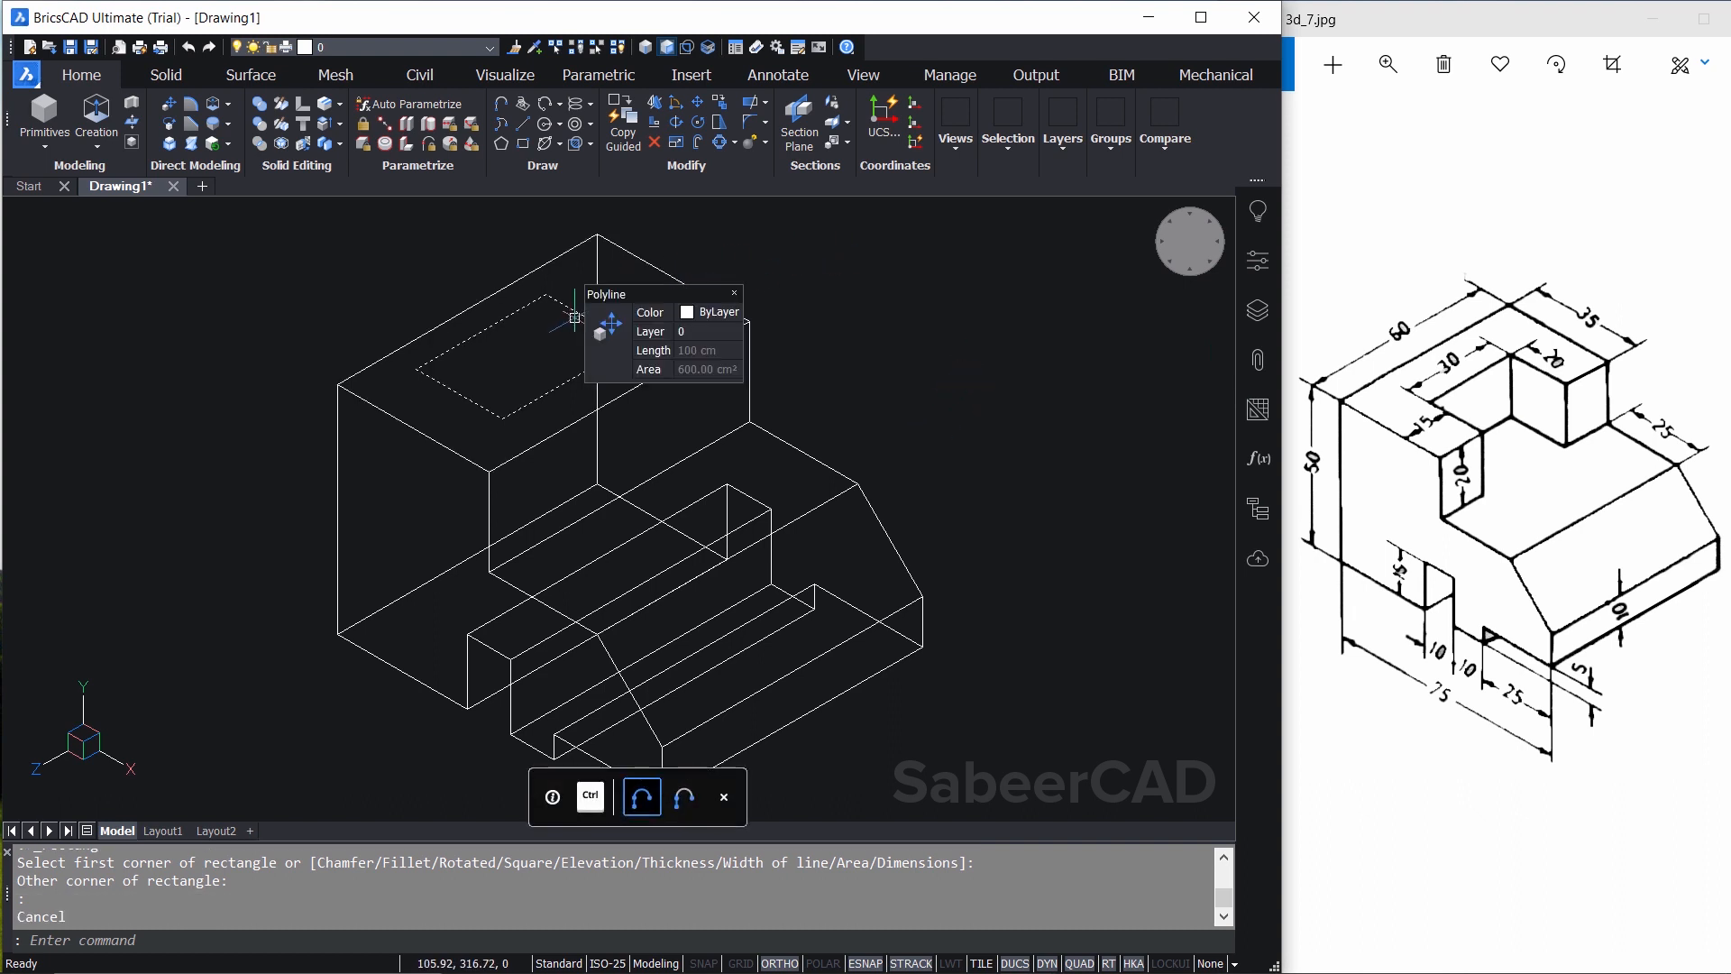
{"action": "mouse_move", "coordinate": [569, 320]}
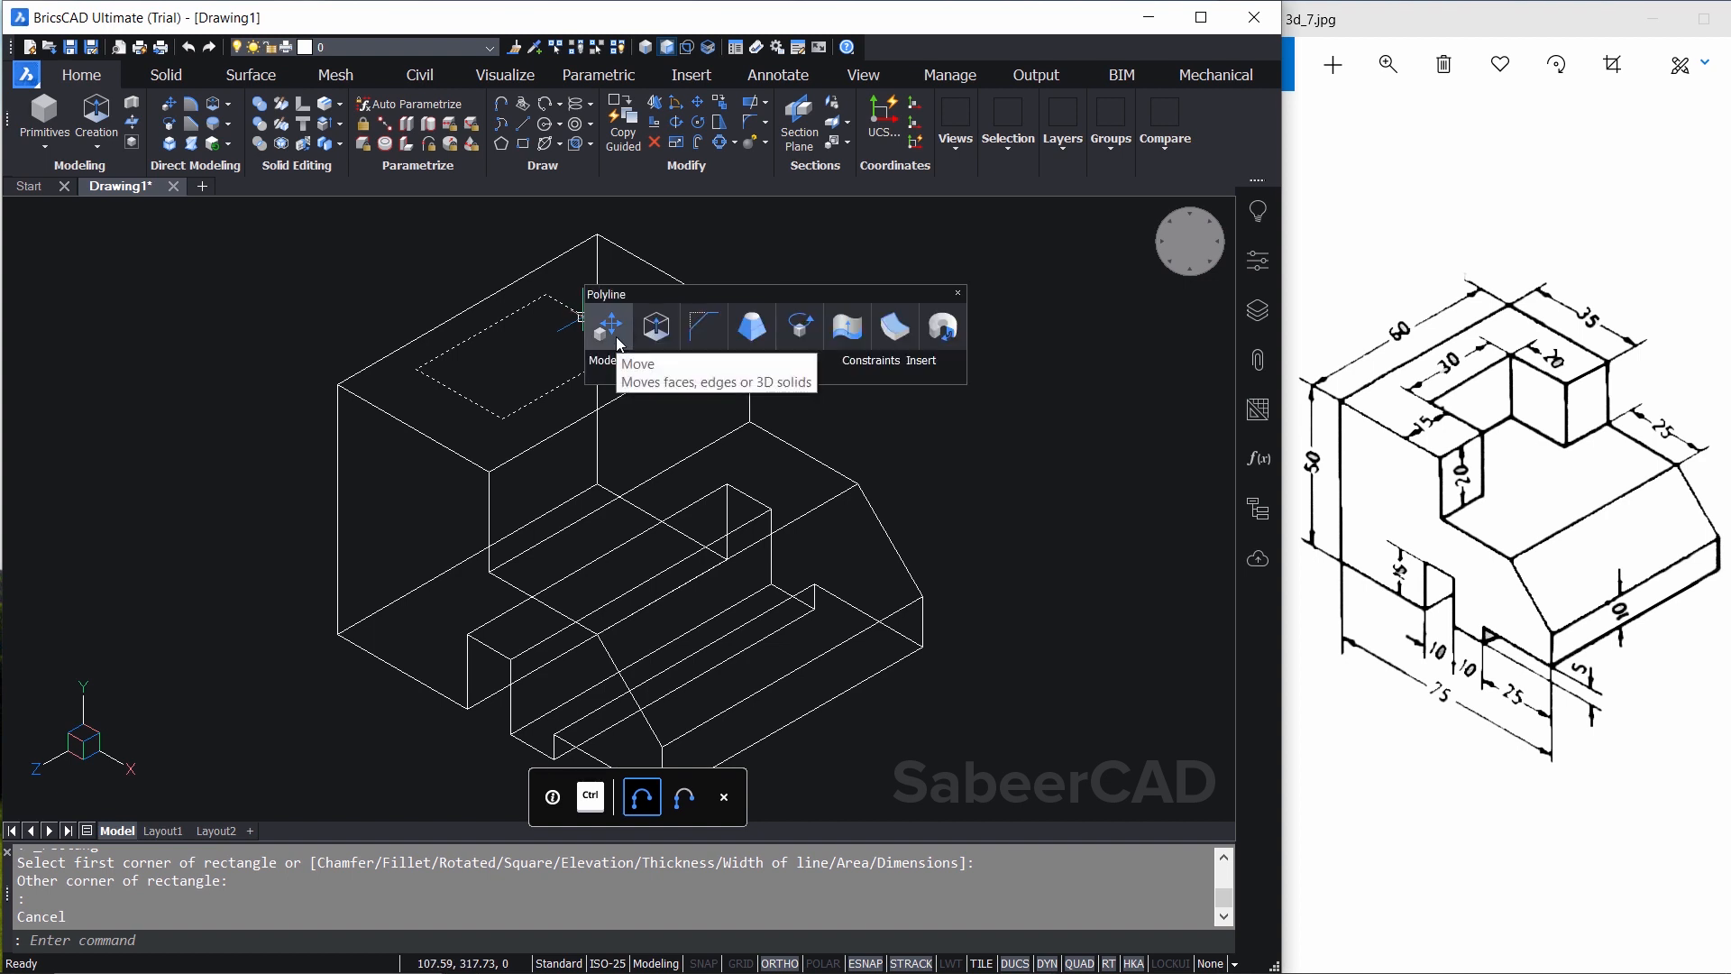
Start moving the rectangle and enable the Midpoint entity snap
{"action": "left_click", "coordinate": [608, 325]}
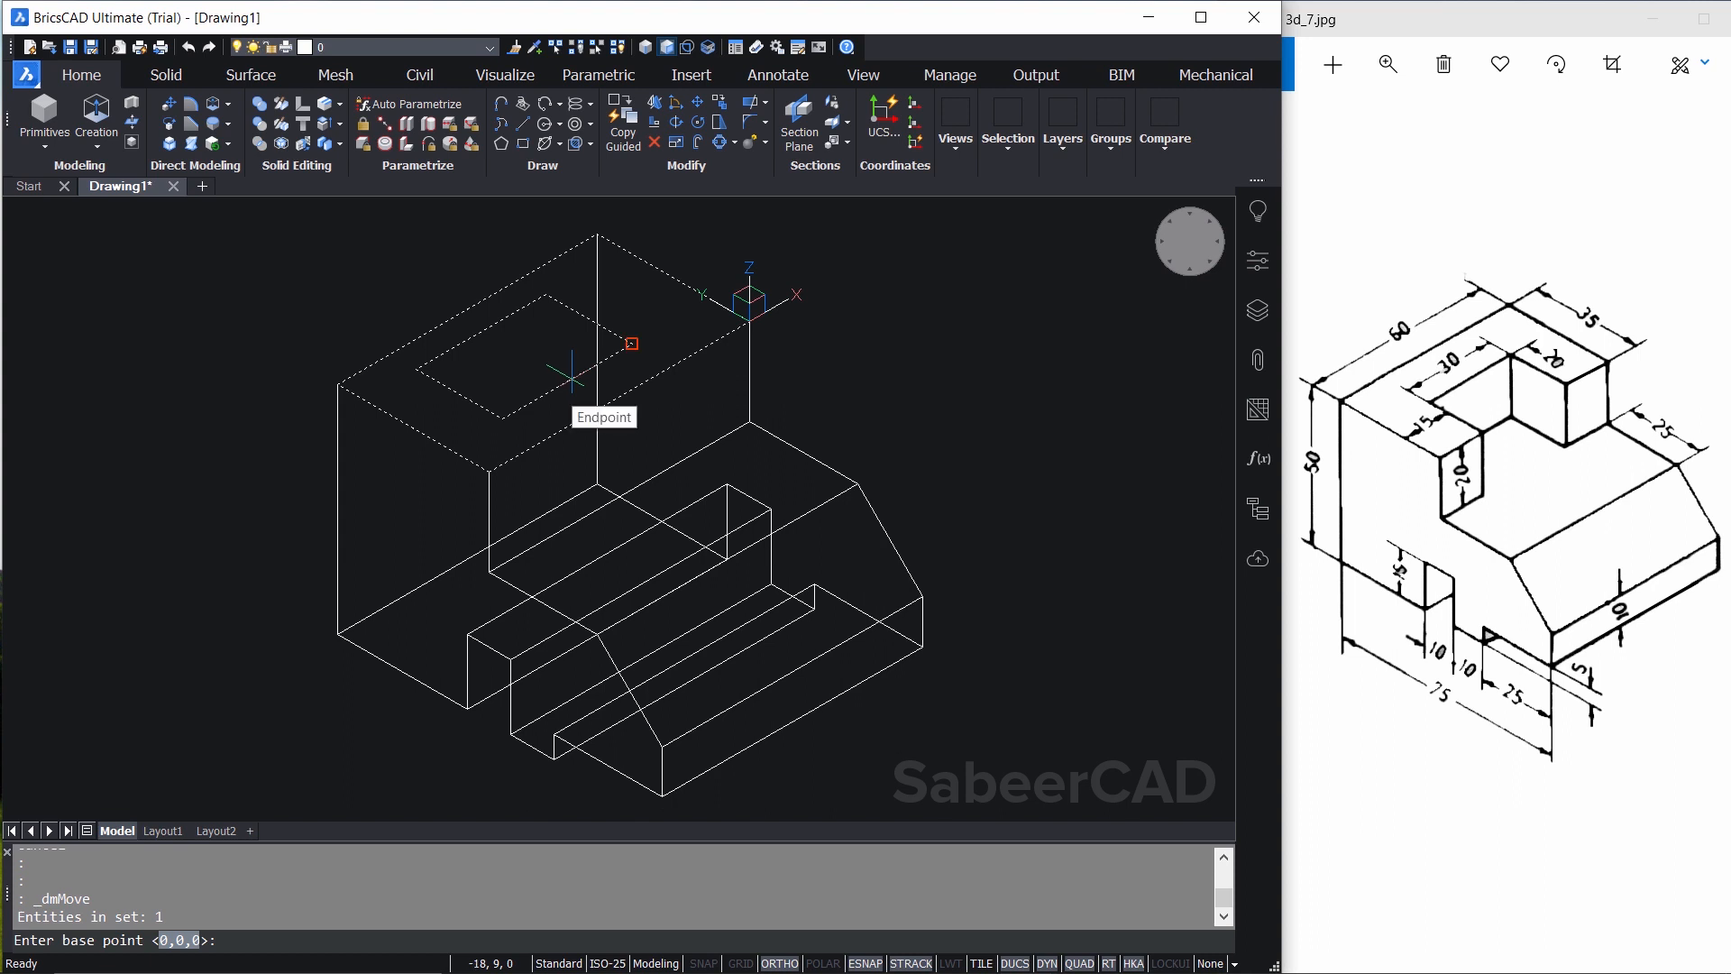
{"action": "mouse_move", "coordinate": [500, 418]}
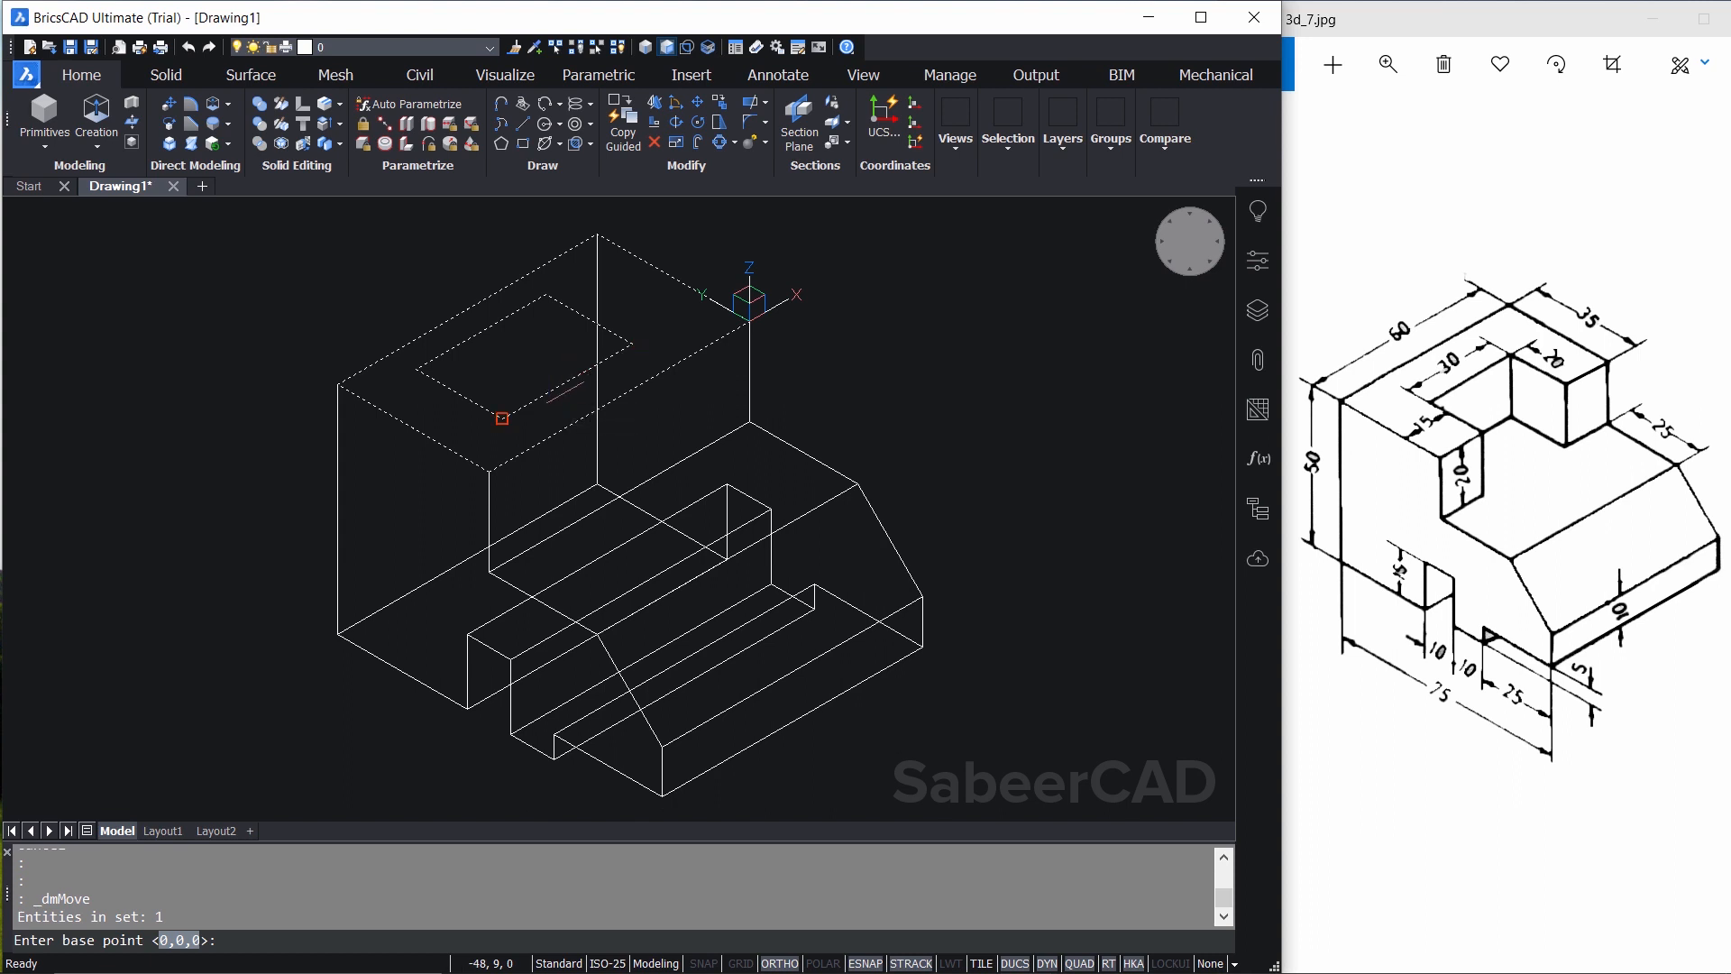
{"action": "mouse_move", "coordinate": [614, 345]}
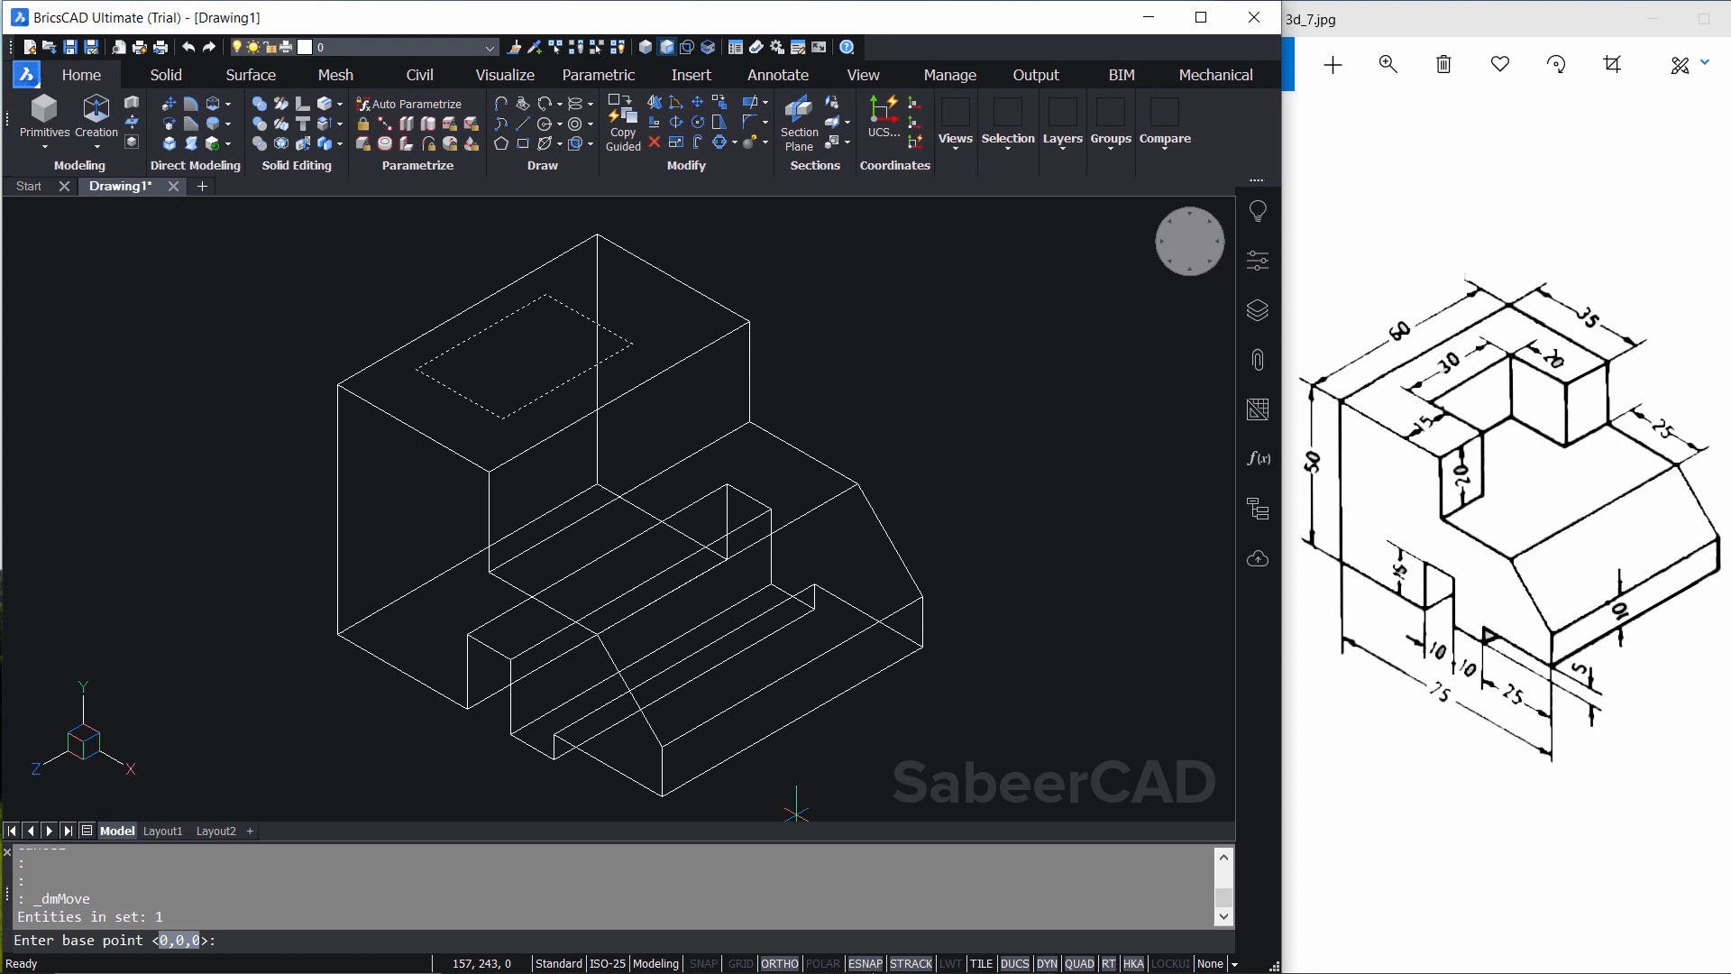
{"action": "mouse_move", "coordinate": [872, 953]}
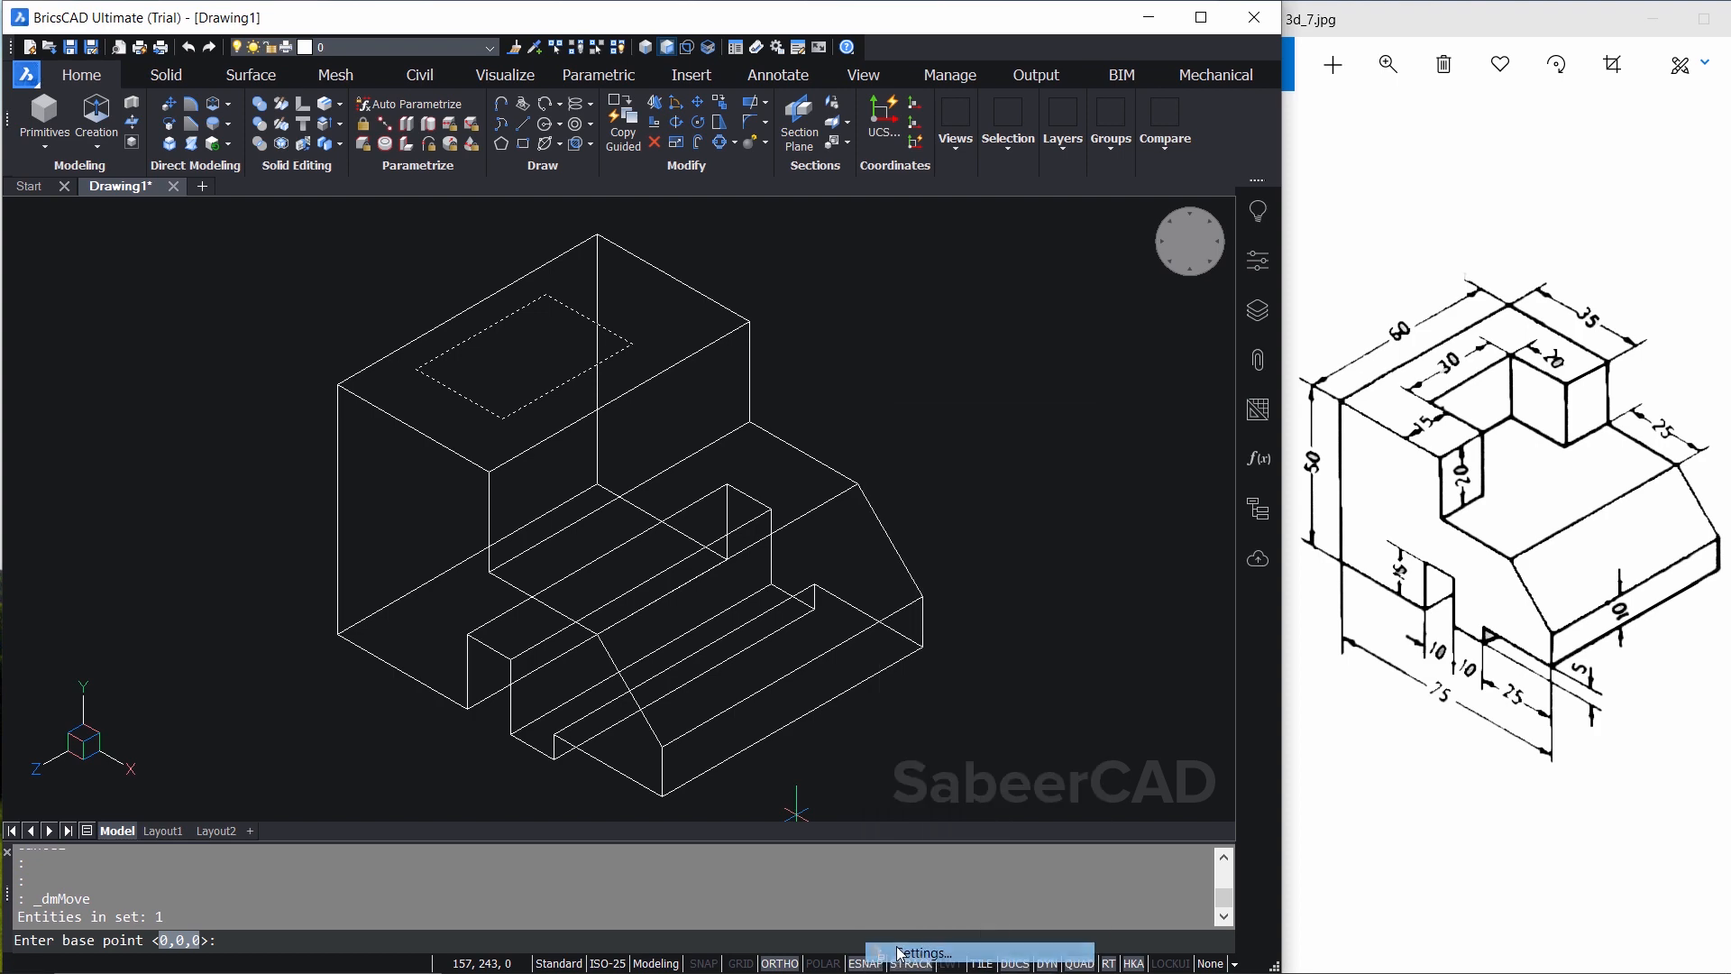
{"action": "left_click", "coordinate": [923, 952]}
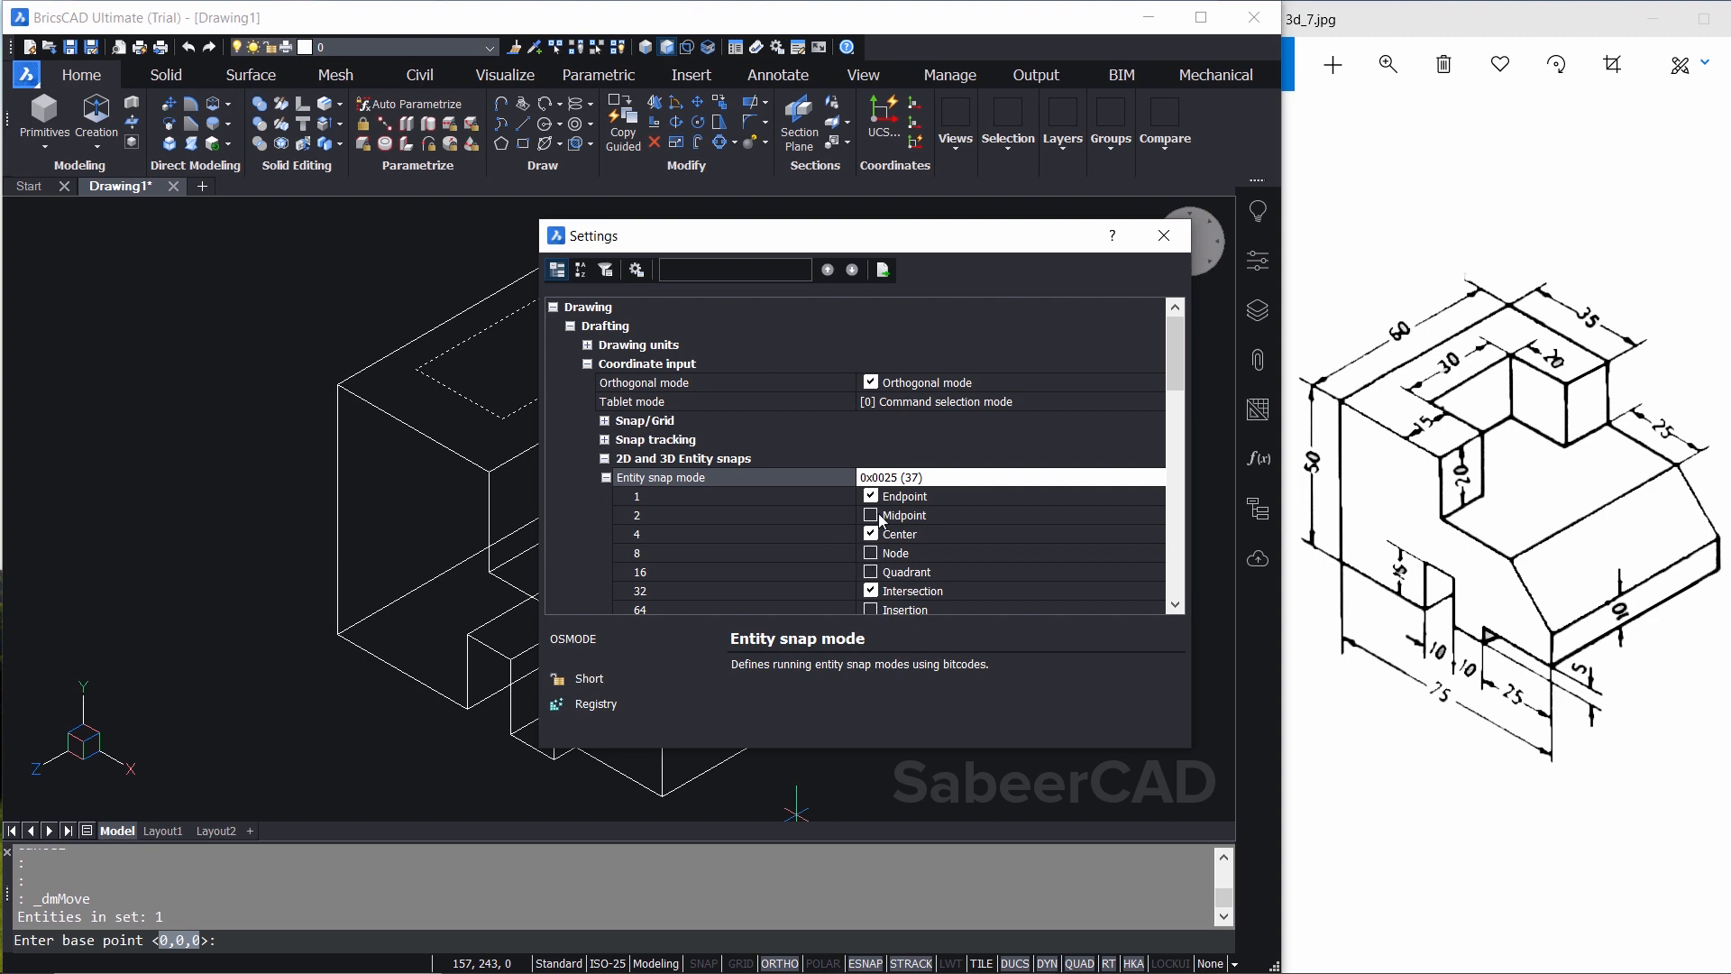
{"action": "left_click", "coordinate": [871, 515]}
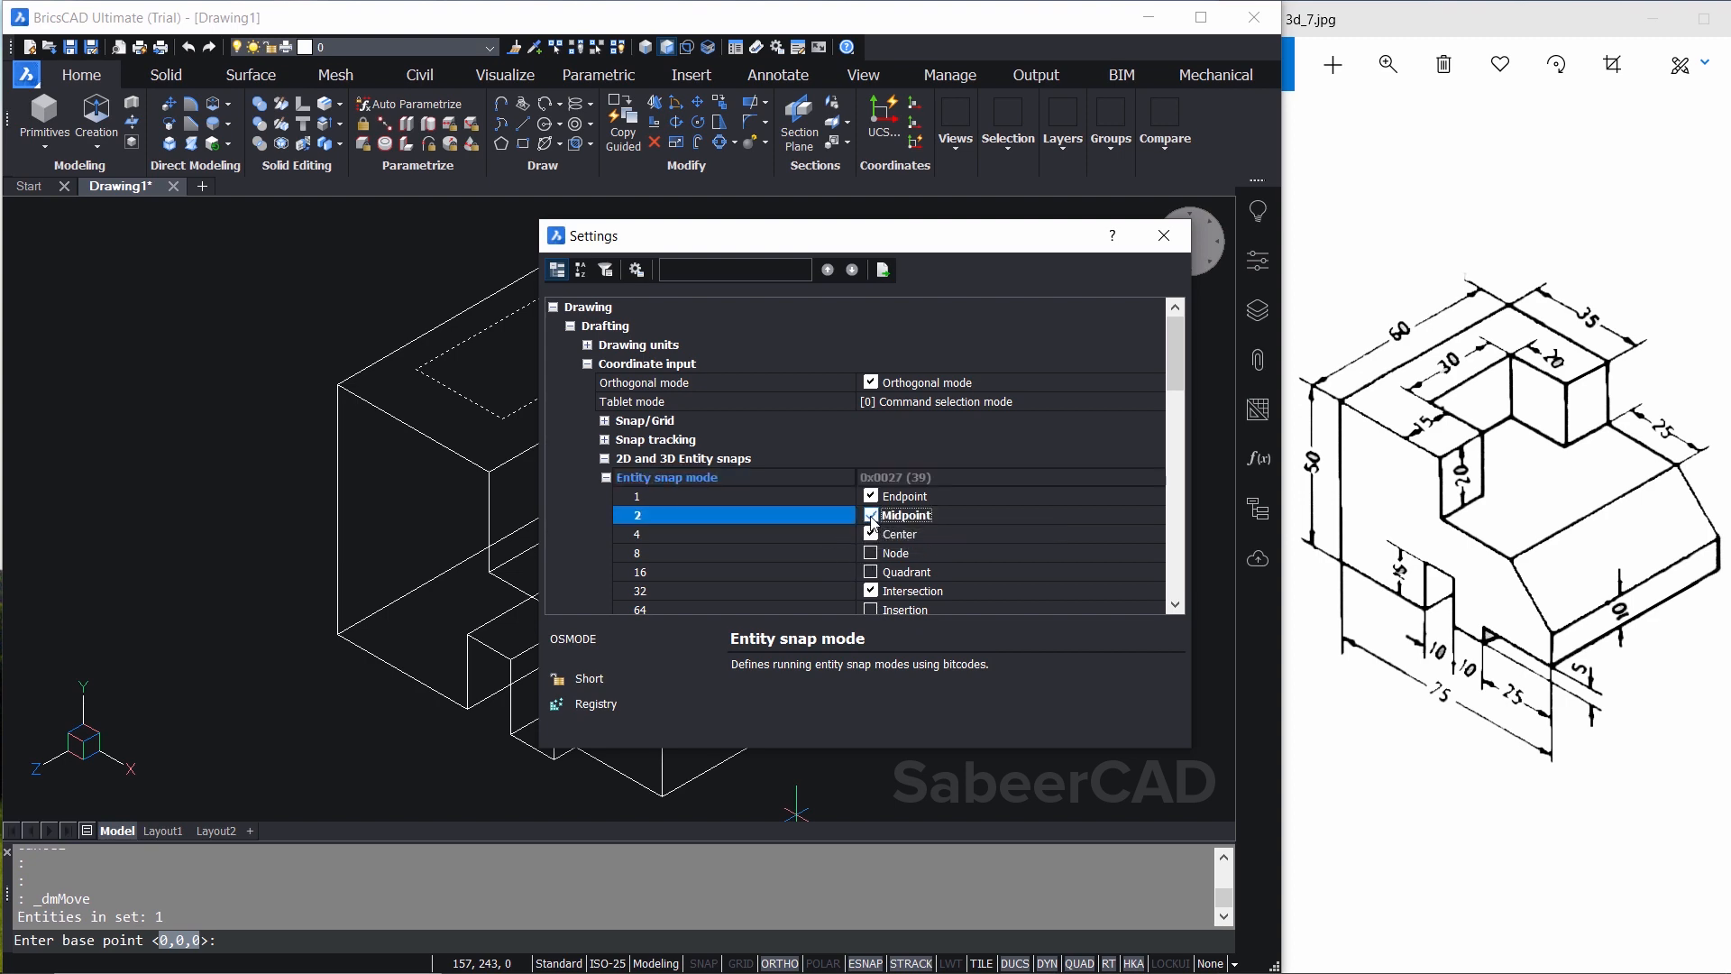
{"action": "left_click", "coordinate": [1161, 235]}
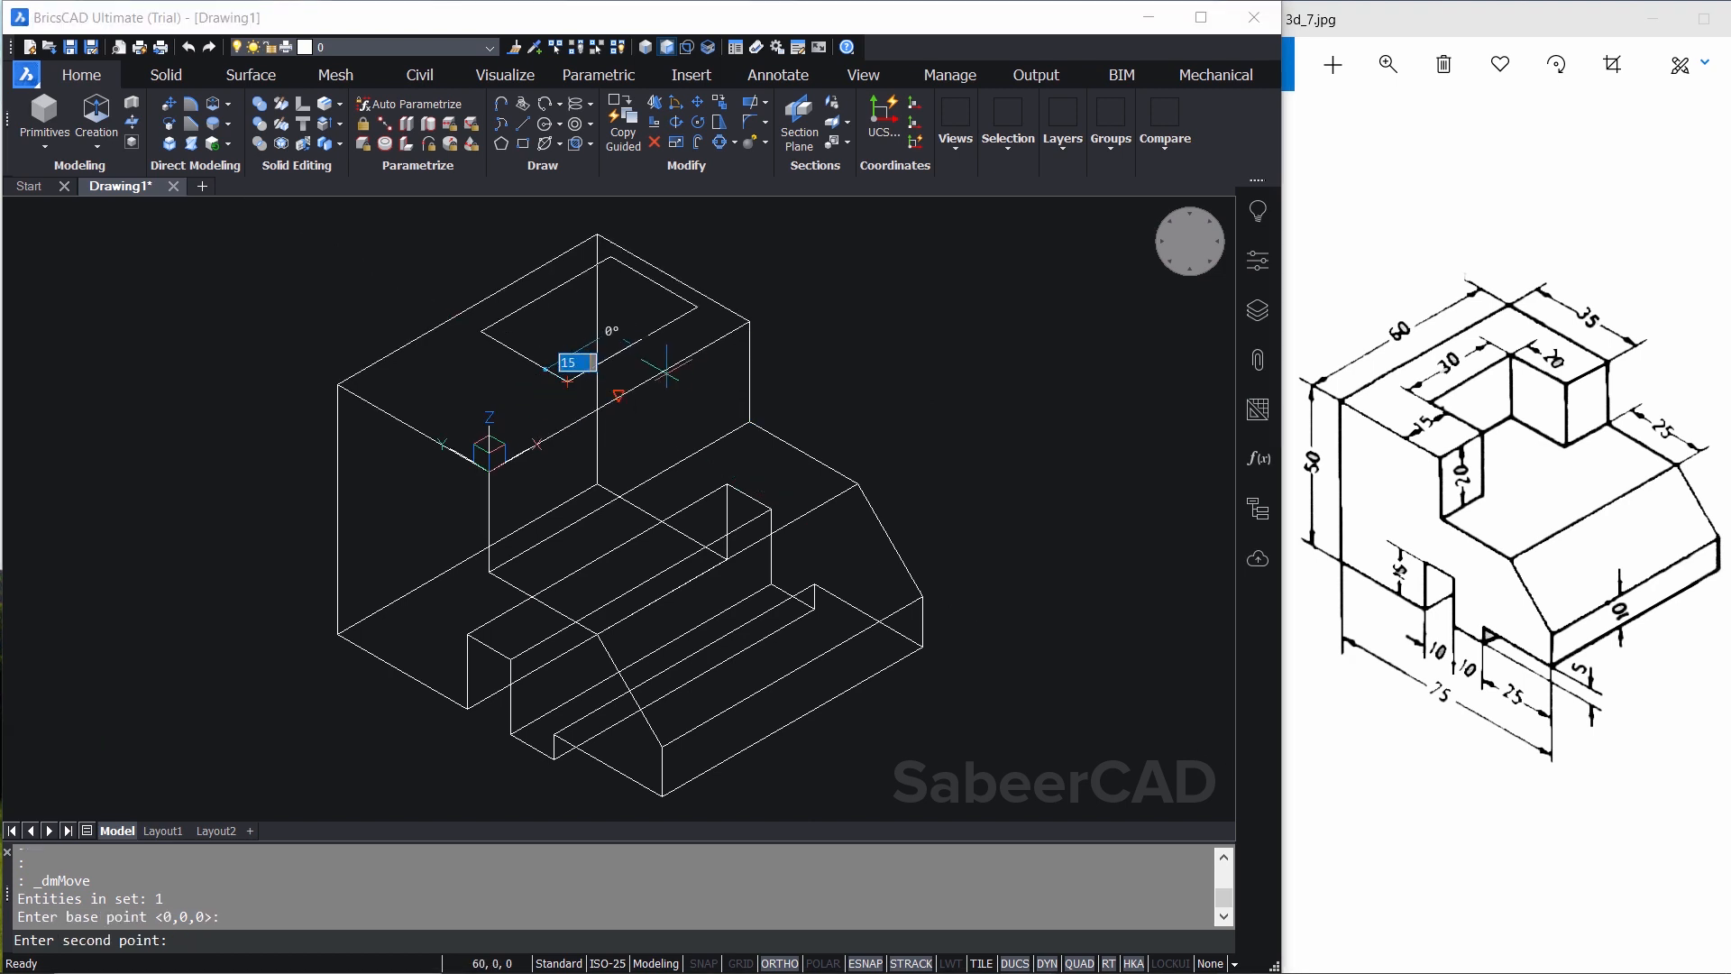
{"action": "mouse_move", "coordinate": [613, 409]}
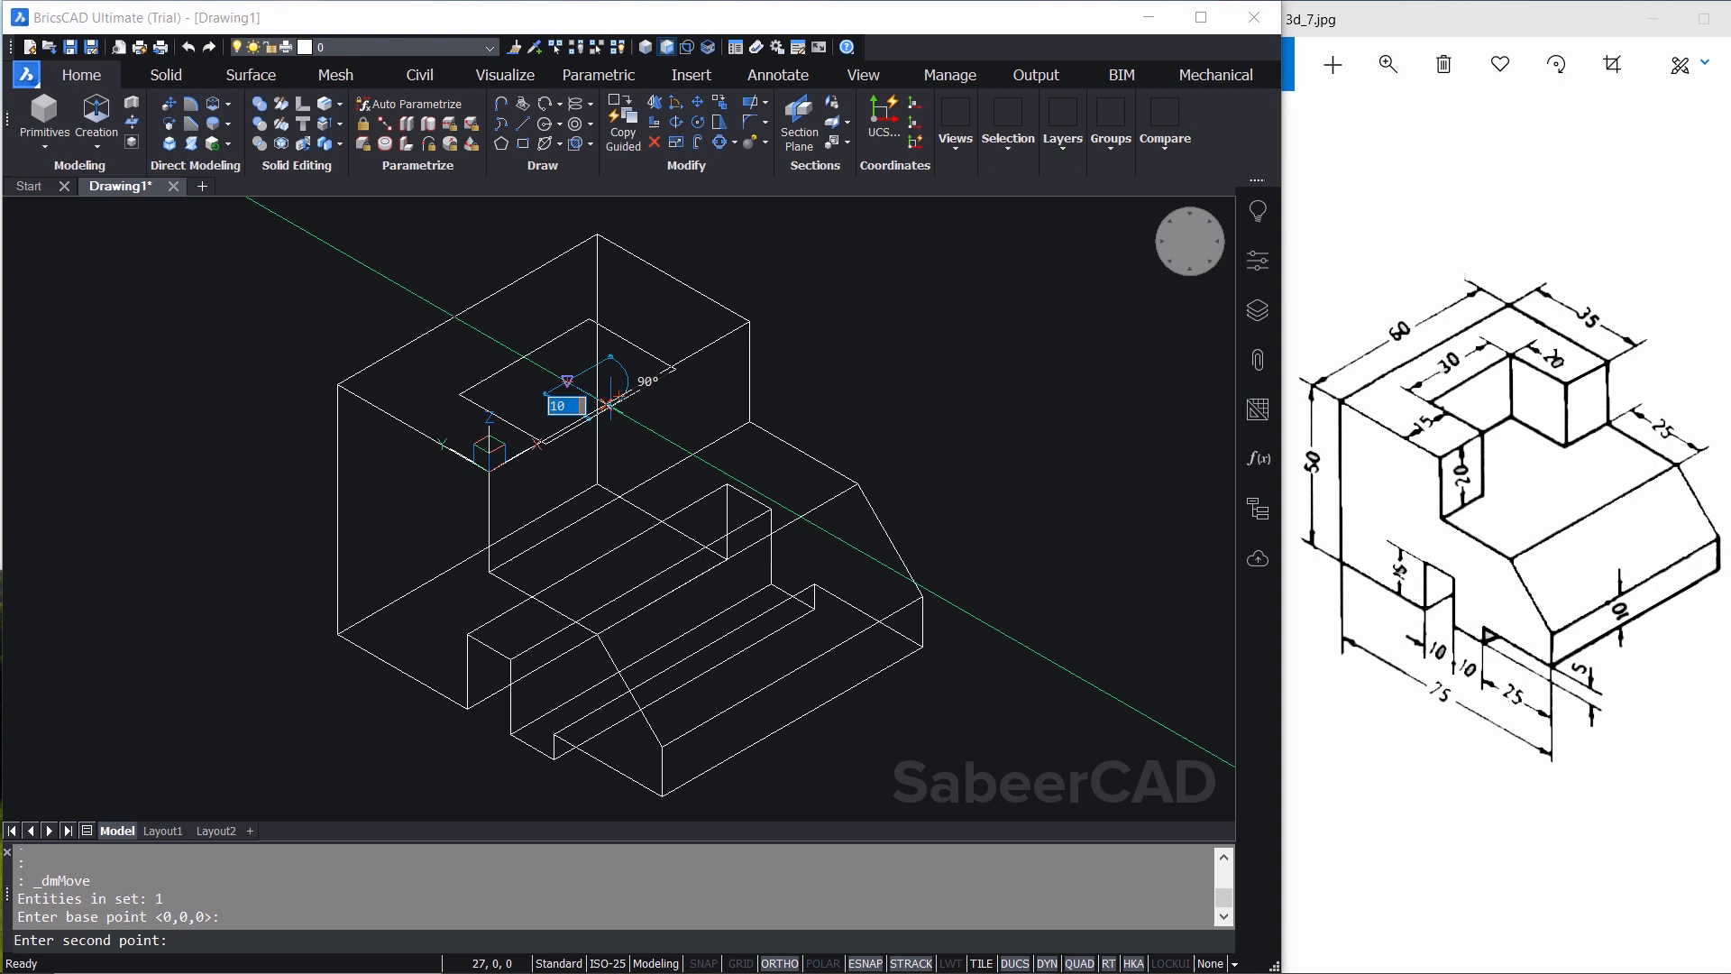
{"action": "mouse_move", "coordinate": [619, 392]}
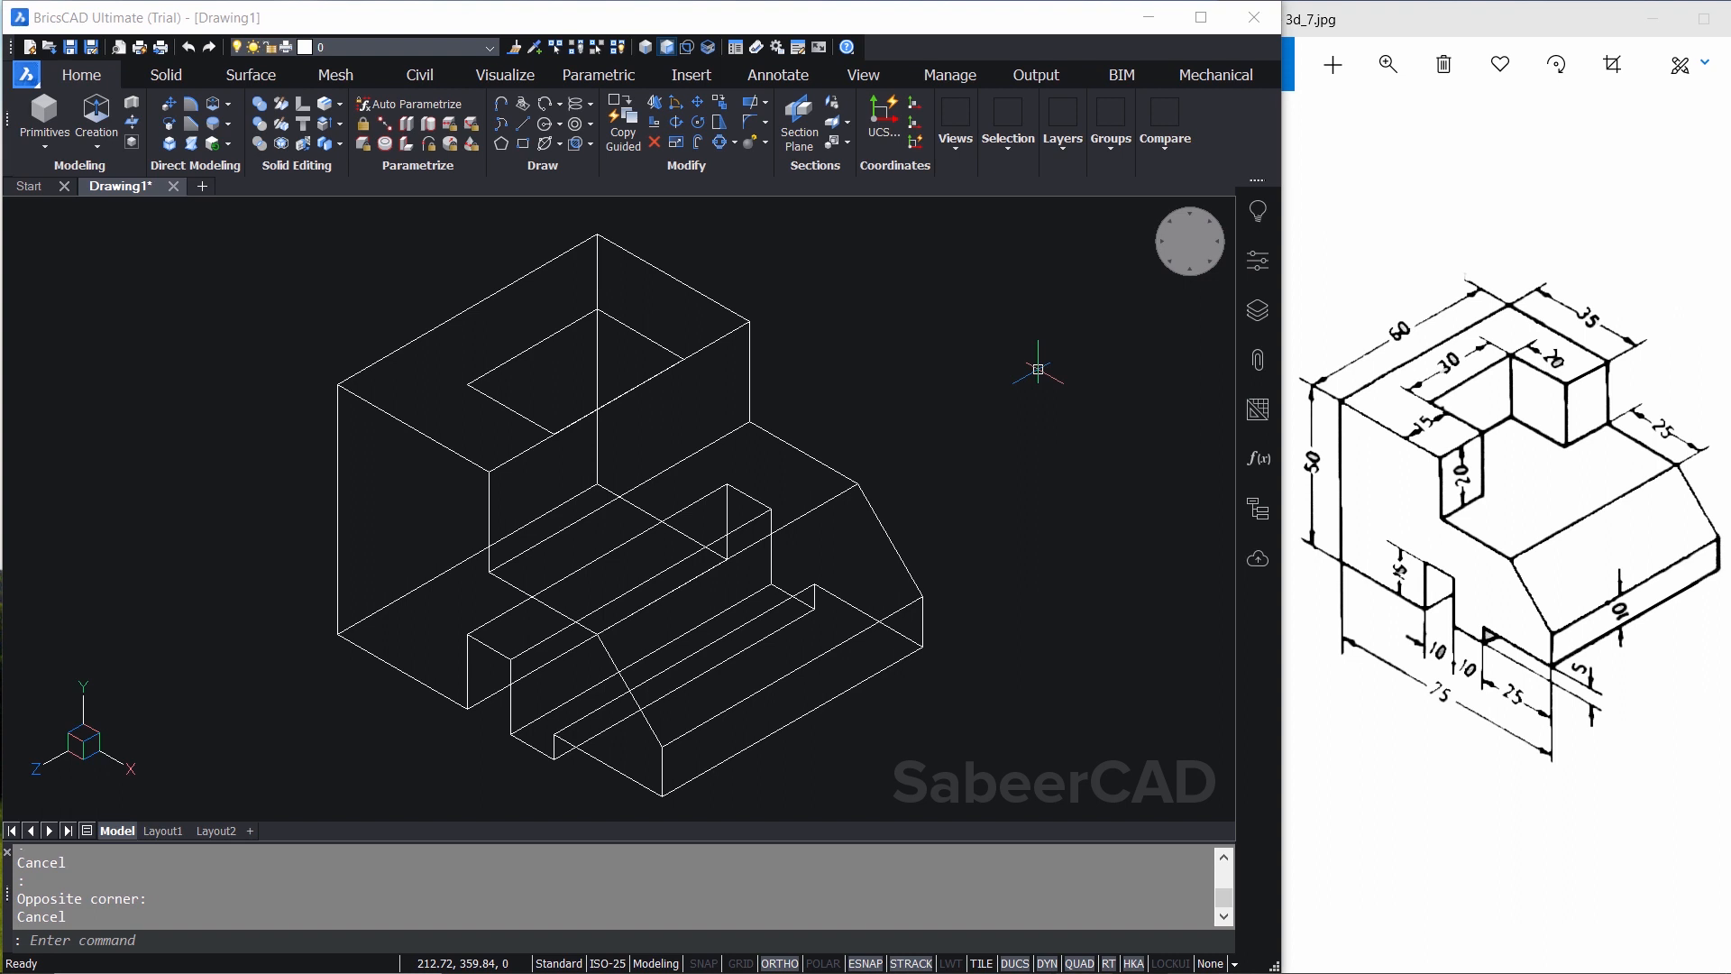
Start extruding the repositioned rectangle region into the tall block
{"action": "left_click", "coordinate": [533, 380]}
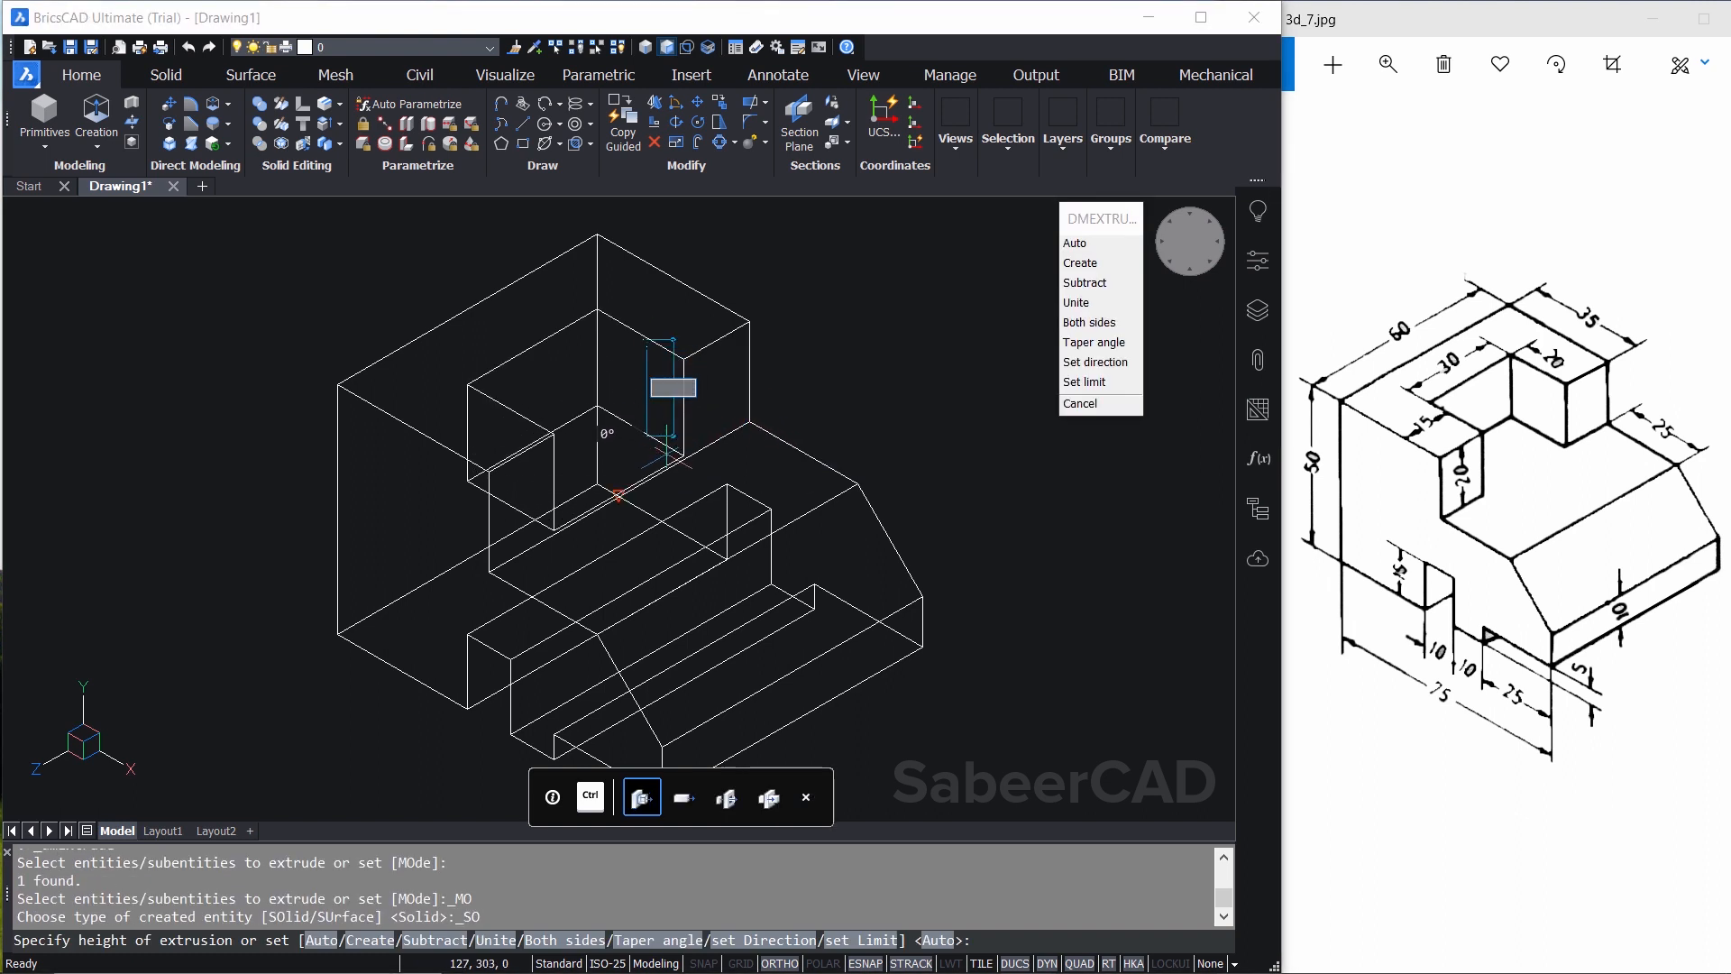
{"action": "mouse_move", "coordinate": [683, 526]}
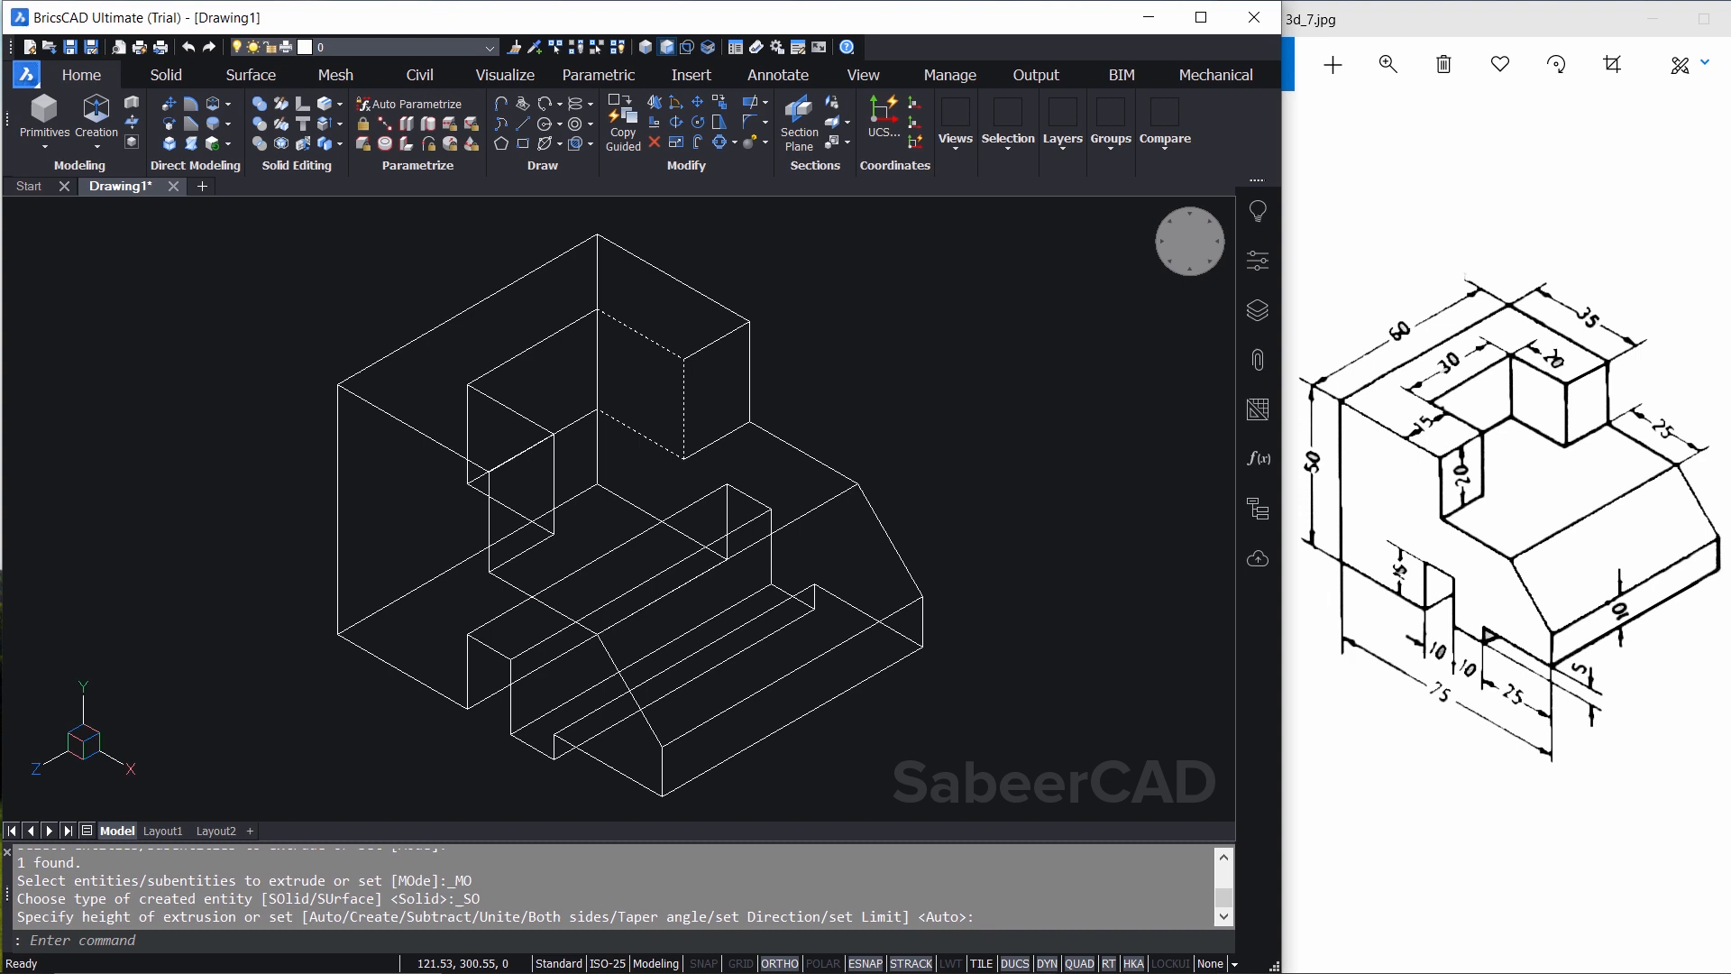
{"action": "mouse_move", "coordinate": [992, 354]}
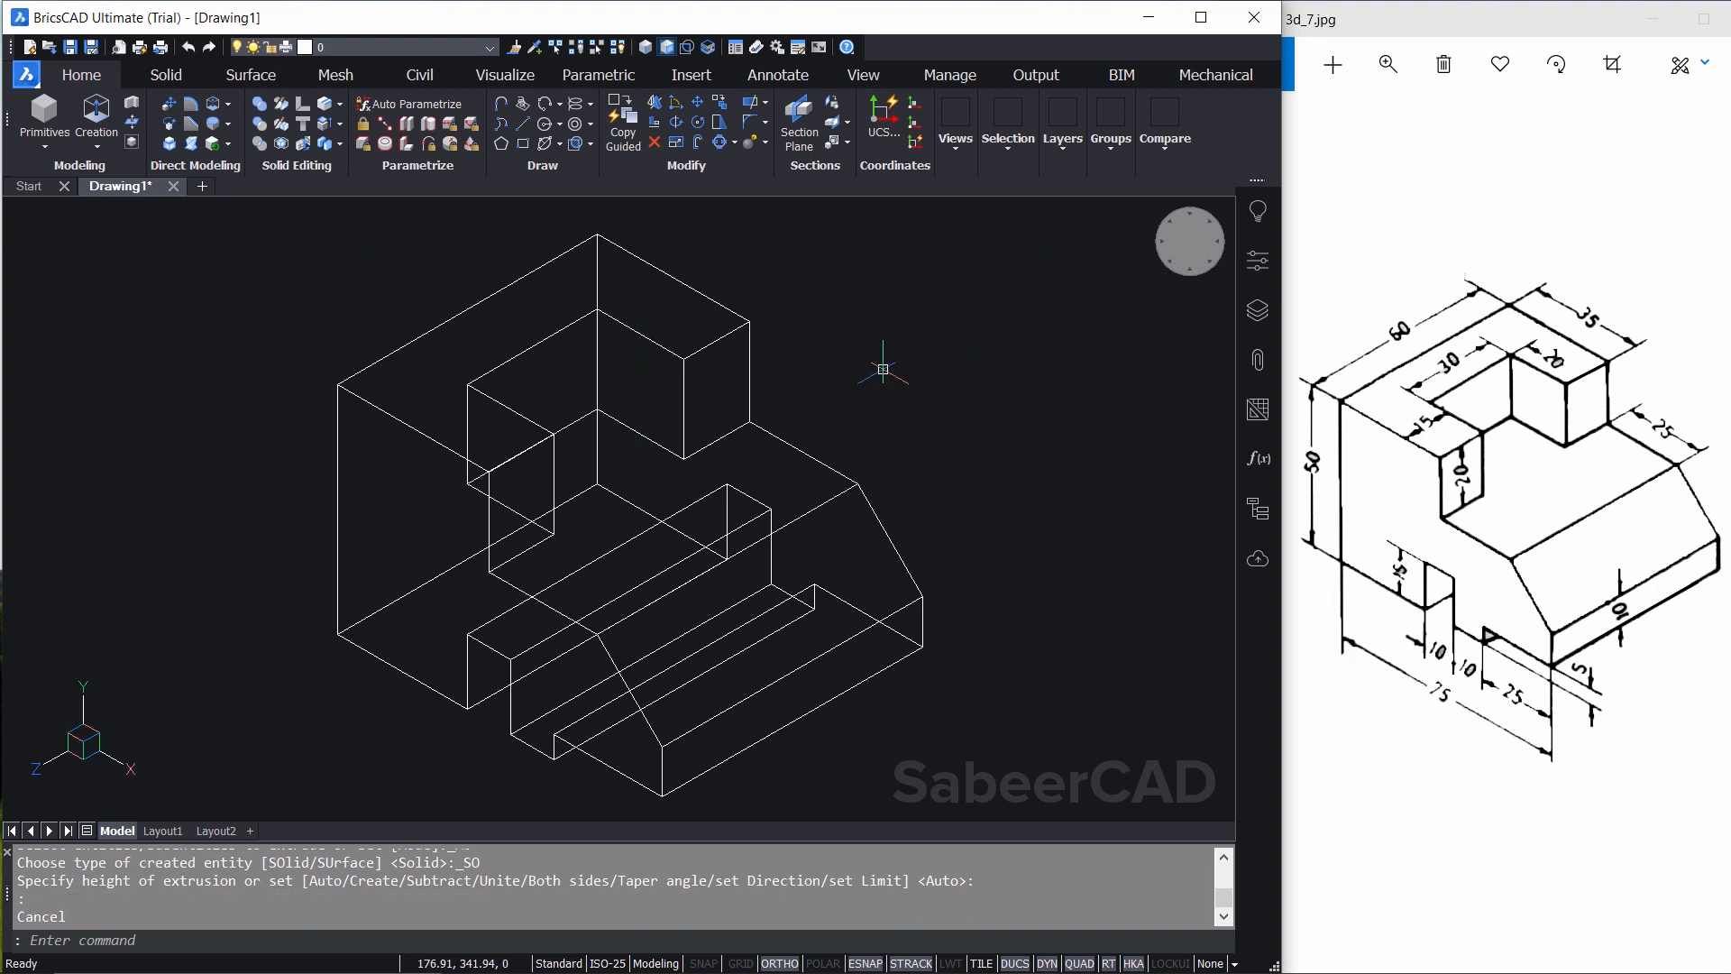
{"action": "mouse_move", "coordinate": [1169, 324]}
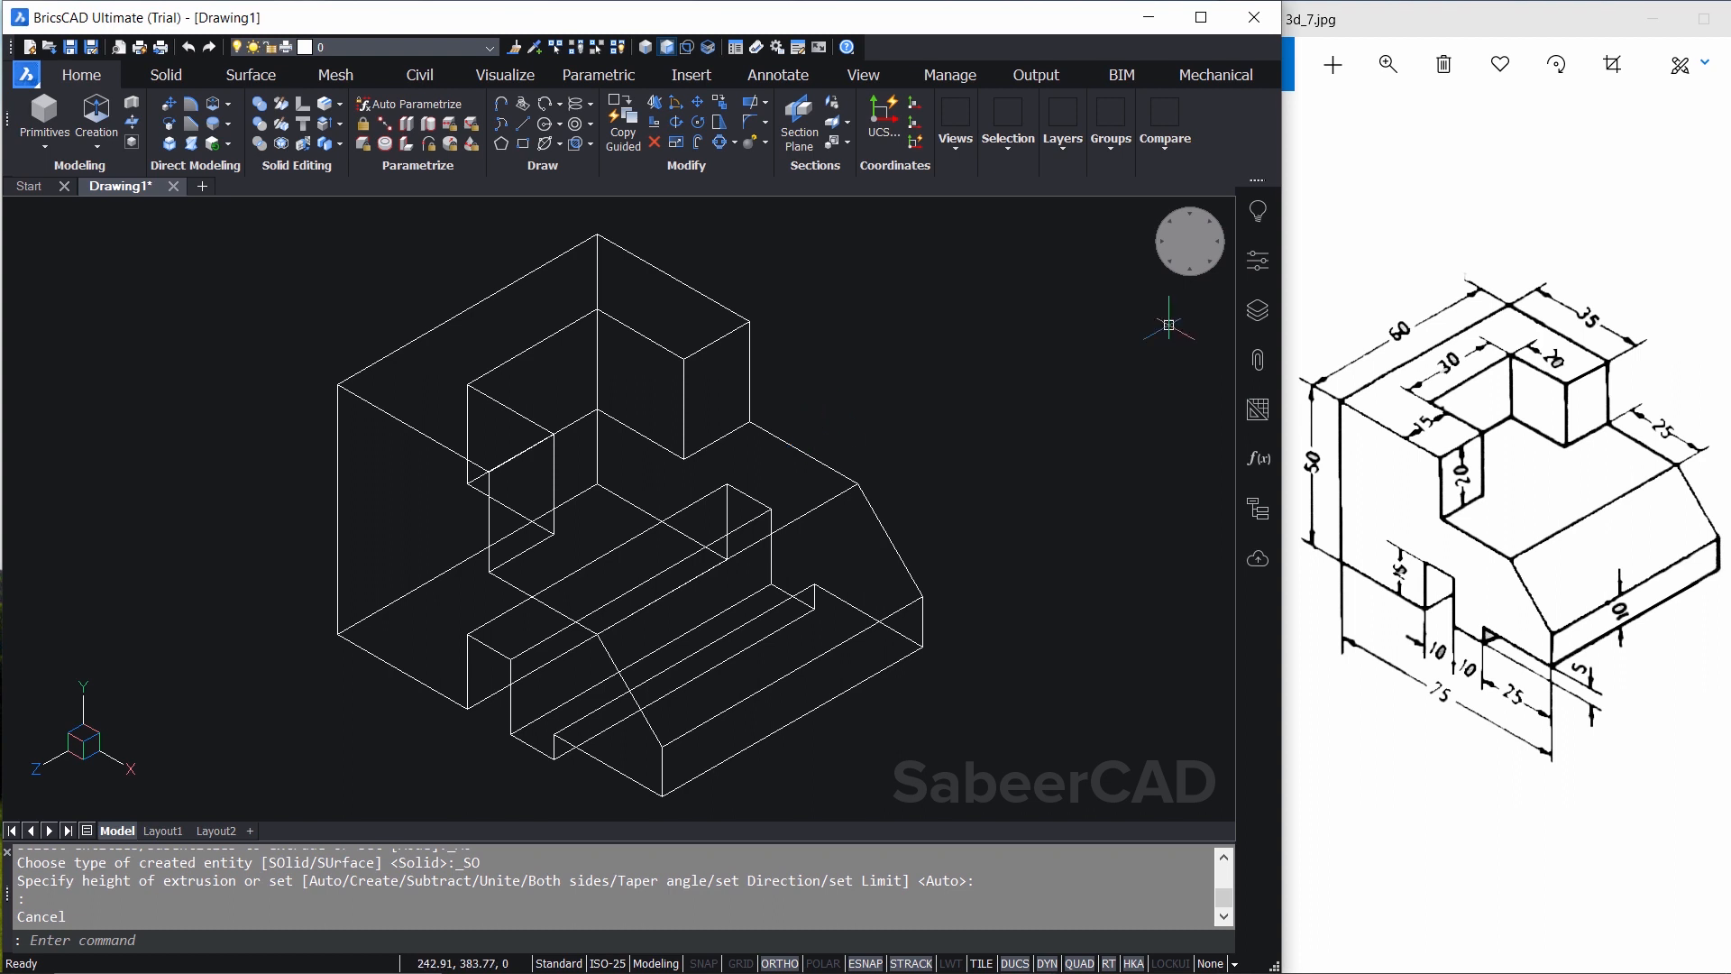
Set the Visual style in the Properties panel to Shaded with edges
{"action": "left_click", "coordinate": [1258, 261]}
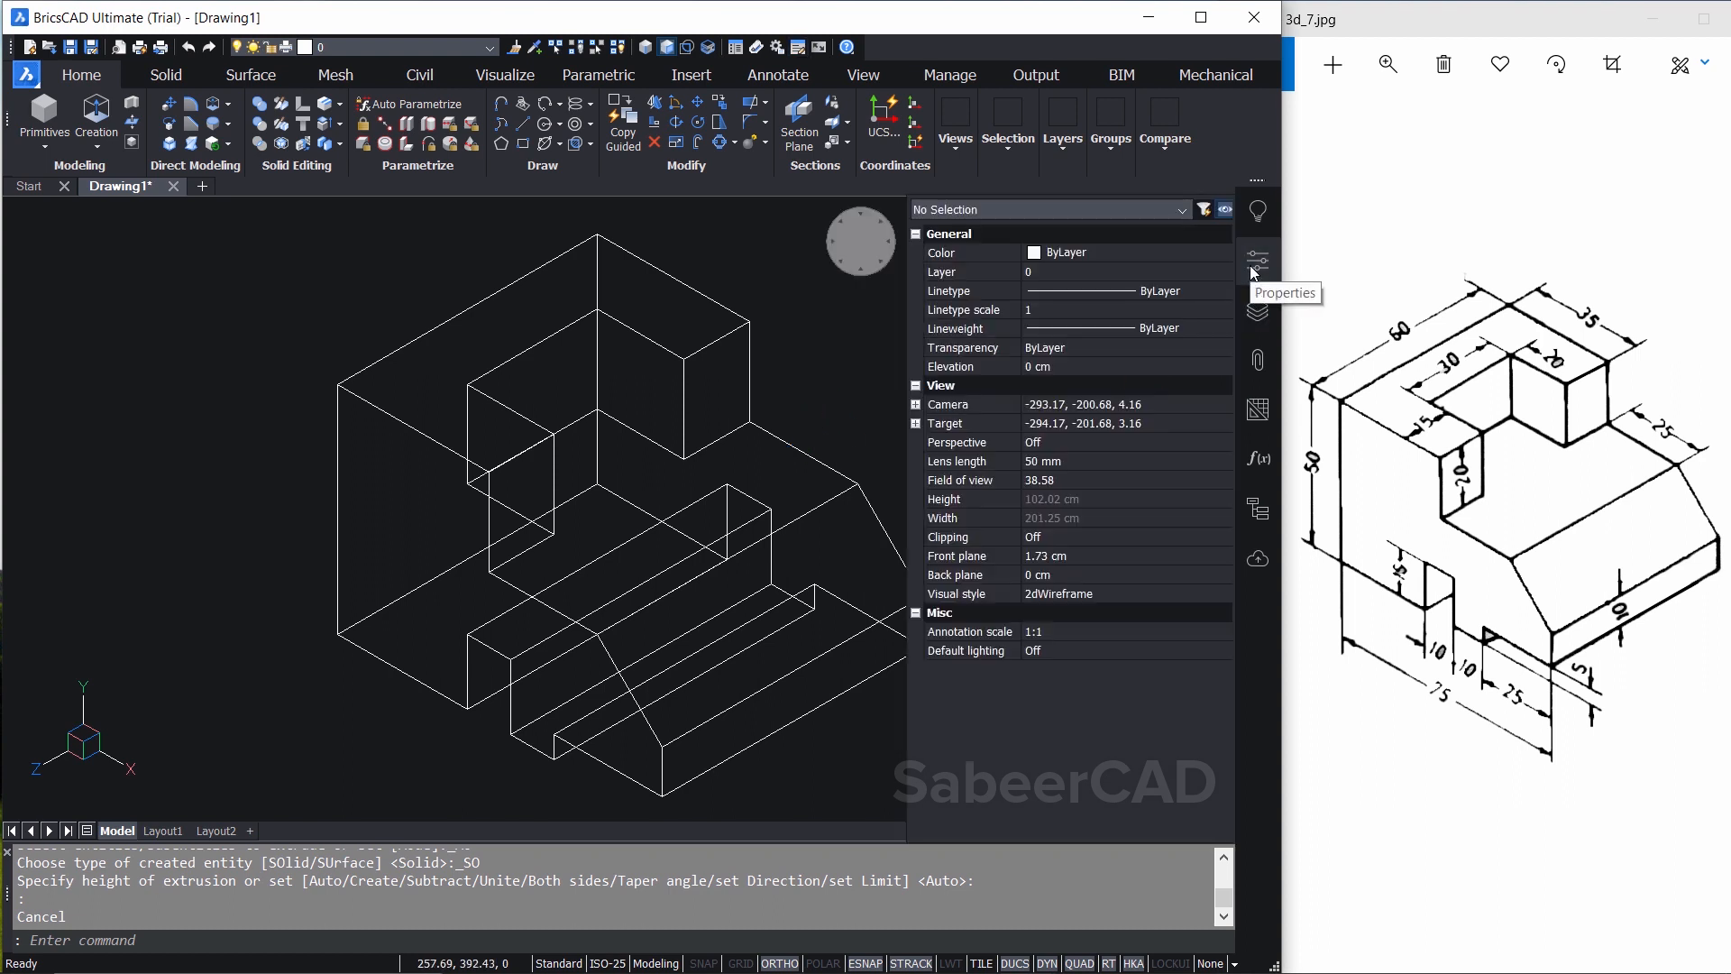
{"action": "mouse_move", "coordinate": [1077, 285]}
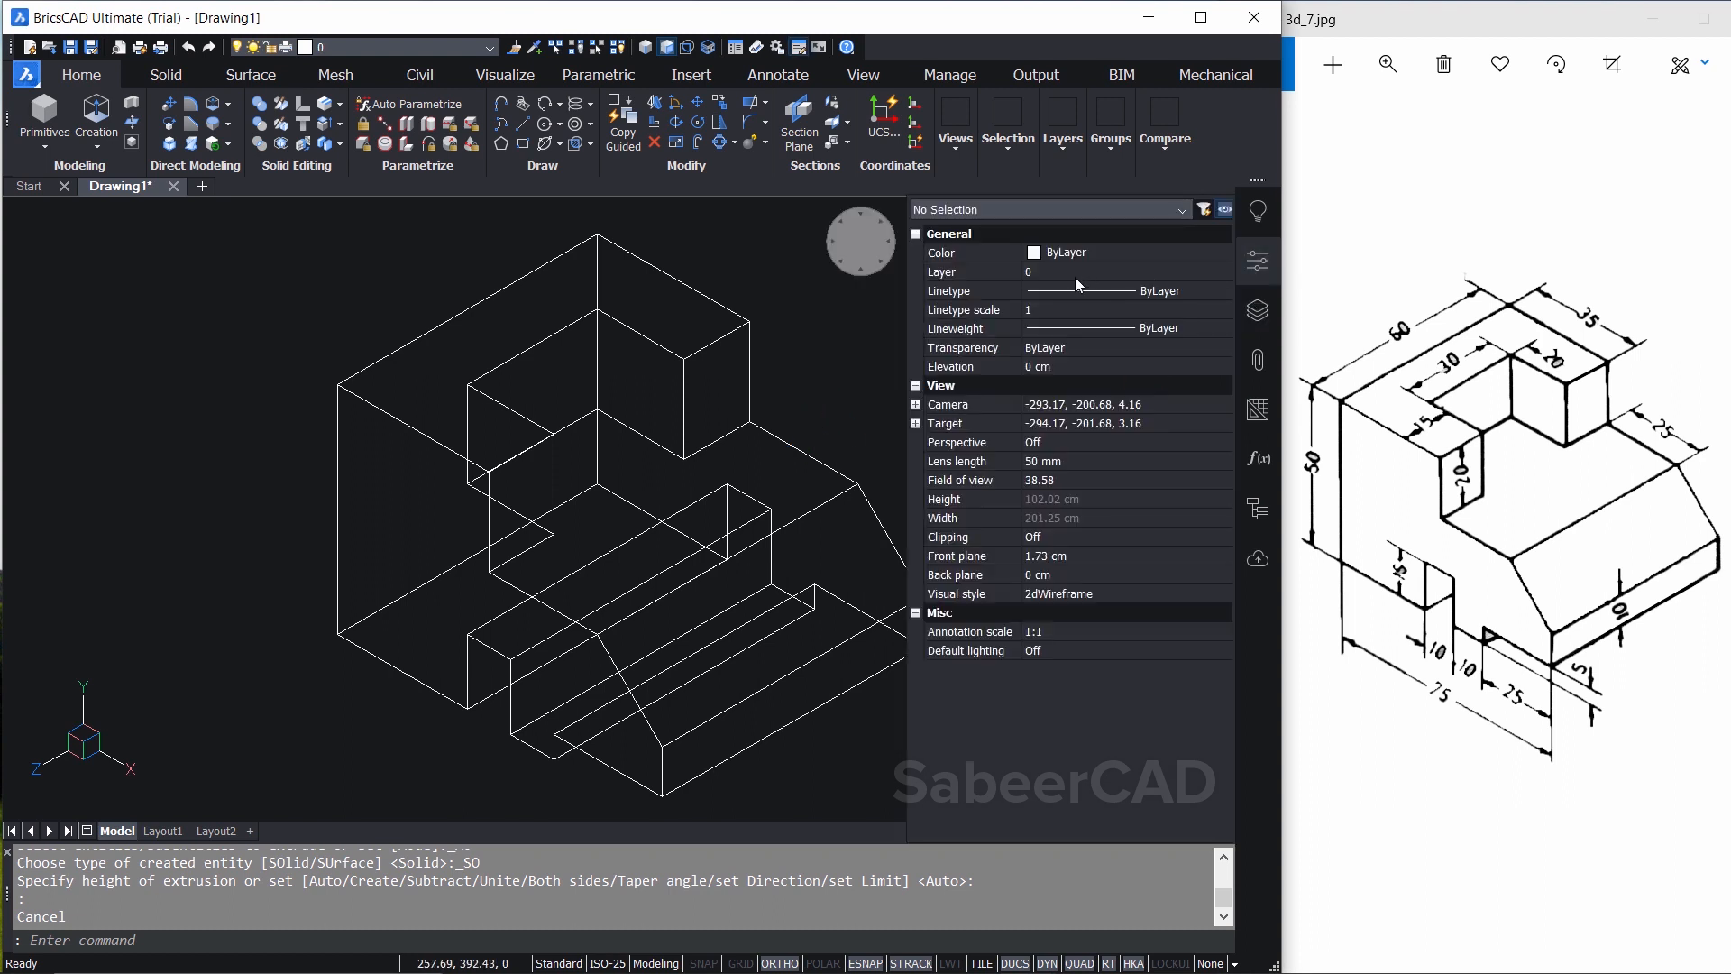
{"action": "left_click", "coordinate": [1223, 594]}
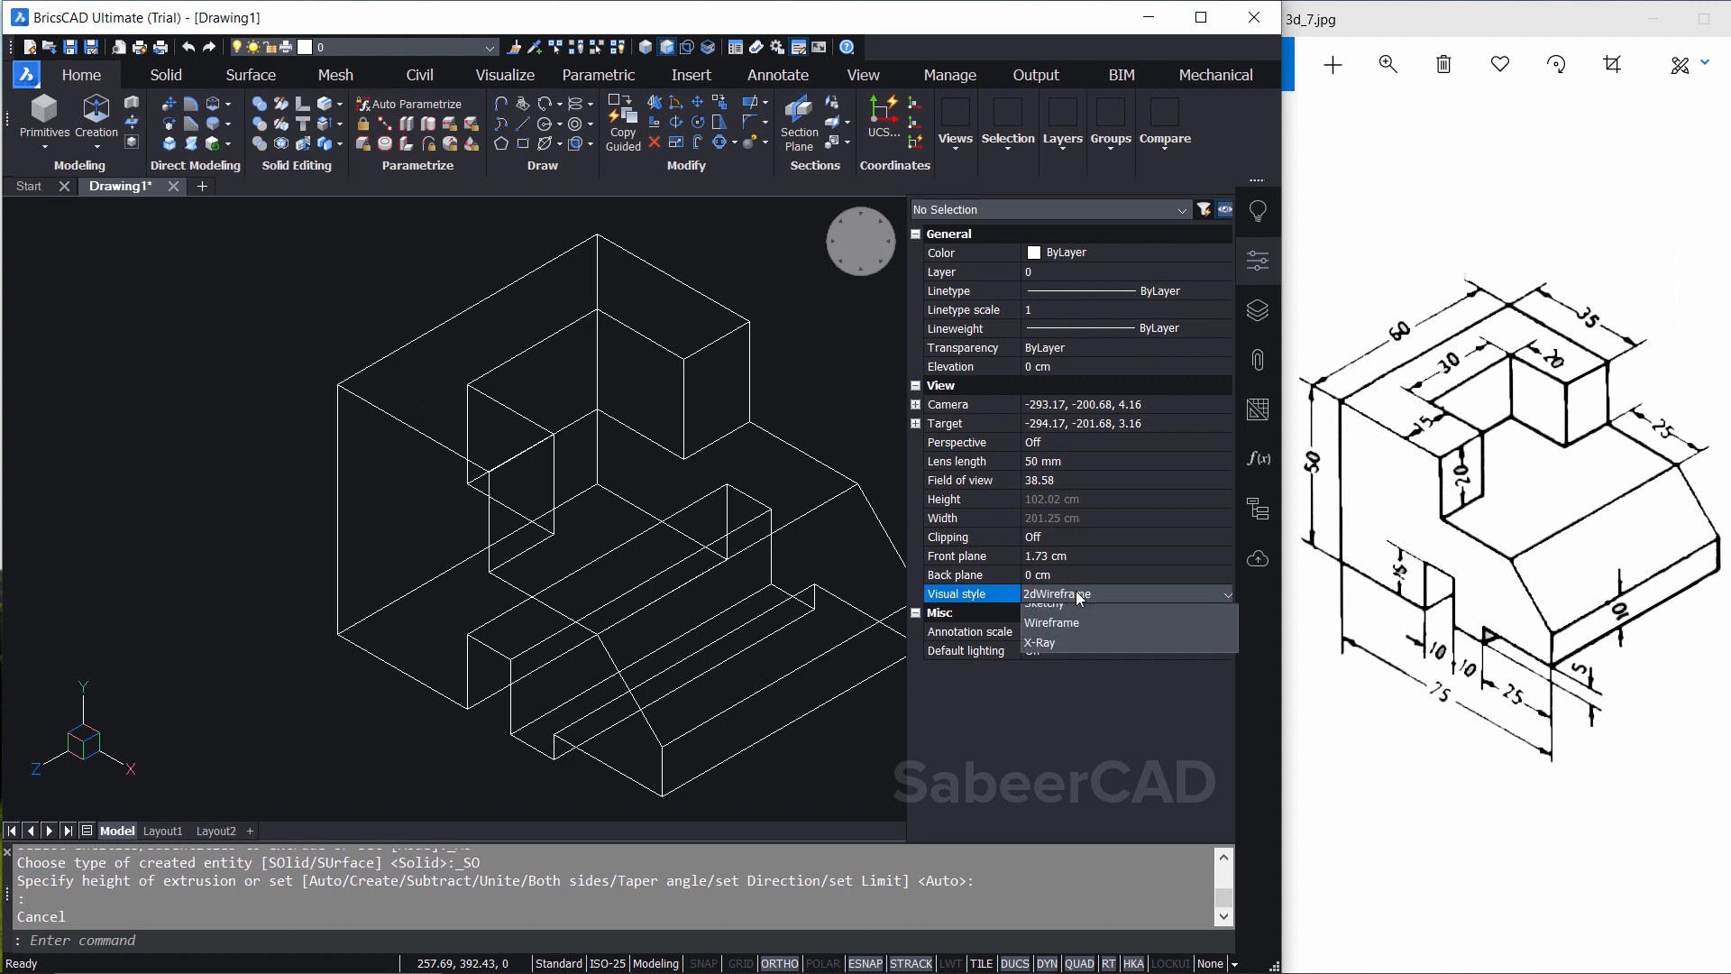
{"action": "left_click", "coordinate": [1224, 594]}
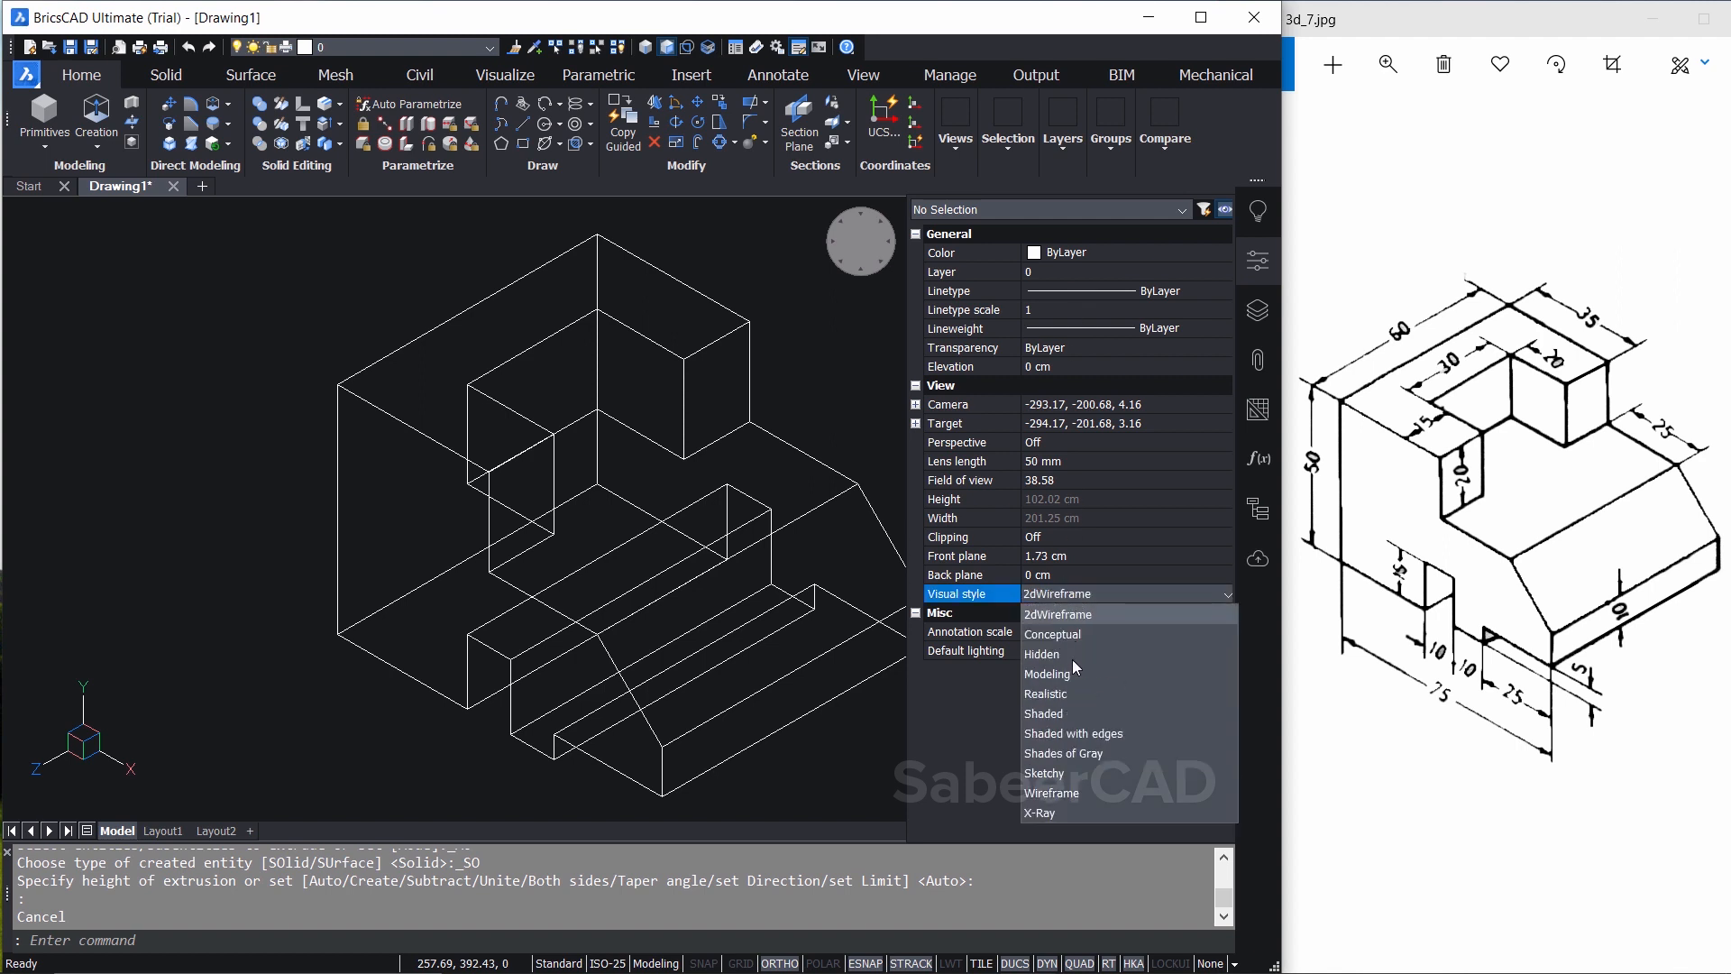
{"action": "left_click", "coordinate": [1072, 734]}
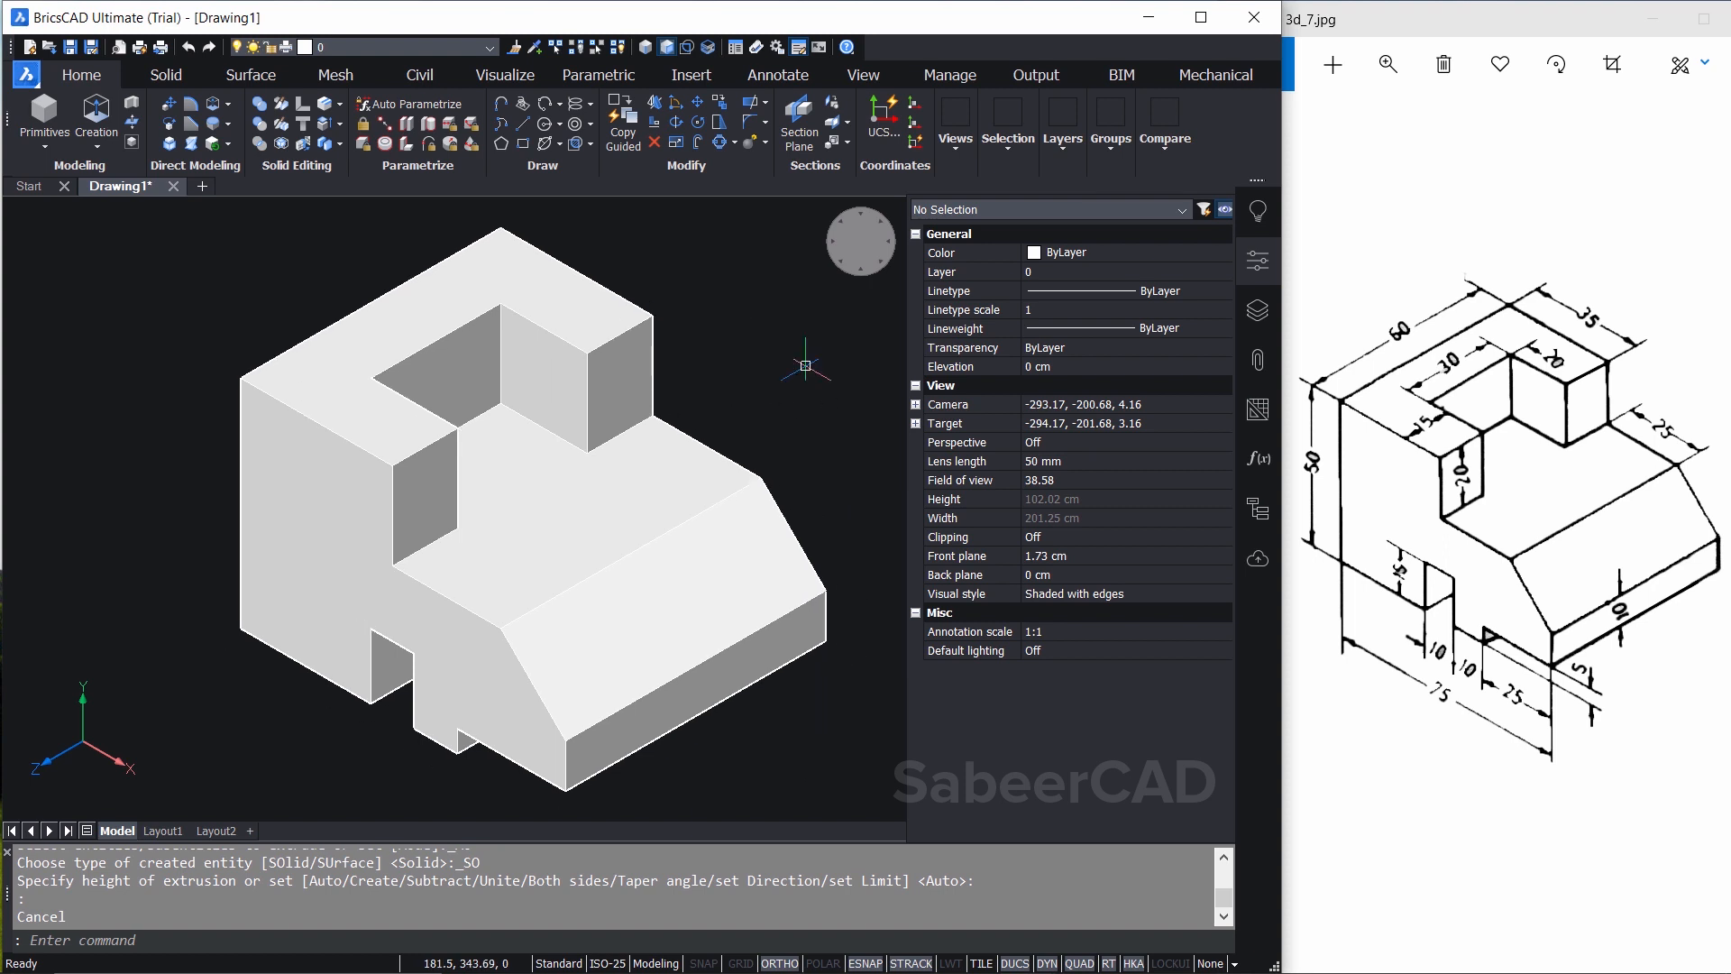
{"action": "left_click", "coordinate": [530, 508]}
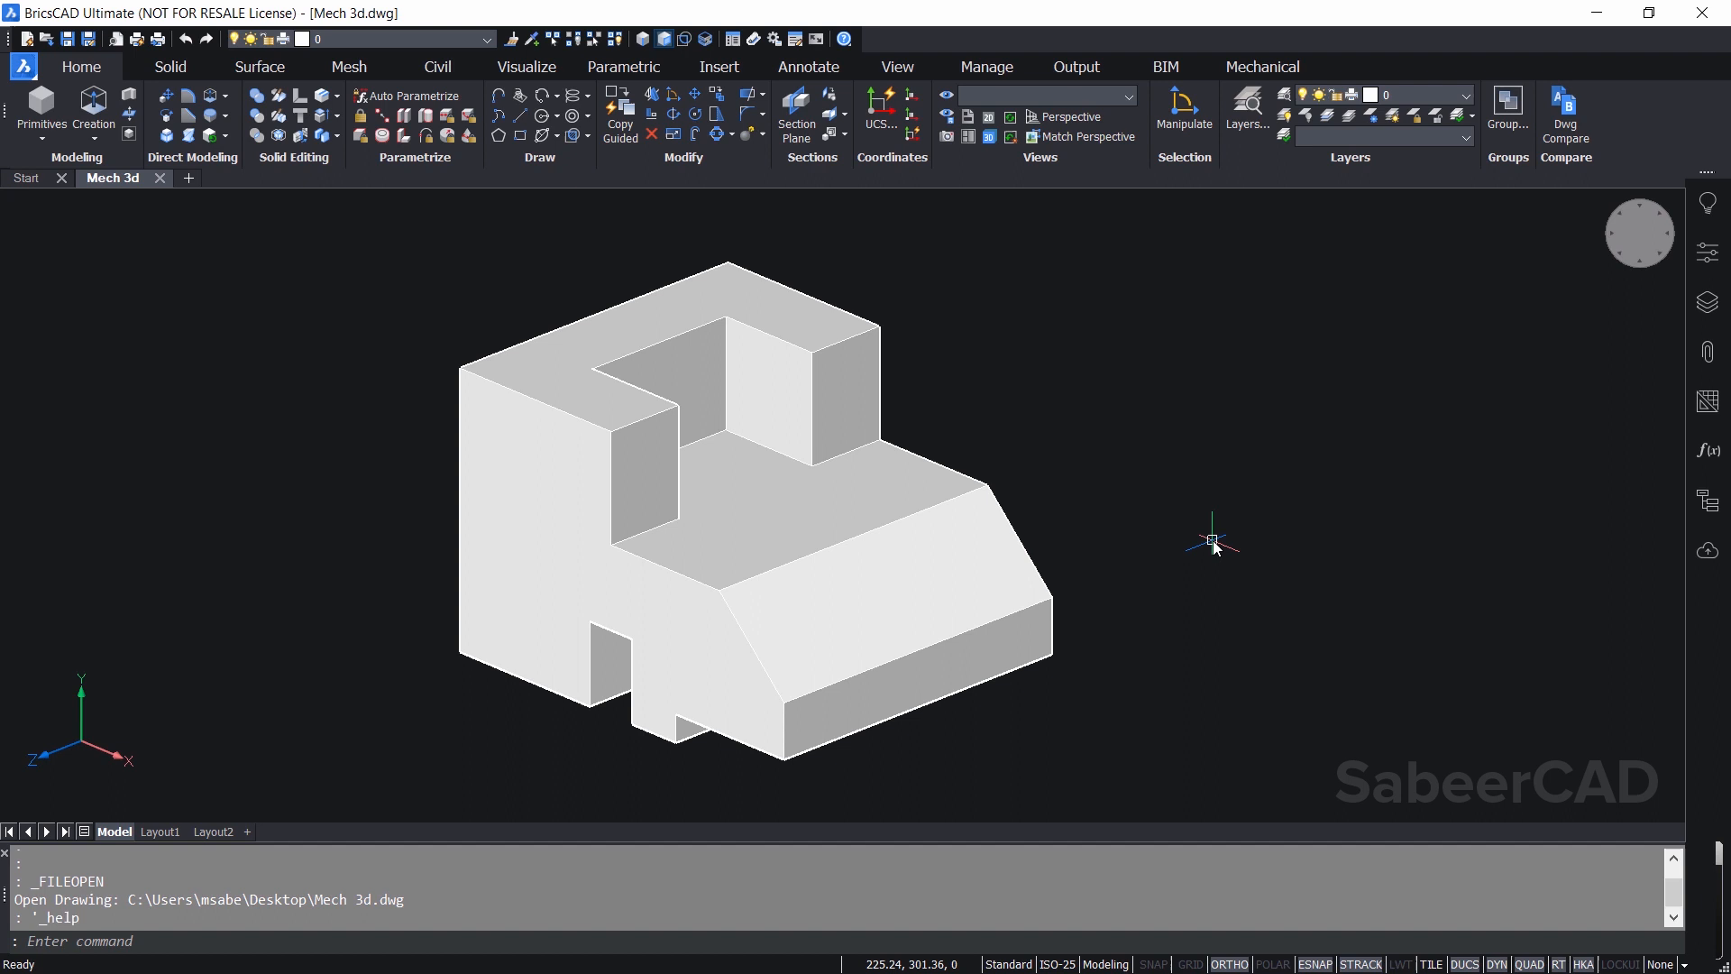
{"action": "mouse_move", "coordinate": [1707, 301]}
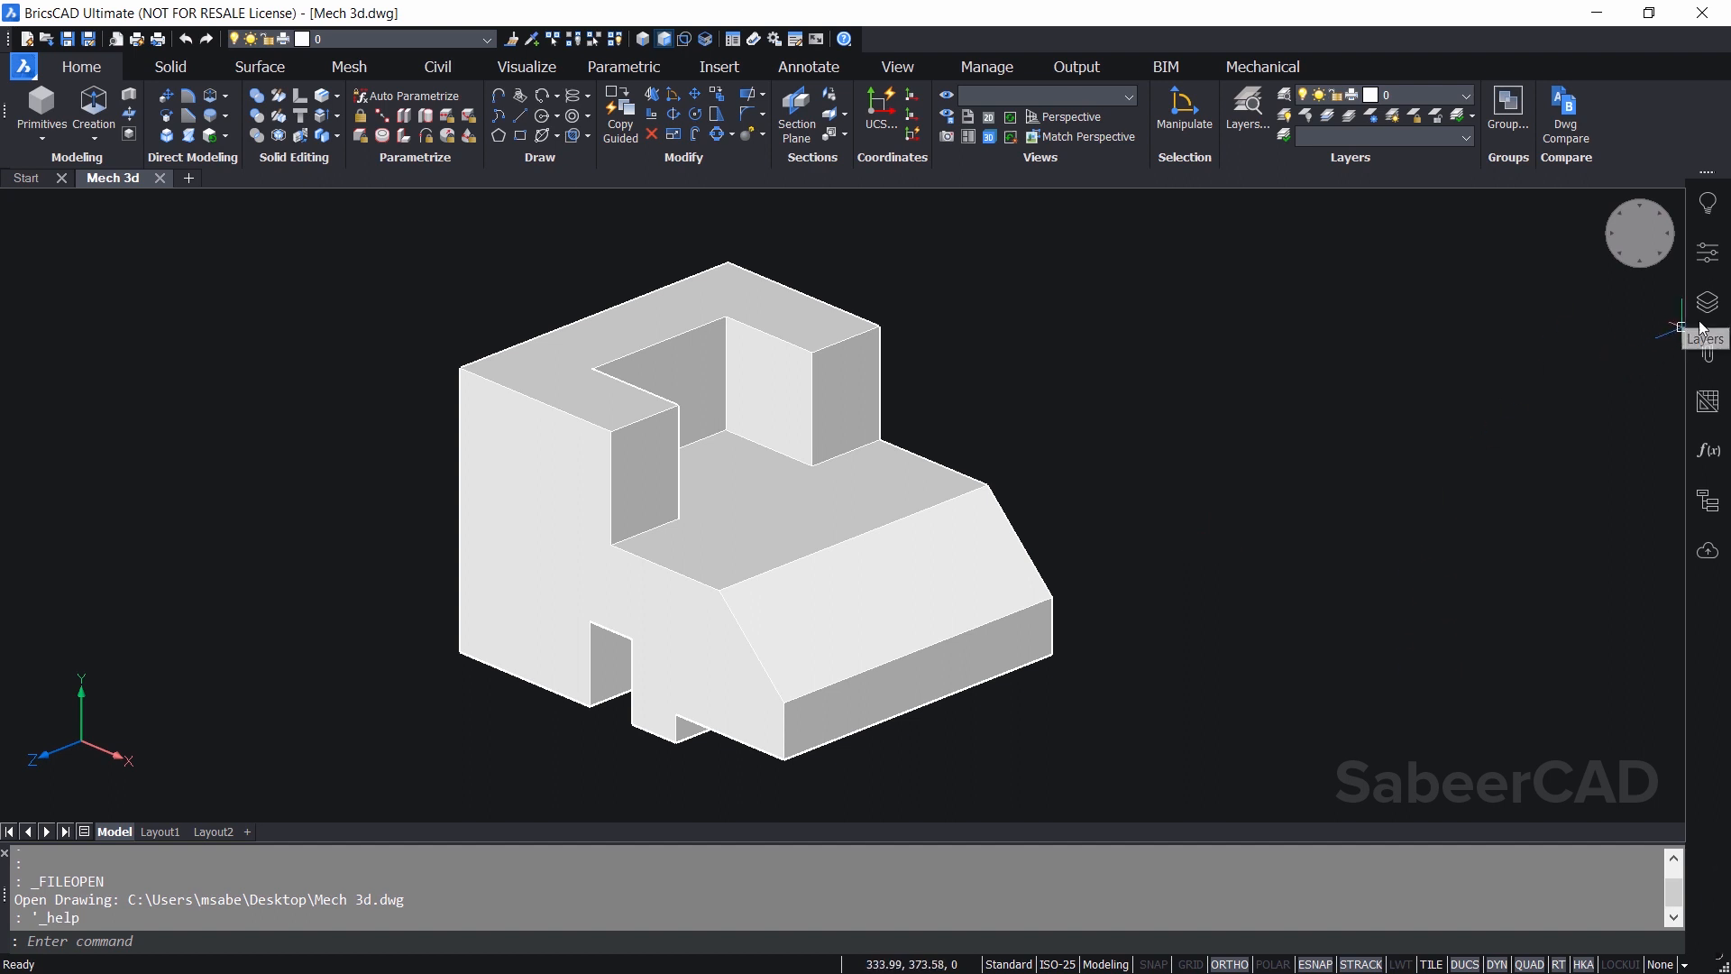
{"action": "mouse_move", "coordinate": [1706, 303]}
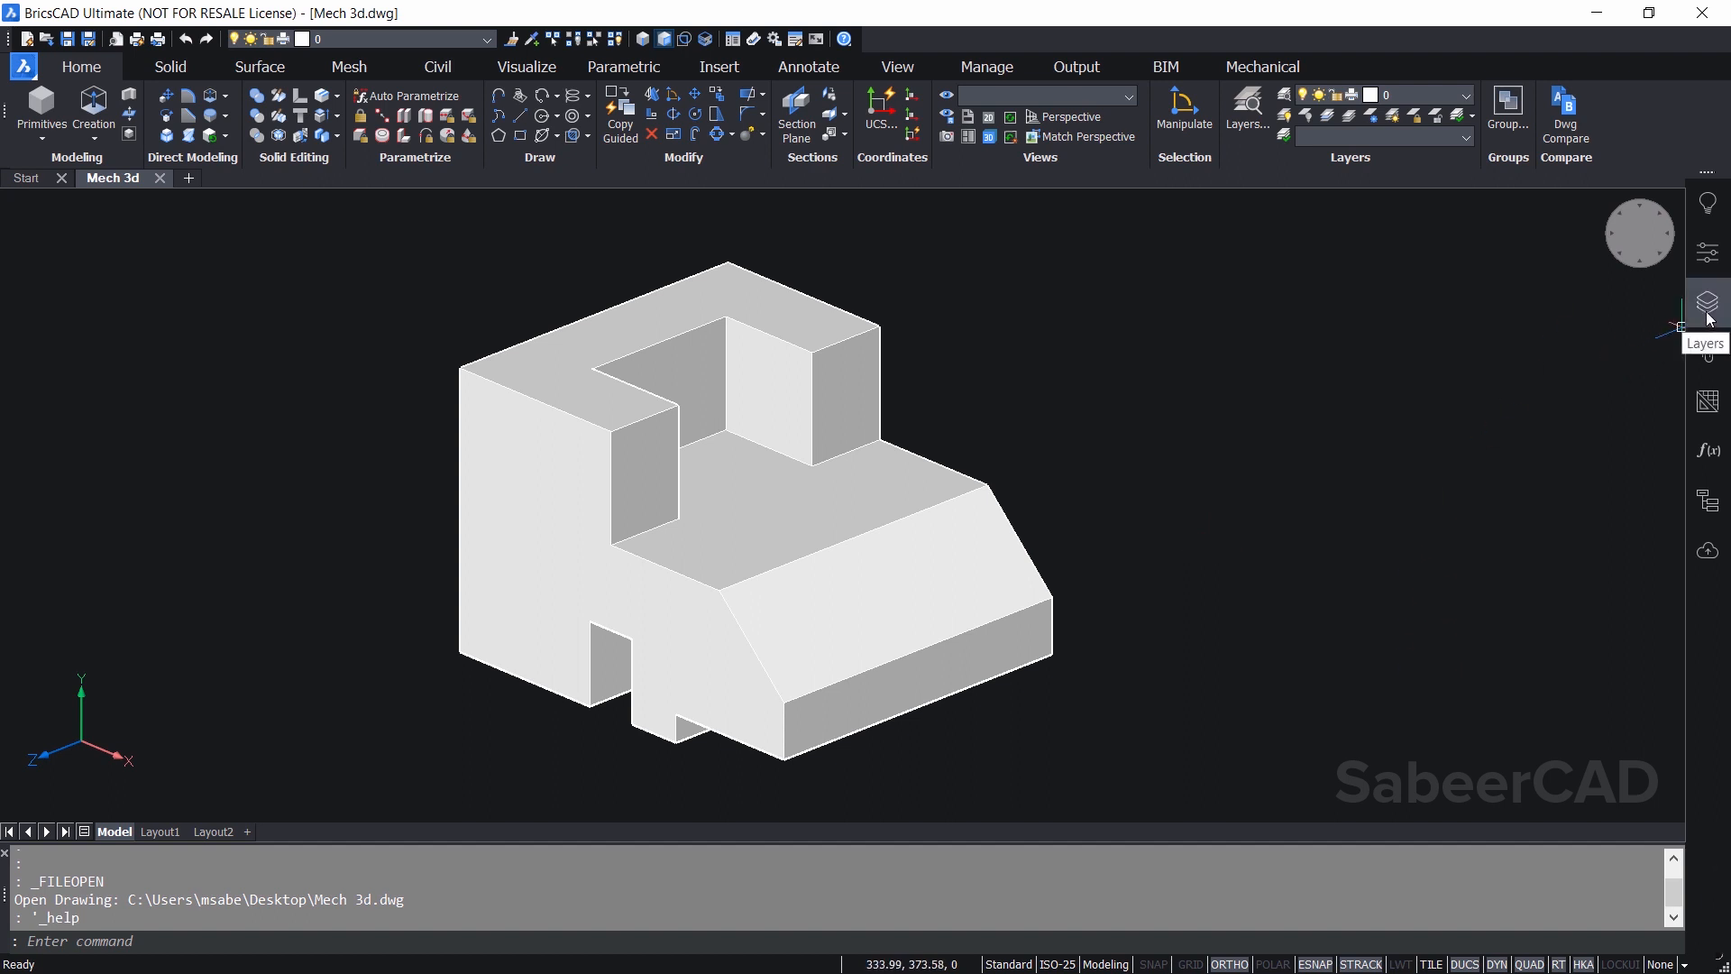
Create a new layer in the Layers panel and rename it DIMENSIONS
{"action": "left_click", "coordinate": [1707, 303]}
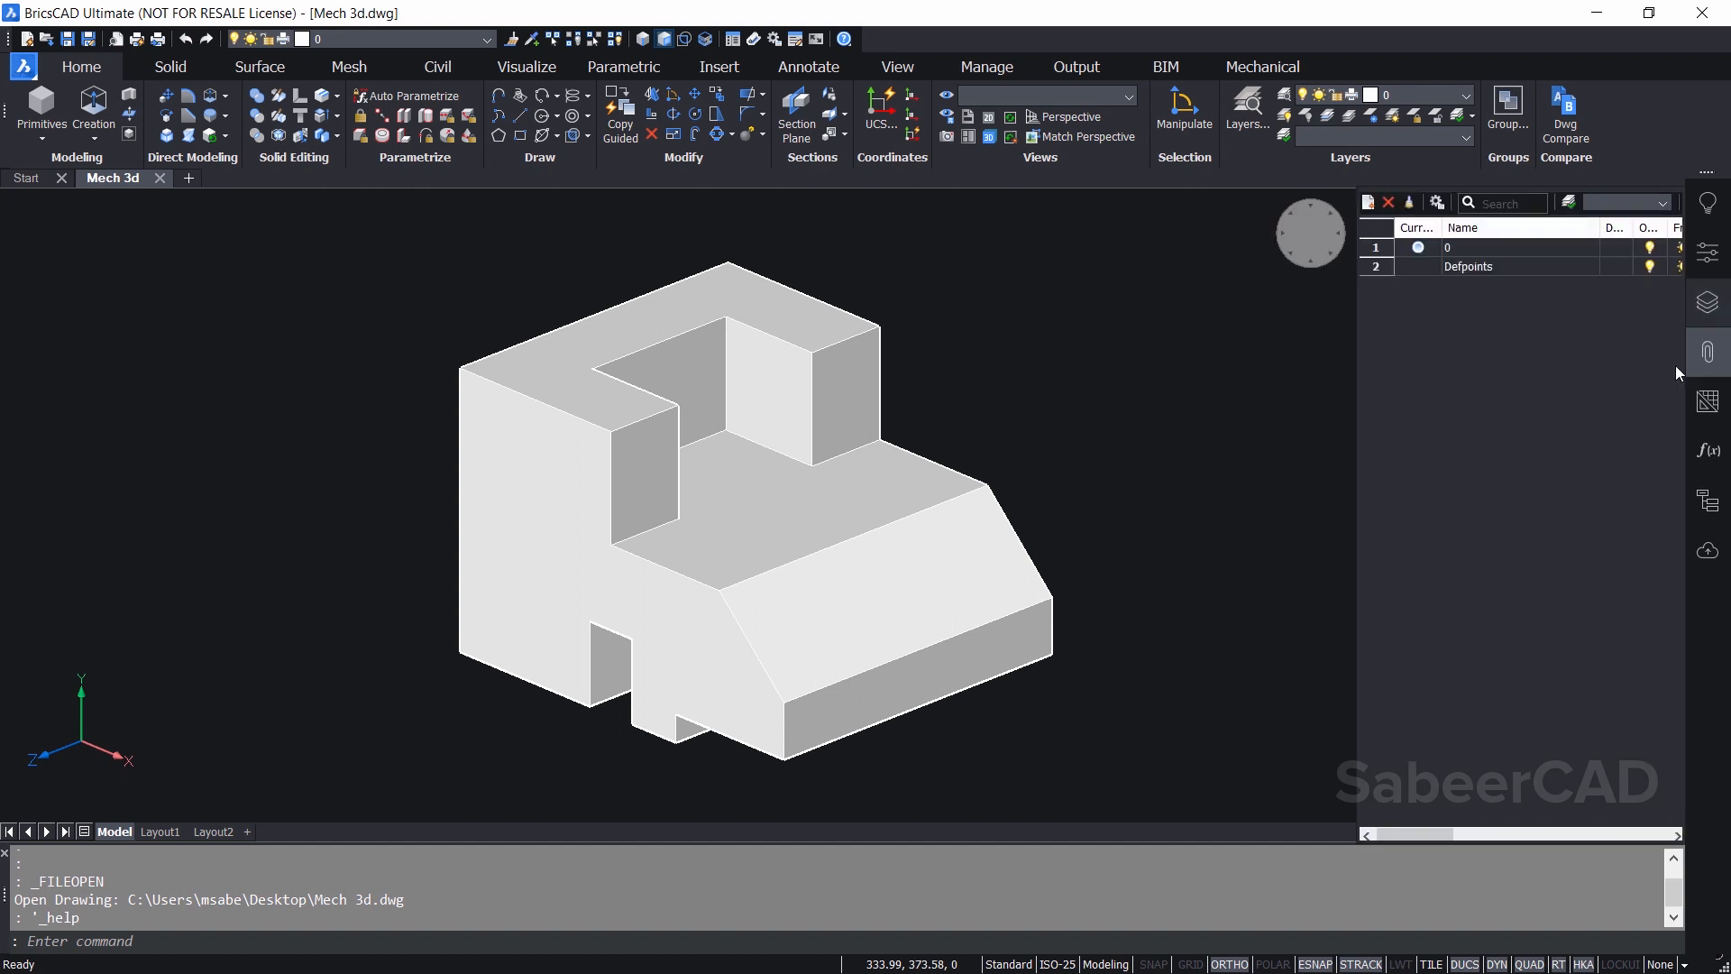
{"action": "mouse_move", "coordinate": [1389, 574]}
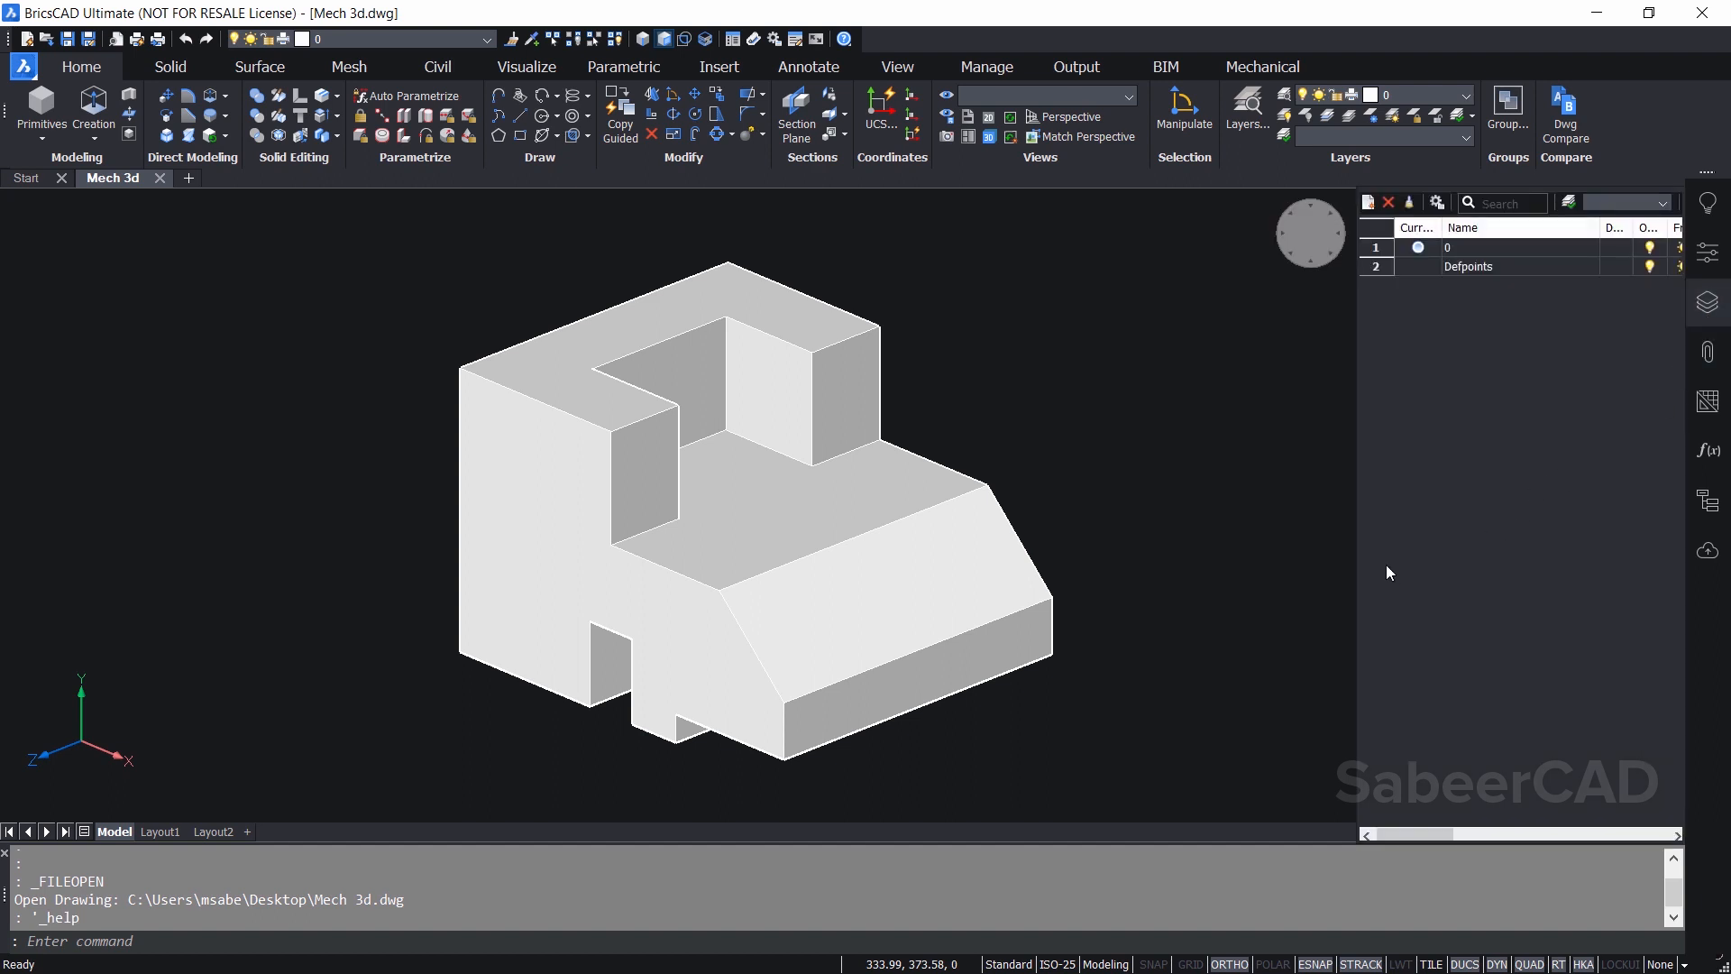
{"action": "mouse_move", "coordinate": [1436, 516]}
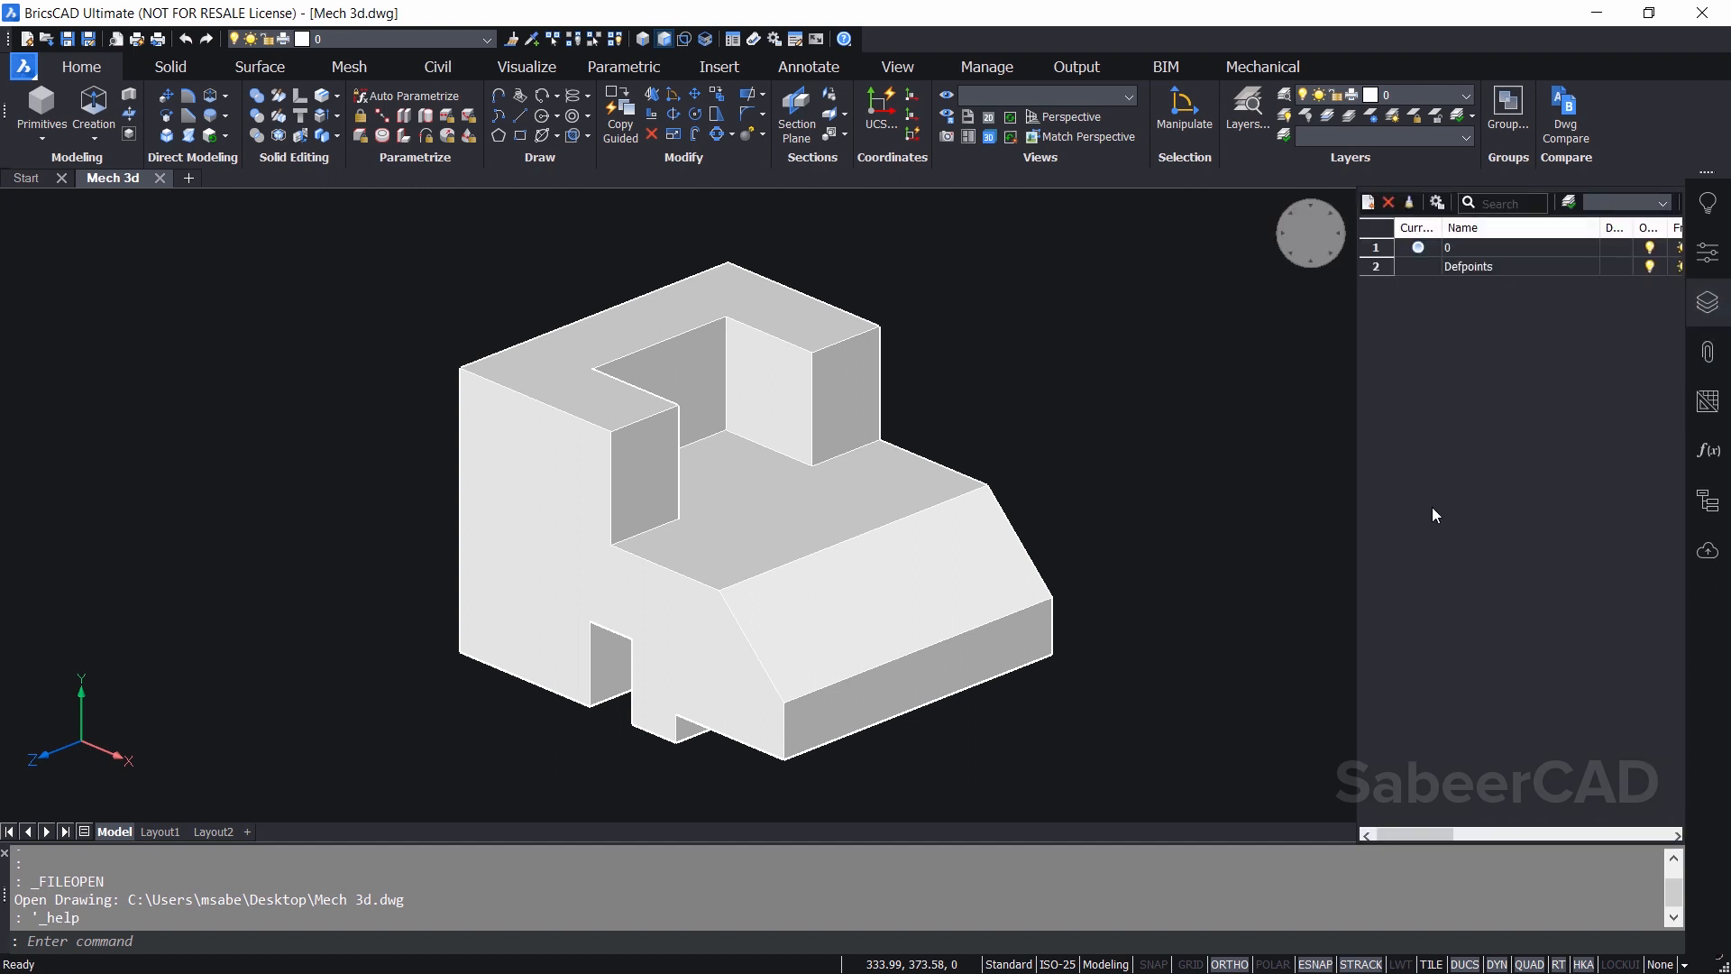
{"action": "mouse_move", "coordinate": [1465, 469]}
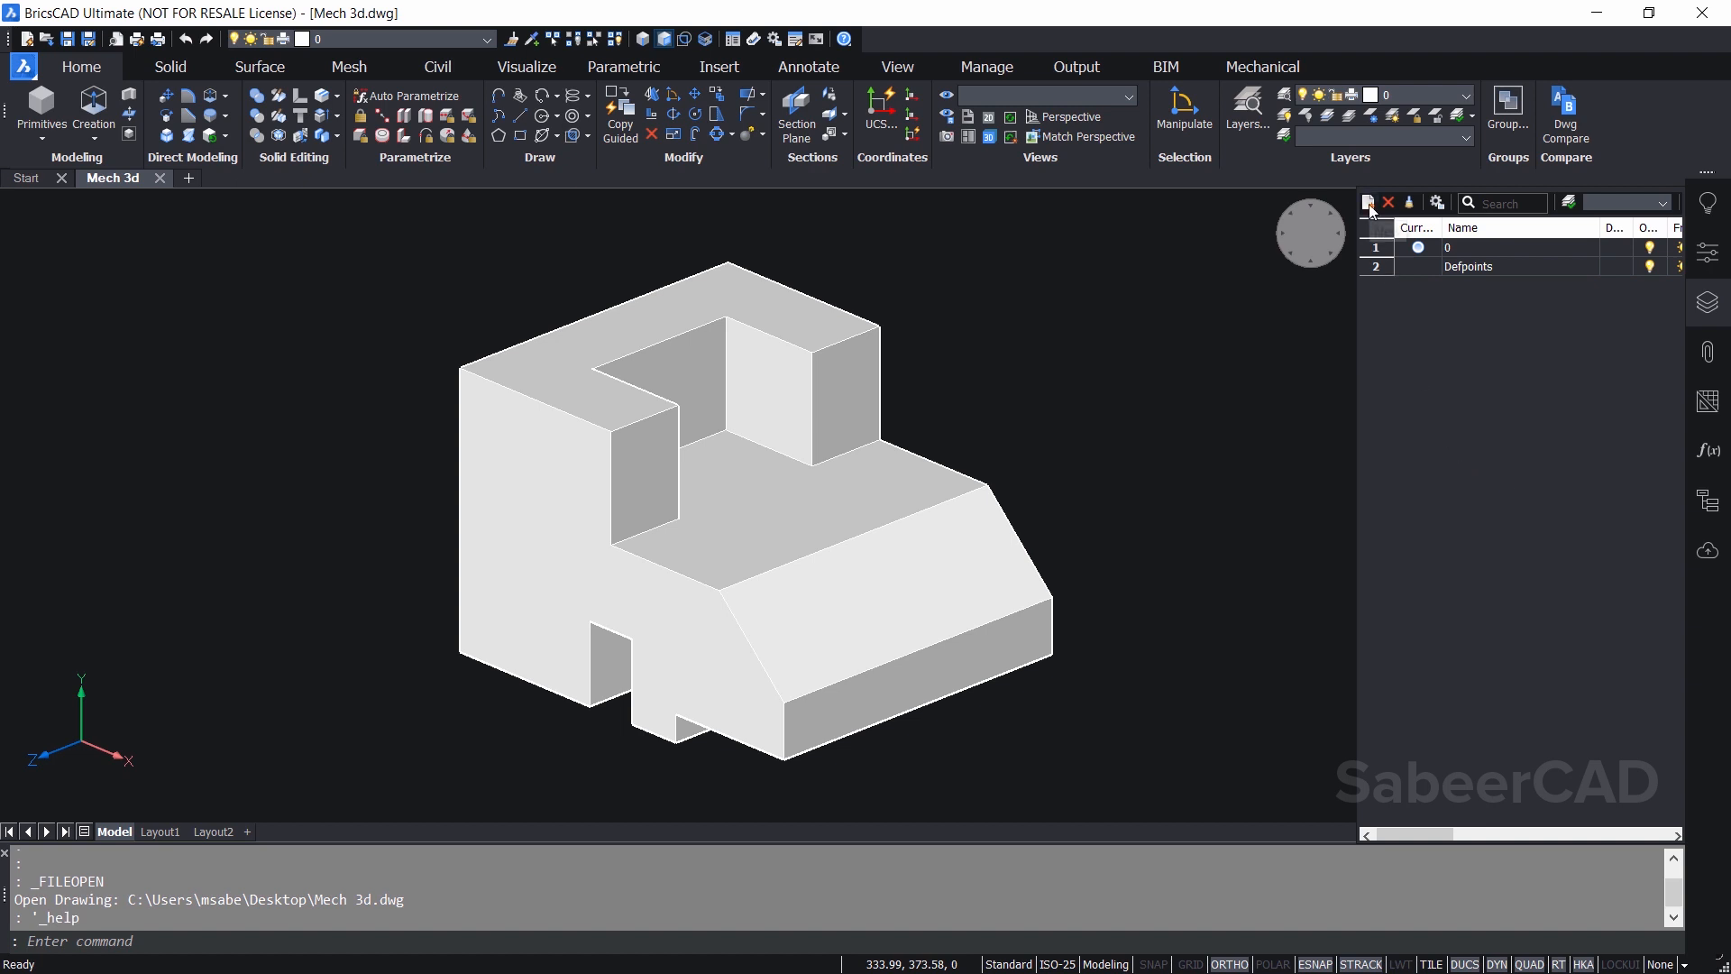
{"action": "left_click", "coordinate": [1368, 202]}
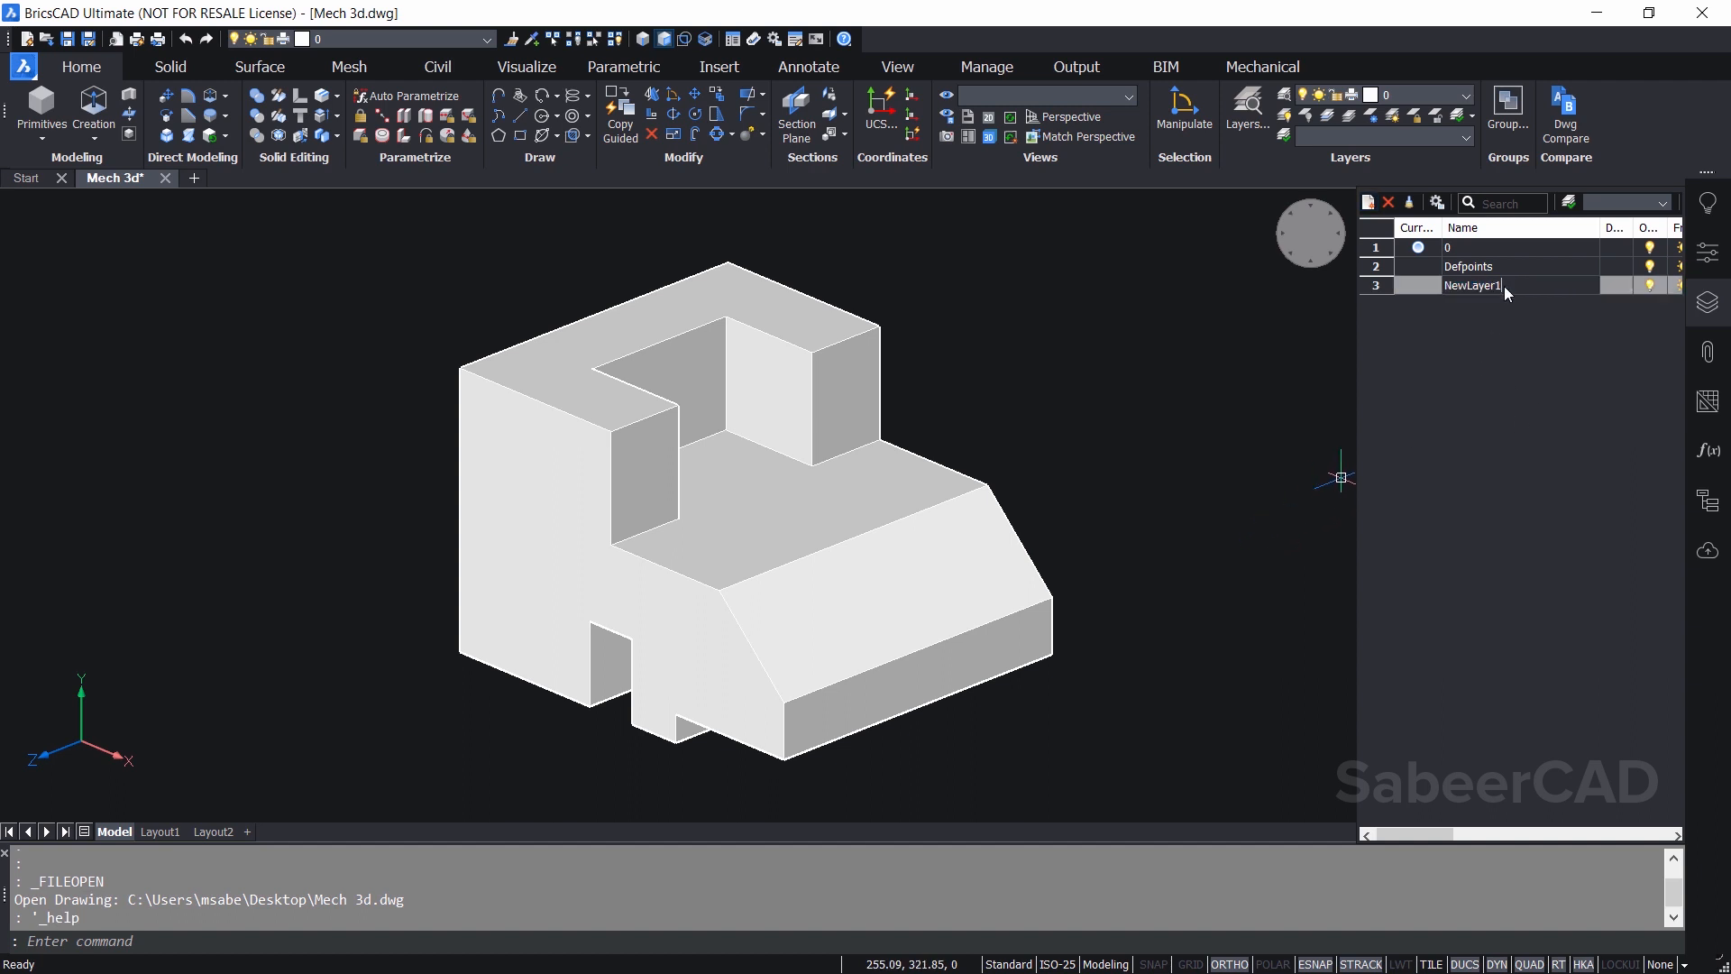
{"action": "double_click", "coordinate": [1472, 285]}
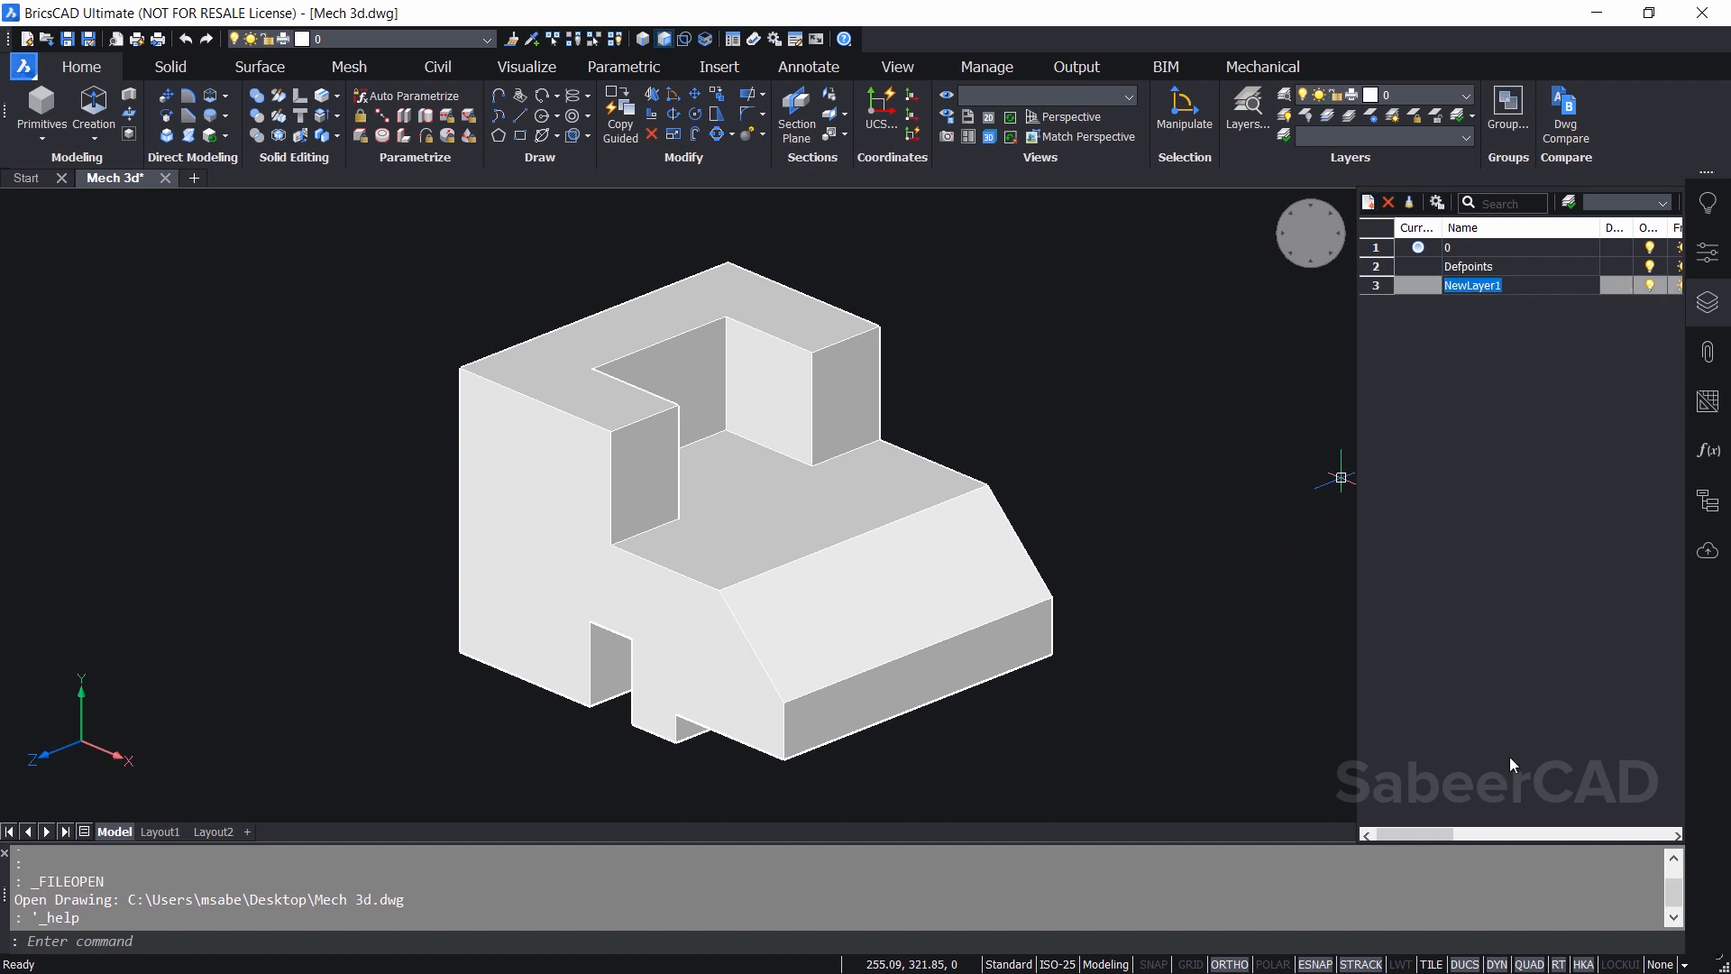
{"action": "type", "text": "DIMENSION"}
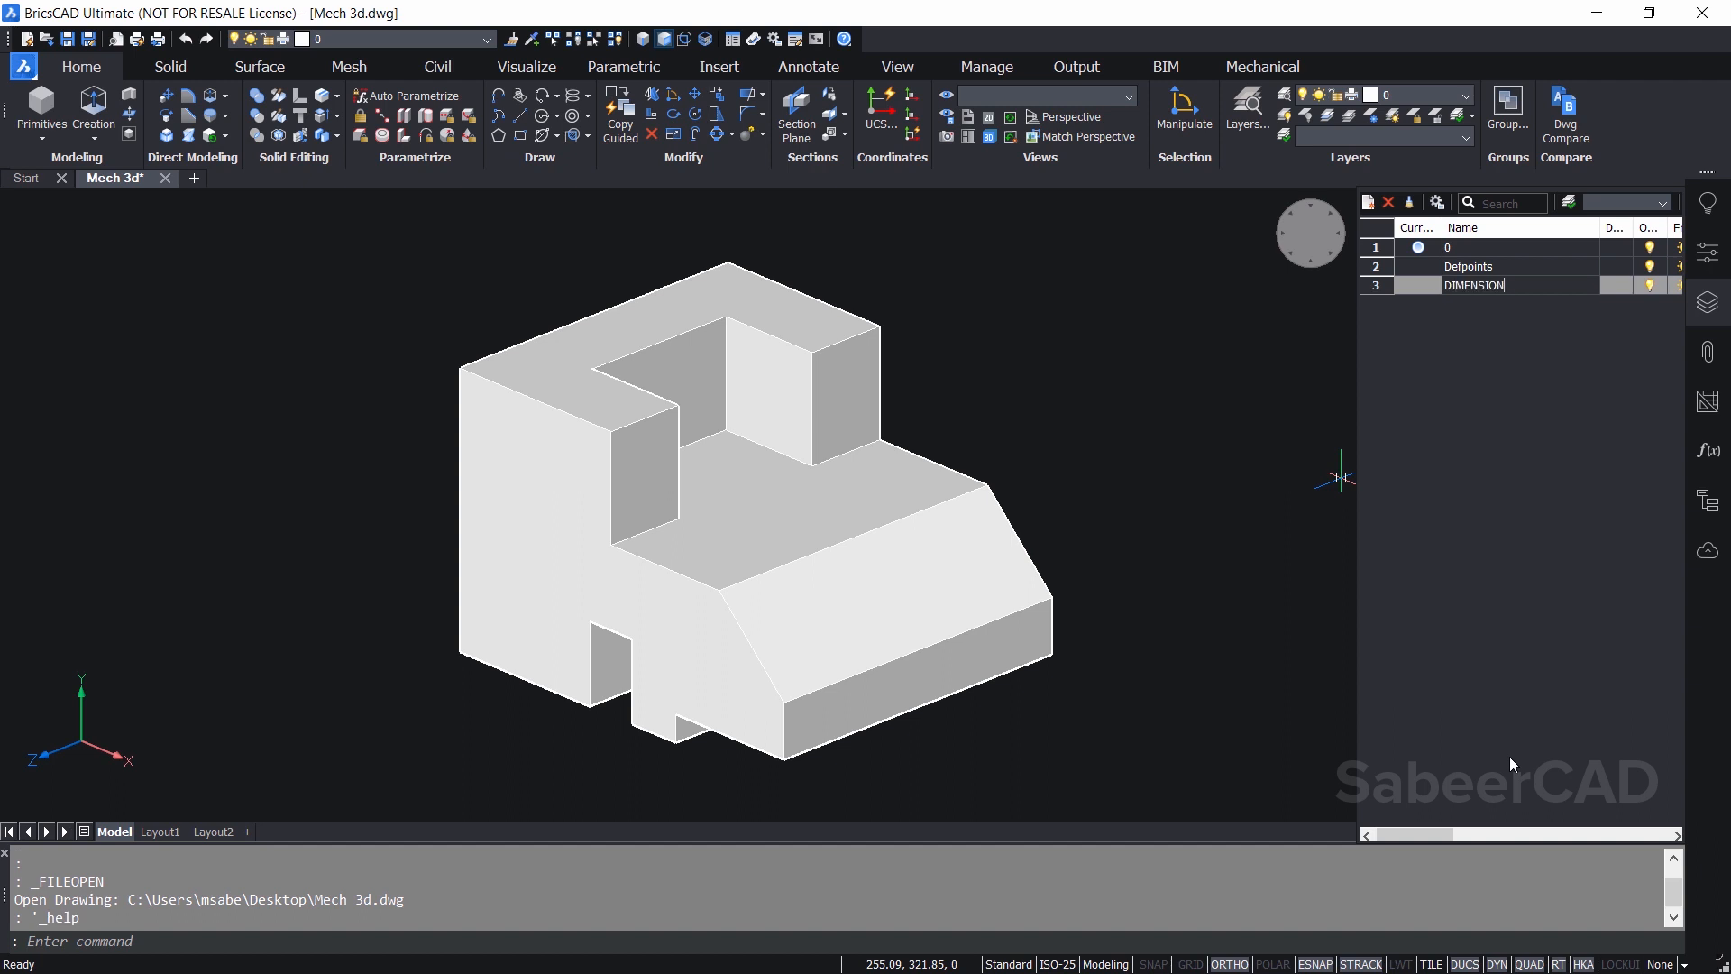
{"action": "type", "text": "S"}
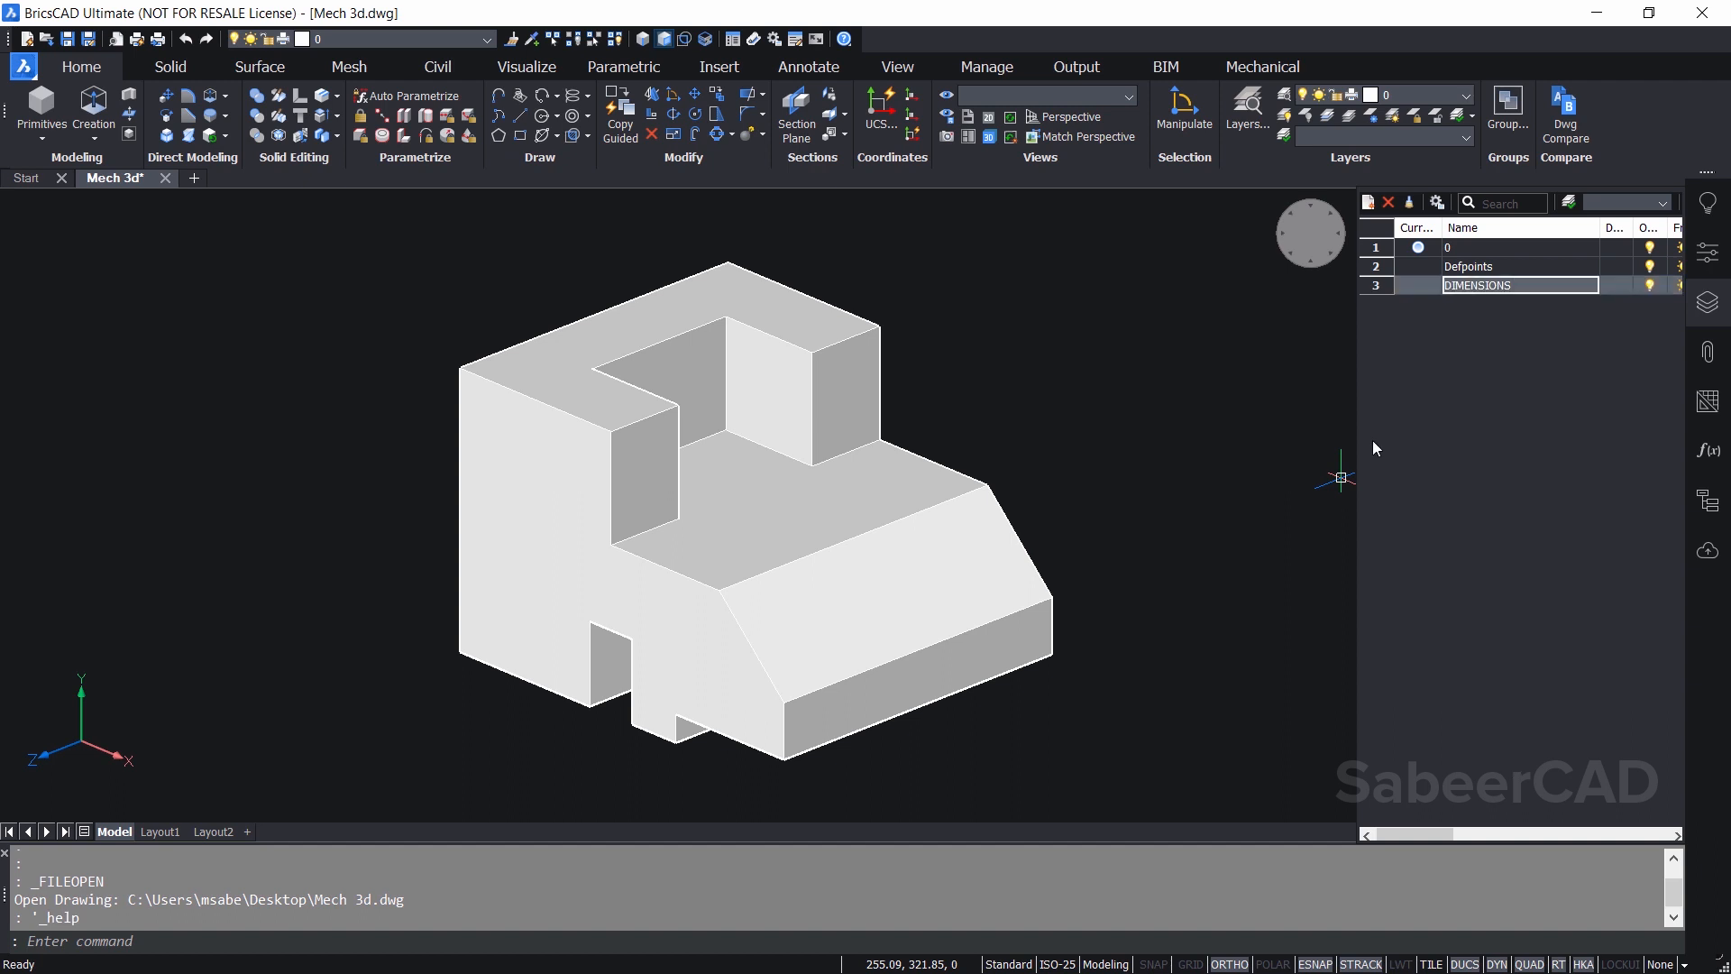
{"action": "mouse_move", "coordinate": [1440, 509]}
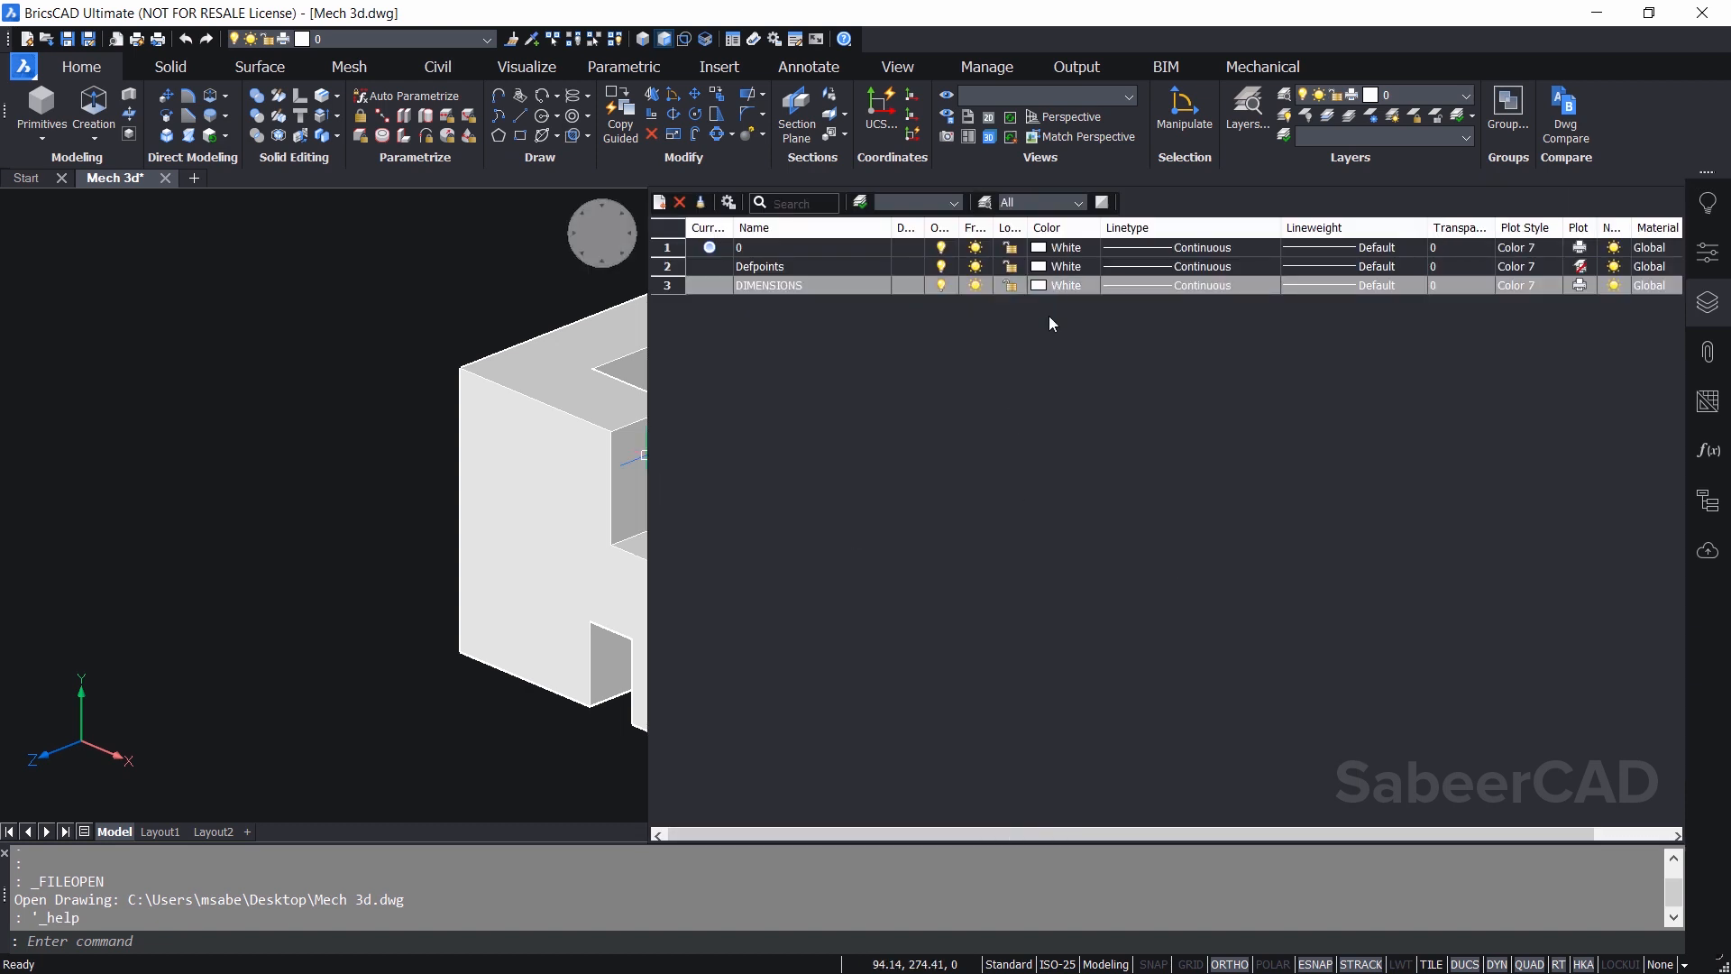
{"action": "mouse_move", "coordinate": [1306, 273]}
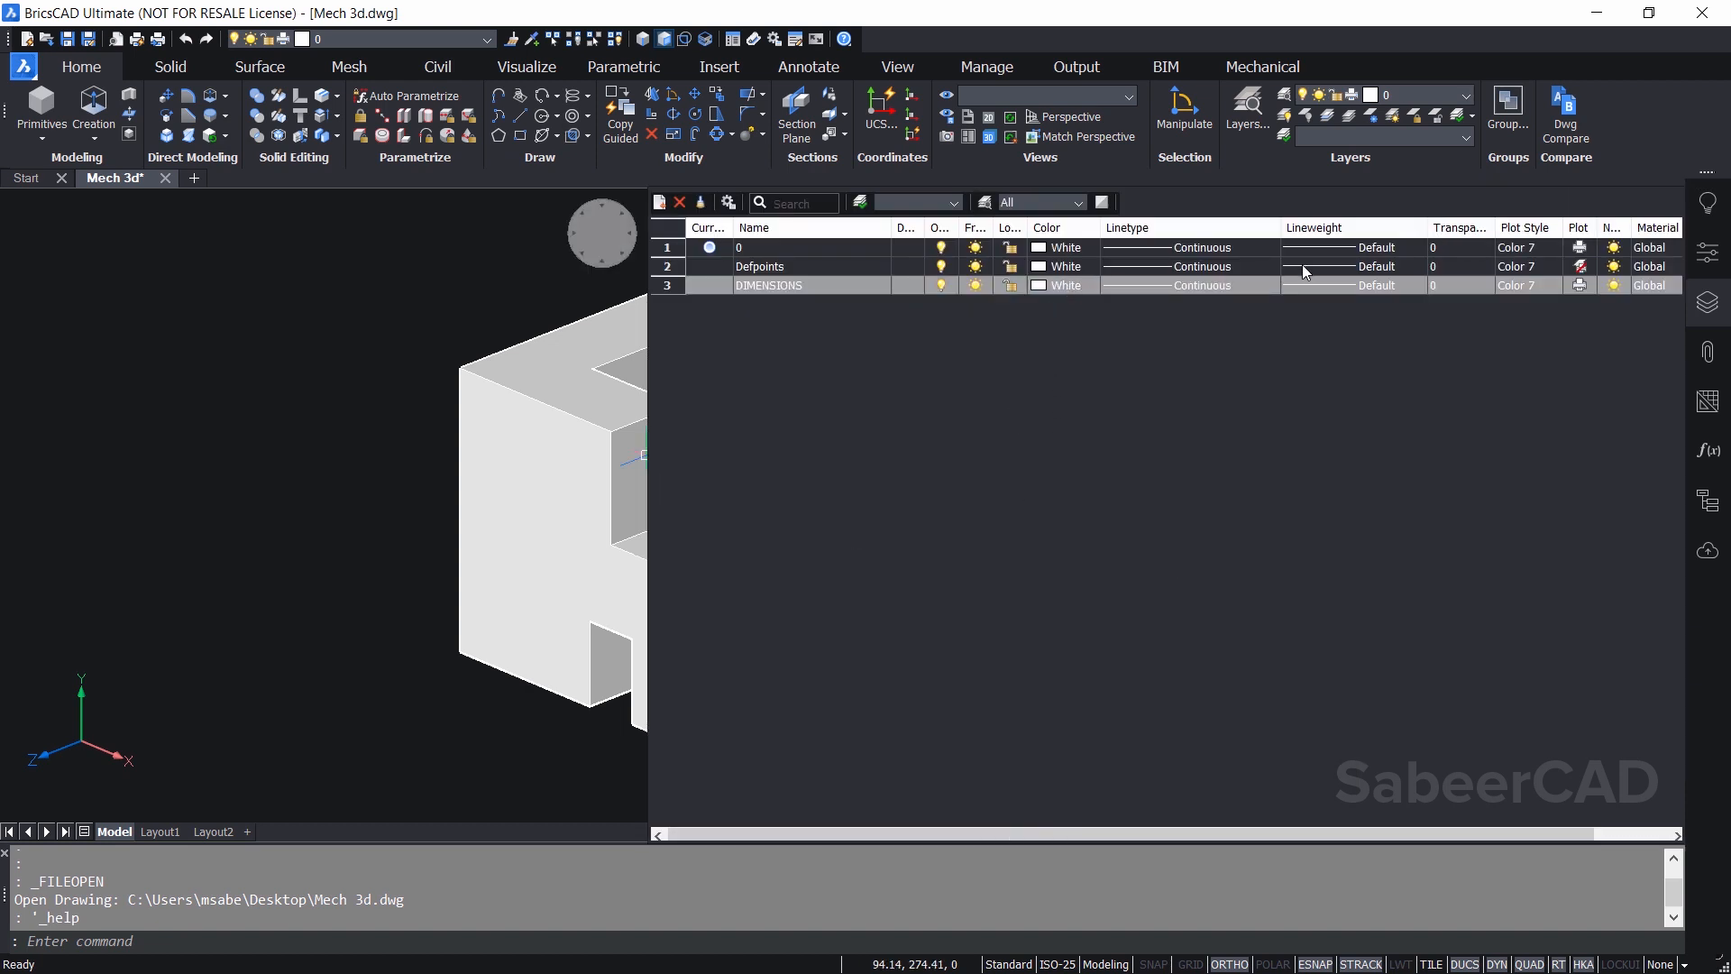
{"action": "mouse_move", "coordinate": [1113, 373]}
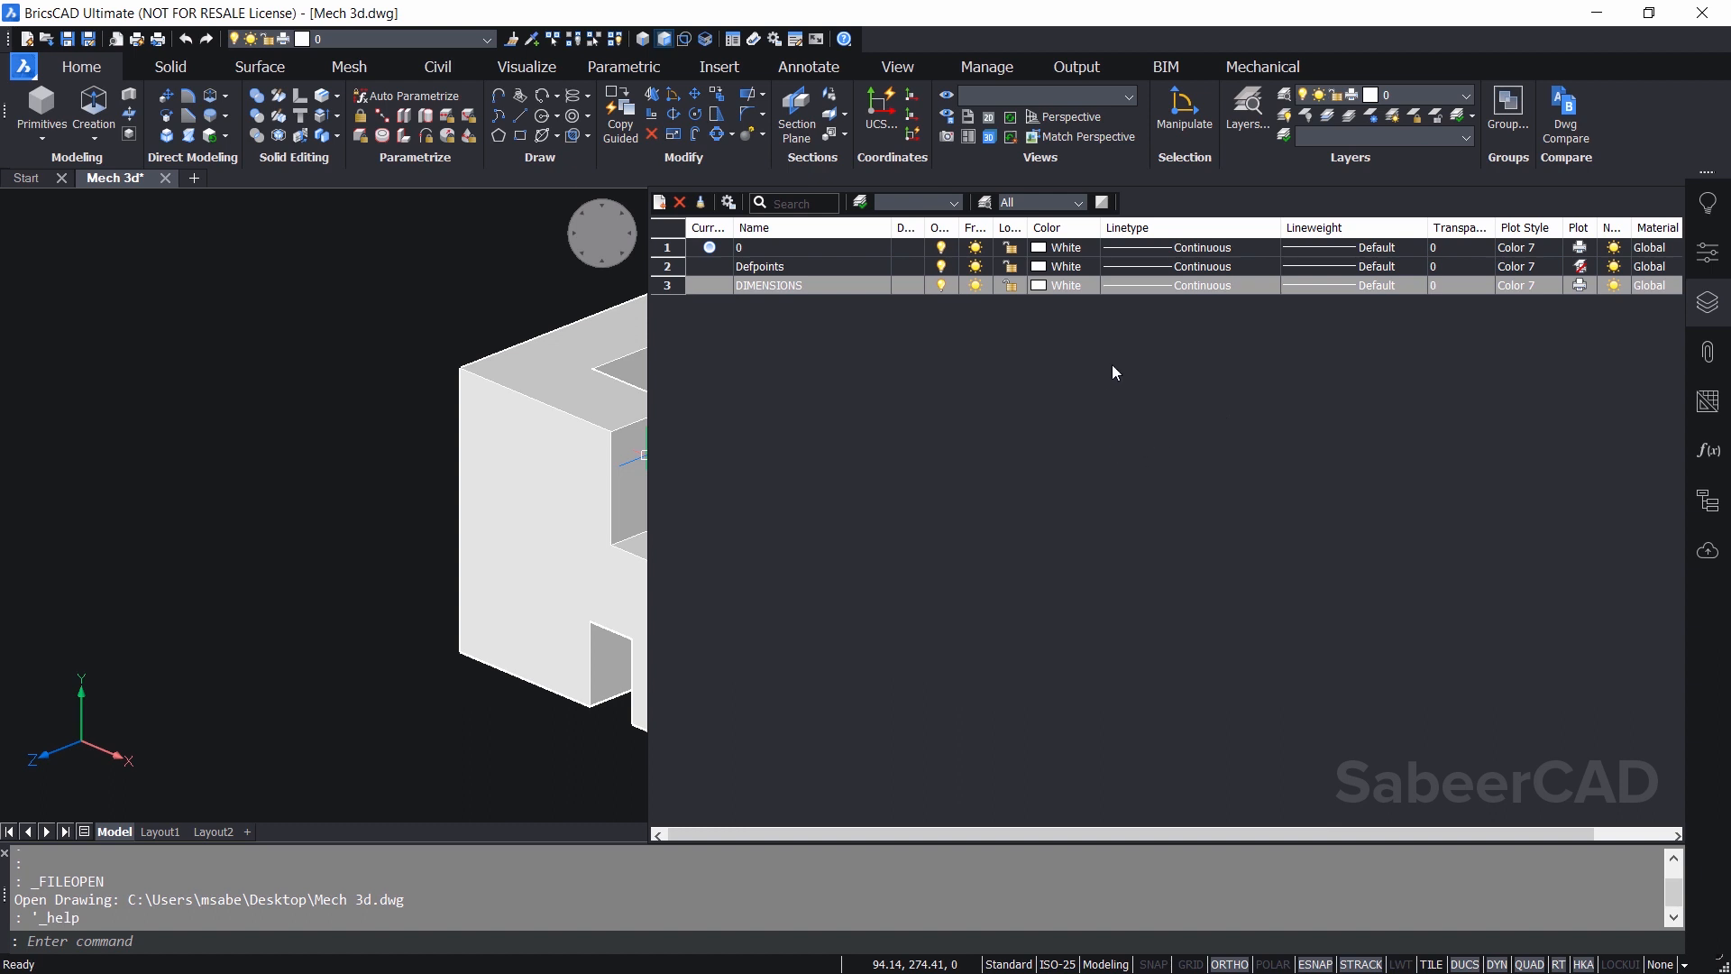
Set the DIMENSIONS layer colour to orange, index 40
{"action": "left_click", "coordinate": [1064, 285]}
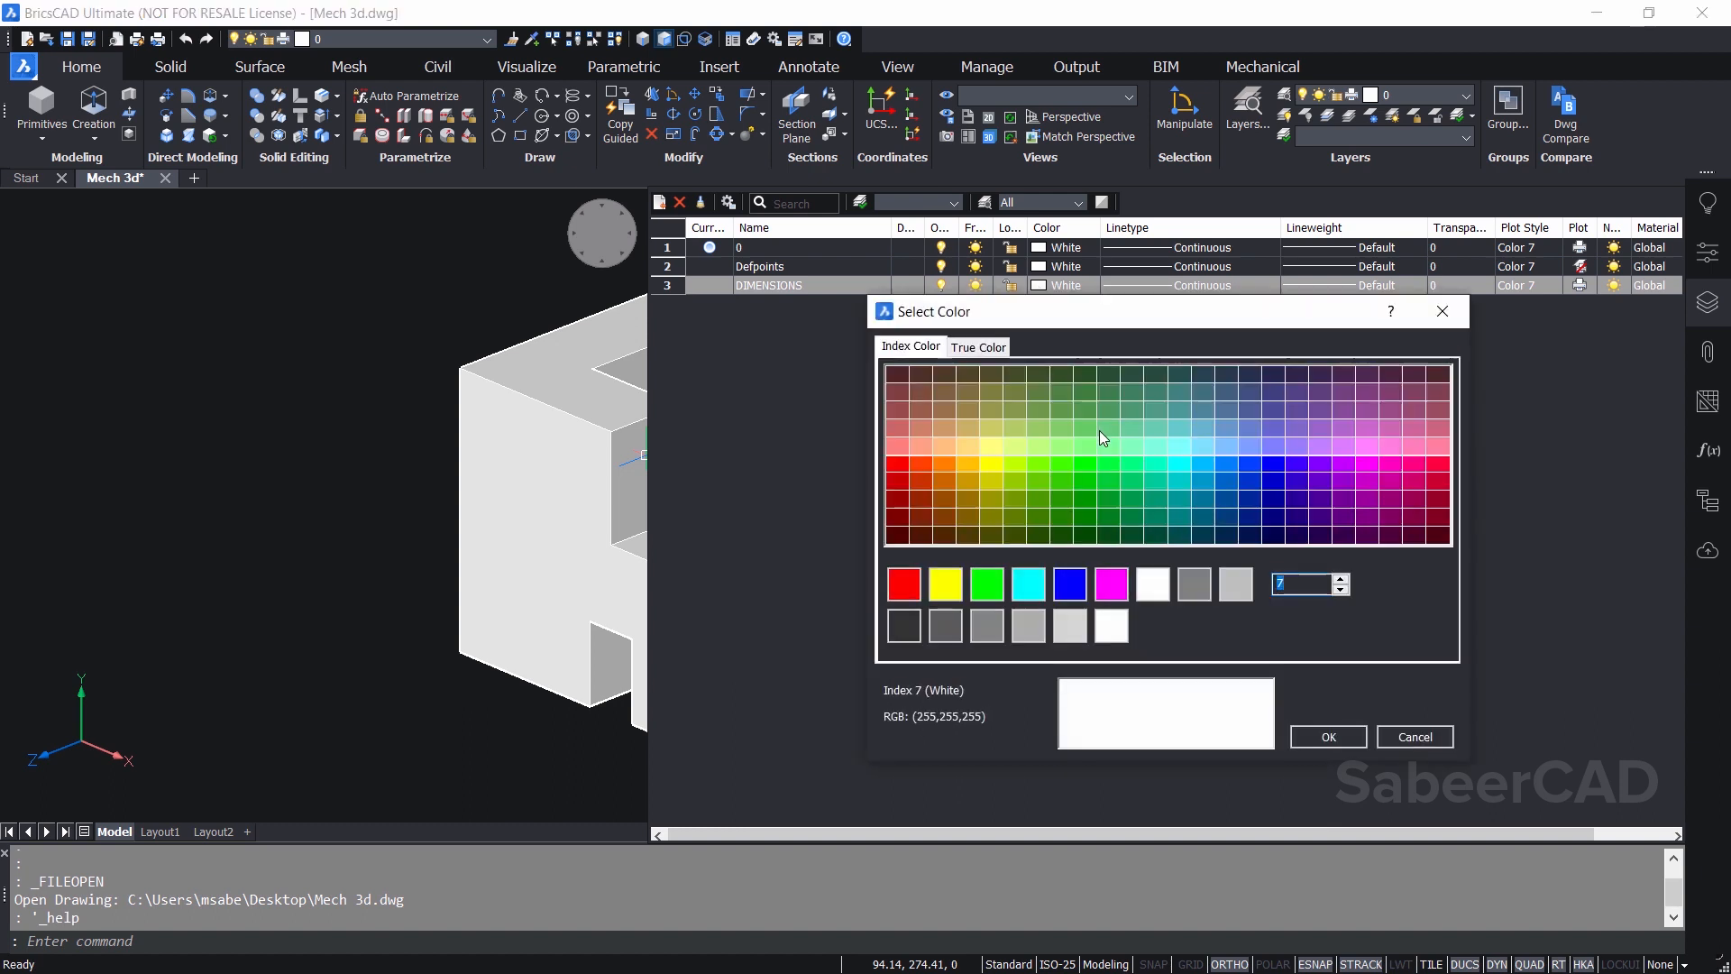
{"action": "left_click", "coordinate": [969, 471]}
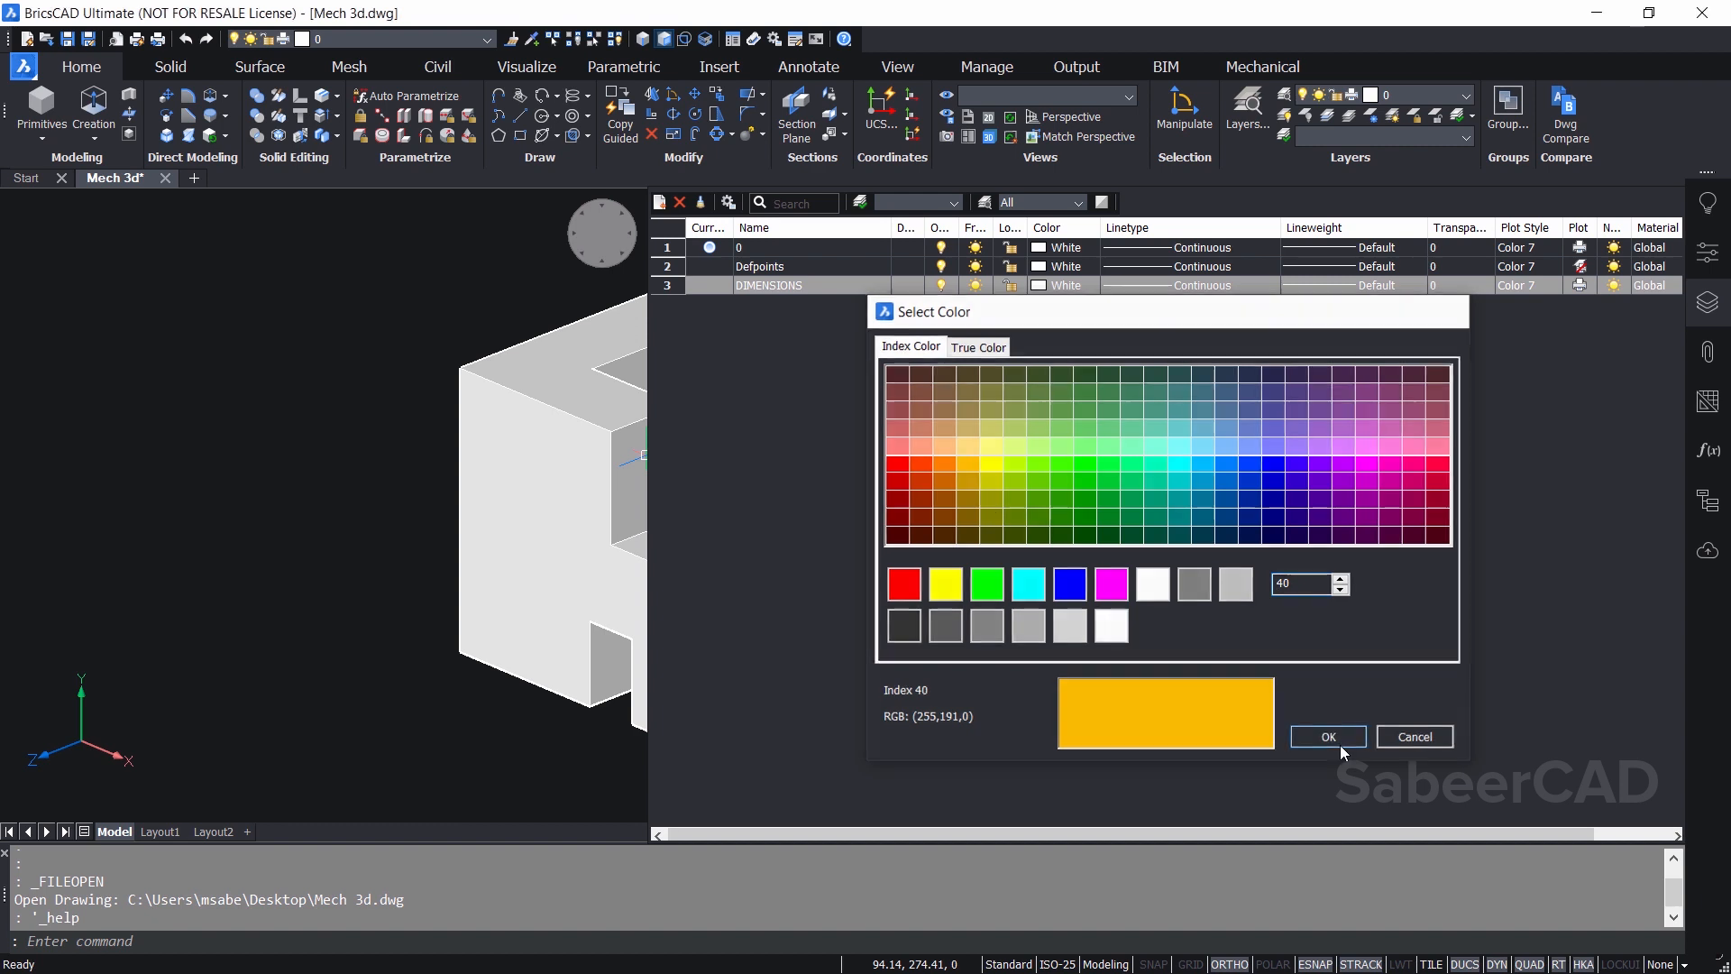
{"action": "left_click", "coordinate": [1327, 737]}
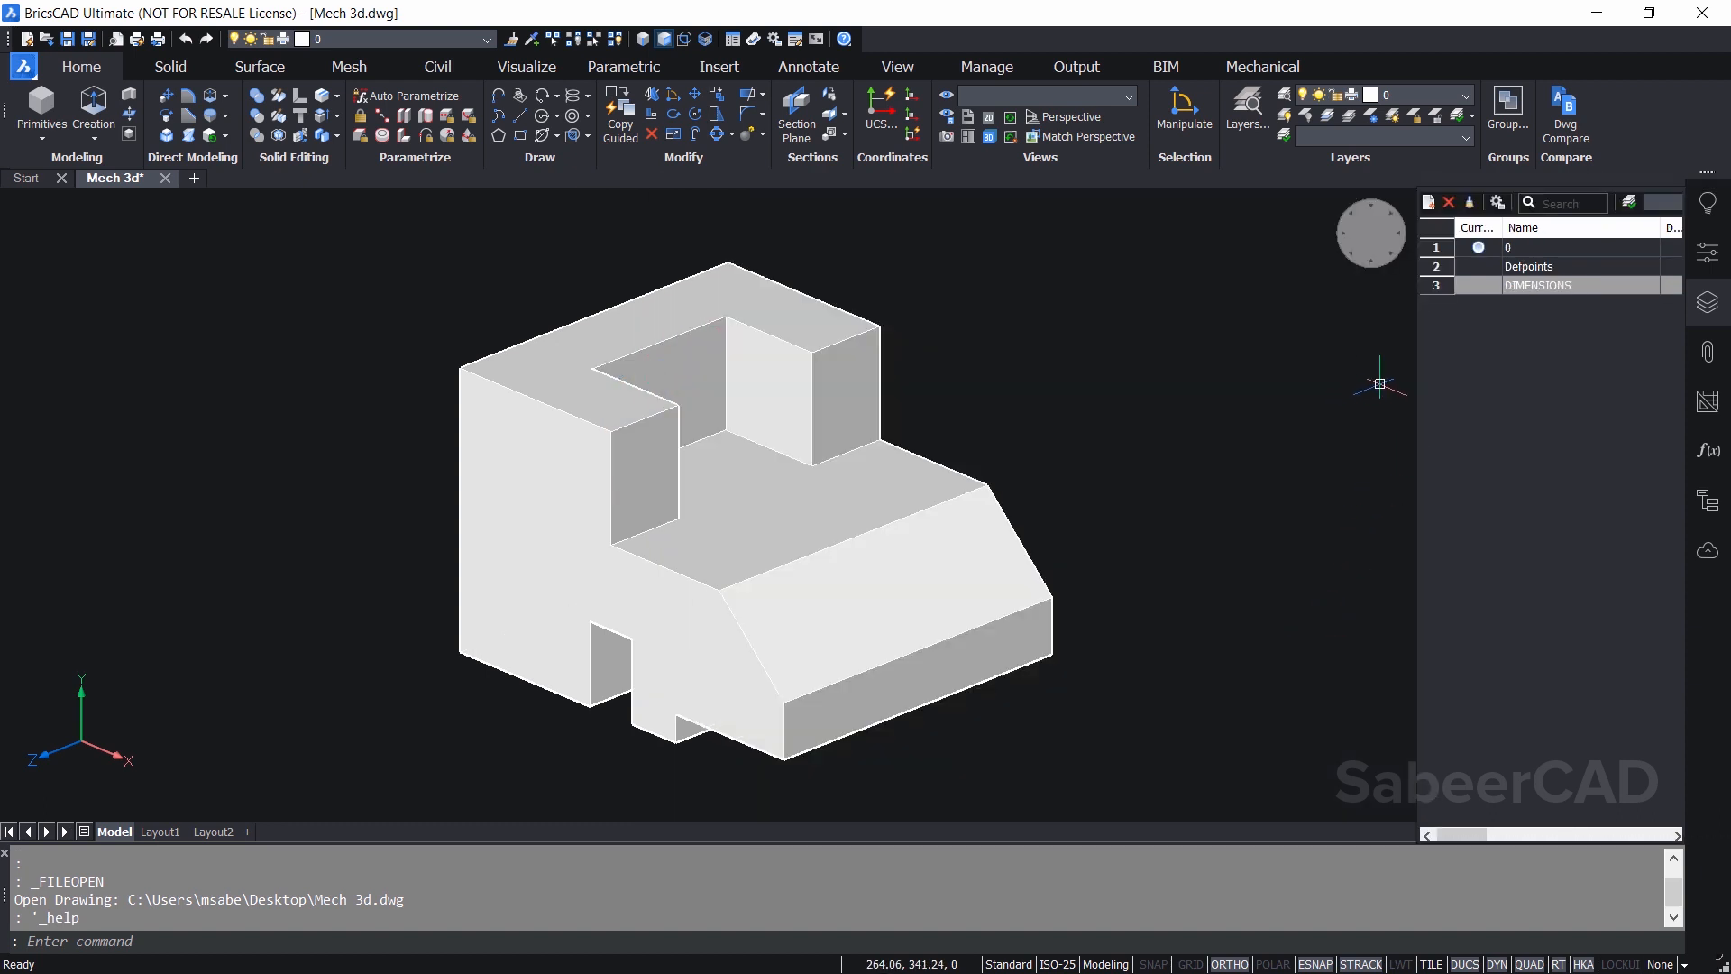
{"action": "mouse_move", "coordinate": [1494, 427]}
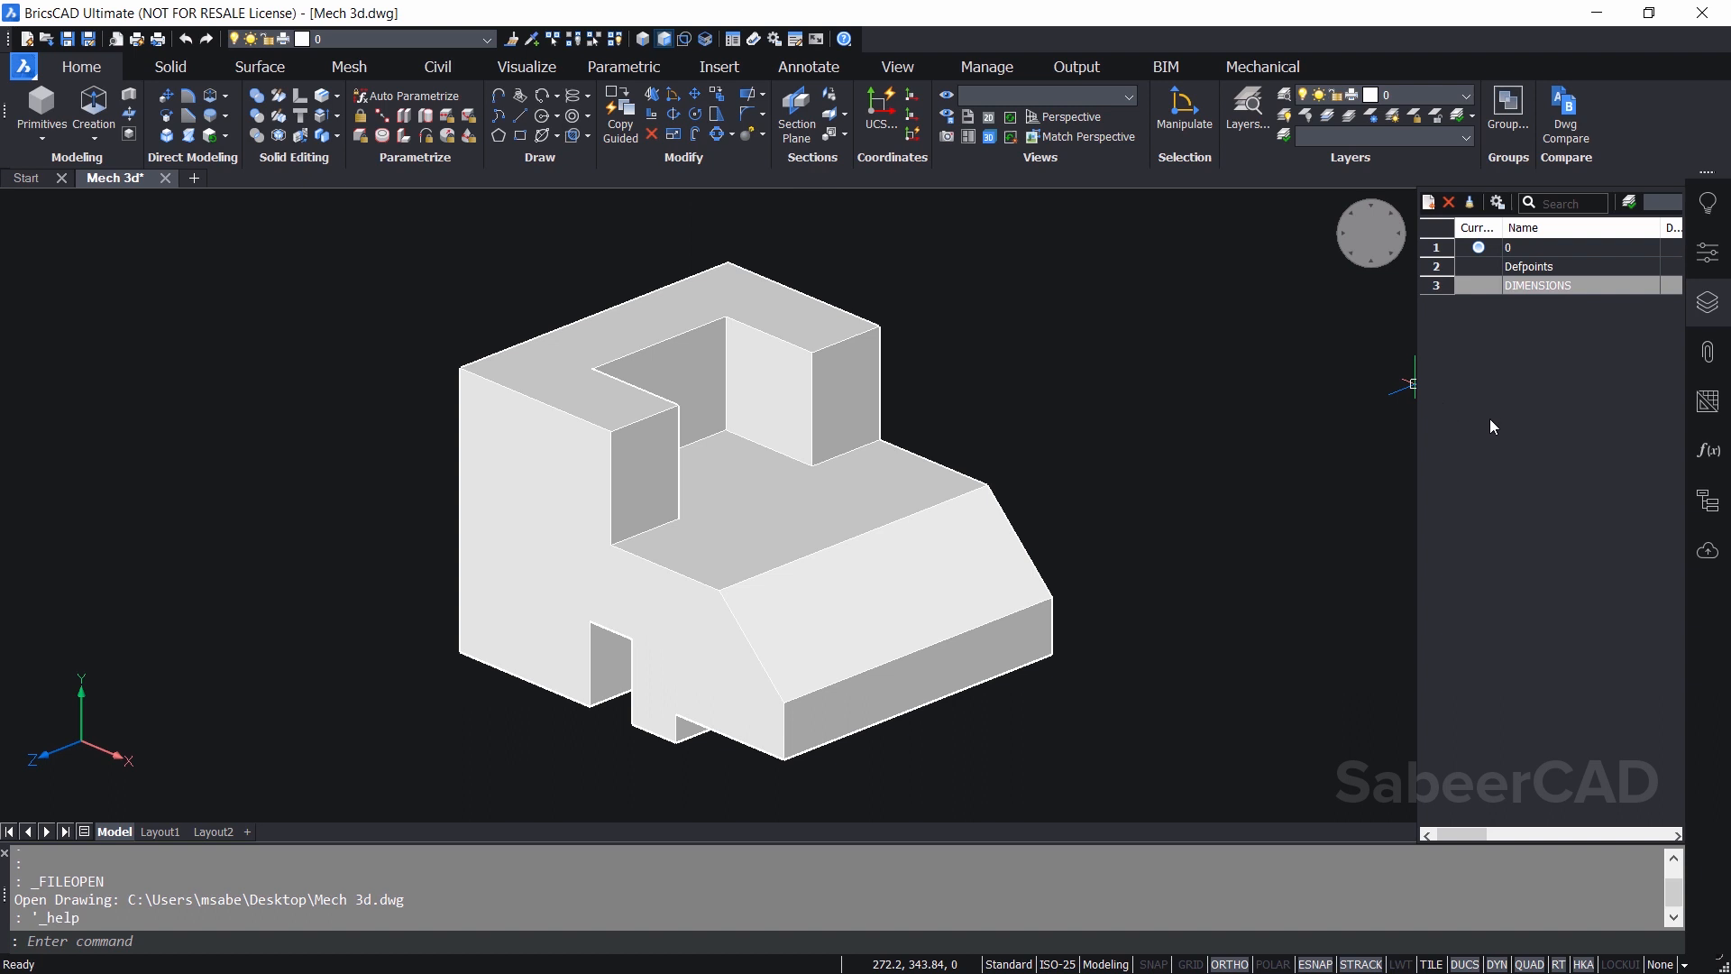
{"action": "mouse_move", "coordinate": [1477, 291]}
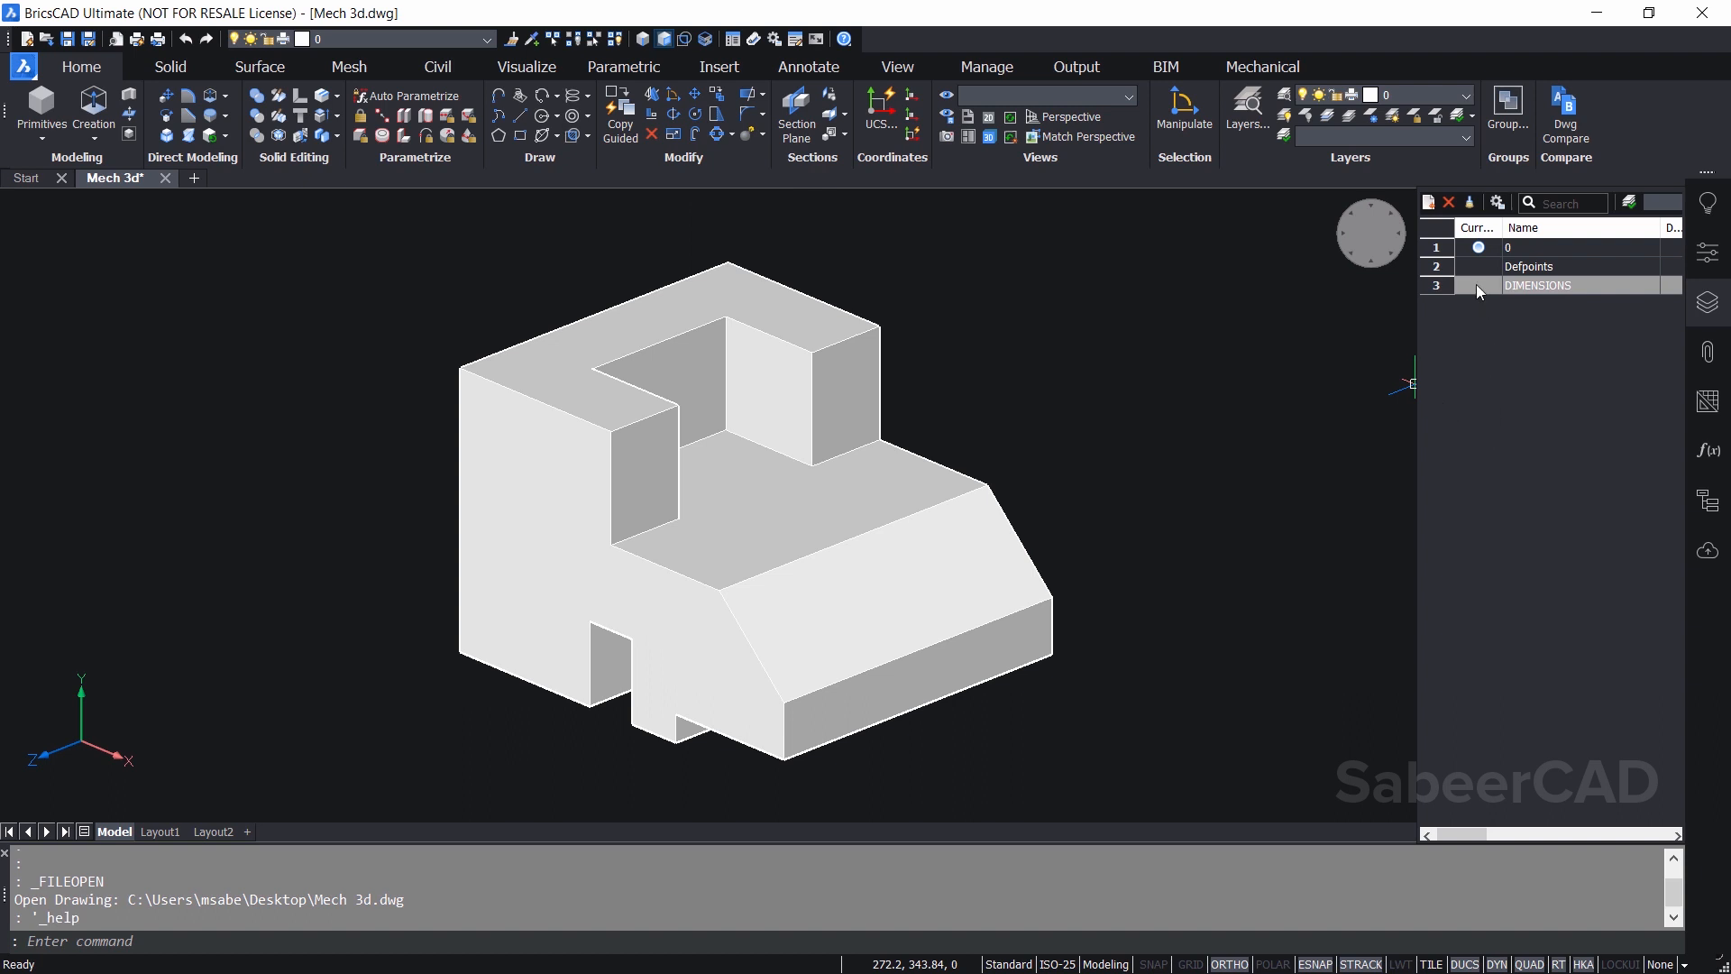
Set DIMENSIONS as the current layer and confirm it in the layer dropdown
{"action": "left_click", "coordinate": [1477, 285]}
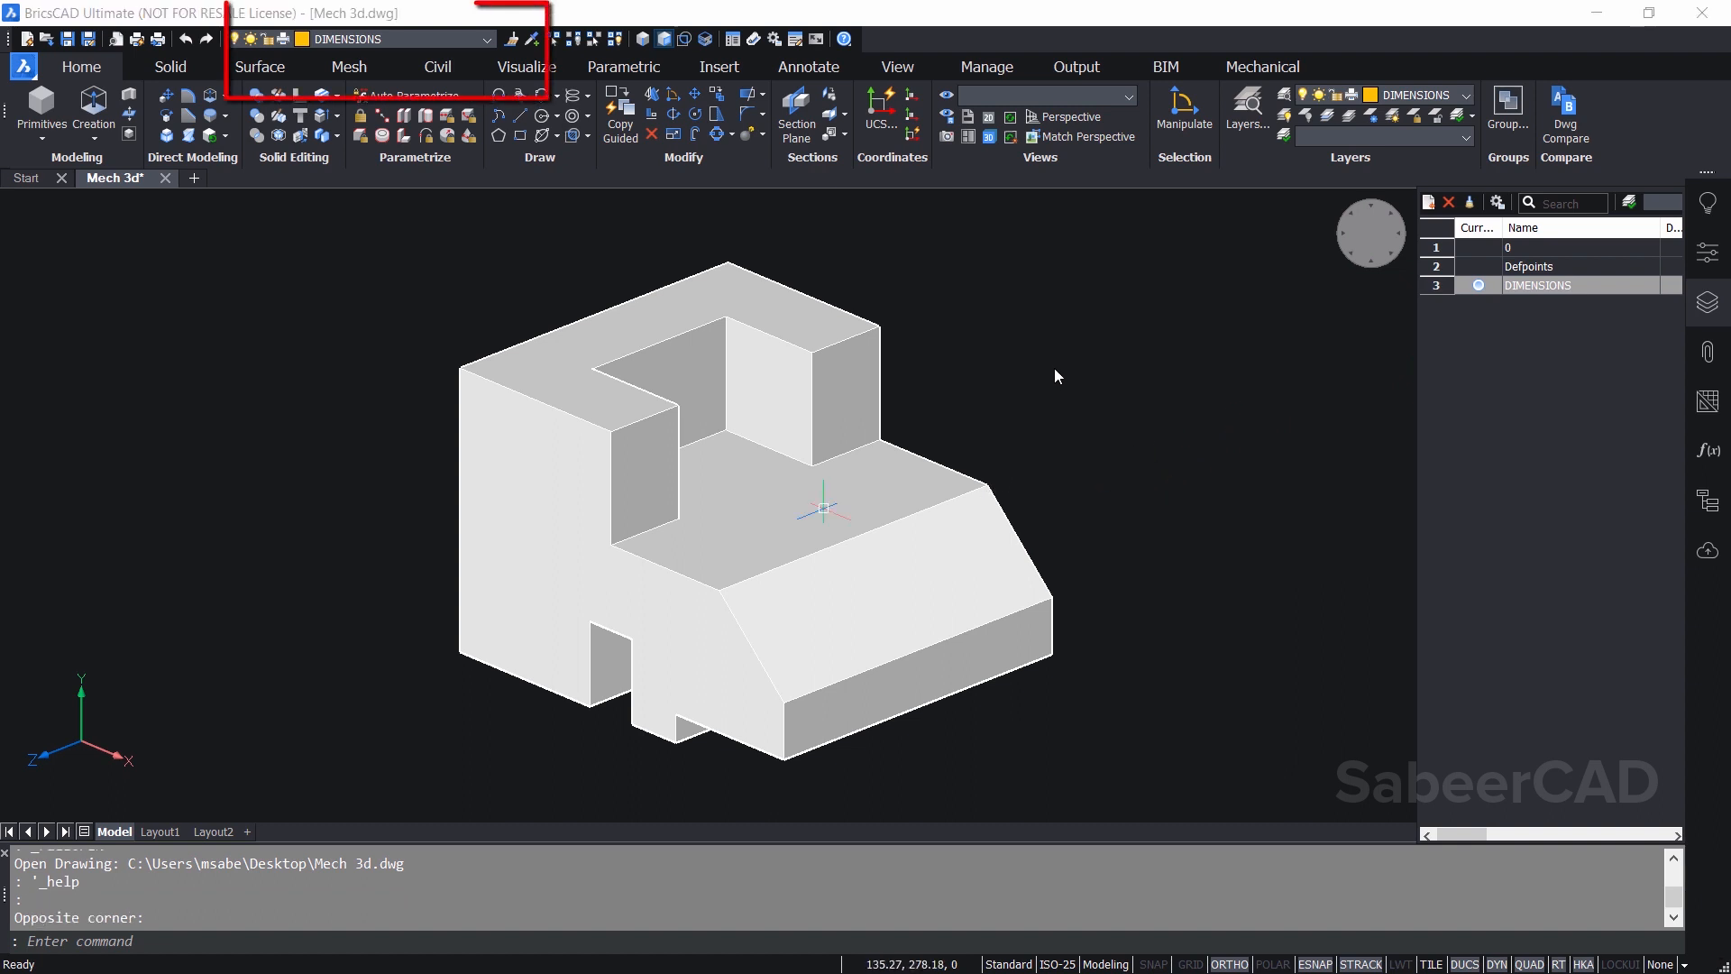
{"action": "mouse_move", "coordinate": [395, 40]}
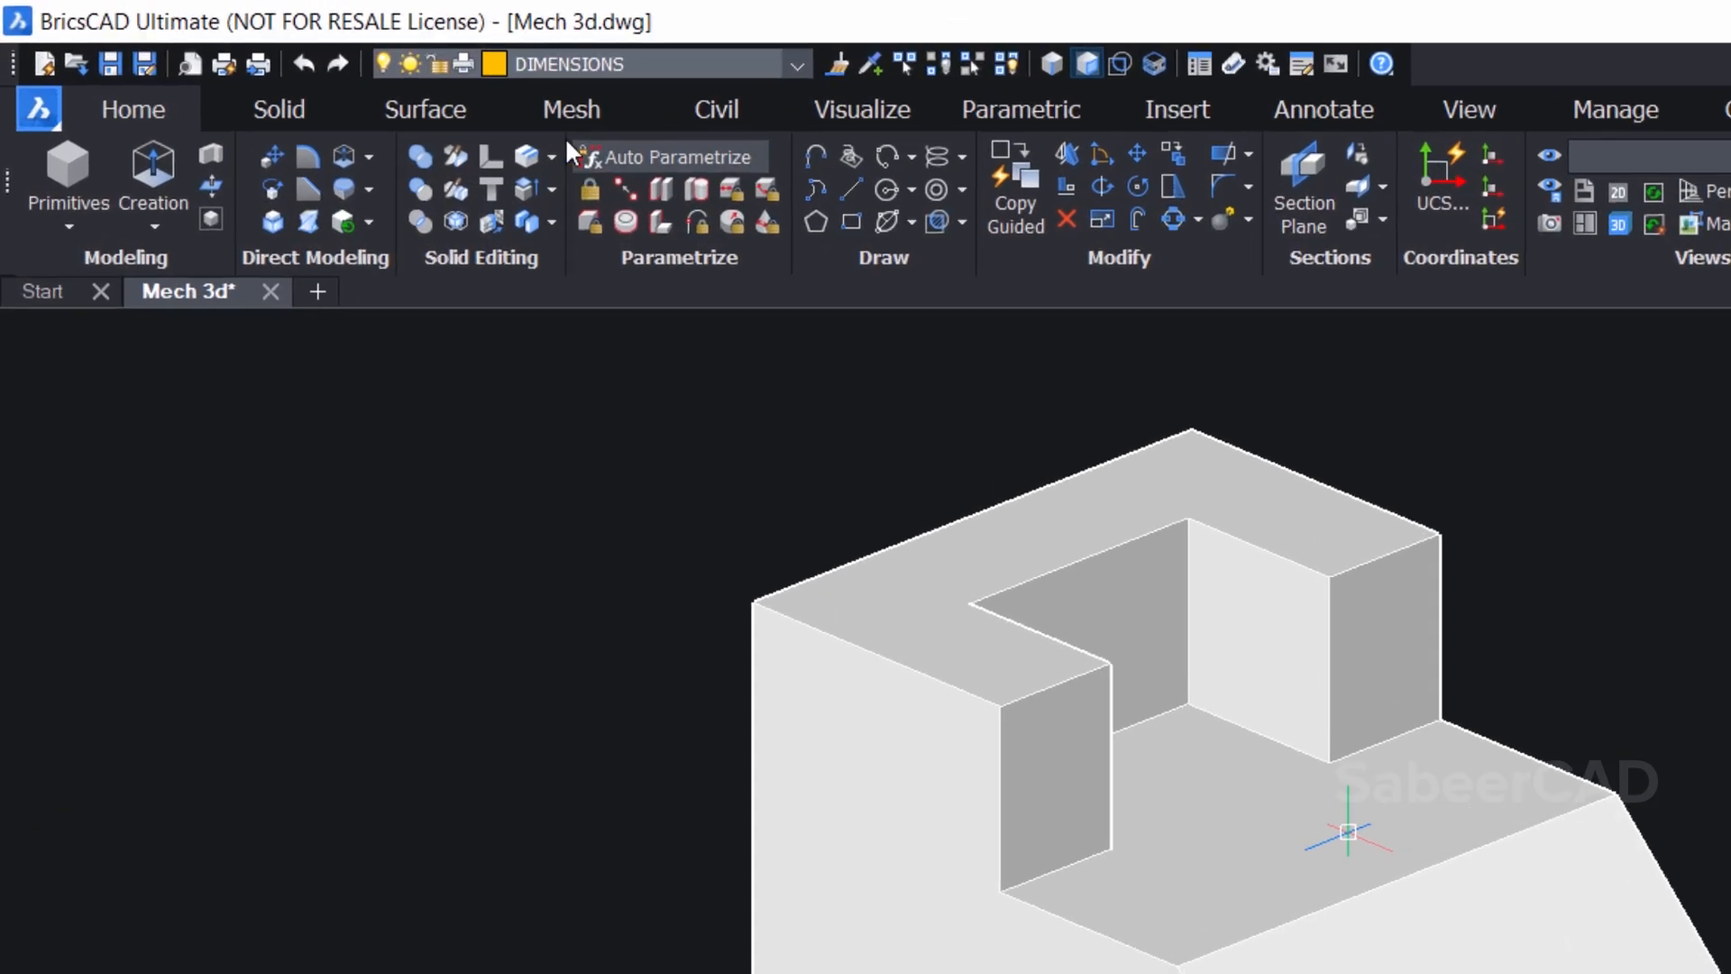
{"action": "left_click", "coordinate": [794, 63]}
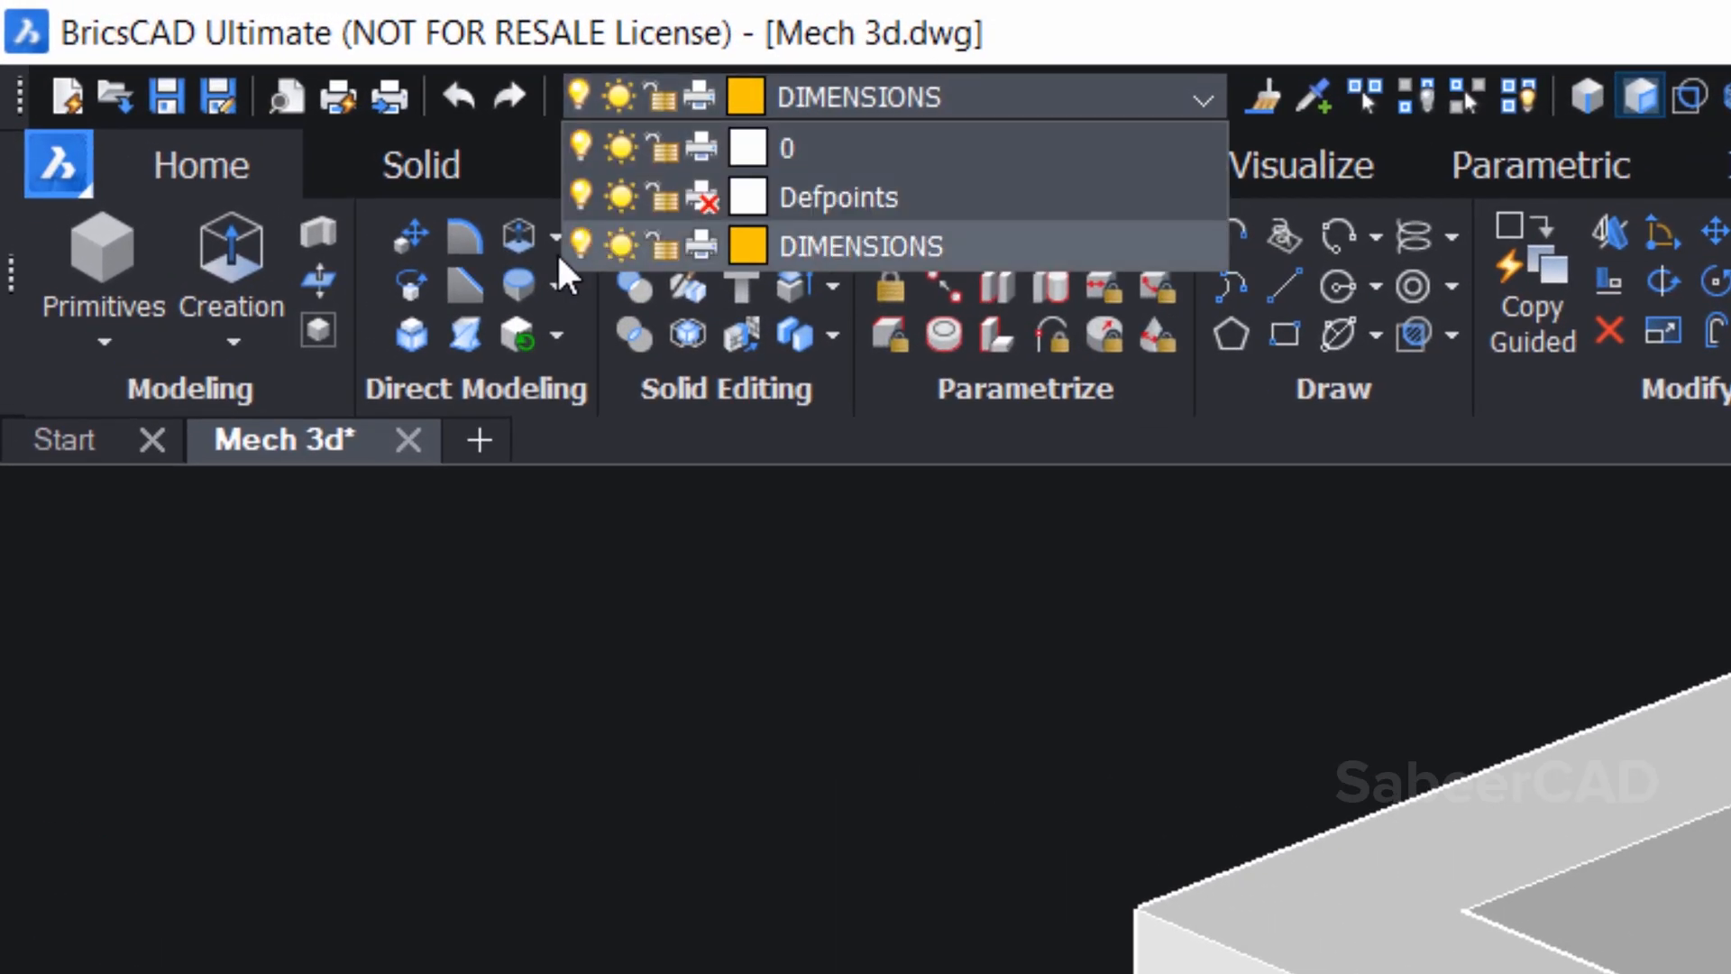
{"action": "mouse_move", "coordinate": [645, 254]}
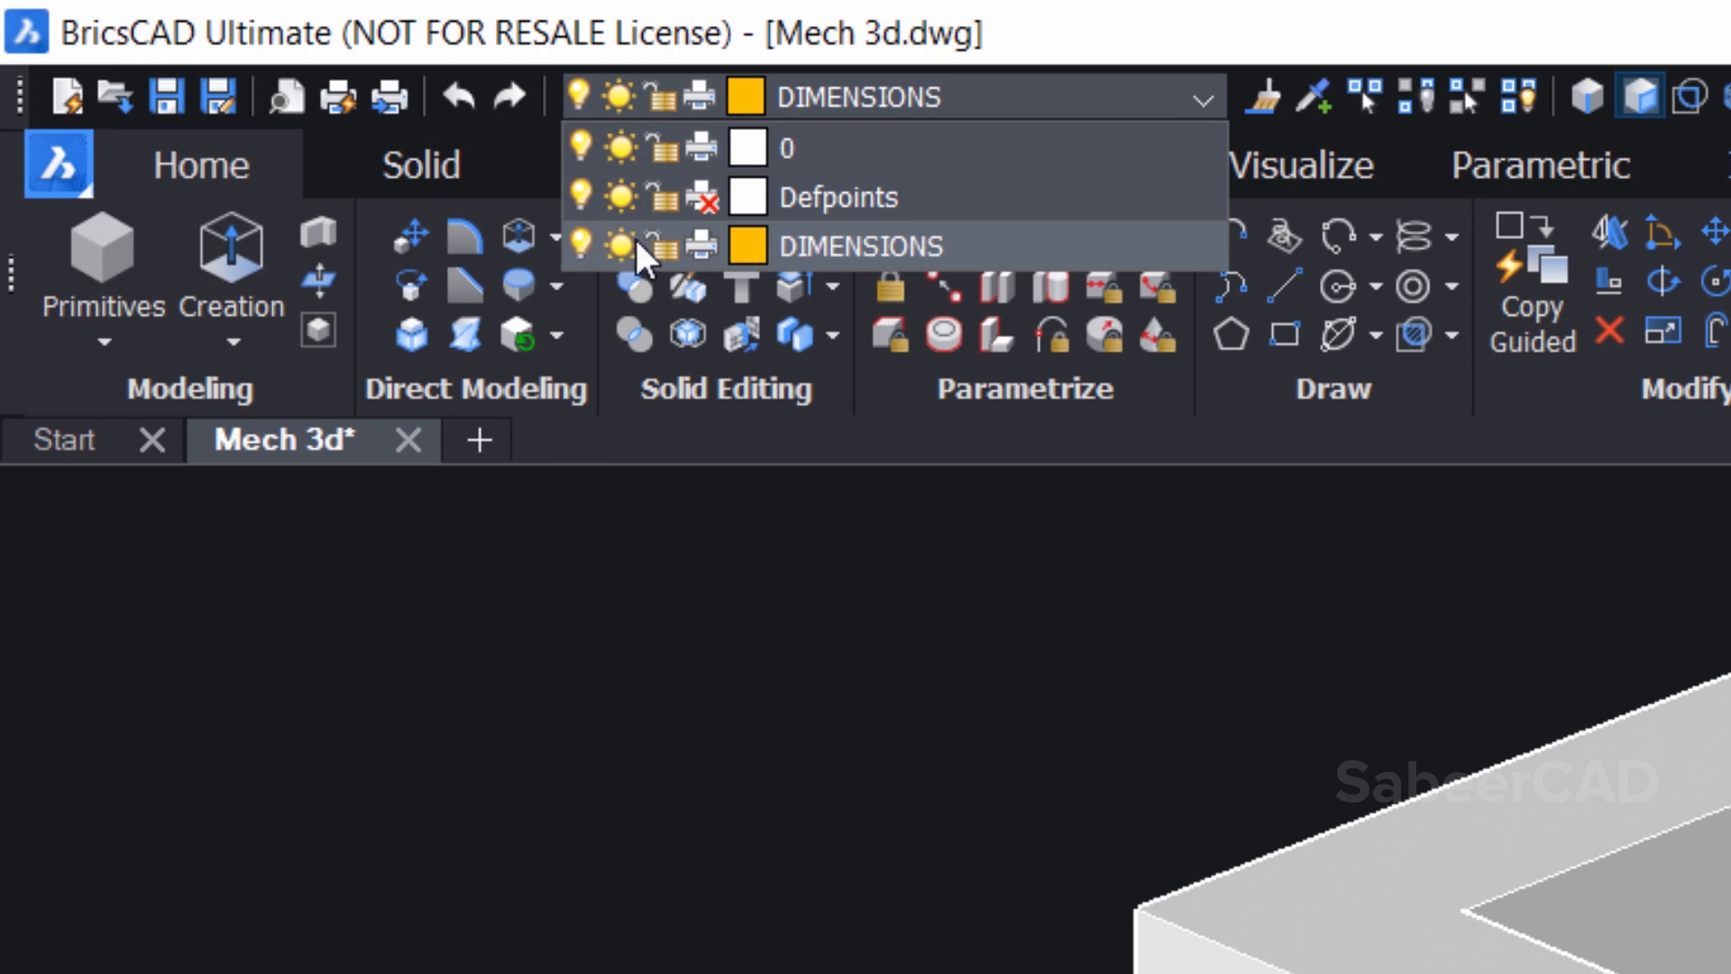
{"action": "mouse_move", "coordinate": [708, 262]}
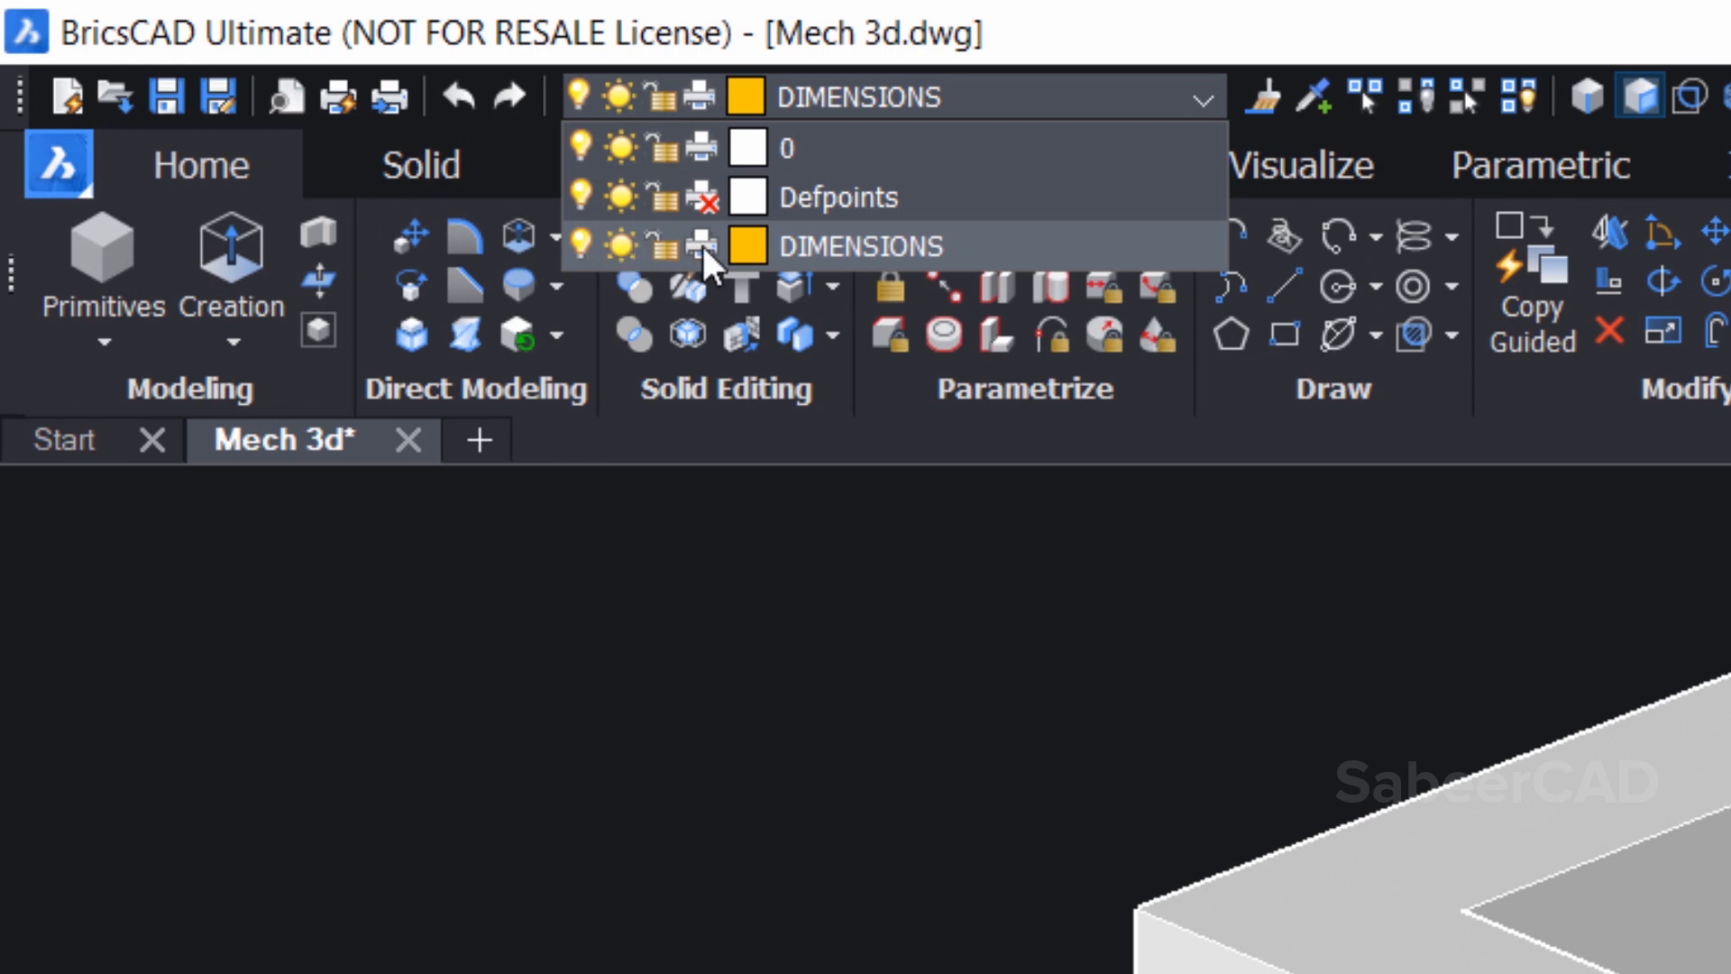
{"action": "mouse_move", "coordinate": [795, 265]}
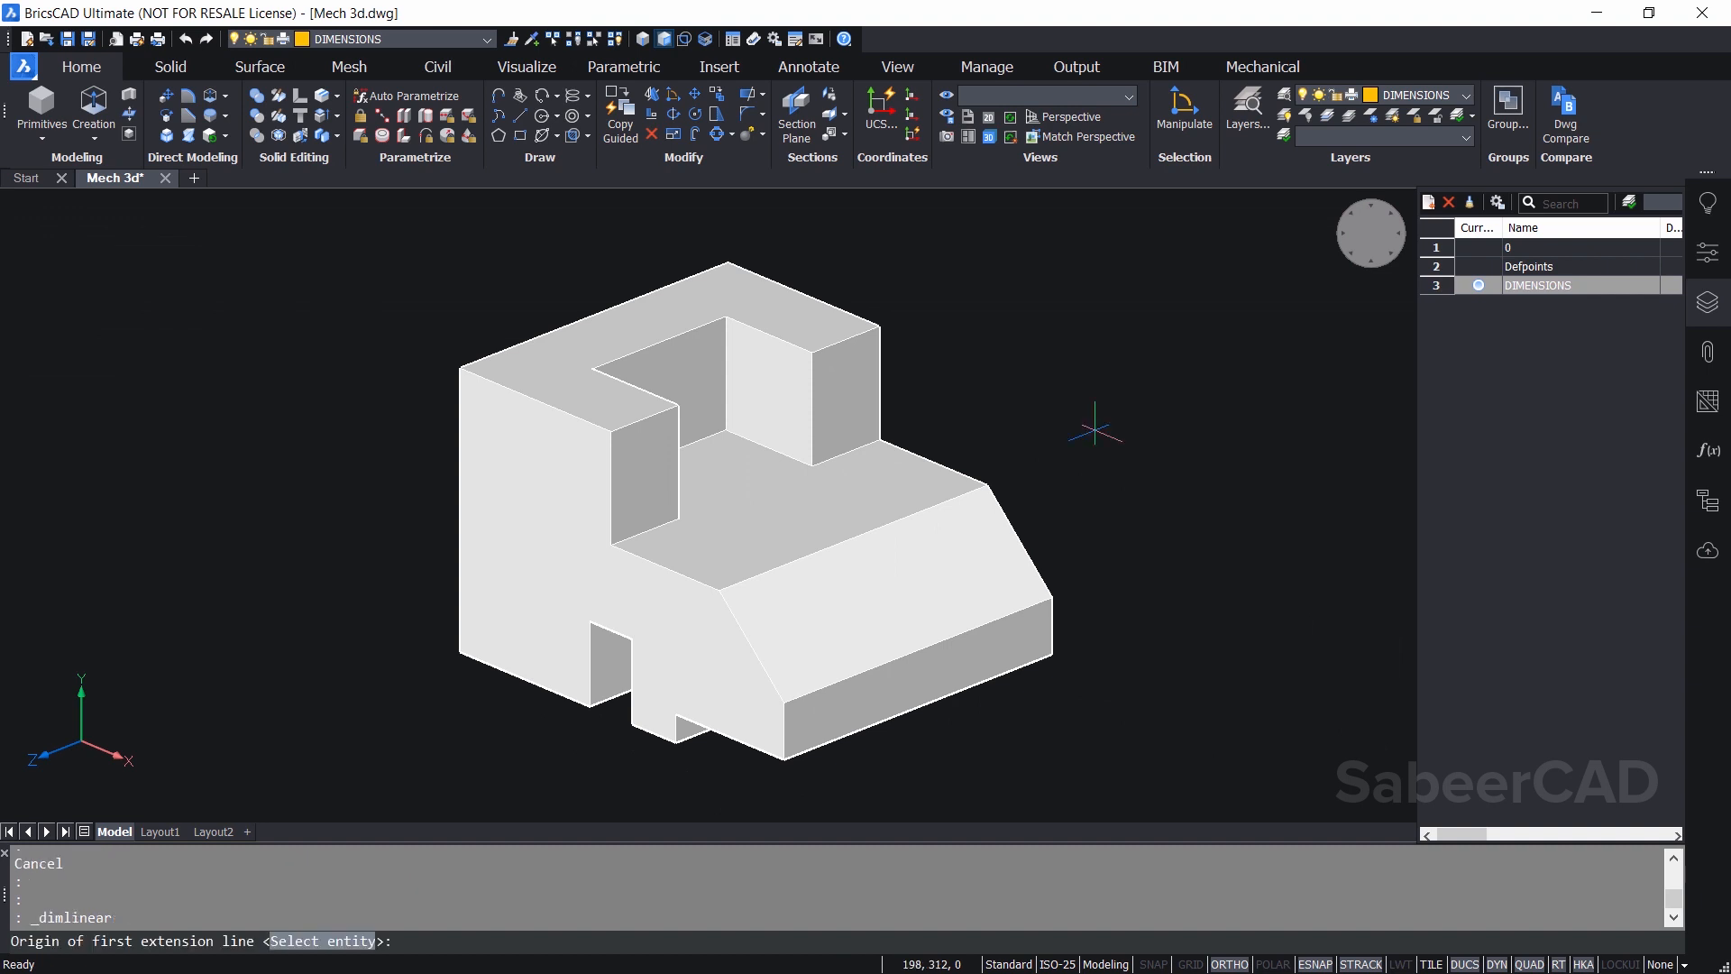
Place a 50 linear dimension on the block's left front edge
{"action": "left_click", "coordinate": [808, 66]}
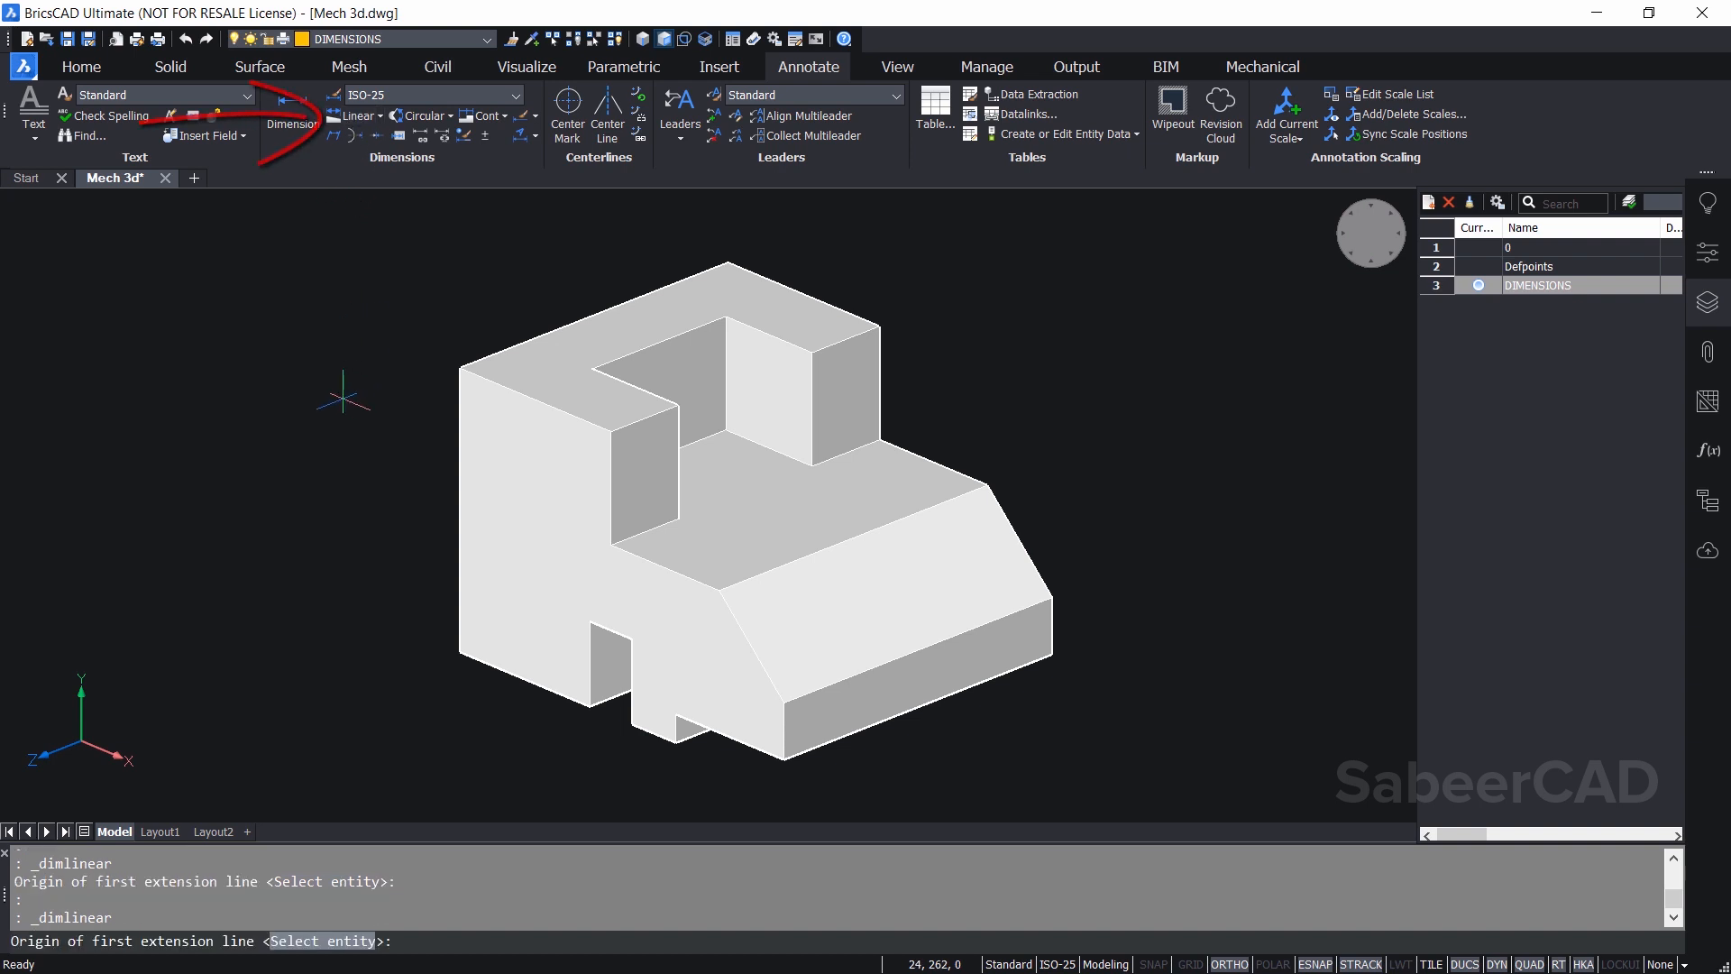
{"action": "mouse_move", "coordinate": [462, 368]}
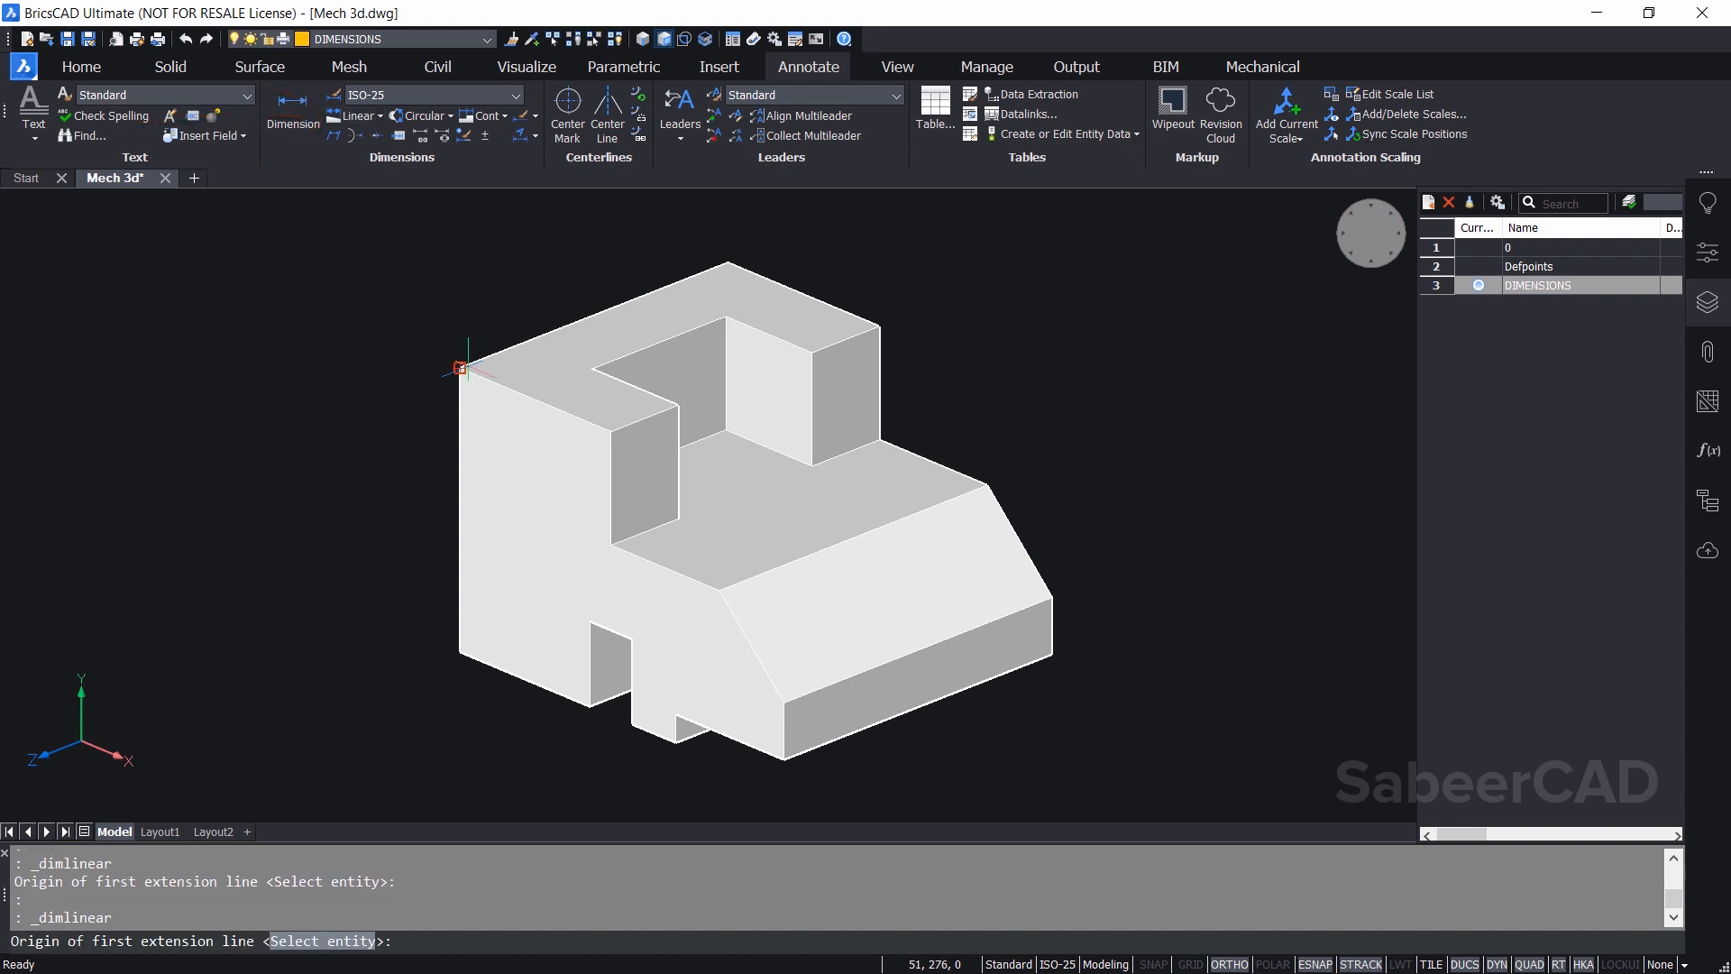
{"action": "mouse_move", "coordinate": [249, 513]}
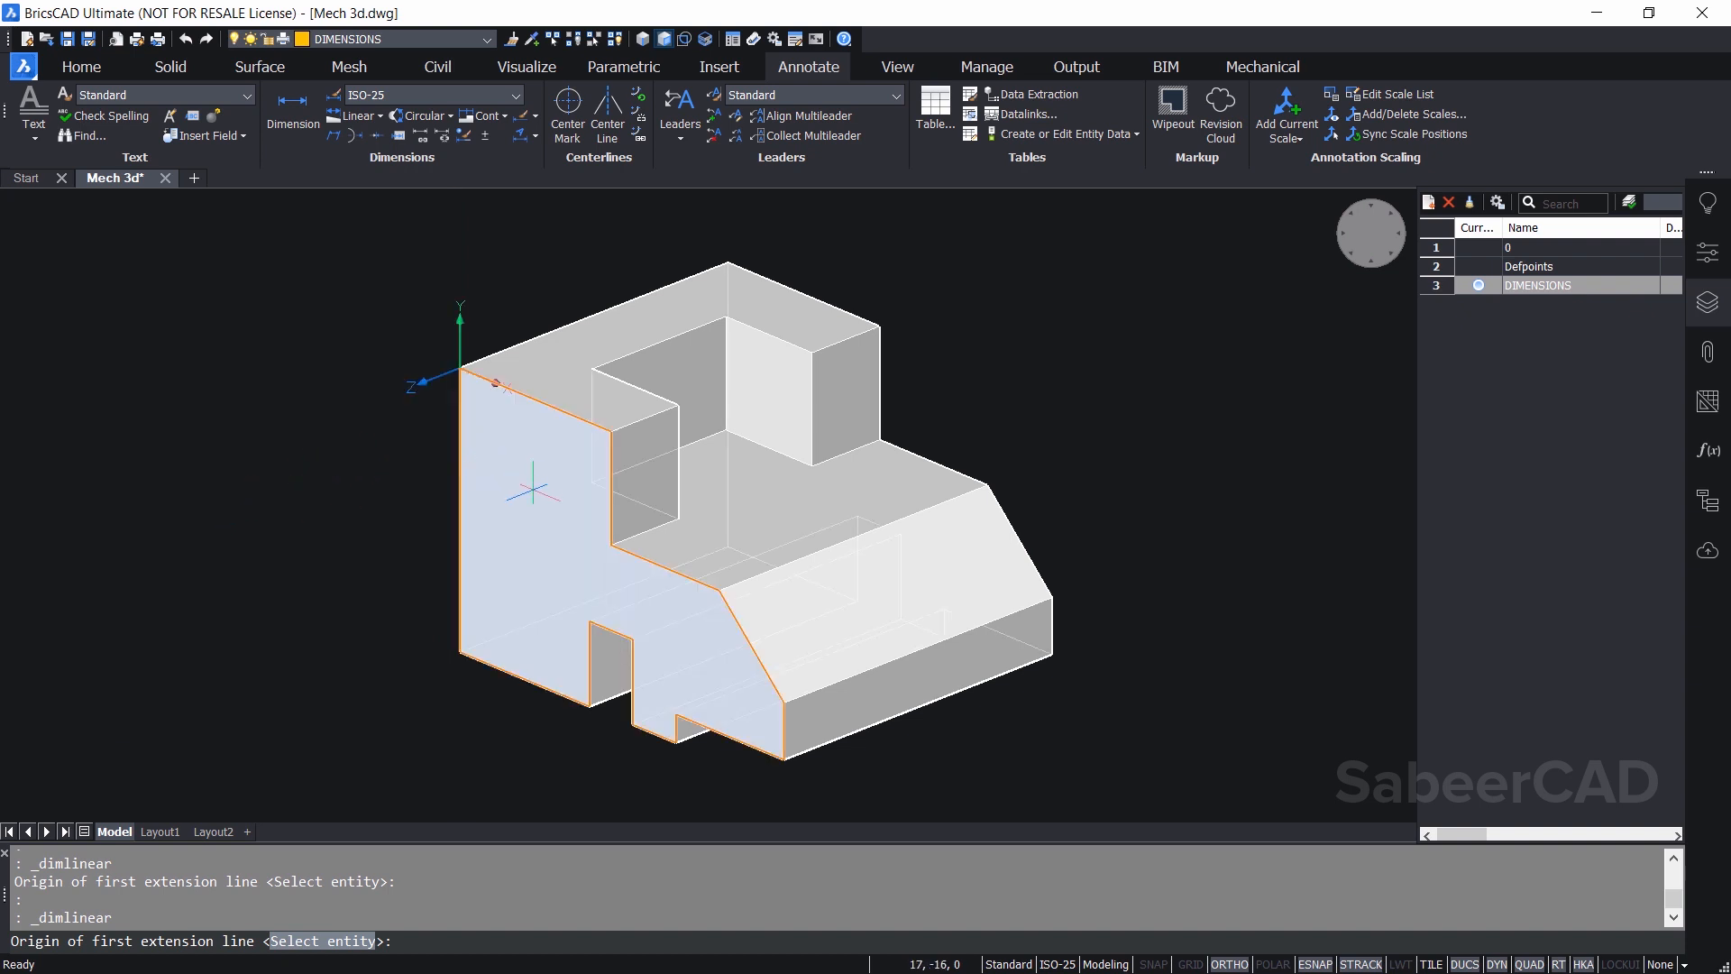
{"action": "mouse_move", "coordinate": [537, 489]}
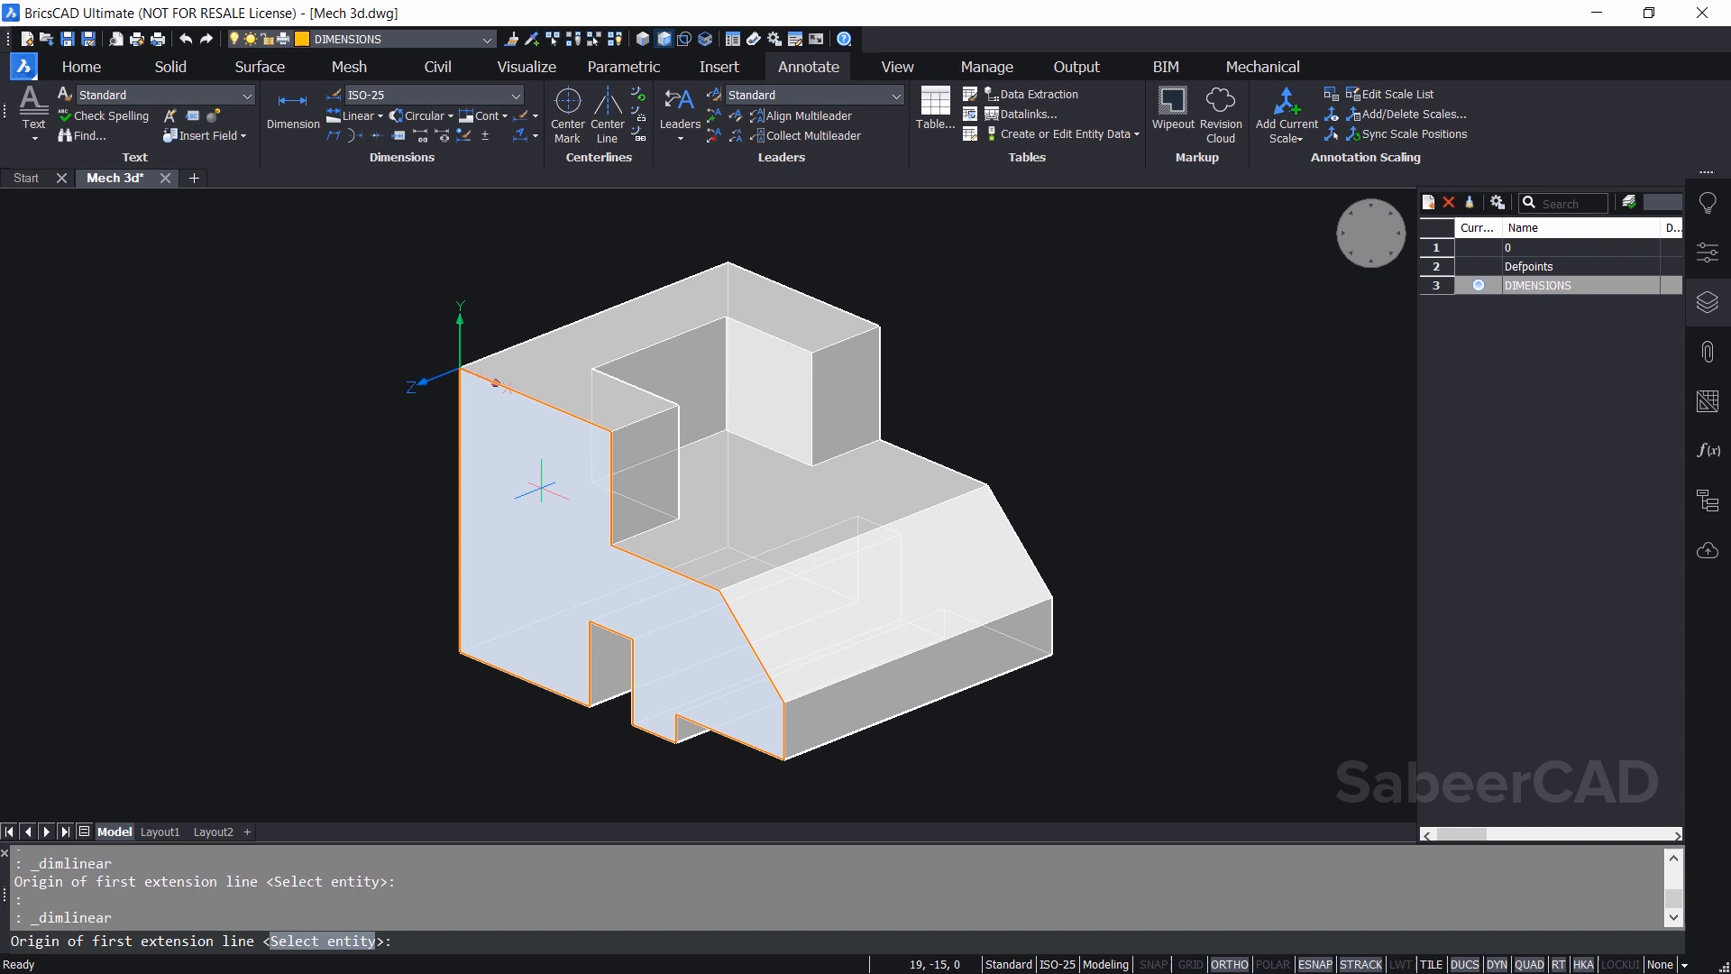
{"action": "mouse_move", "coordinate": [464, 650]}
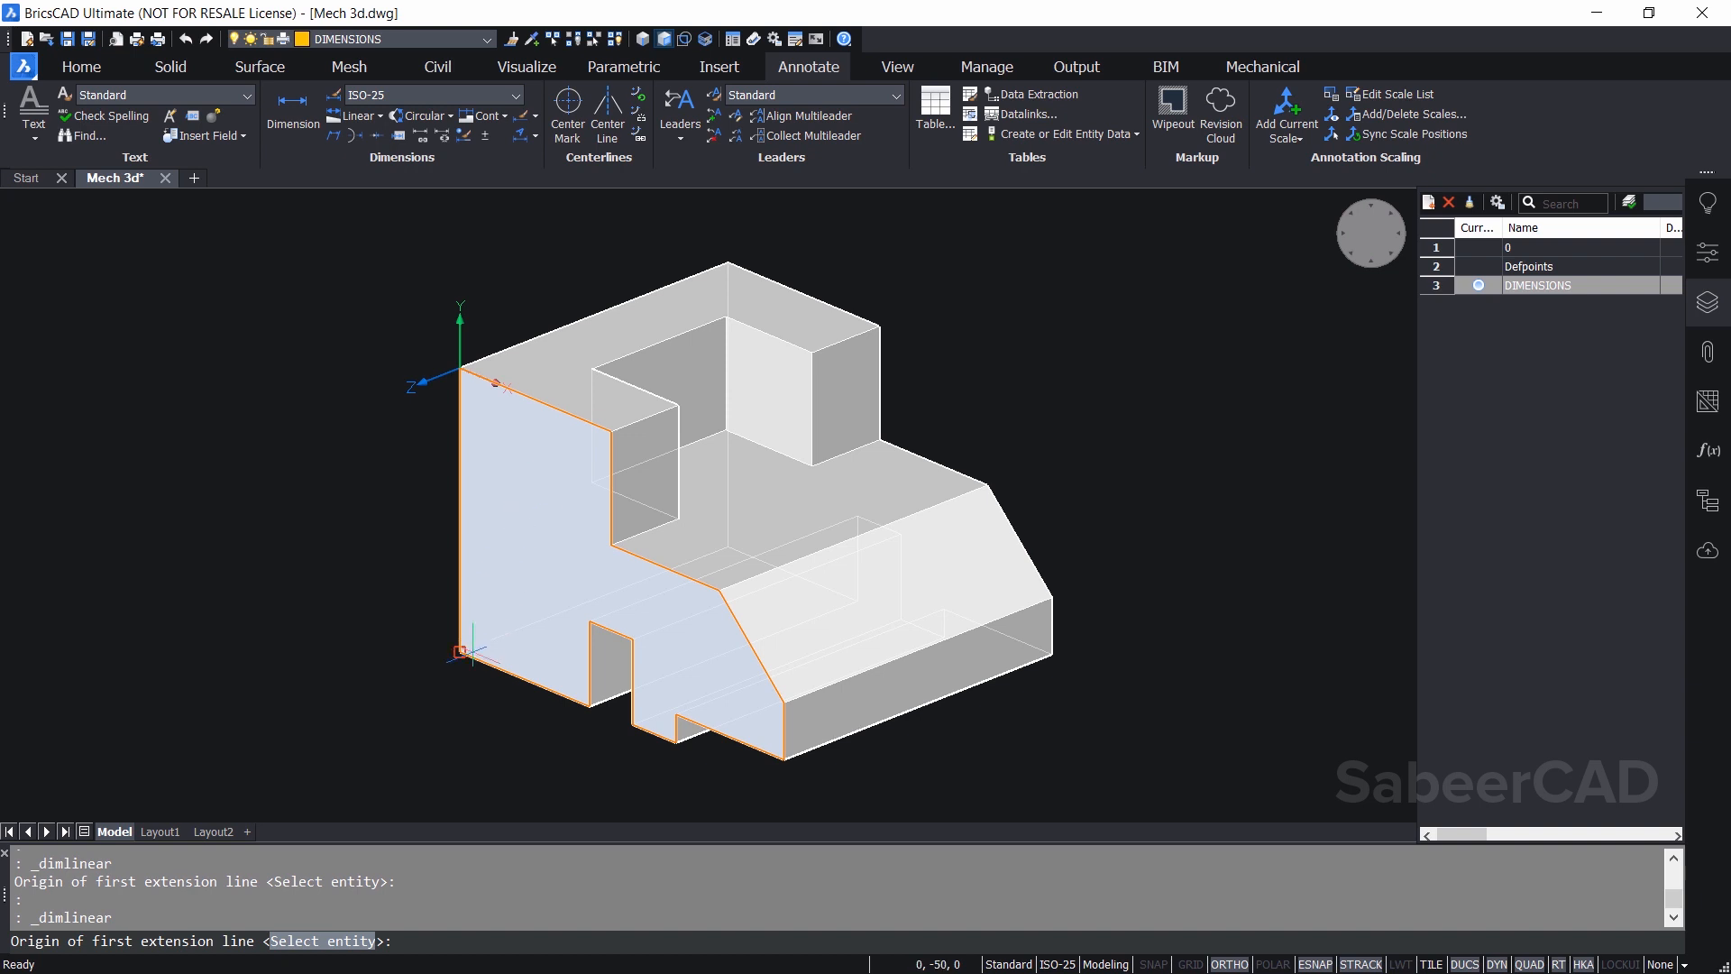
{"action": "left_click", "coordinate": [461, 367]}
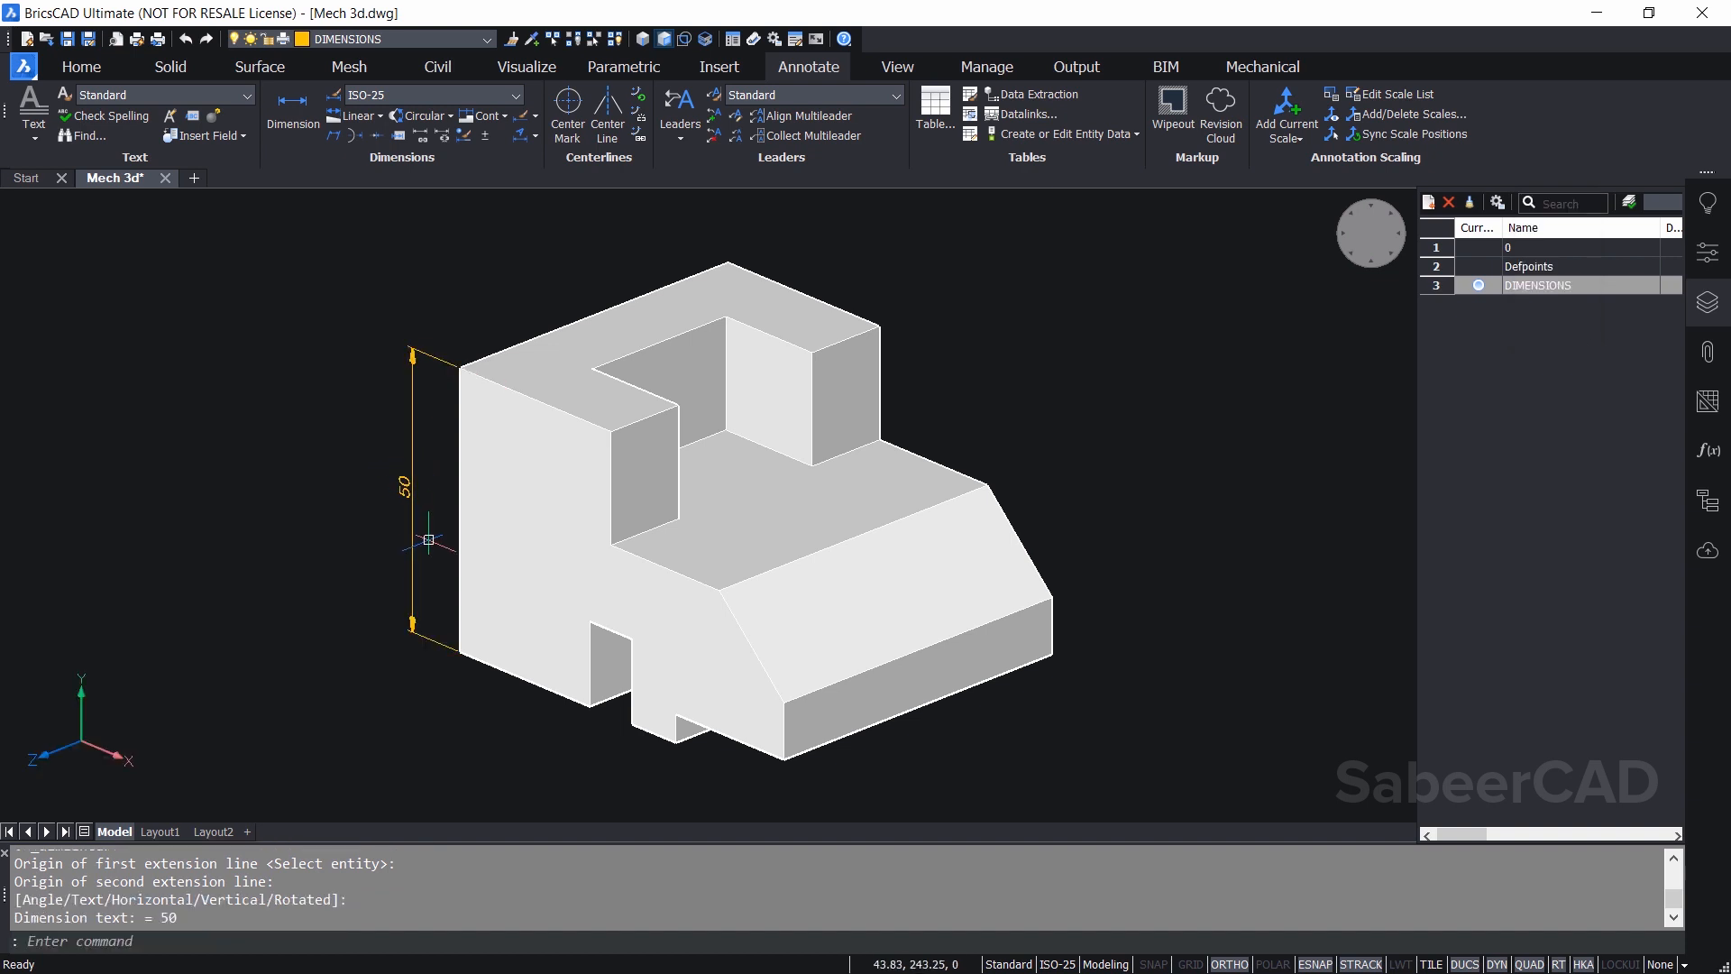
{"action": "mouse_move", "coordinate": [488, 241]}
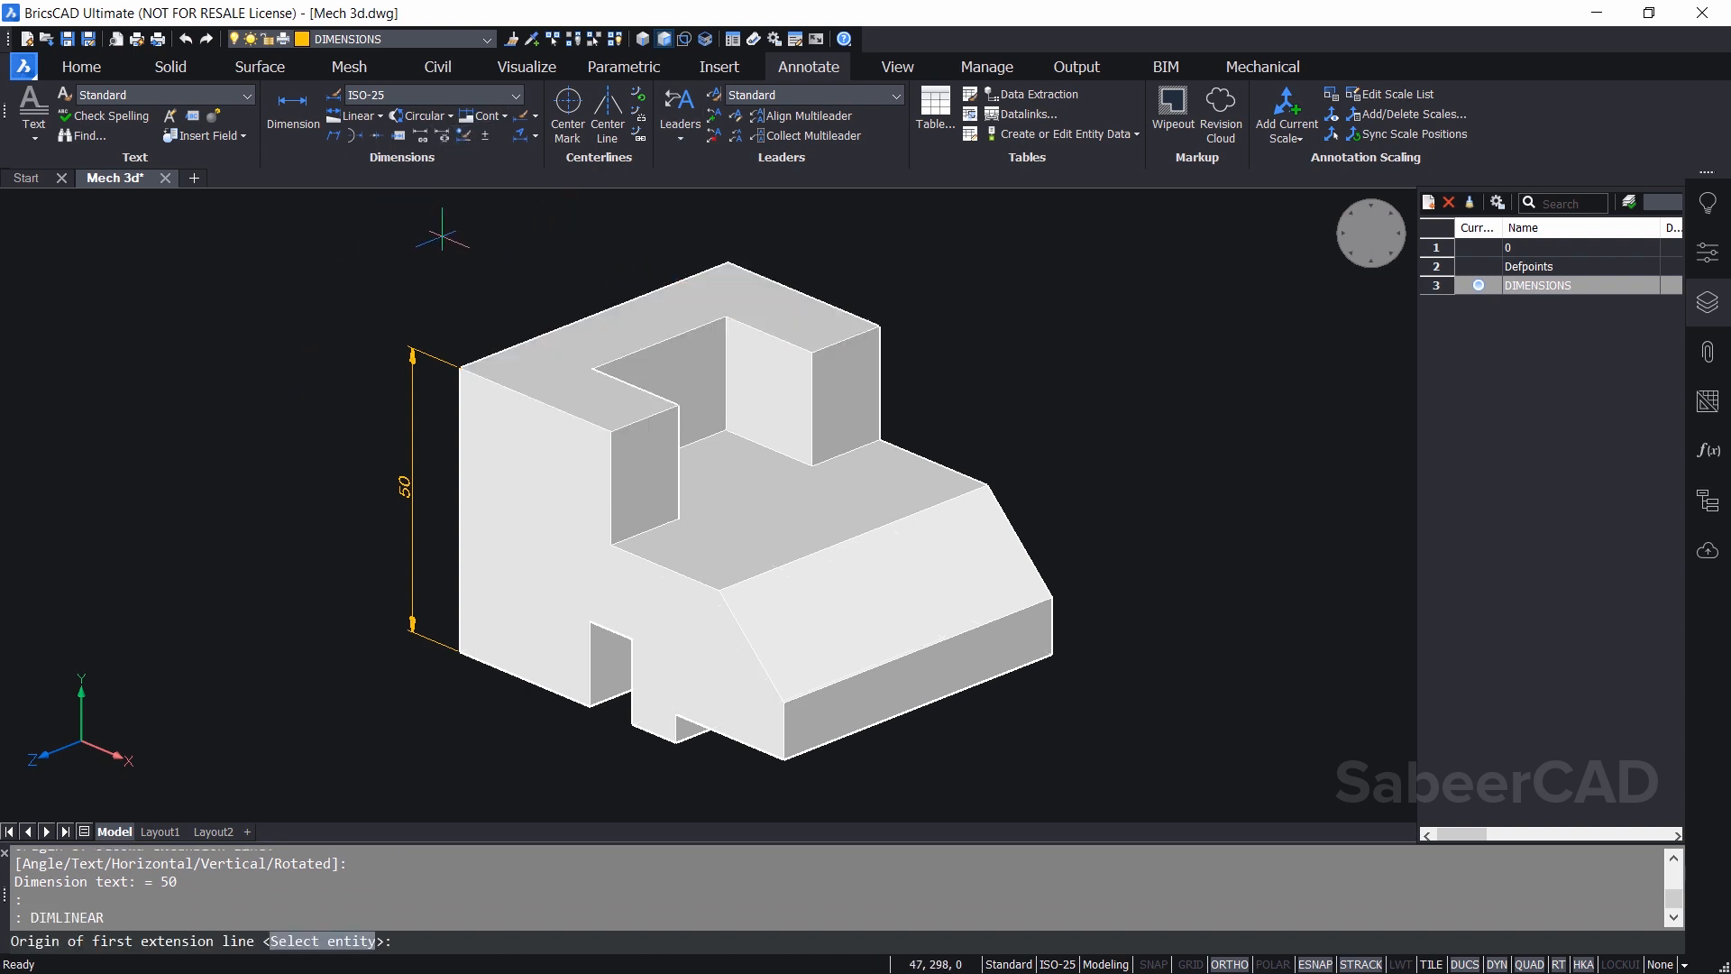
{"action": "mouse_move", "coordinate": [493, 328]}
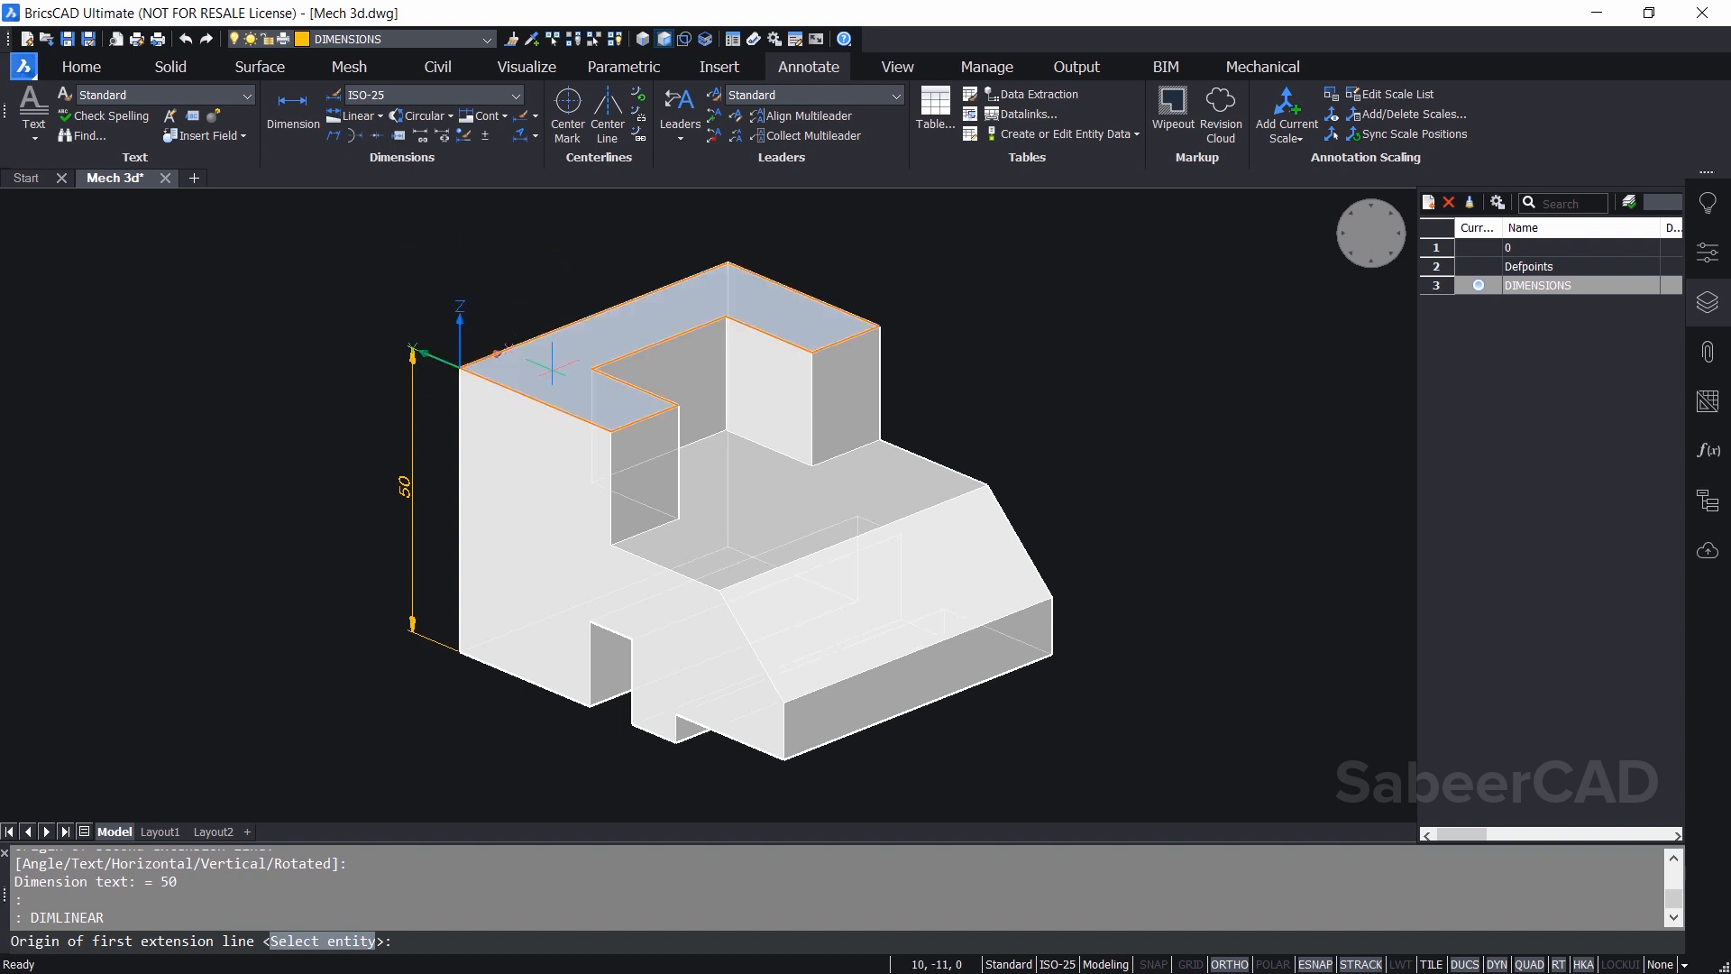
{"action": "mouse_move", "coordinate": [454, 370]}
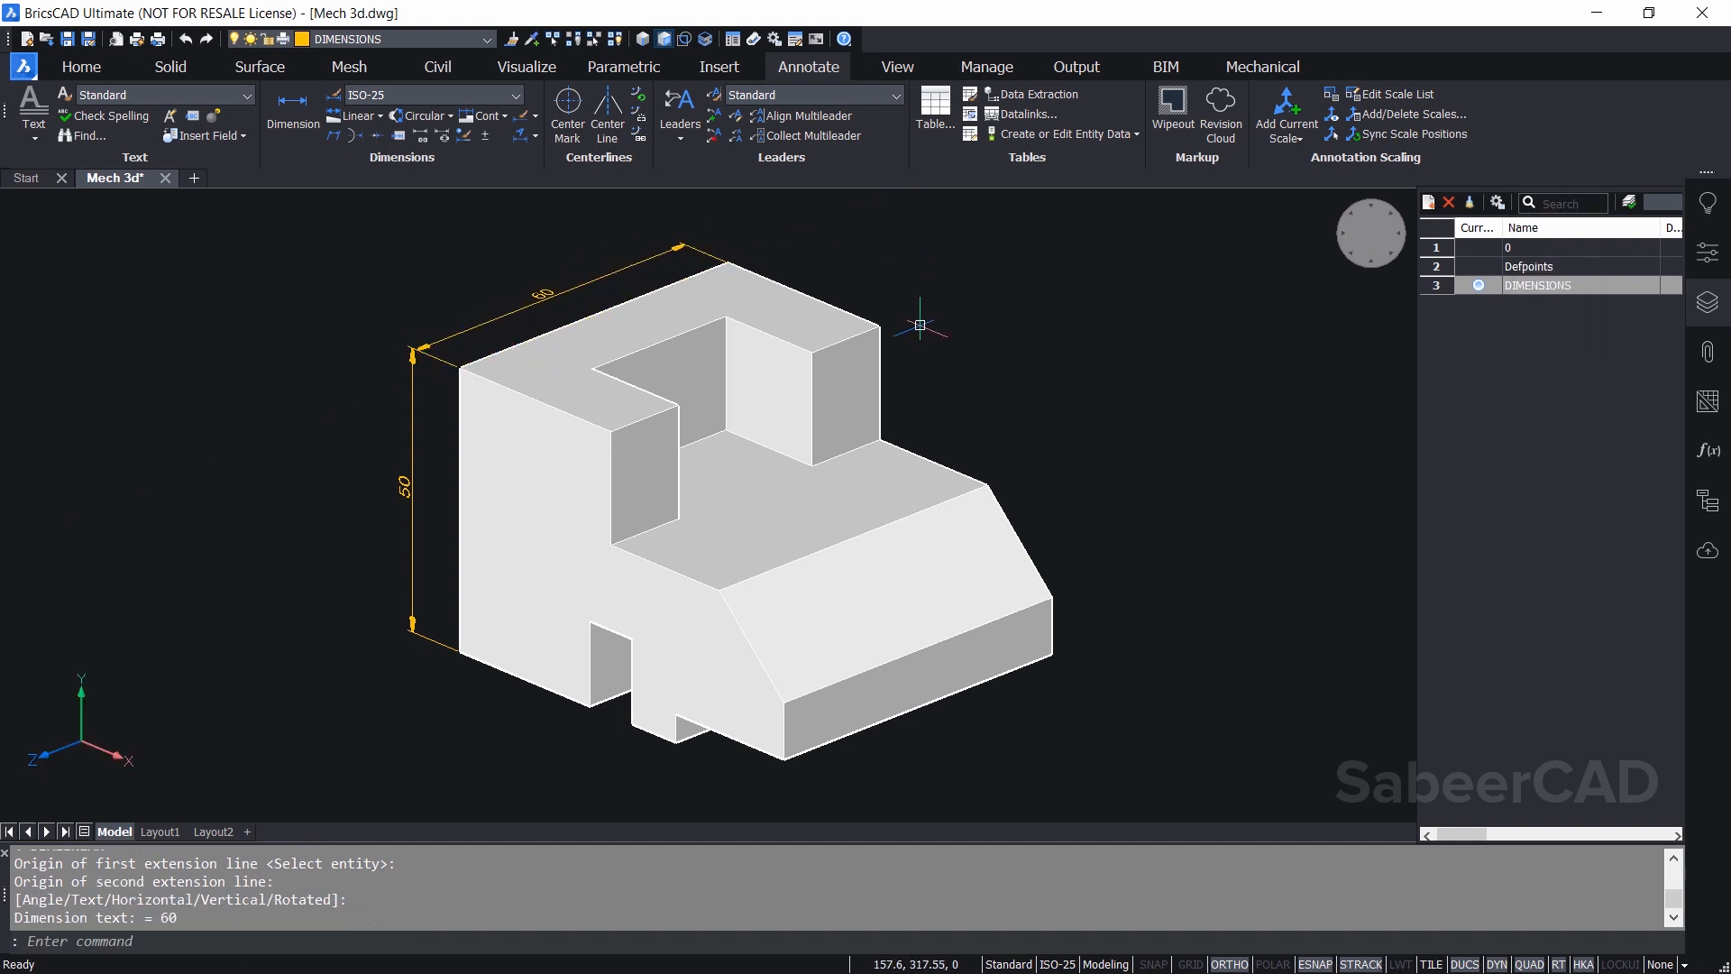
{"action": "mouse_move", "coordinate": [895, 300]}
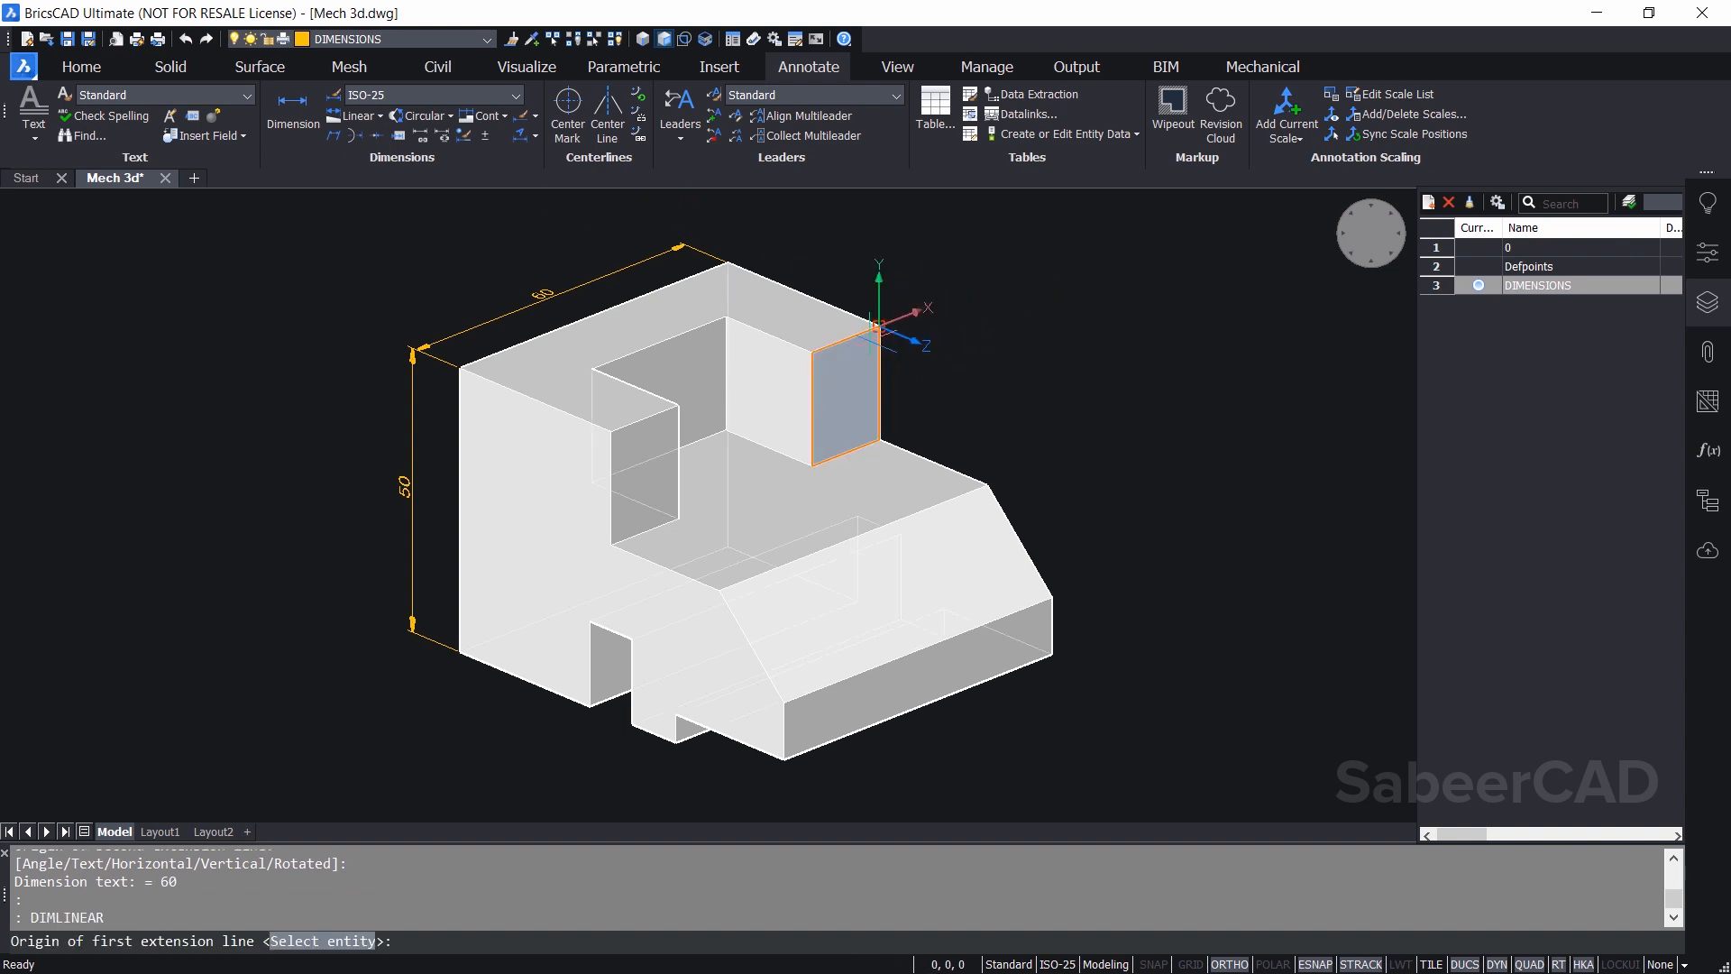
Dimension the top-left edge as 60 and the raised block height as 20
{"action": "left_click", "coordinate": [875, 443]}
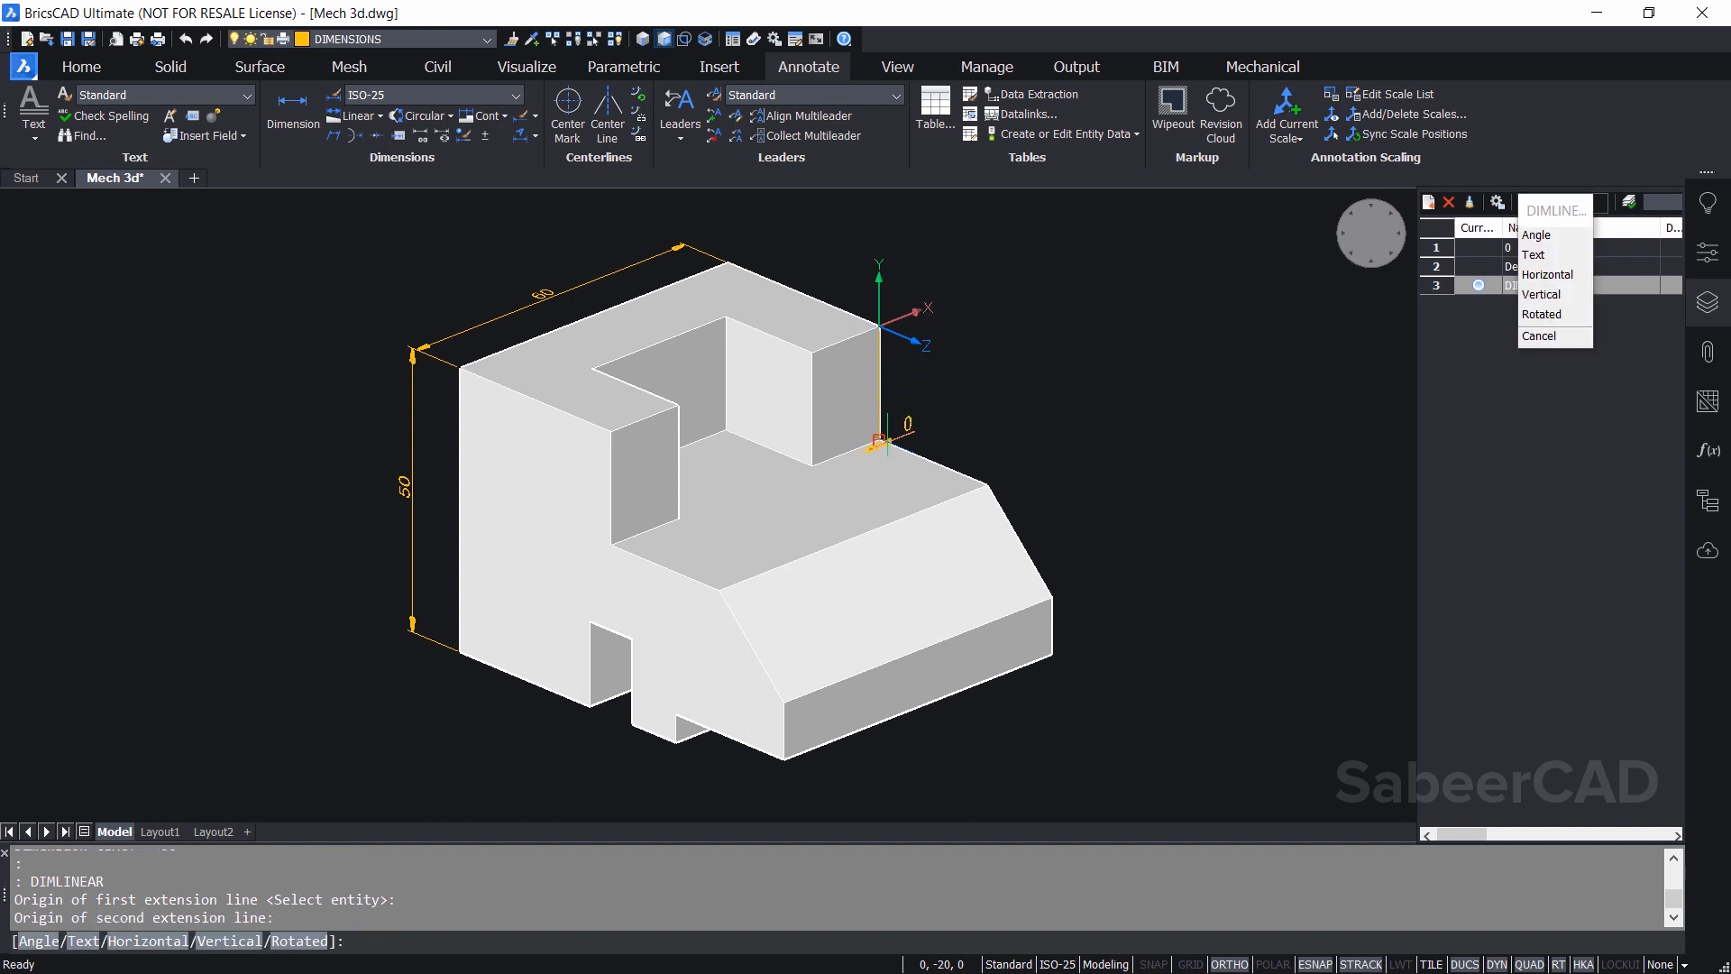
{"action": "left_click", "coordinate": [1541, 294]}
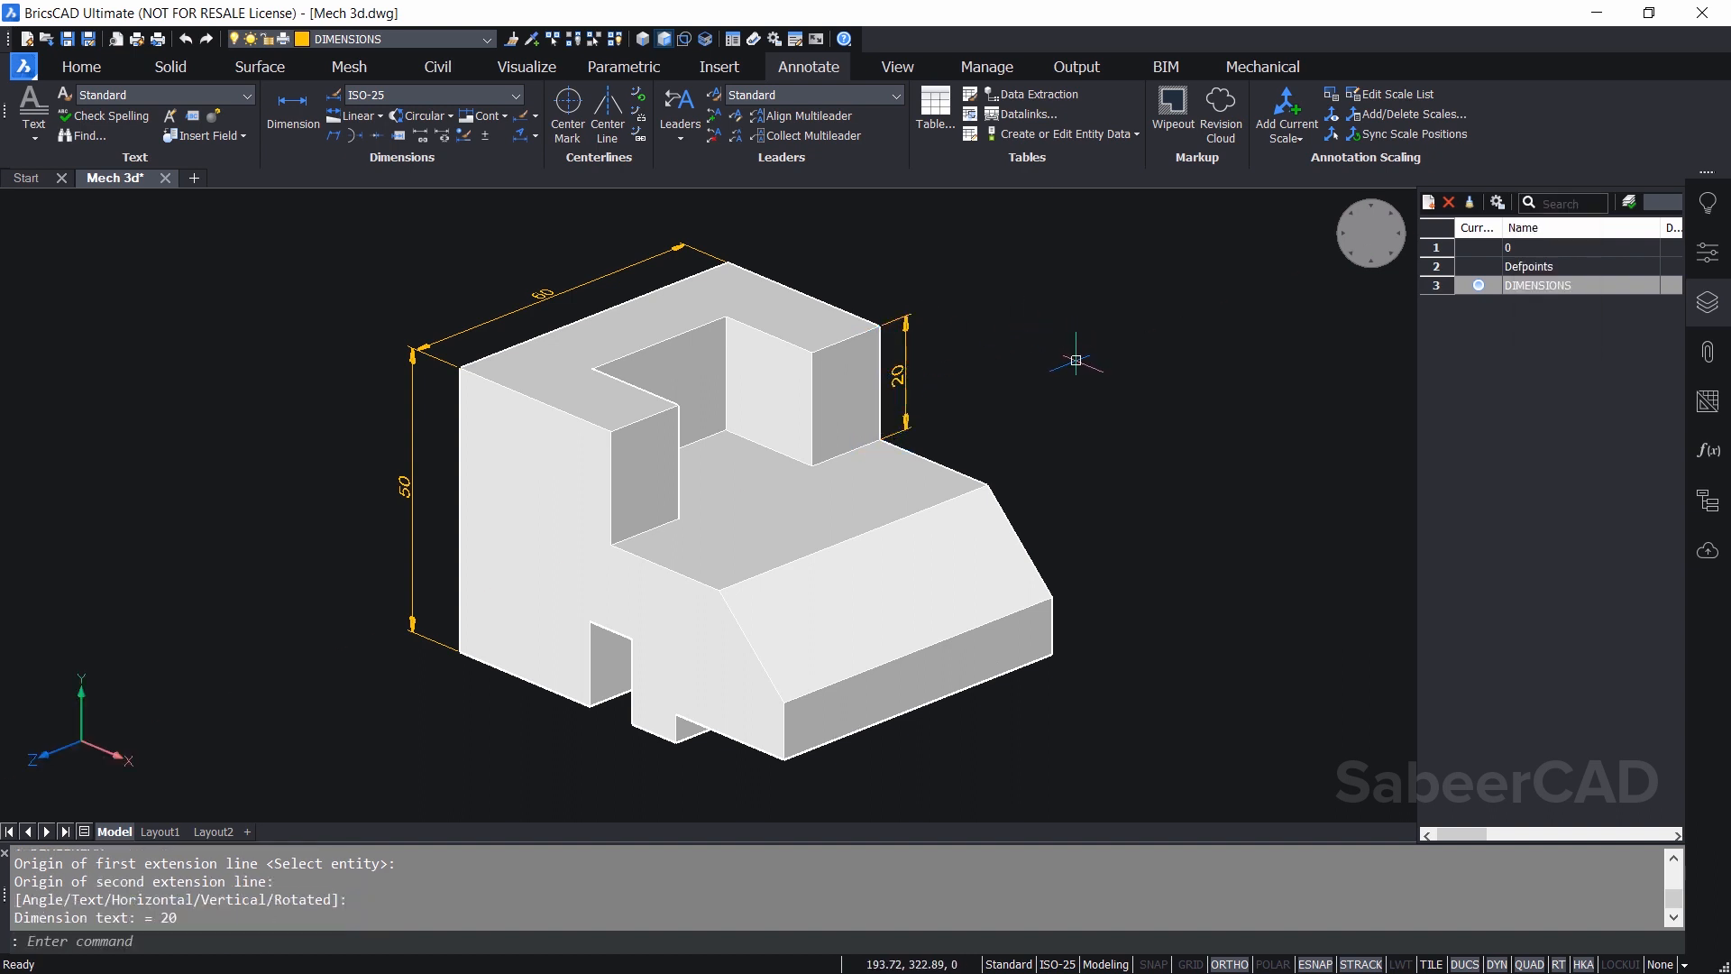
{"action": "mouse_move", "coordinate": [469, 757]}
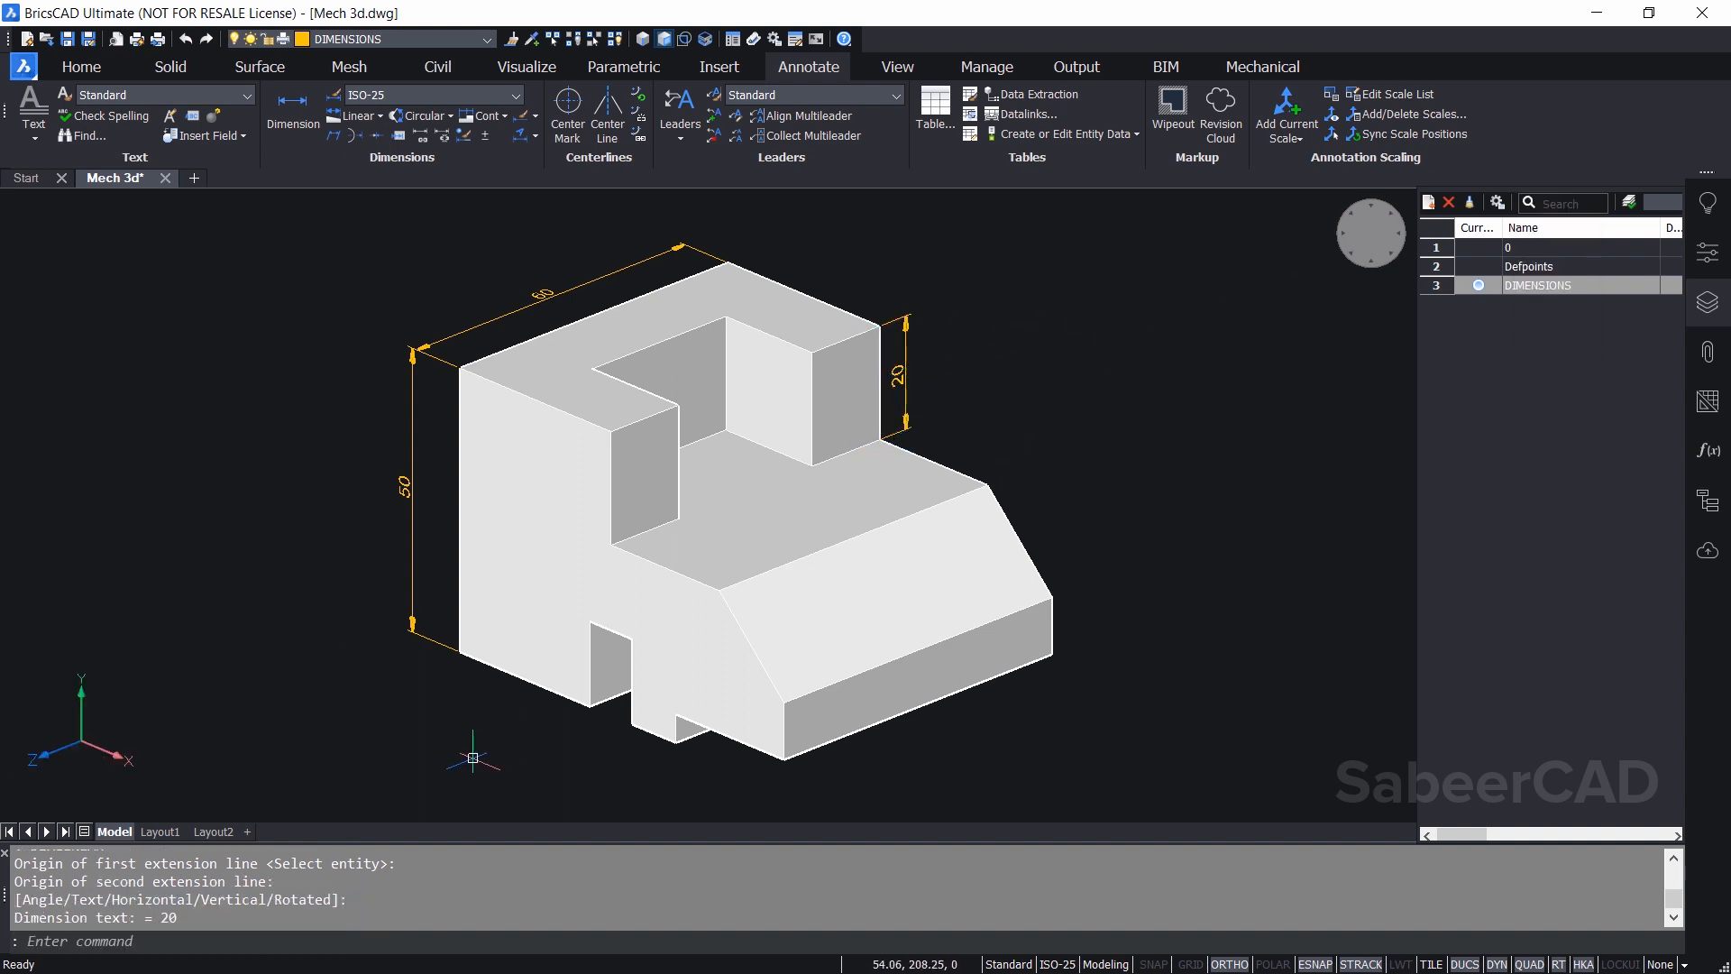
{"action": "mouse_move", "coordinate": [478, 762]}
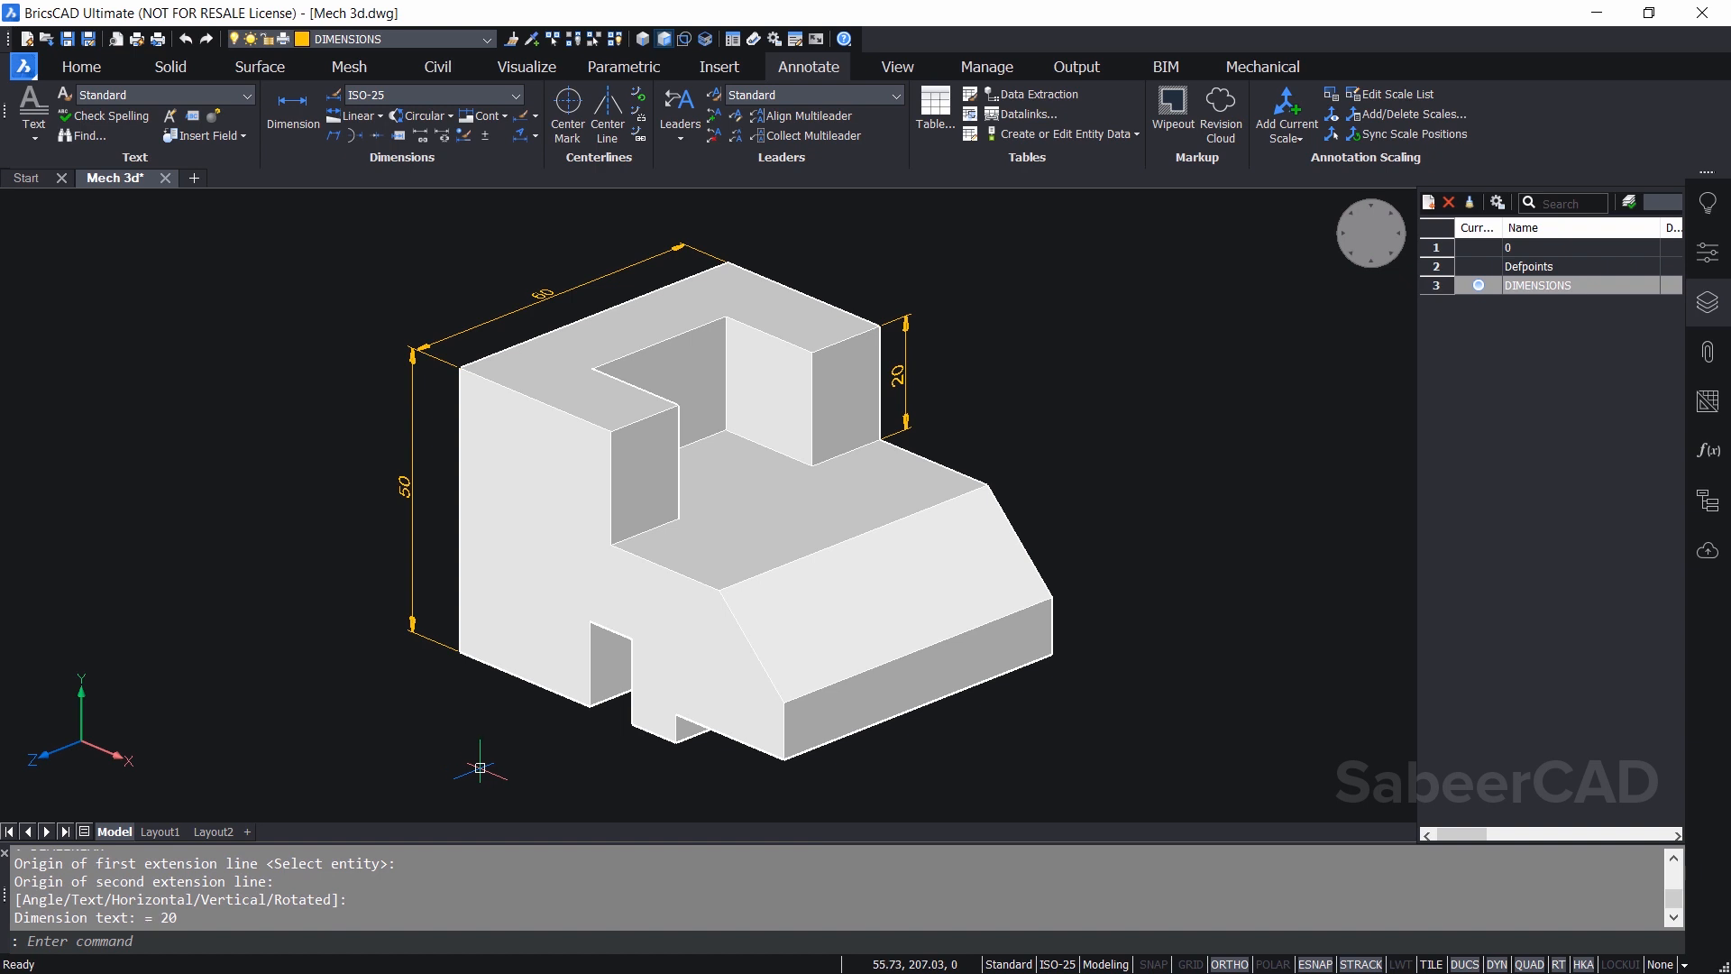
{"action": "mouse_move", "coordinate": [479, 763]}
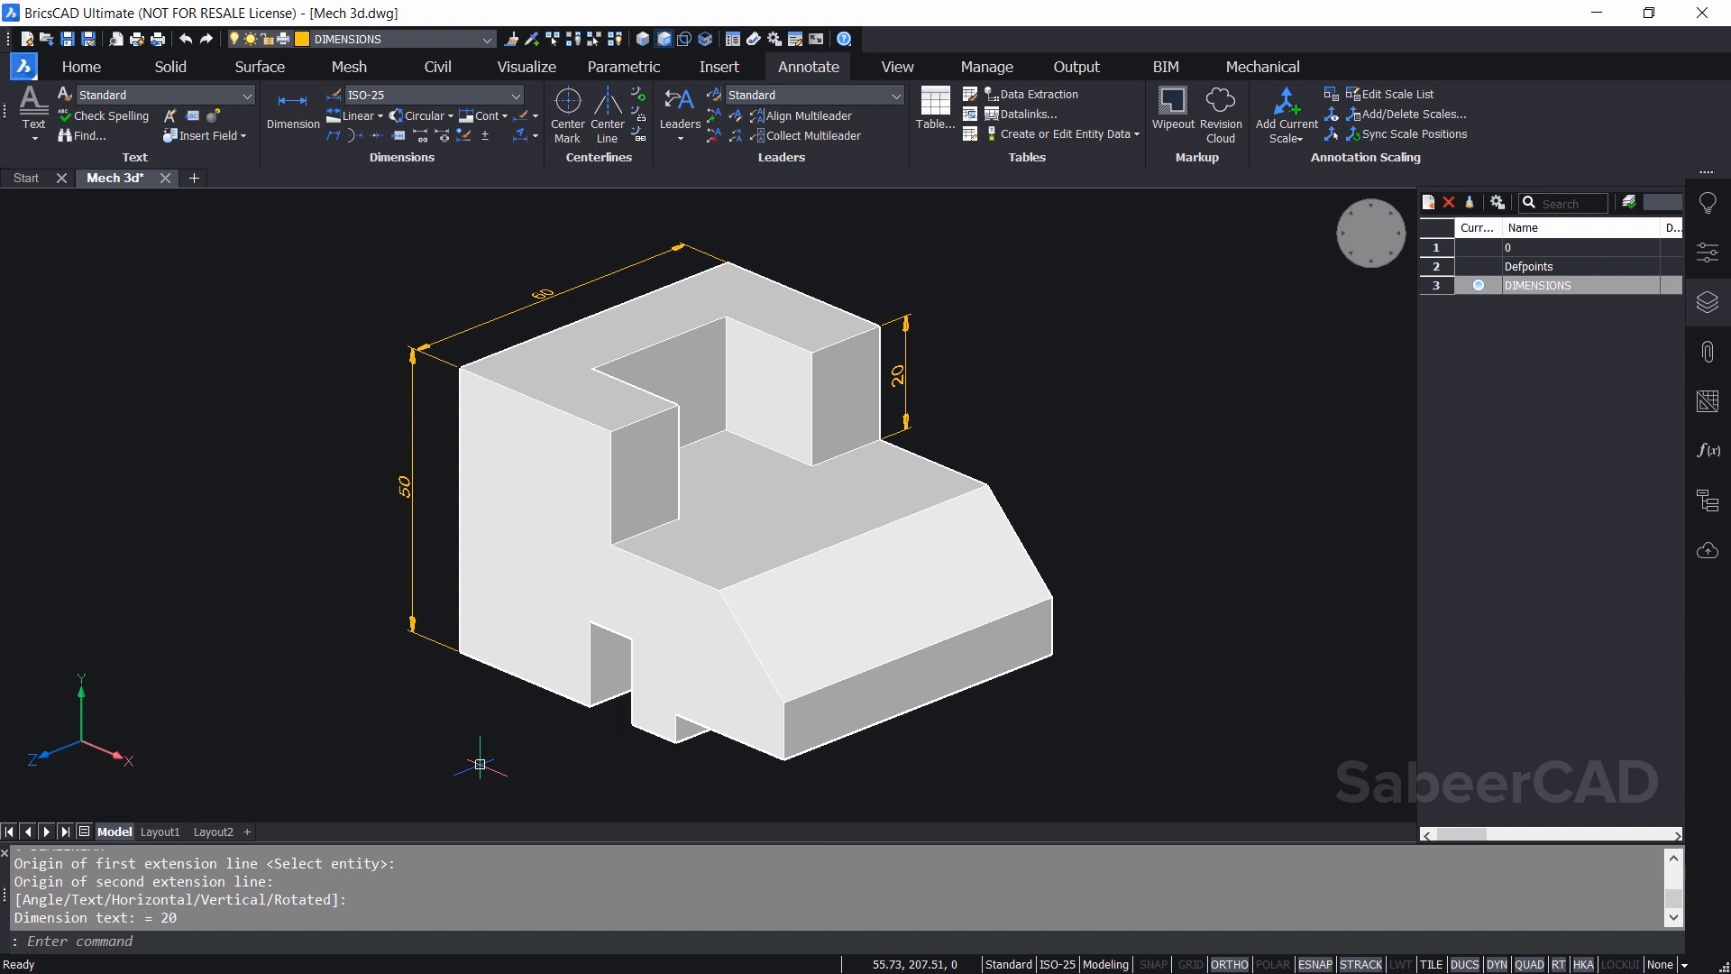
{"action": "mouse_move", "coordinate": [507, 39]}
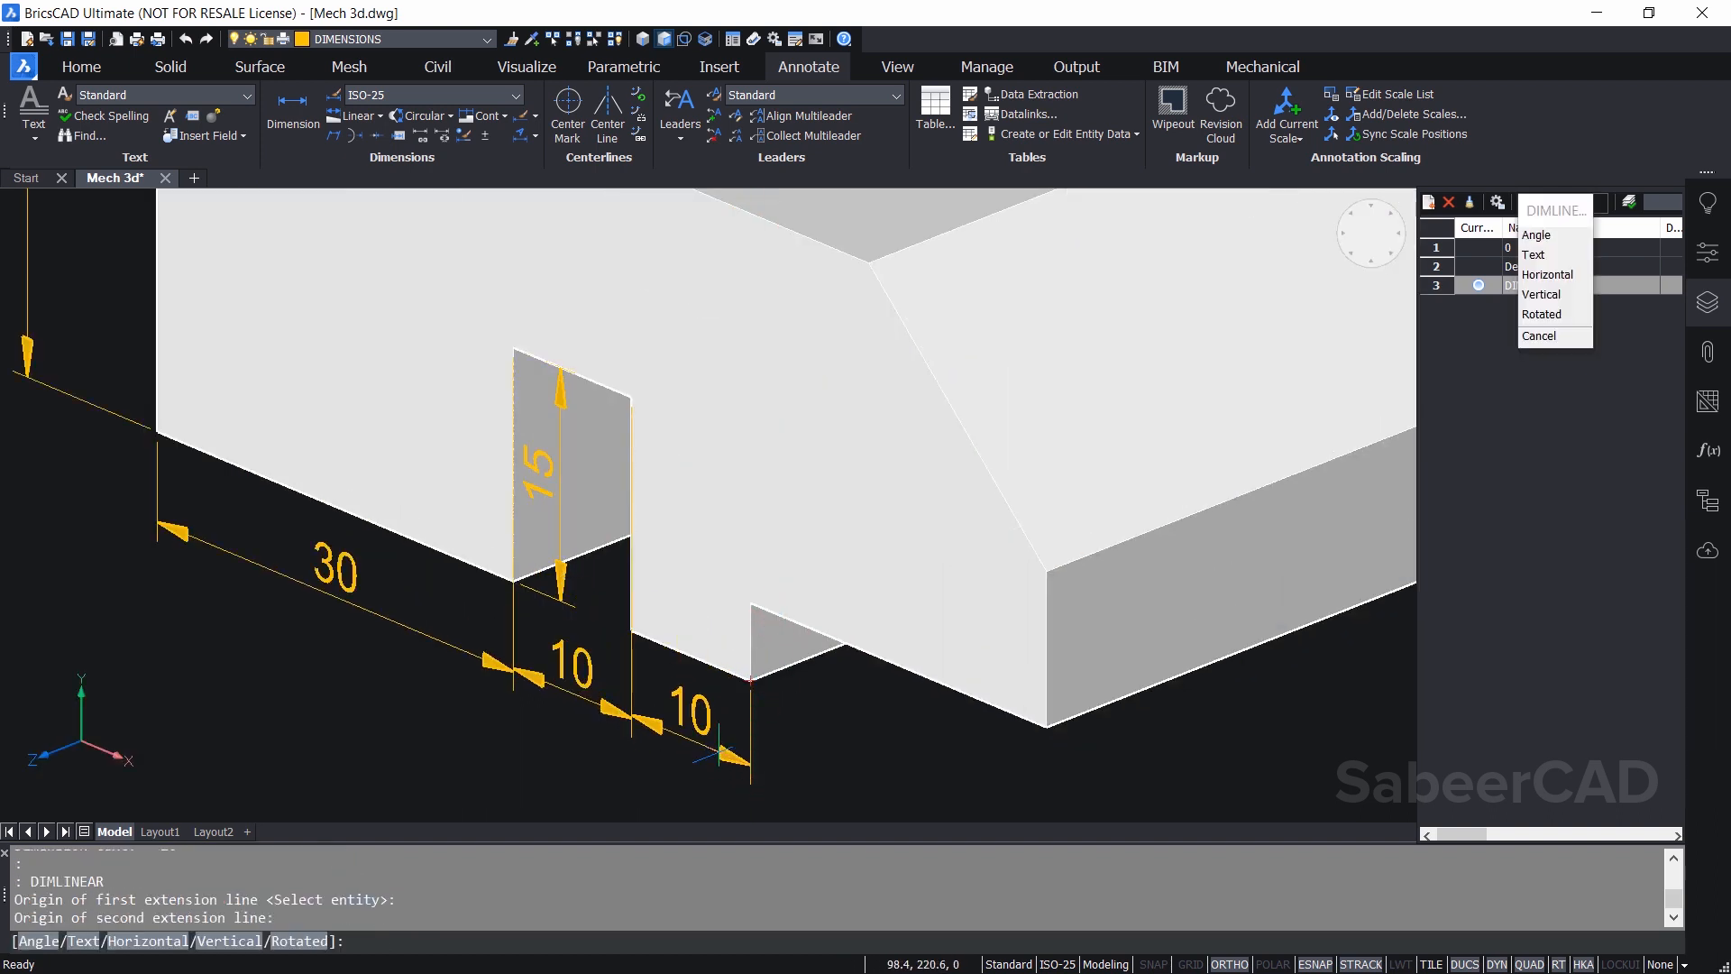
Dimension the notch and front base: 30, 10, 10, 15, 25 and 60
{"action": "left_click", "coordinate": [1538, 335]}
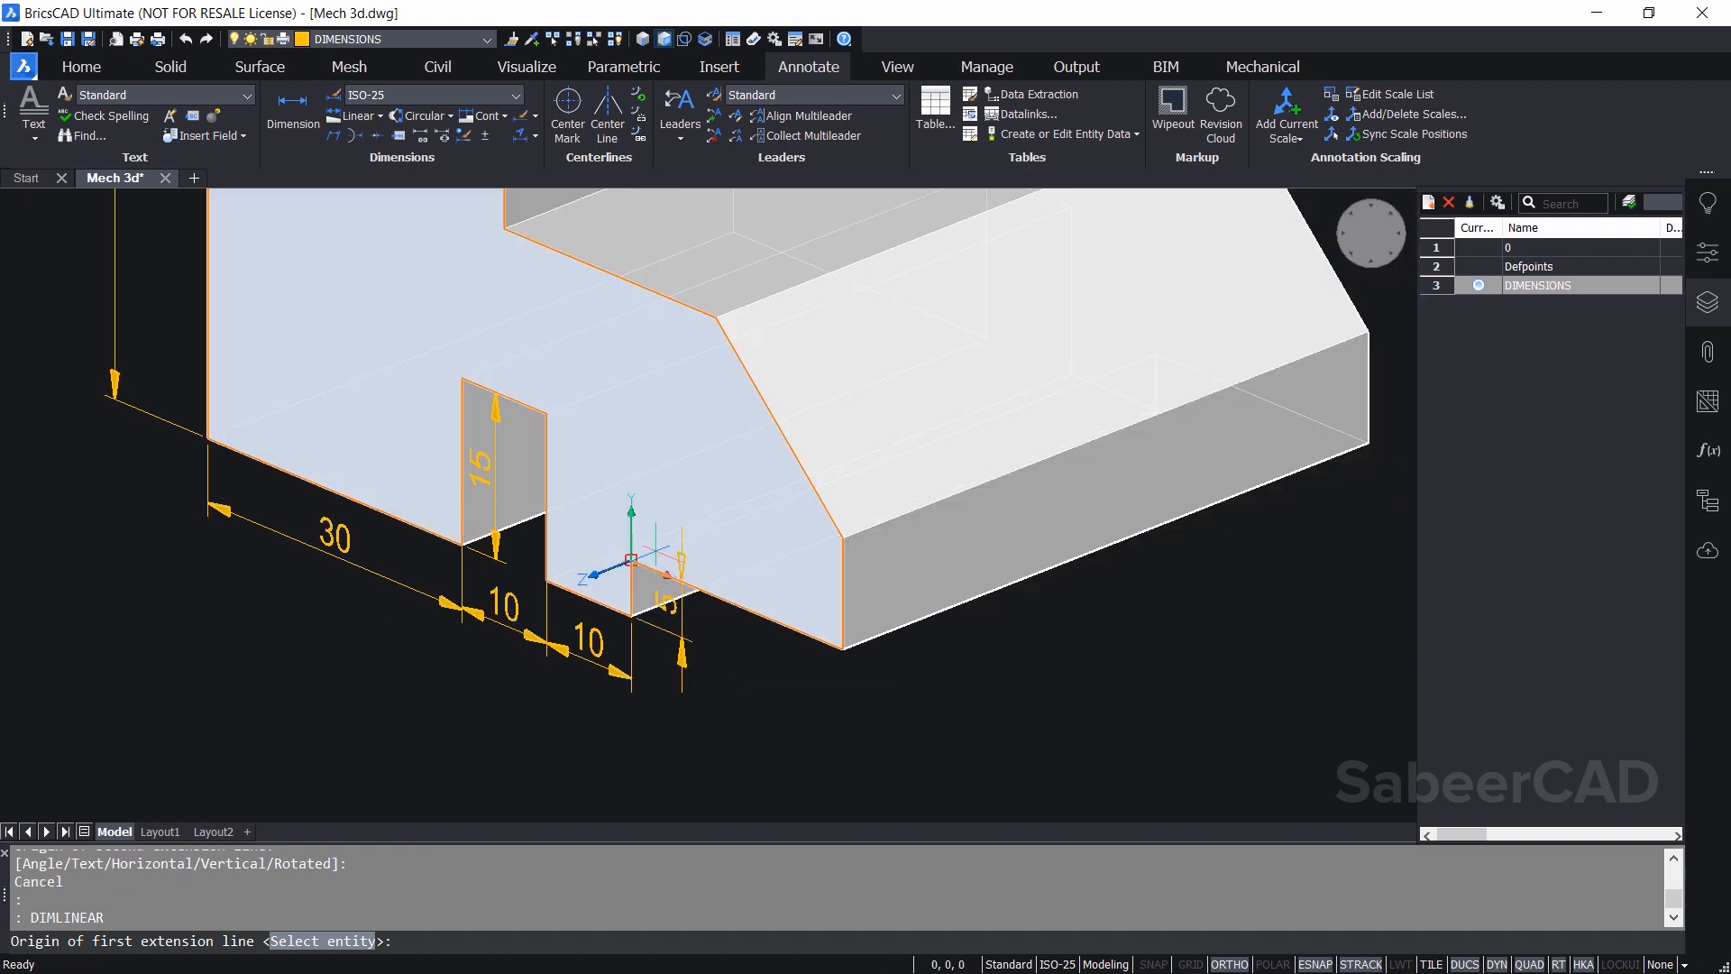
{"action": "left_click", "coordinate": [630, 560]}
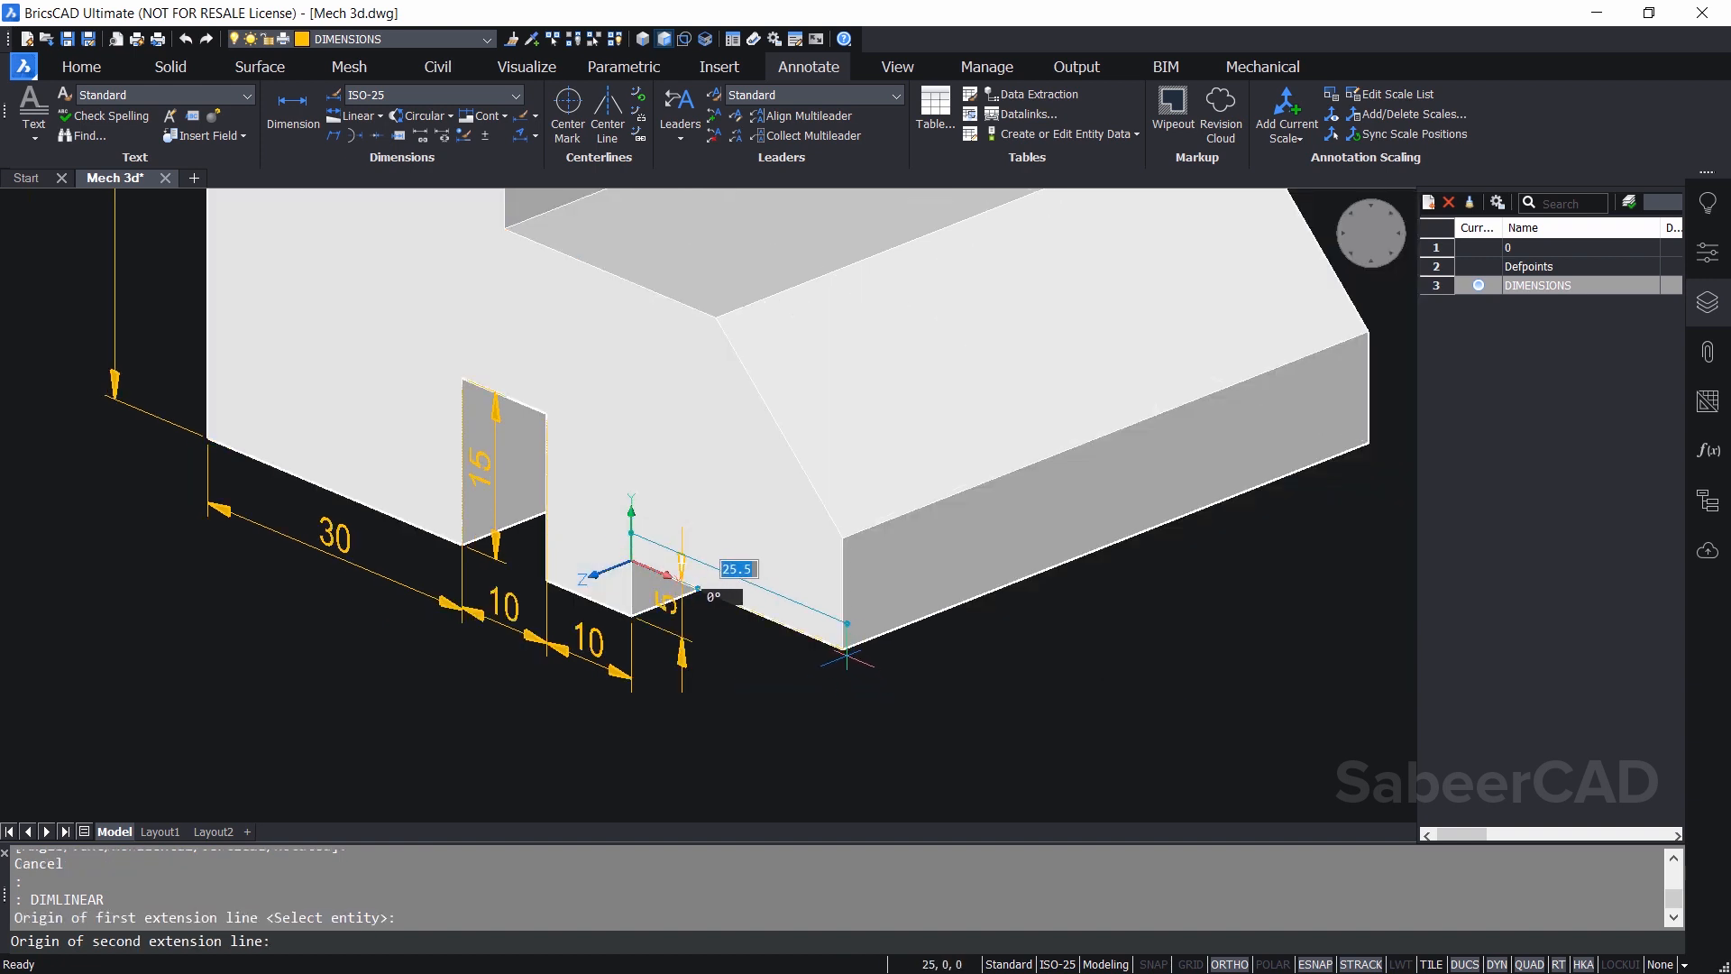
{"action": "left_click", "coordinate": [758, 728]}
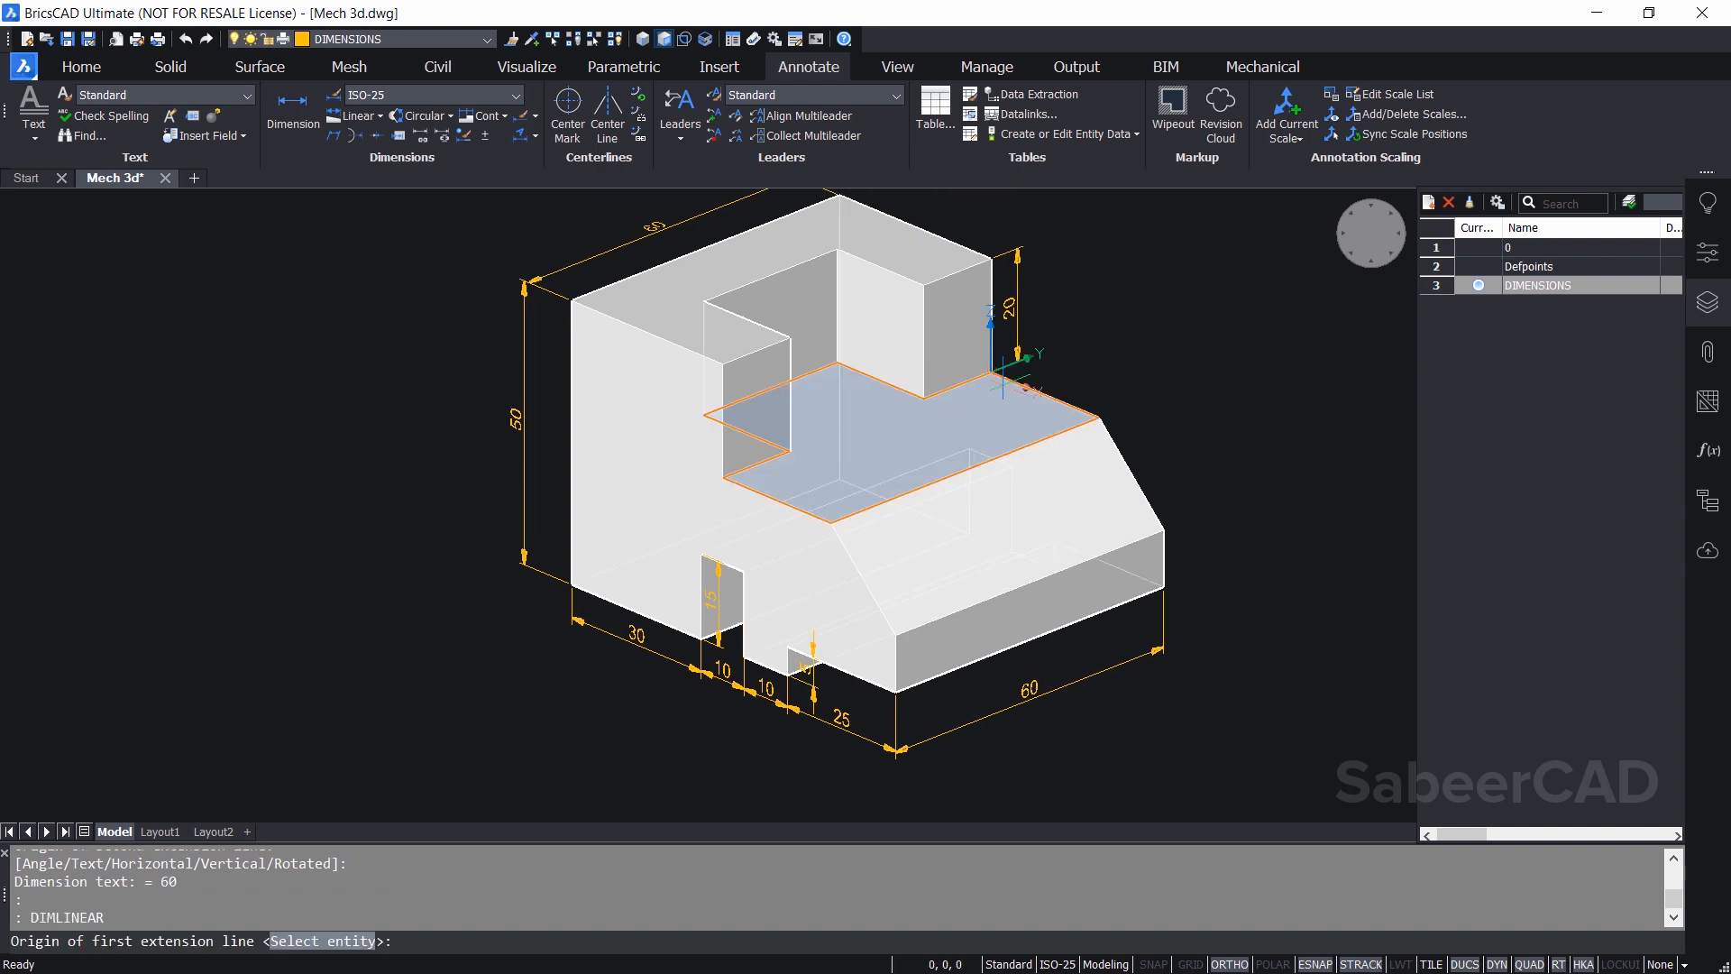
{"action": "left_click", "coordinate": [1097, 418]}
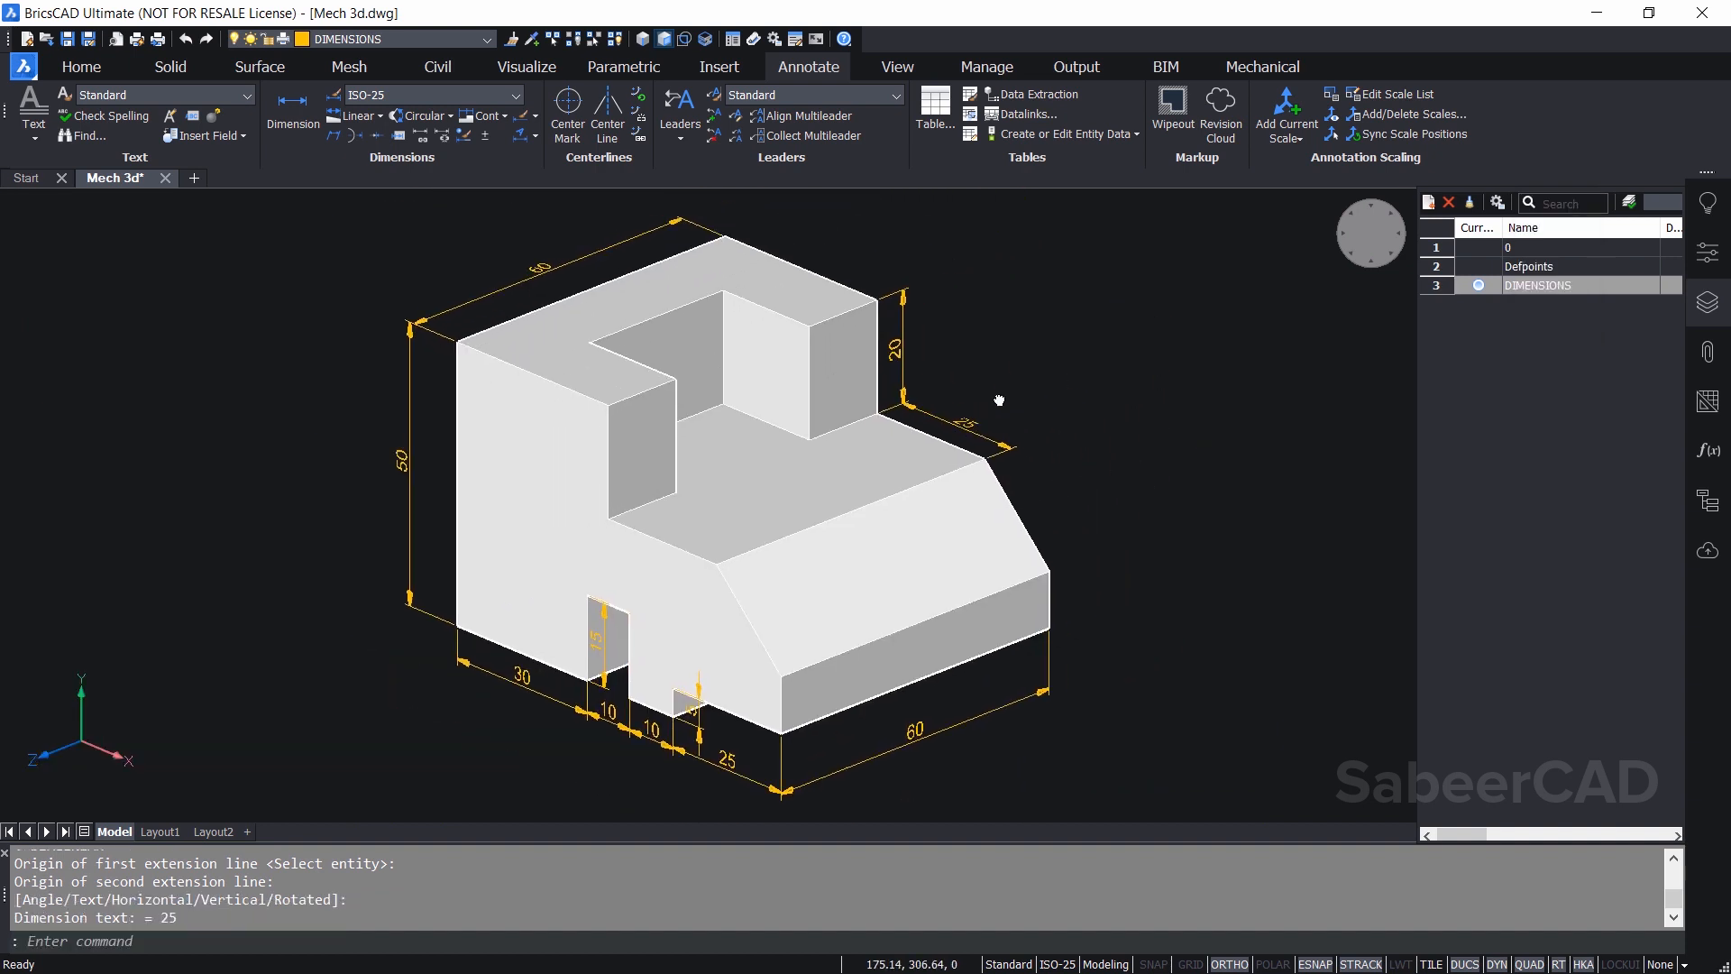
{"action": "mouse_move", "coordinate": [870, 201]}
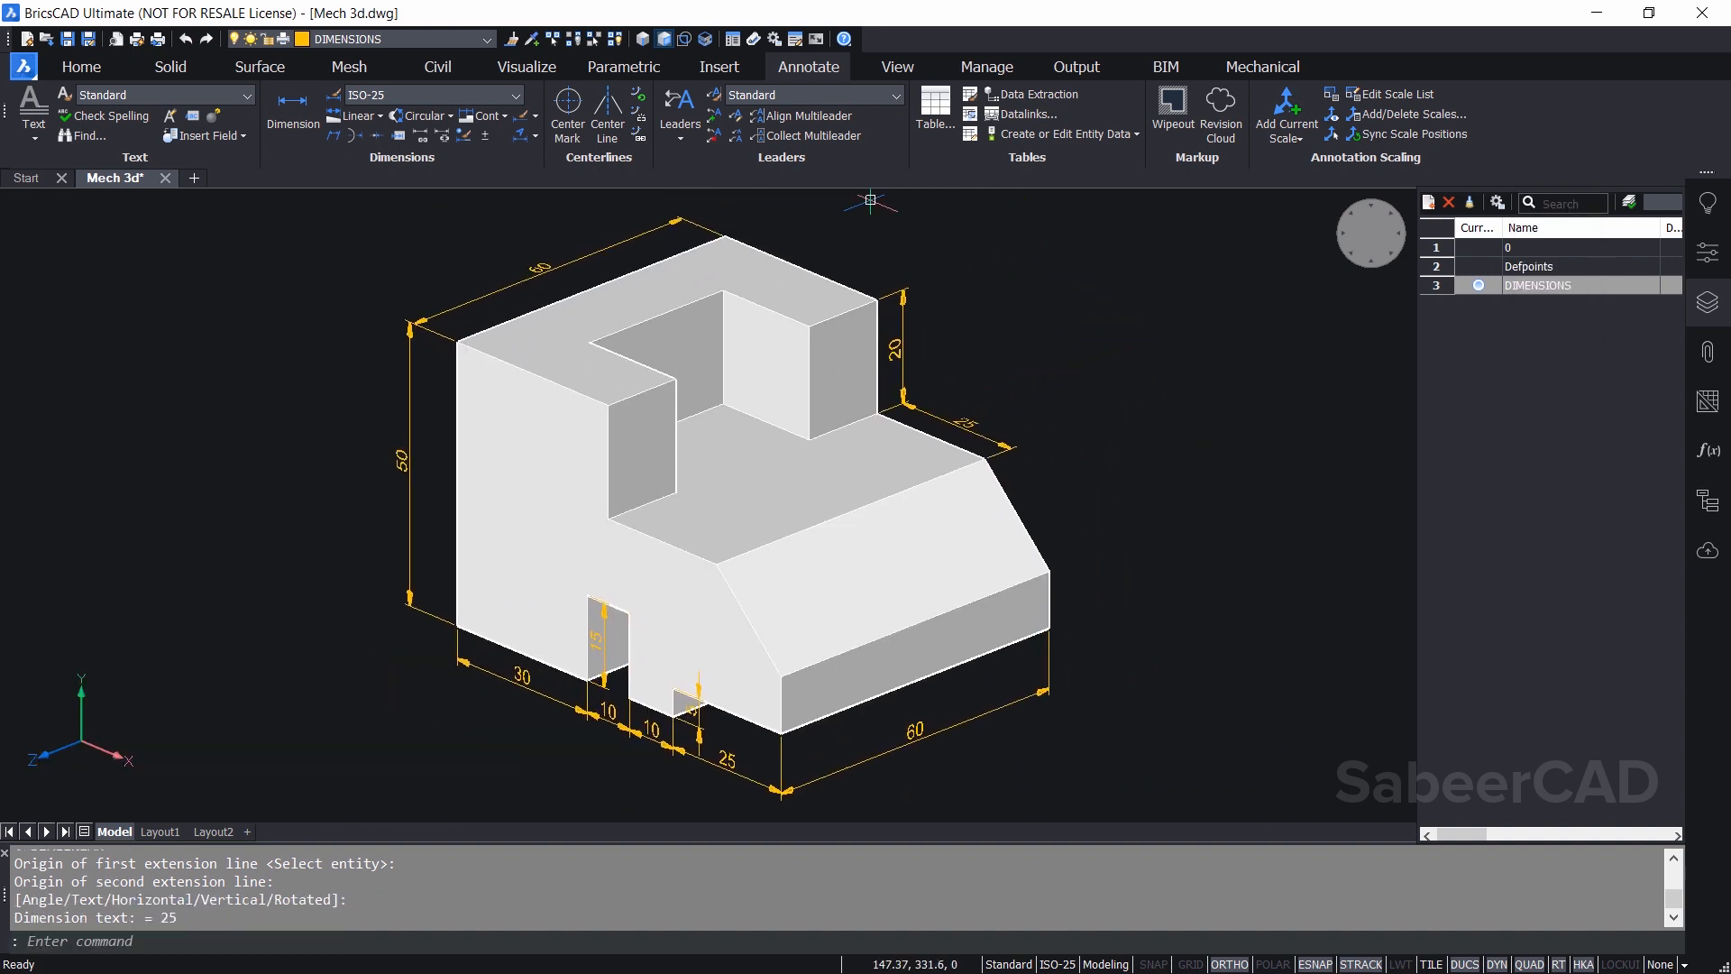
Start the next linear dimension from the tall block's back top corner
{"action": "left_click", "coordinate": [908, 291]}
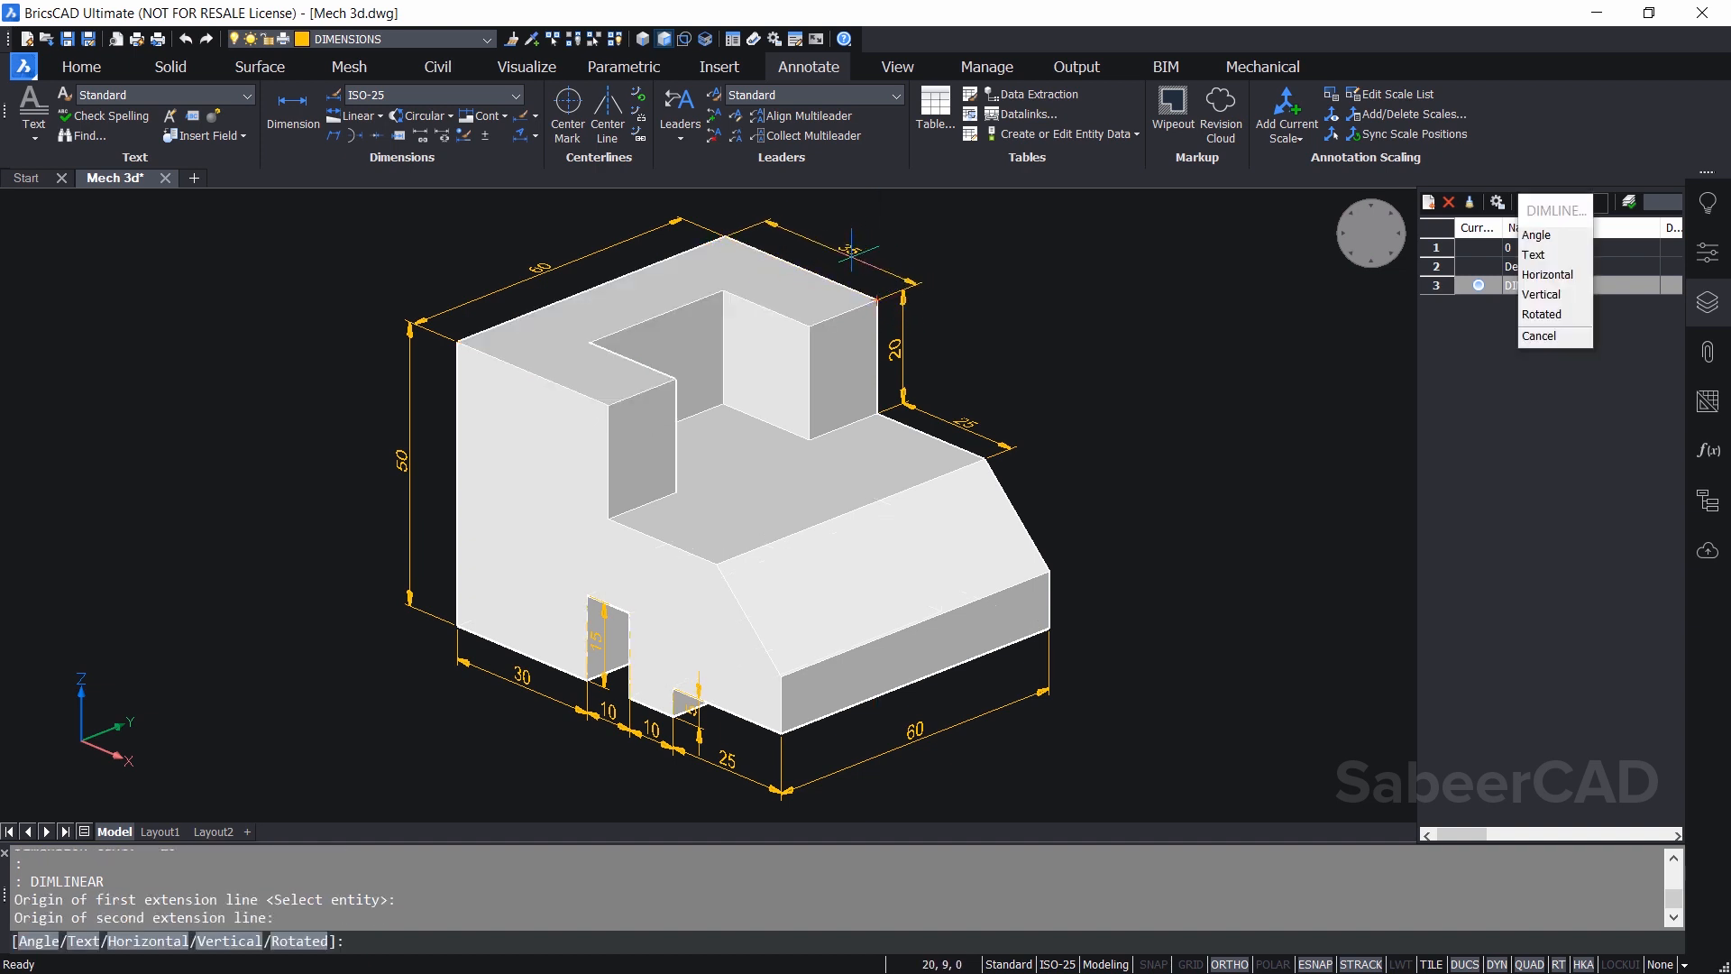
{"action": "mouse_move", "coordinate": [844, 254]}
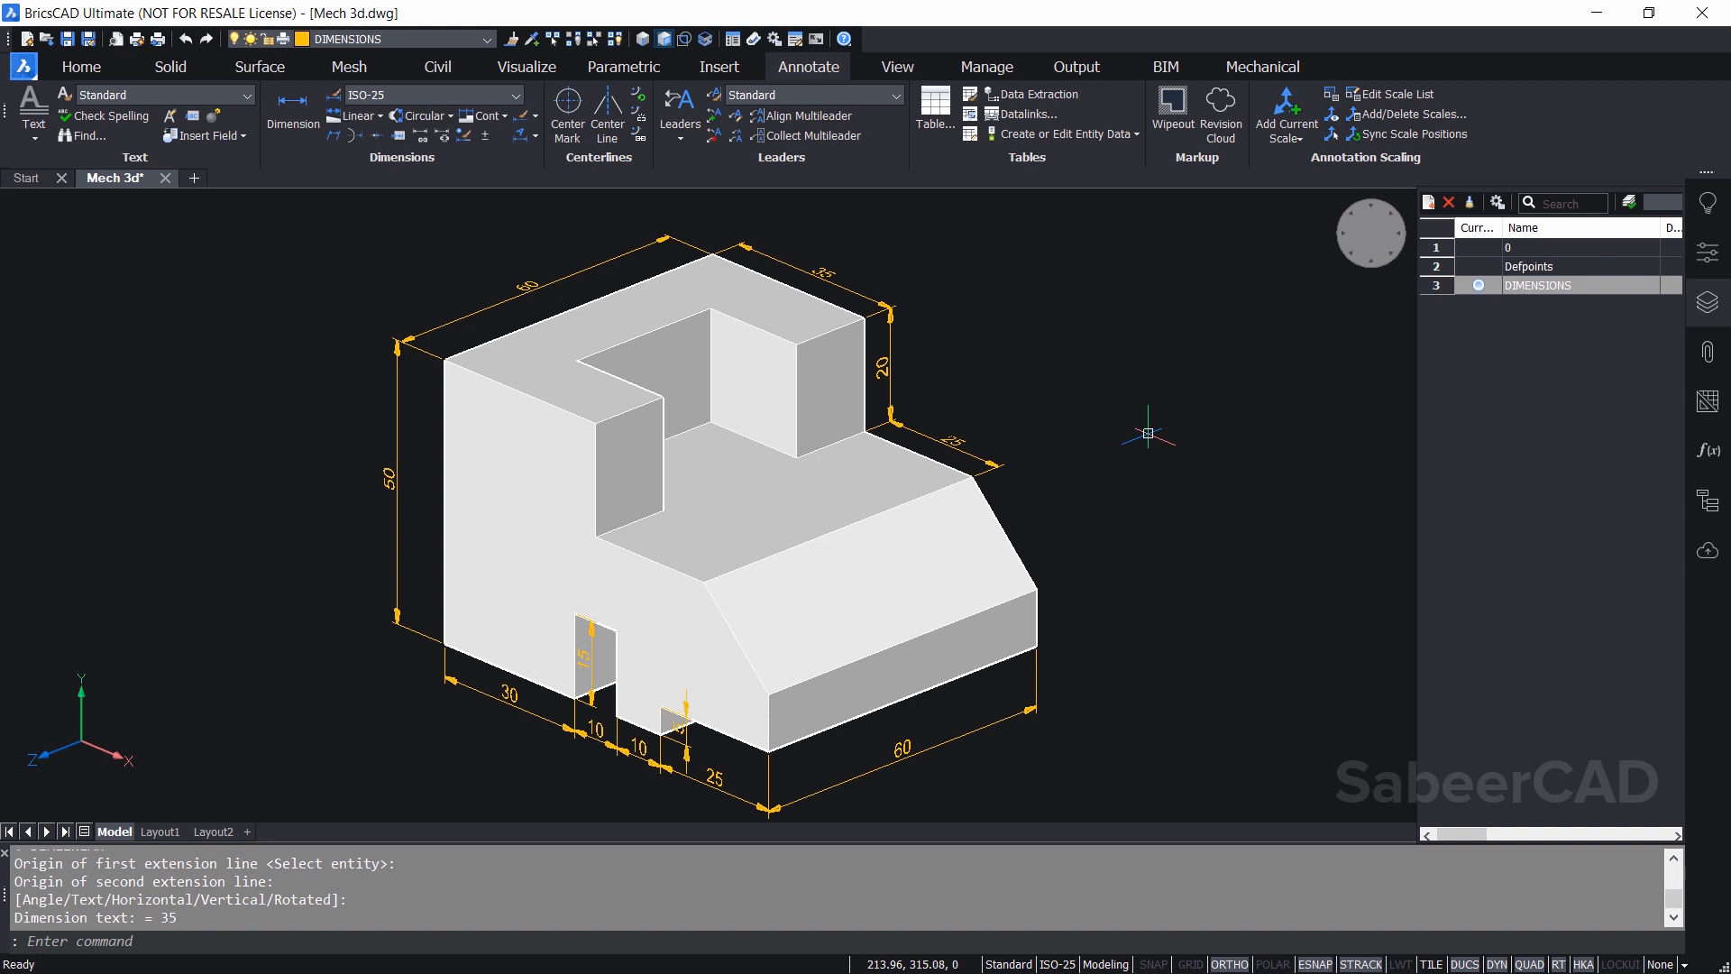
{"action": "mouse_move", "coordinate": [1190, 486]}
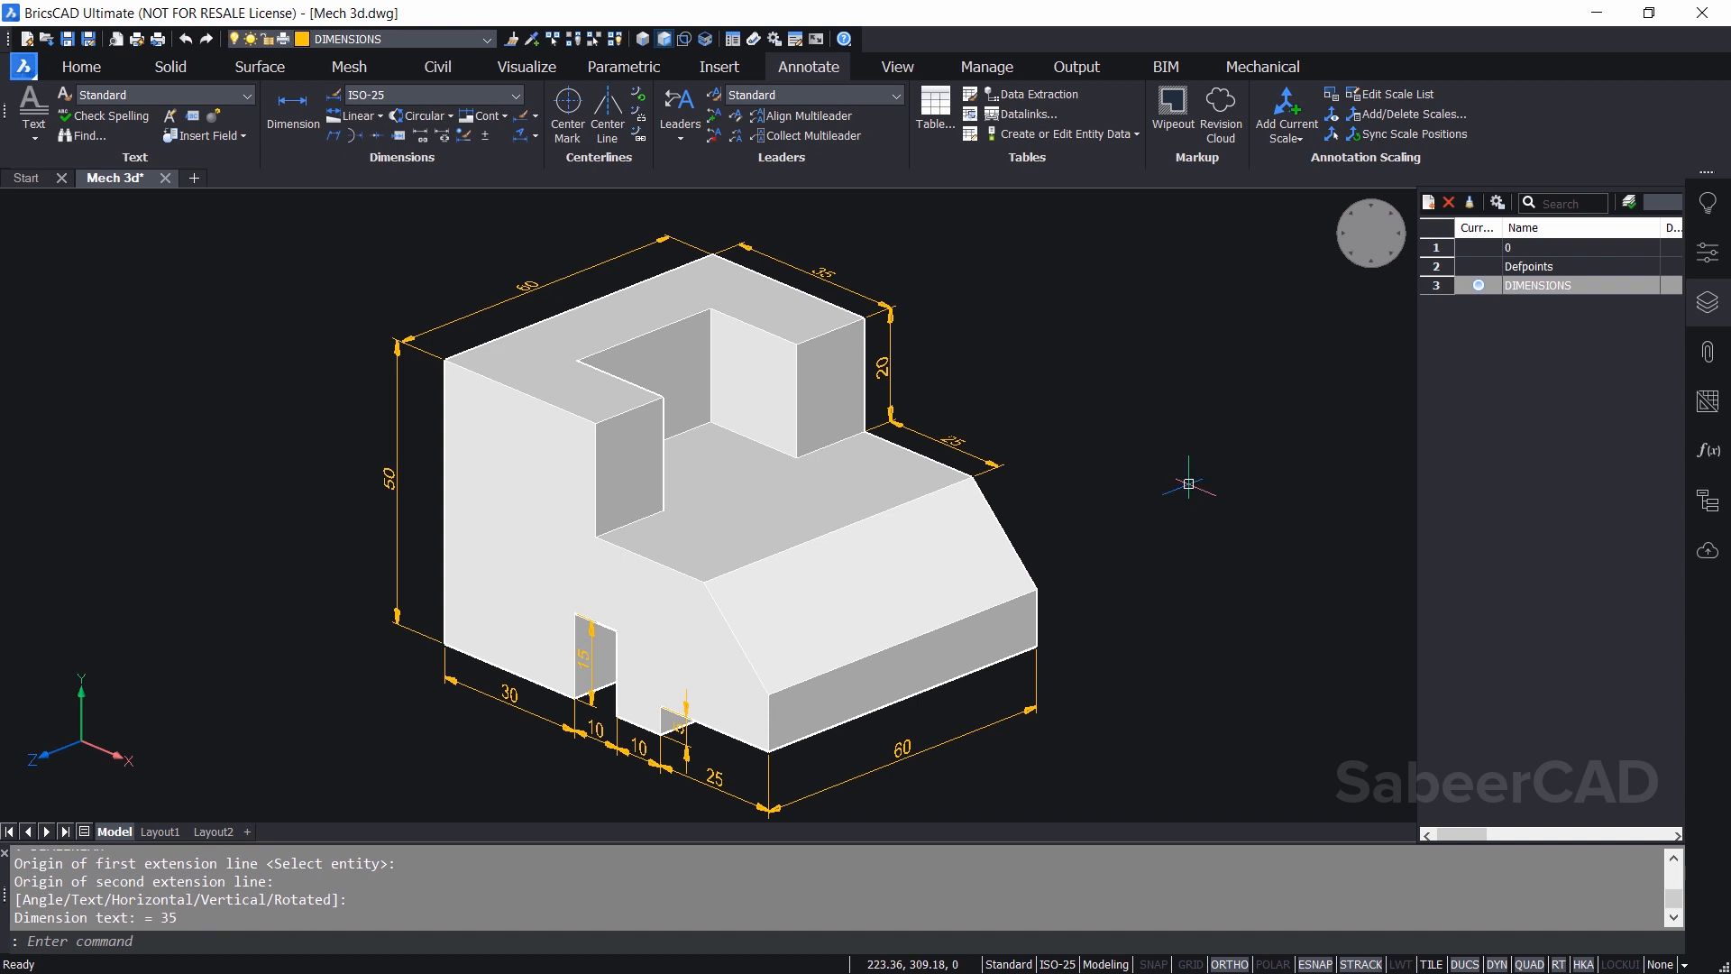